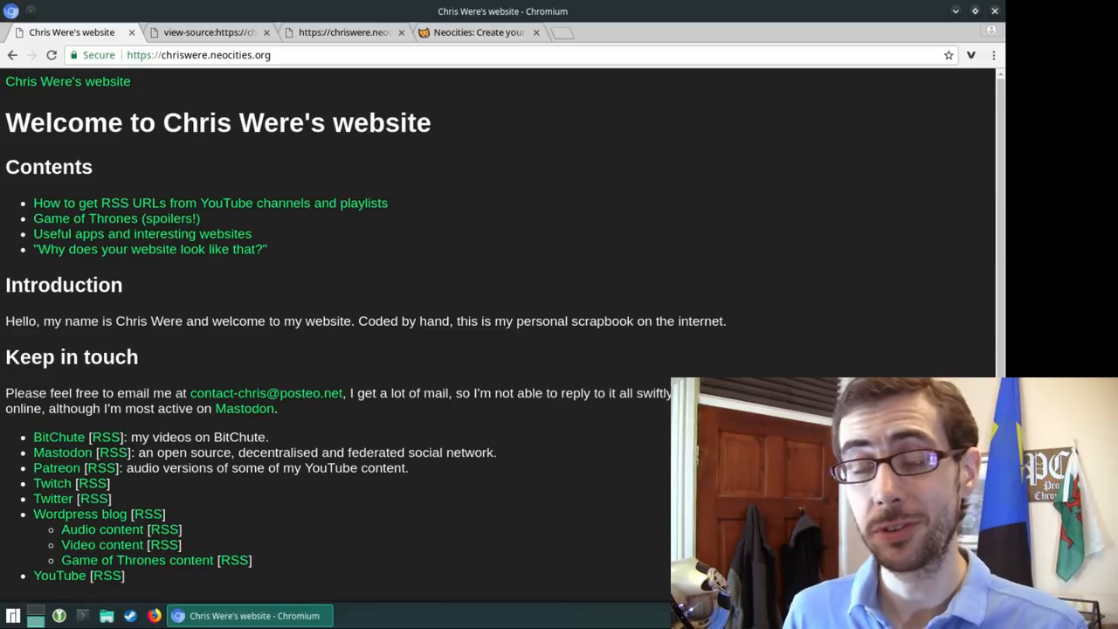
Step: Switch to the Neocities homepage and browse its sign-up form and featured sites
{"action": "left_click", "coordinate": [471, 32]}
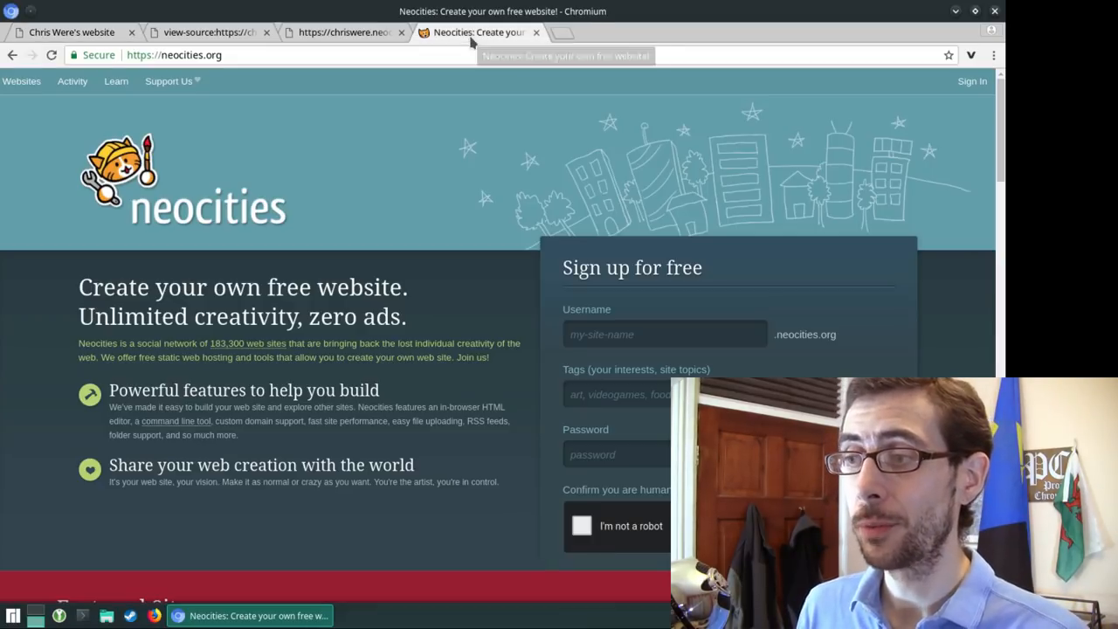
{"action": "mouse_move", "coordinate": [468, 371]}
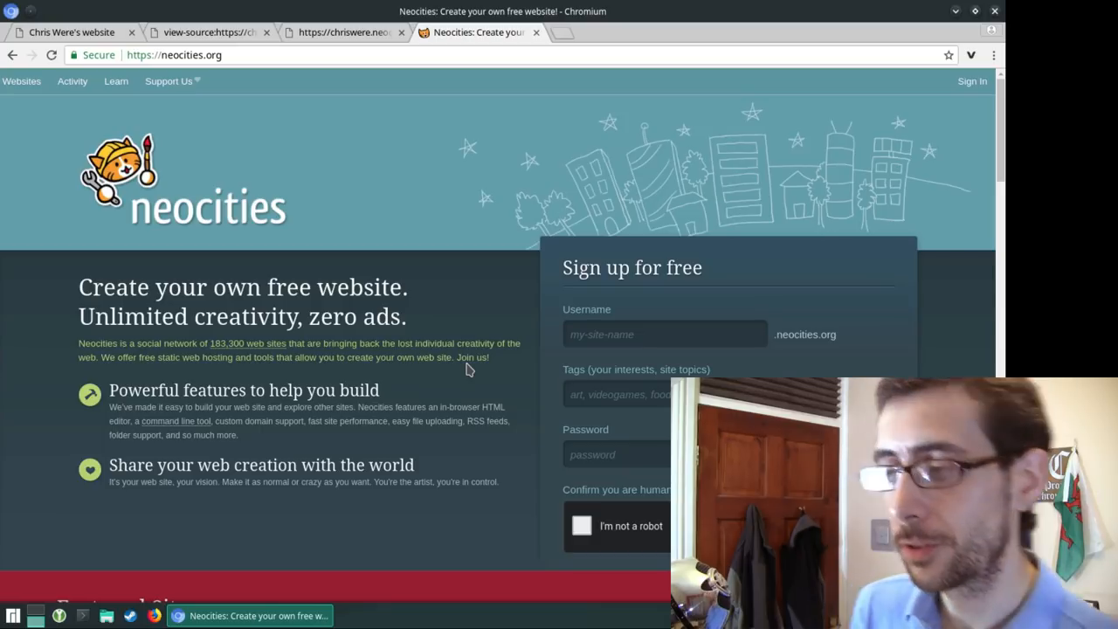
{"action": "mouse_move", "coordinate": [545, 340]}
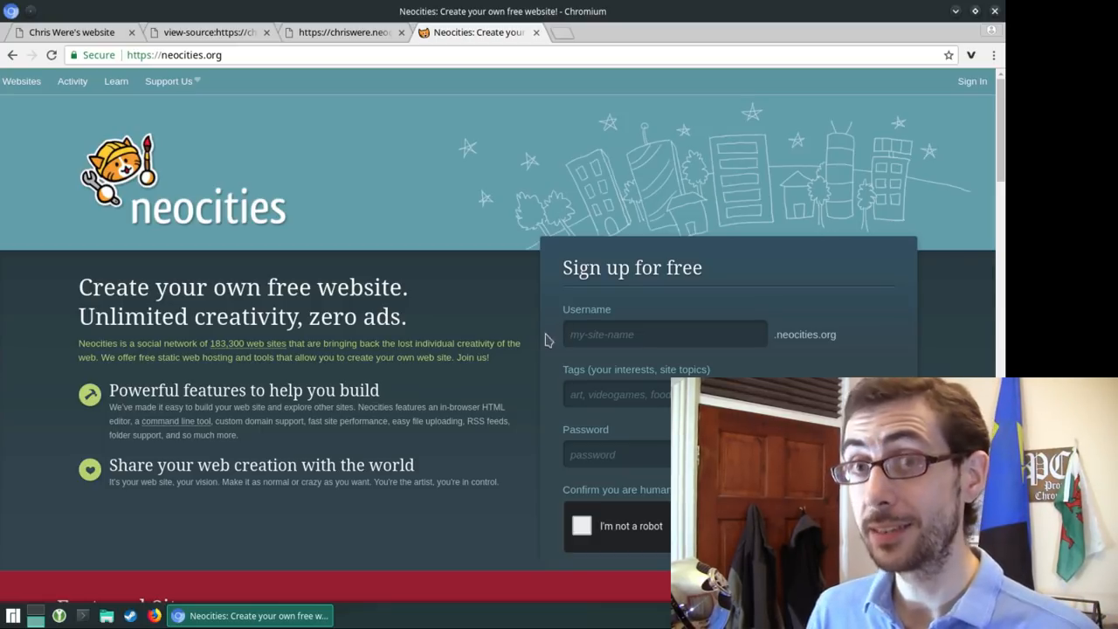
{"action": "scroll", "scroll_direction": "down", "scroll_amount": 3}
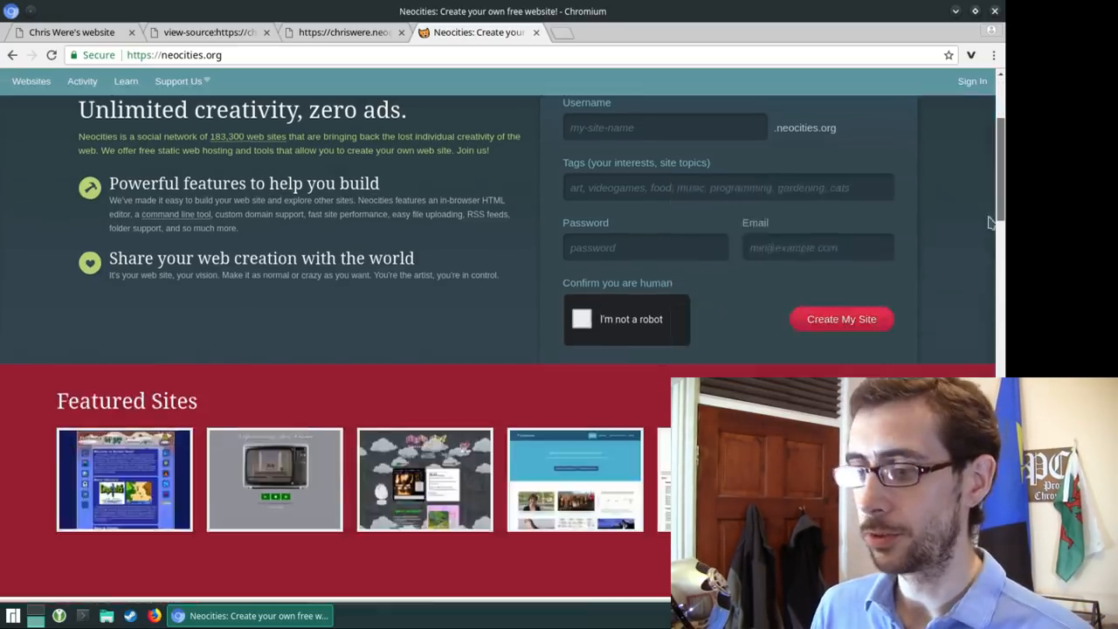
{"action": "scroll", "scroll_direction": "down", "scroll_amount": 3}
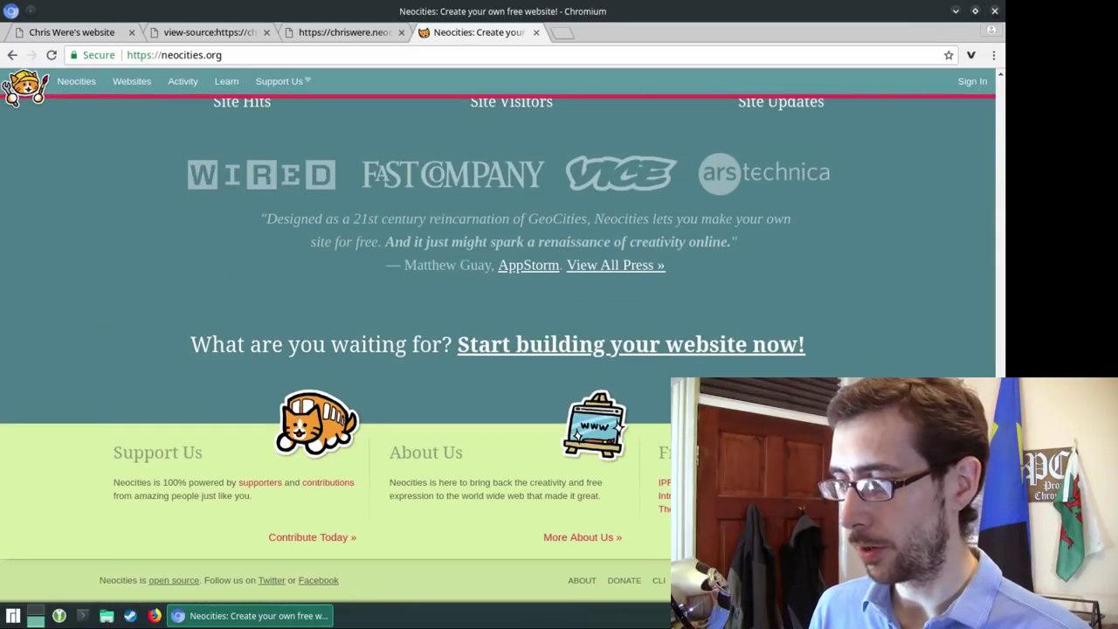
{"action": "mouse_move", "coordinate": [174, 580]}
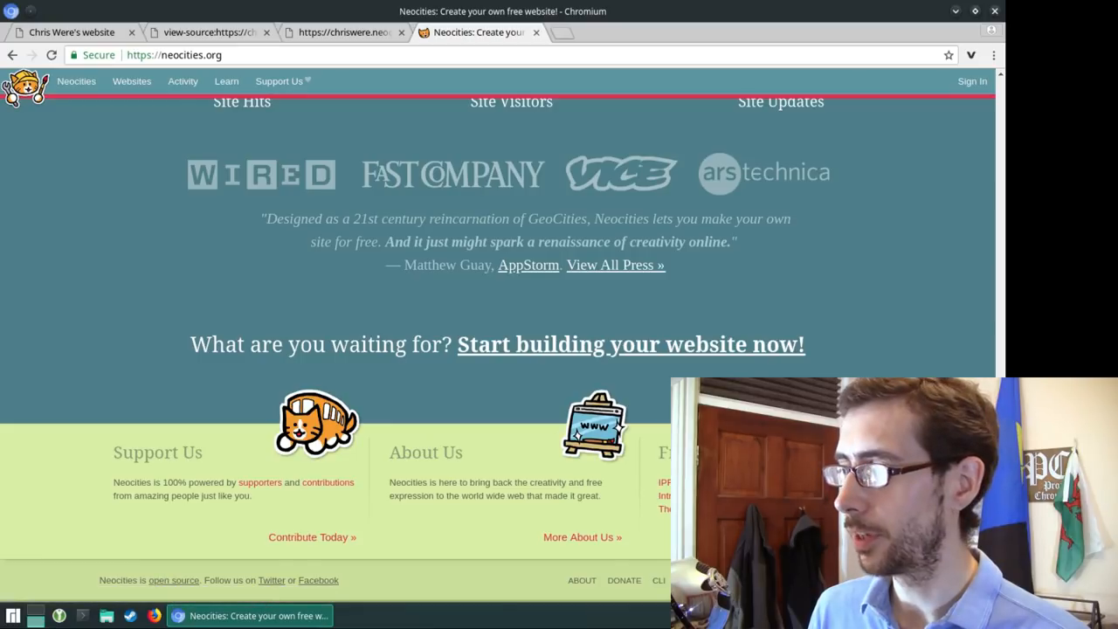
{"action": "scroll", "scroll_direction": "up", "scroll_amount": 3}
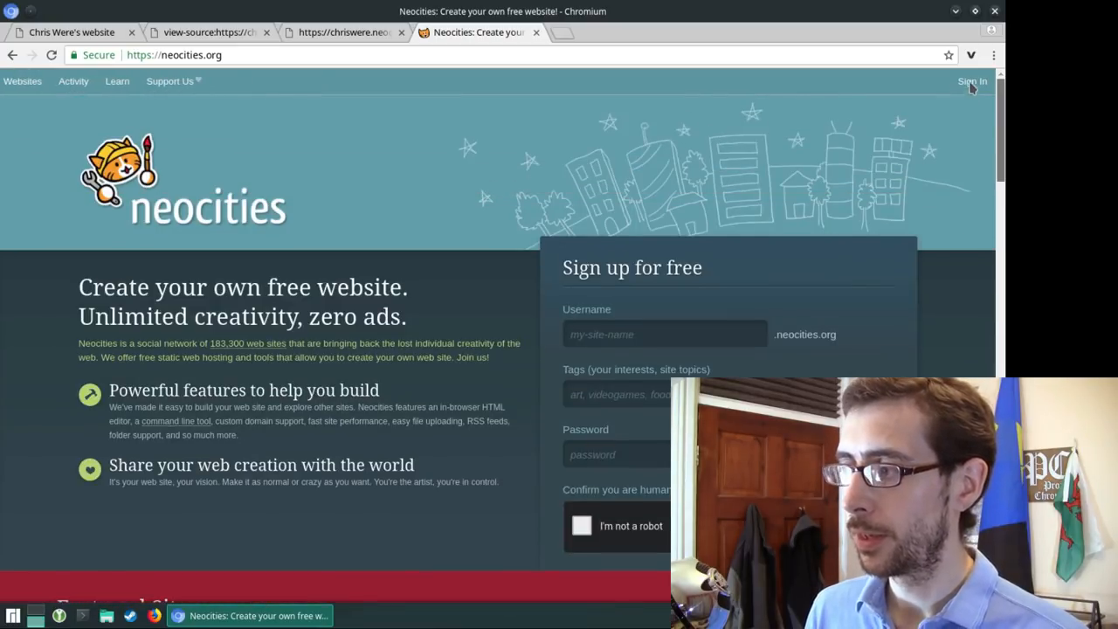
{"action": "mouse_move", "coordinate": [882, 151]}
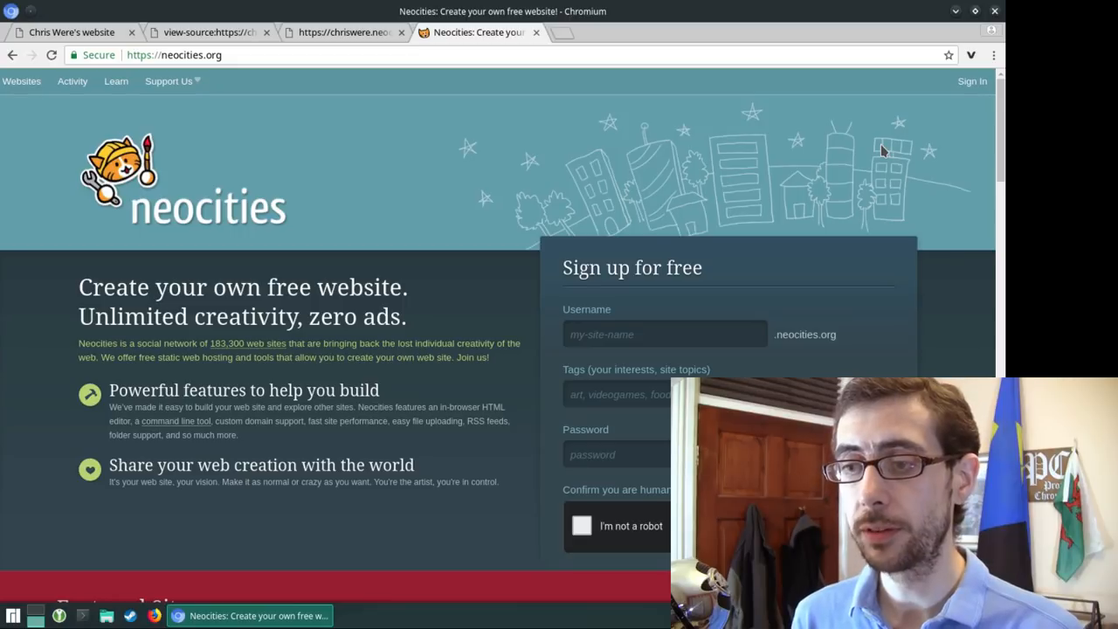
{"action": "mouse_move", "coordinate": [359, 129]}
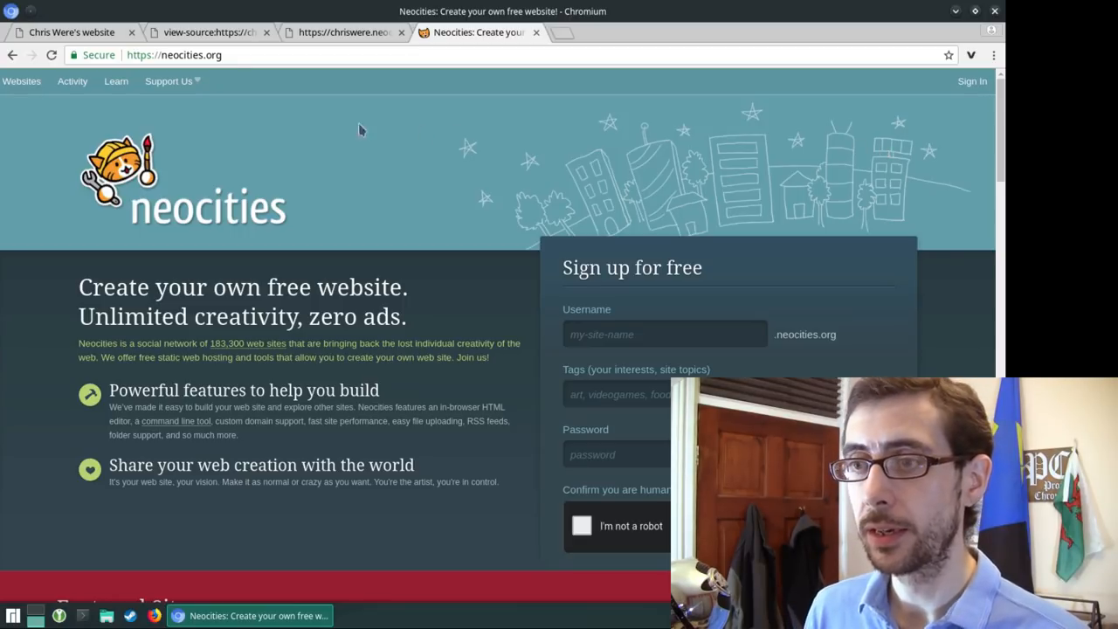
{"action": "left_click", "coordinate": [225, 80]}
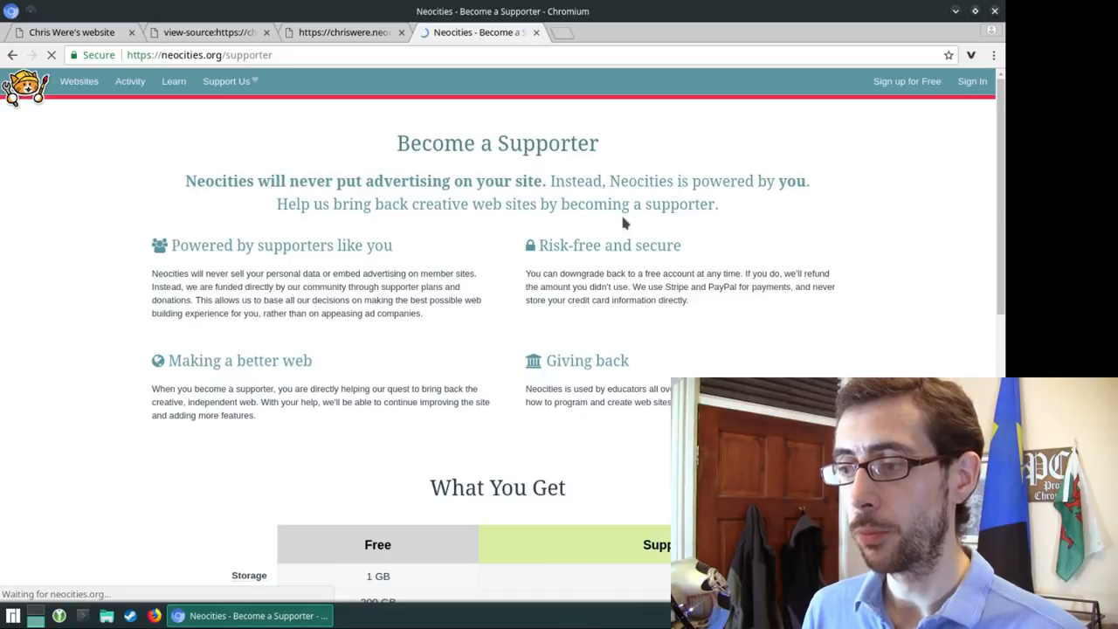
{"action": "mouse_move", "coordinate": [907, 273]}
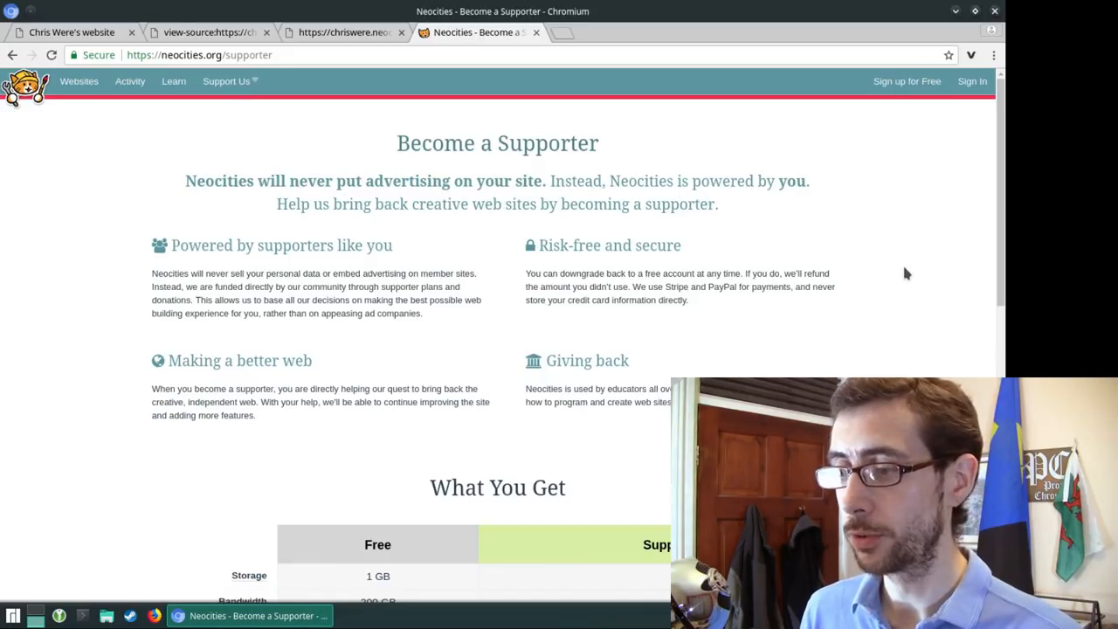
{"action": "scroll", "scroll_direction": "down", "scroll_amount": 3}
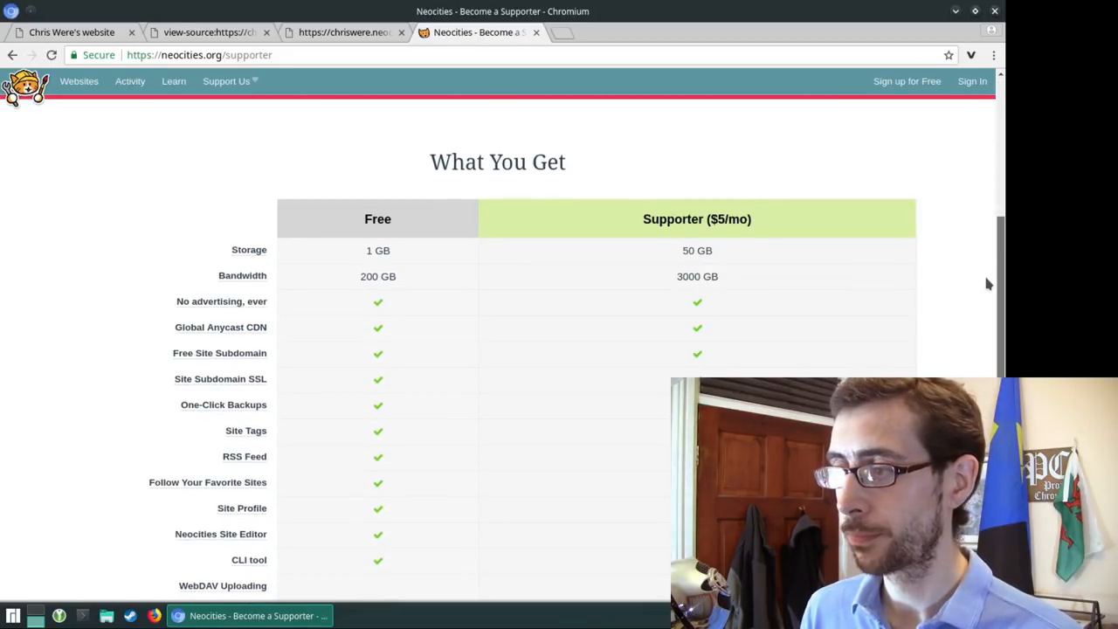
{"action": "scroll", "scroll_direction": "up", "scroll_amount": 3}
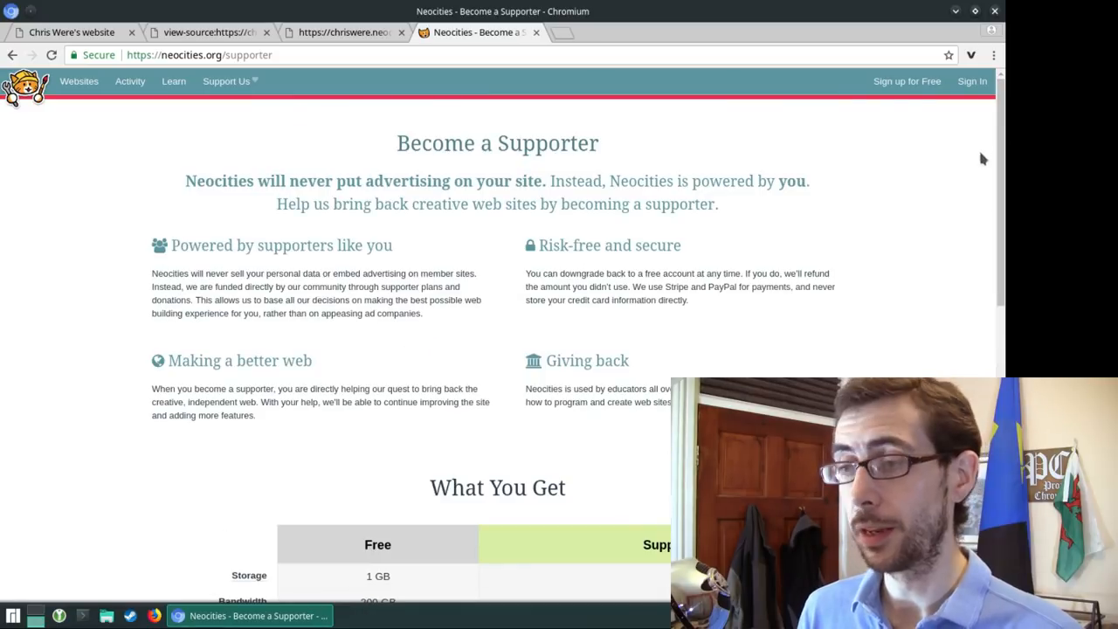
{"action": "mouse_move", "coordinate": [889, 213]}
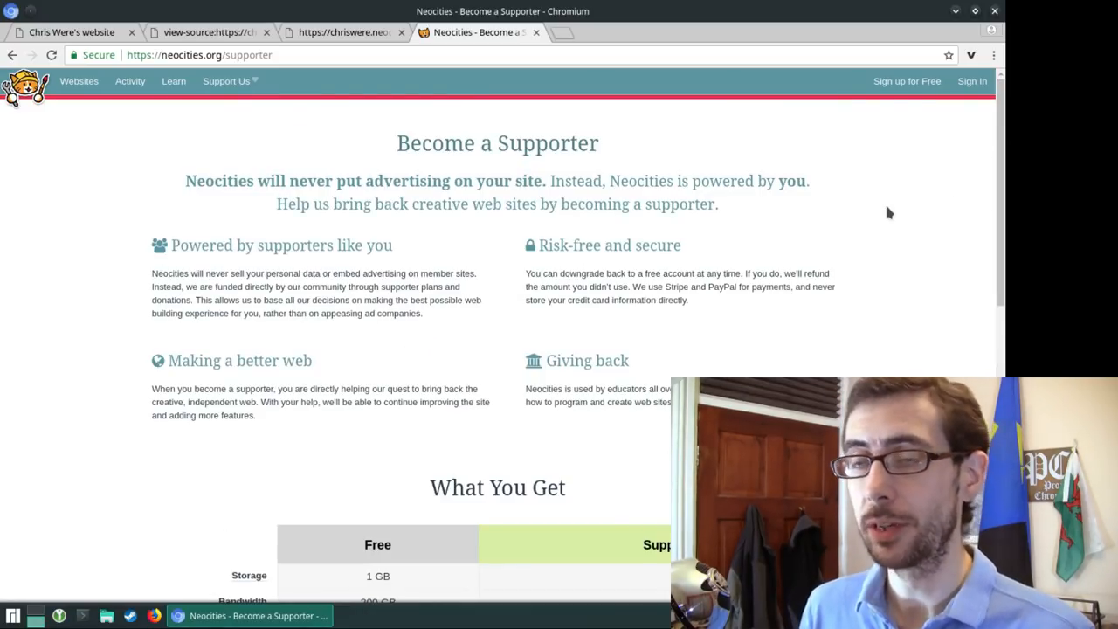
{"action": "mouse_move", "coordinate": [223, 268]}
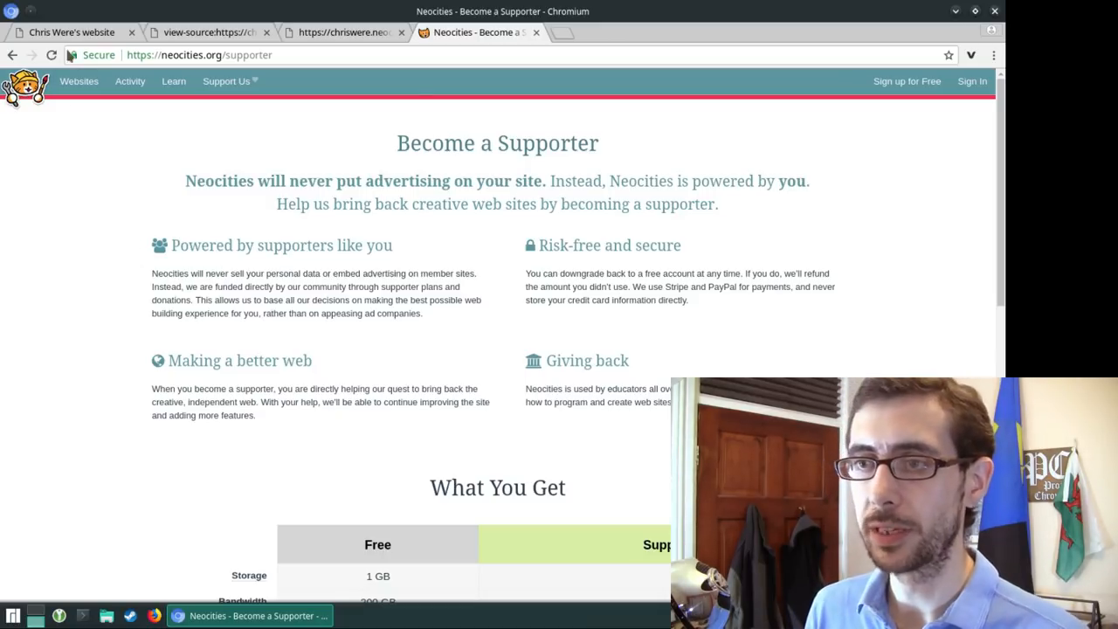
{"action": "mouse_move", "coordinate": [818, 206]}
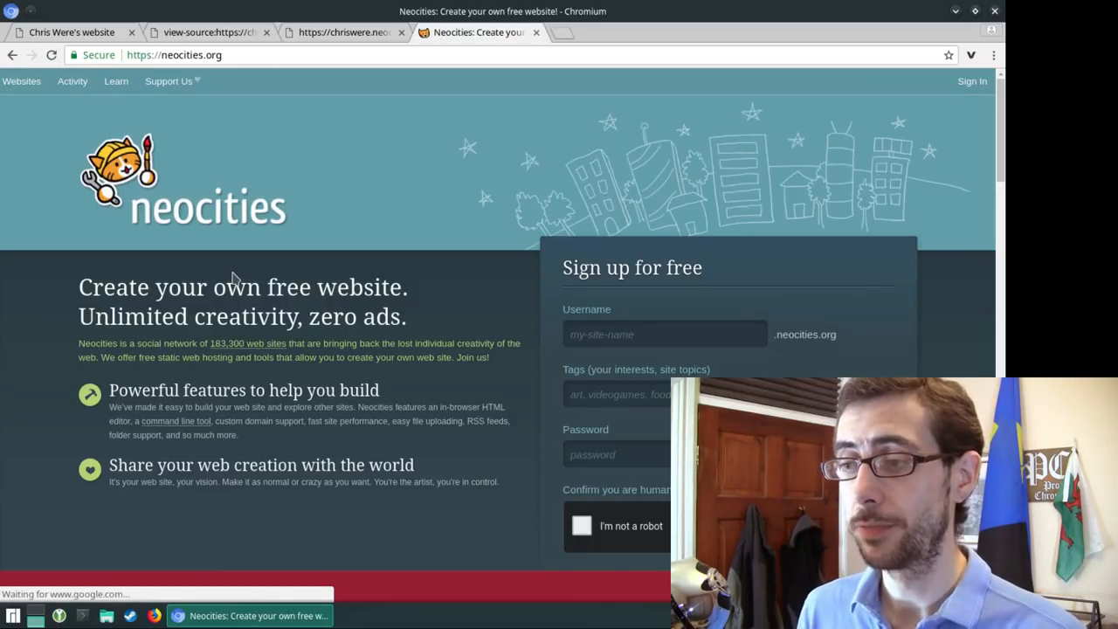
{"action": "mouse_move", "coordinate": [379, 257]}
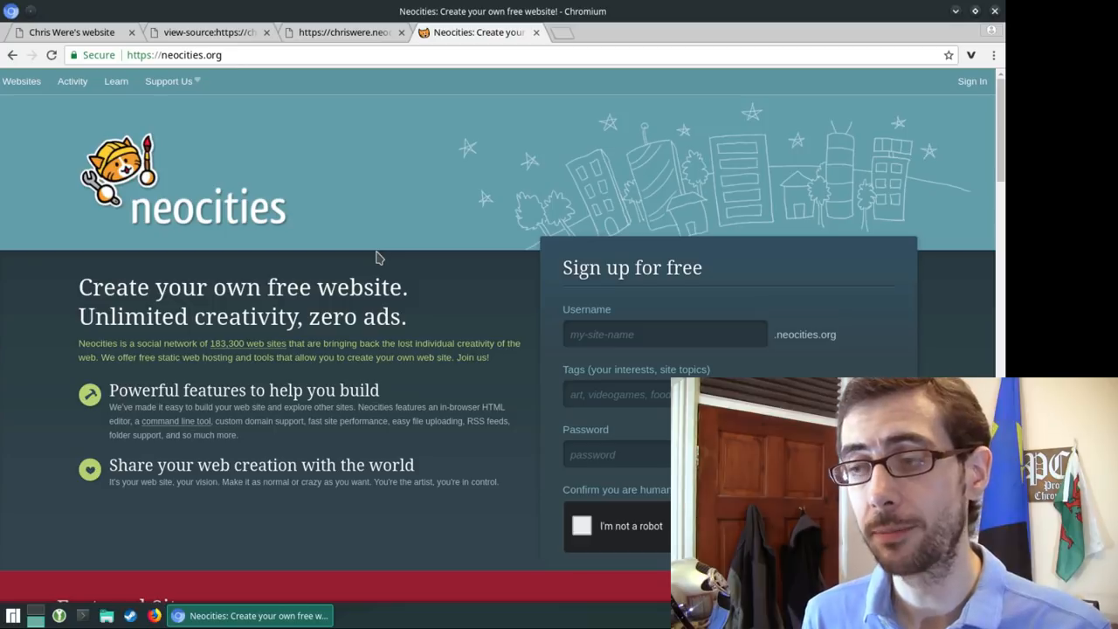
{"action": "mouse_move", "coordinate": [281, 210]}
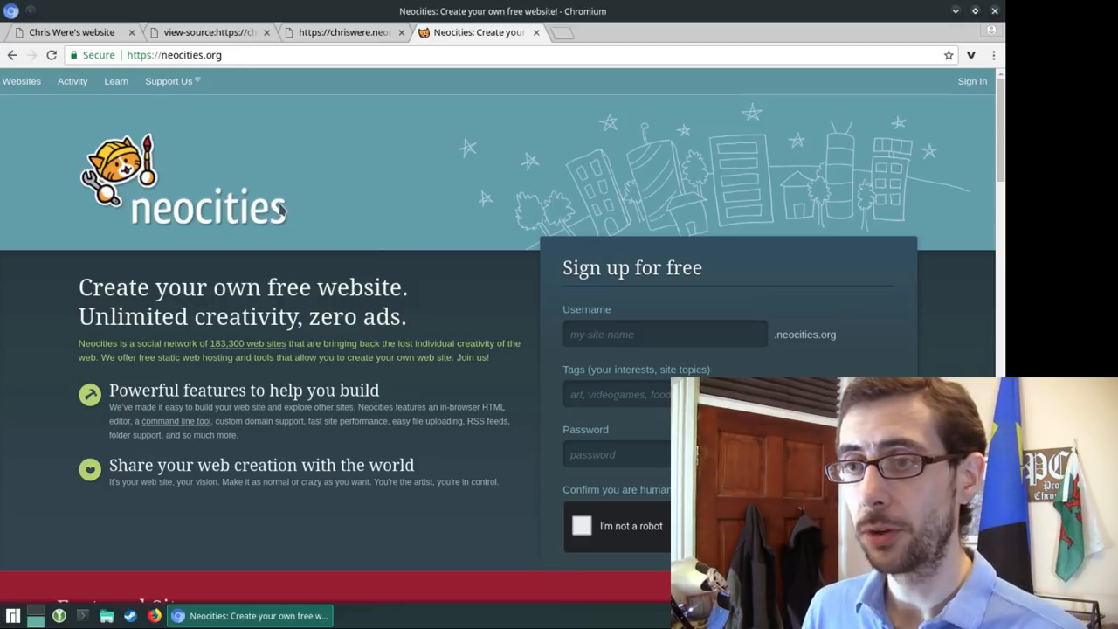
Step: Switch to the Chris Were's website tab showing the home page
{"action": "left_click", "coordinate": [70, 32]}
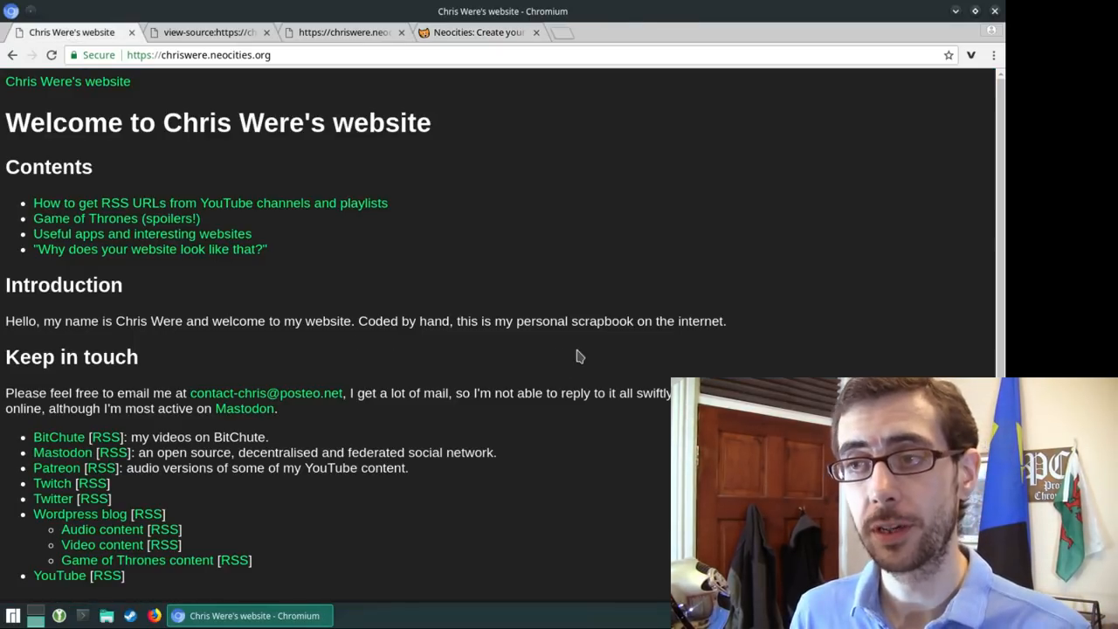
{"action": "mouse_move", "coordinate": [644, 308]}
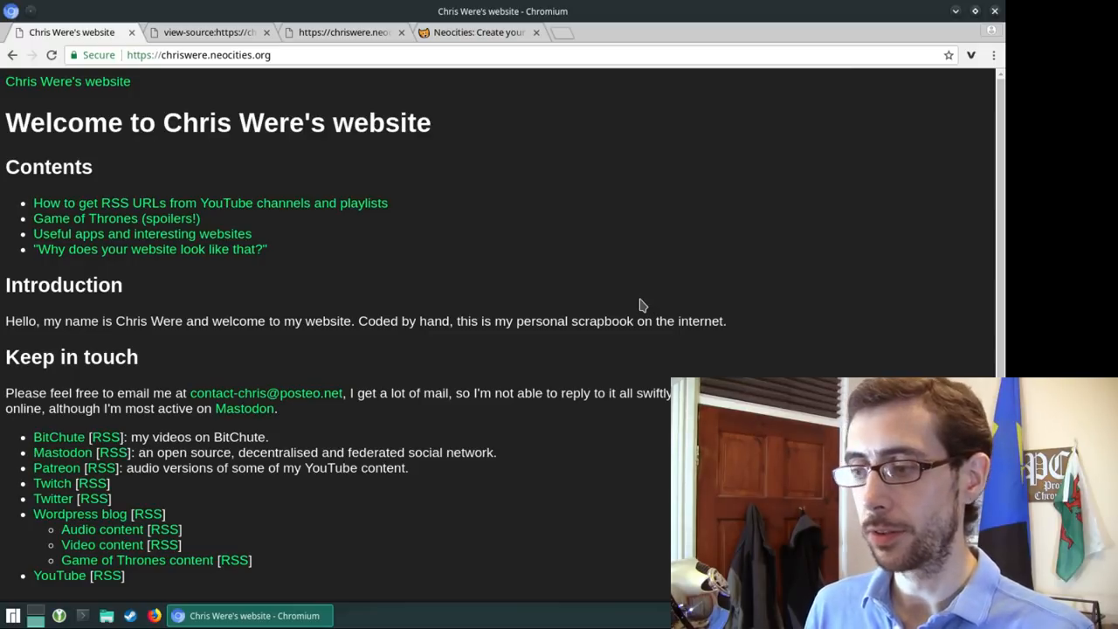
{"action": "mouse_move", "coordinate": [636, 292]}
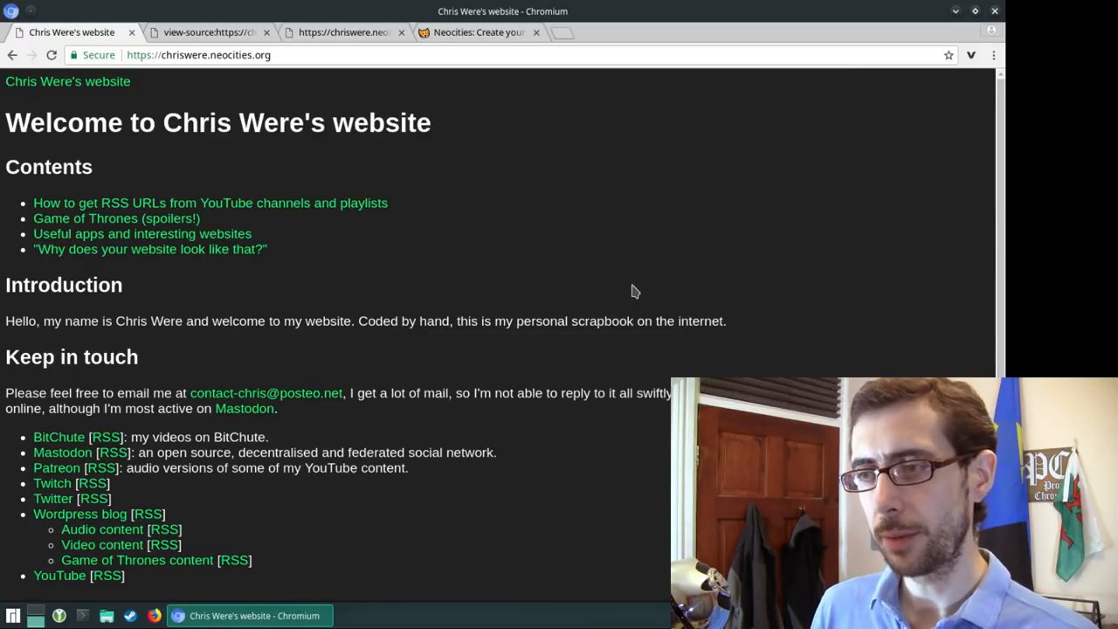
{"action": "mouse_move", "coordinate": [392, 180]}
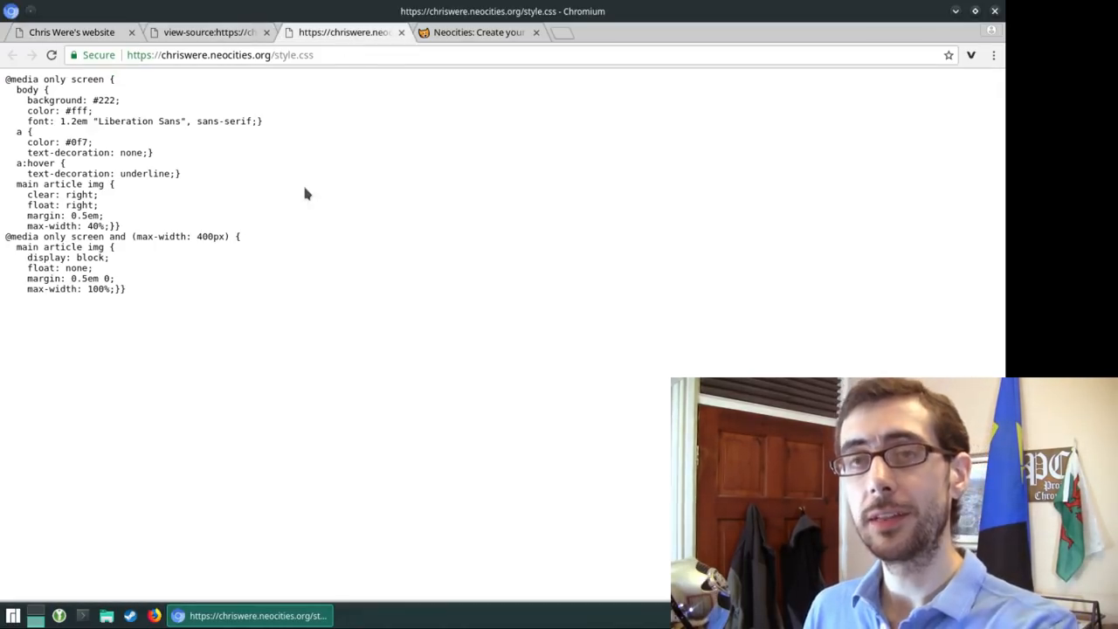
{"action": "mouse_move", "coordinate": [294, 191]}
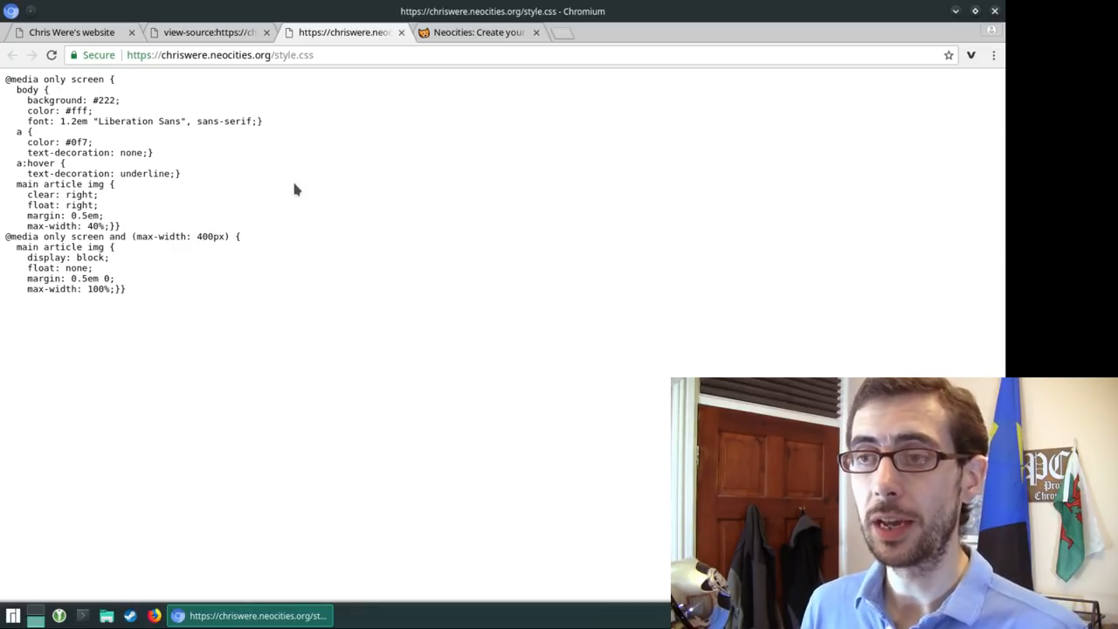
{"action": "mouse_move", "coordinate": [380, 226]}
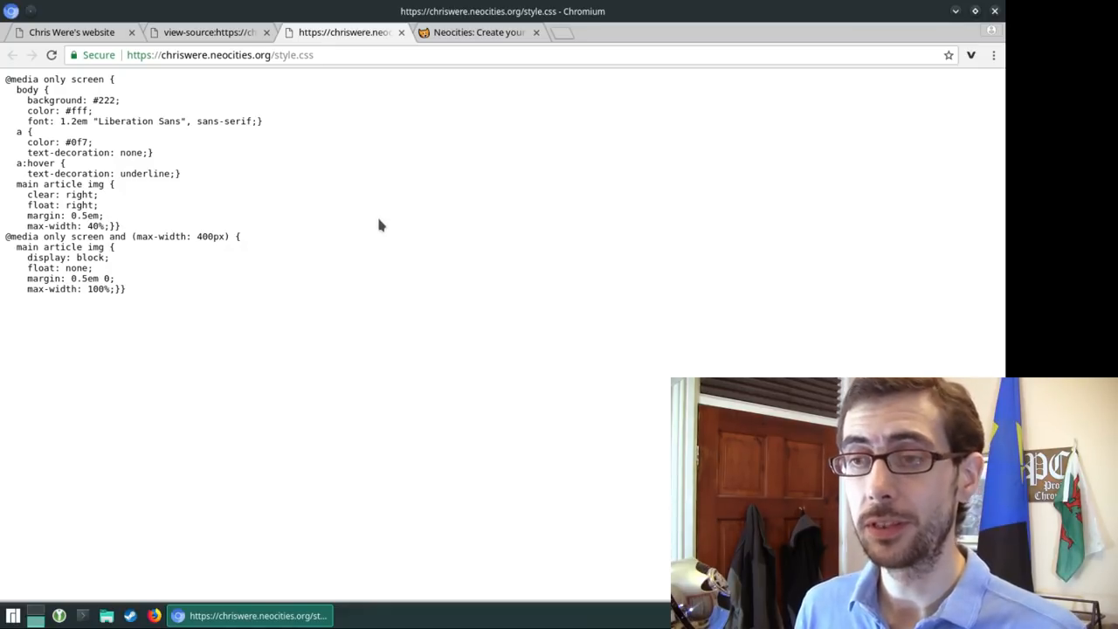
{"action": "mouse_move", "coordinate": [341, 301]}
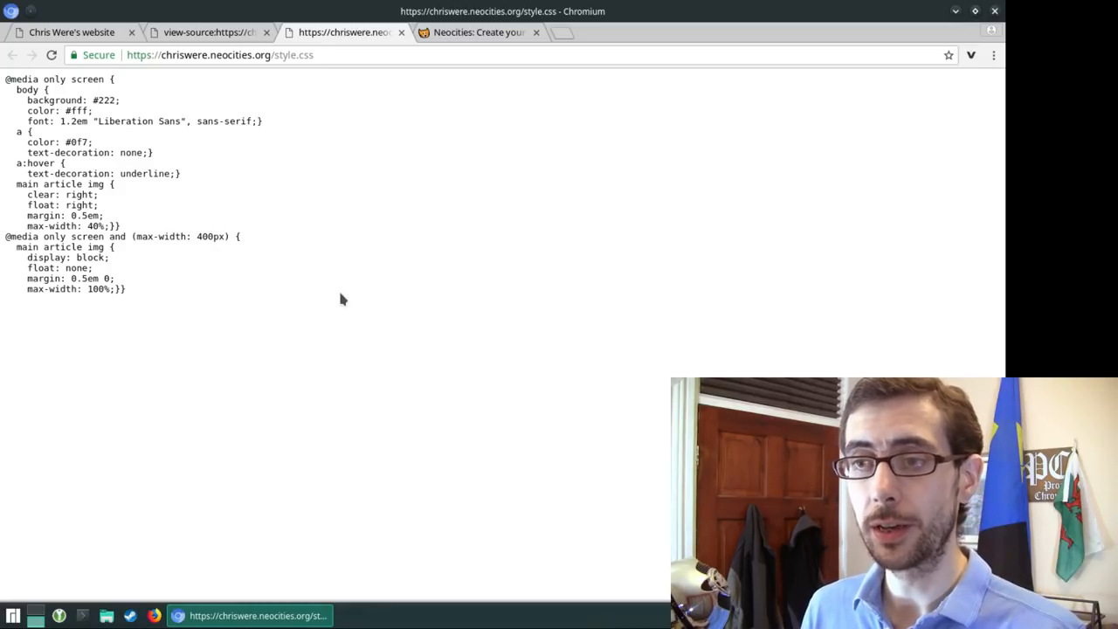
{"action": "mouse_move", "coordinate": [339, 309]}
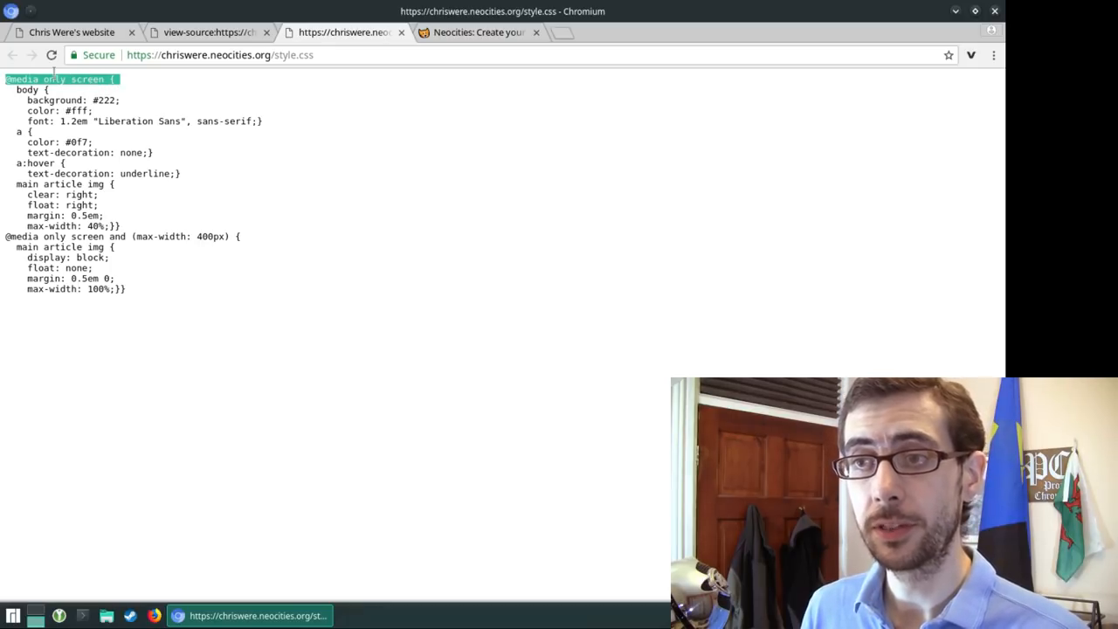
{"action": "left_click", "coordinate": [131, 88]}
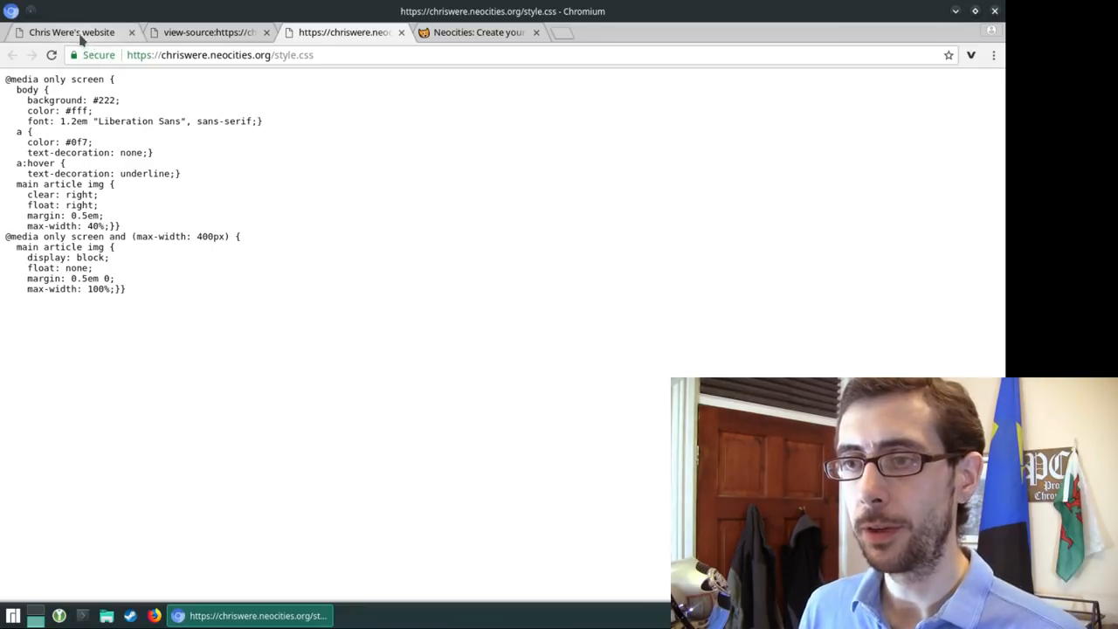
{"action": "left_click", "coordinate": [992, 55]}
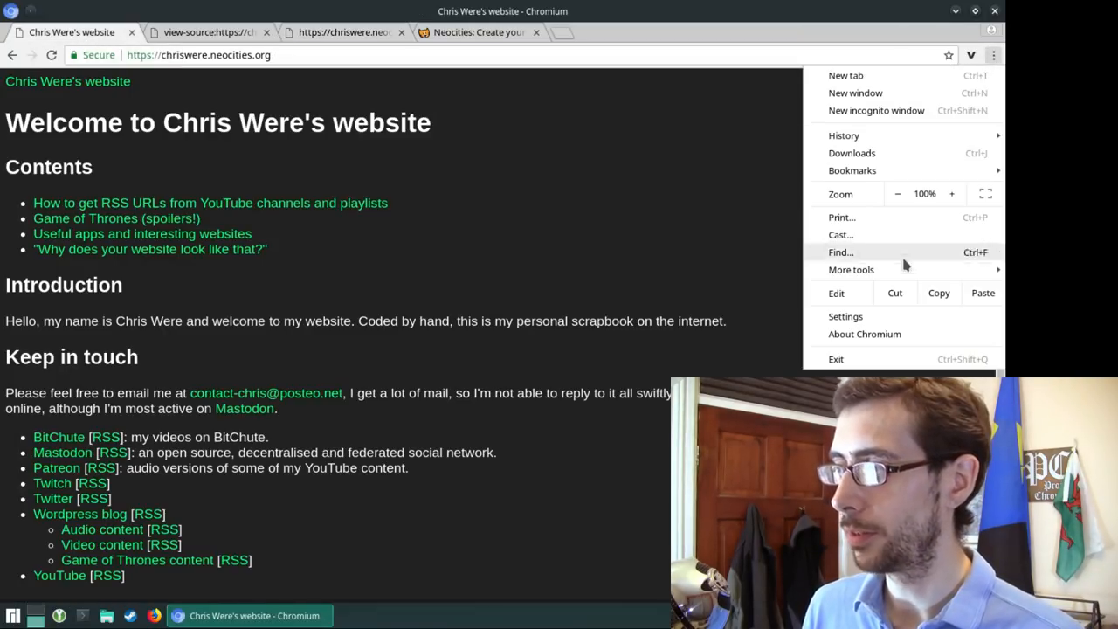
{"action": "mouse_move", "coordinate": [881, 334]}
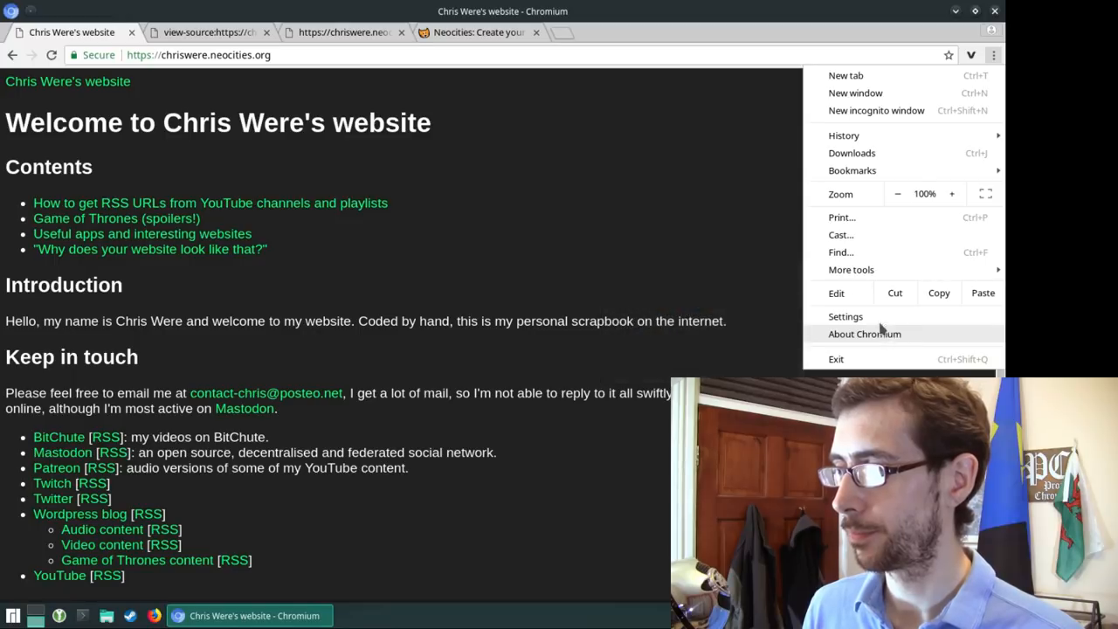
{"action": "left_click", "coordinate": [842, 217]}
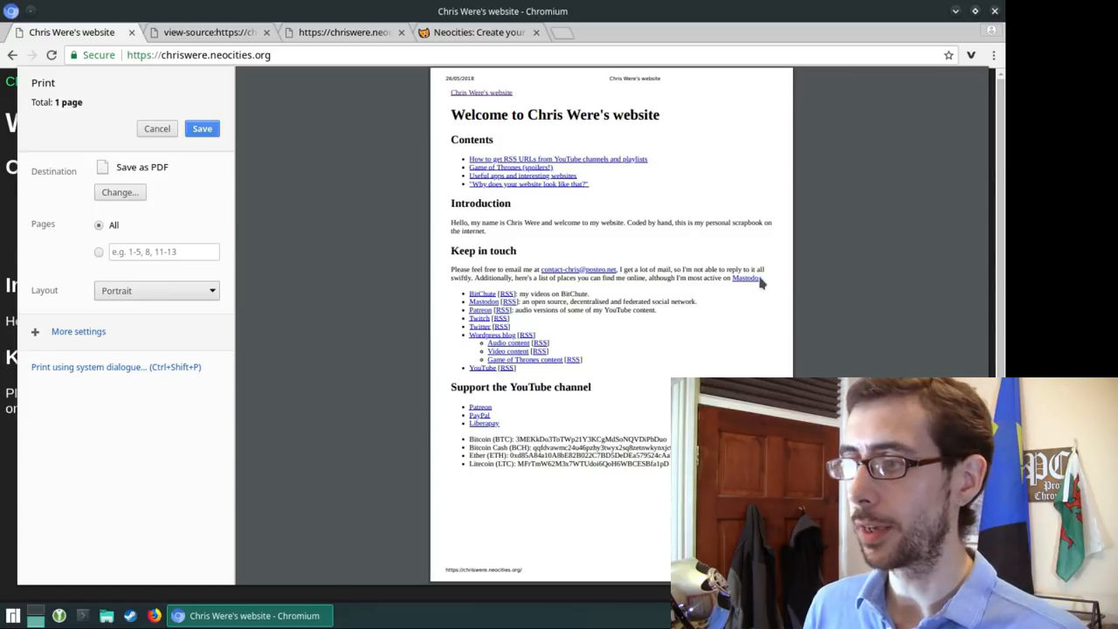
{"action": "mouse_move", "coordinate": [873, 180]}
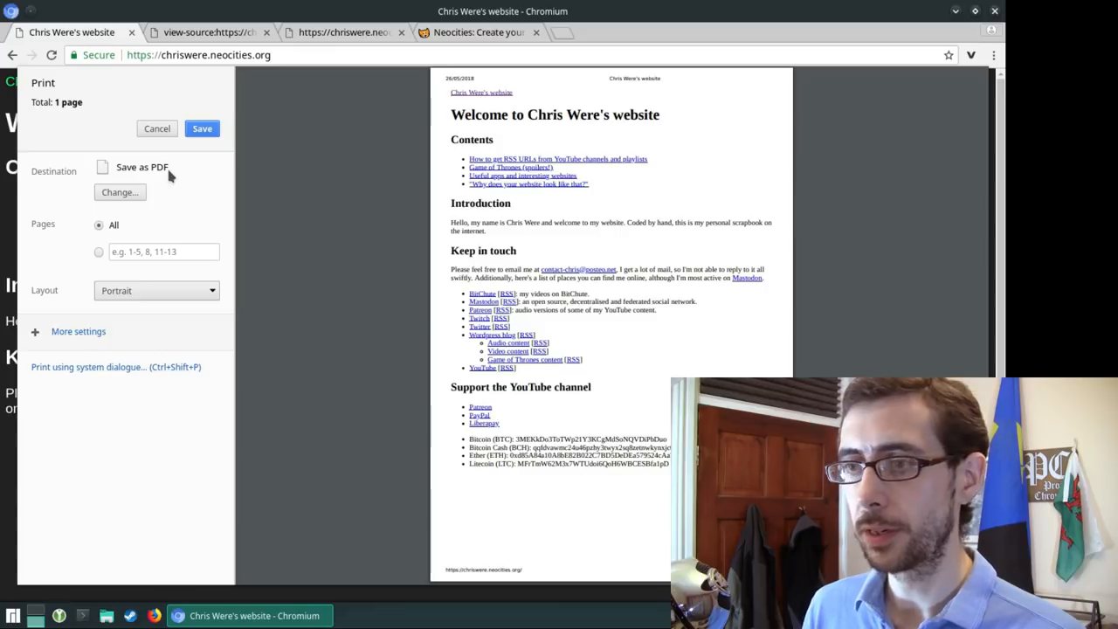
{"action": "left_click", "coordinate": [158, 130]}
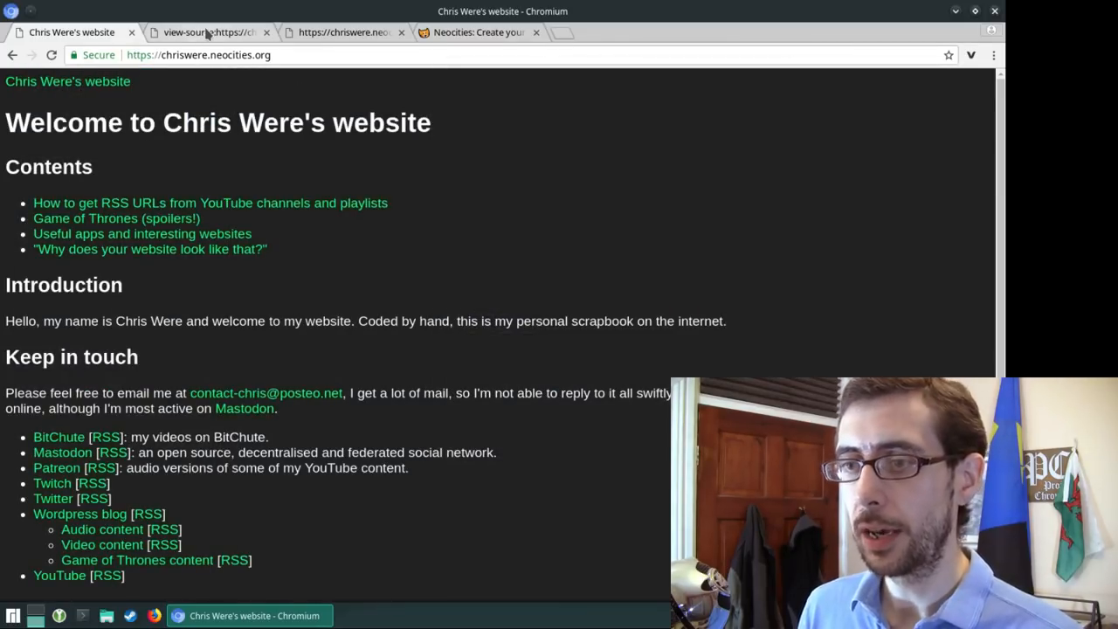
{"action": "mouse_move", "coordinate": [210, 32]}
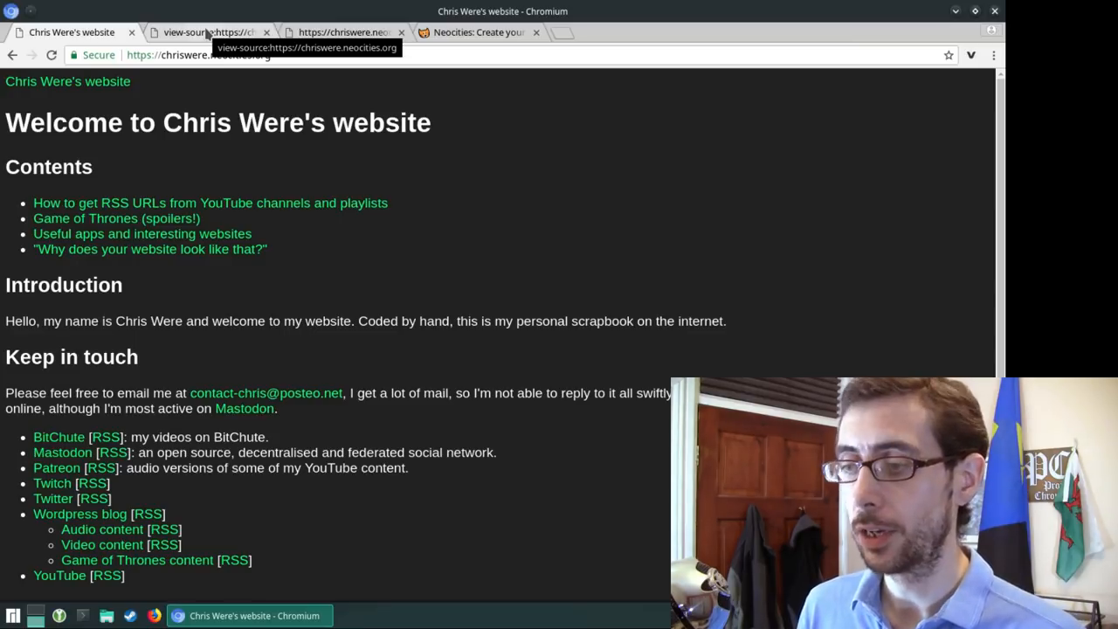
Step: Switch to the chriswere.neocities.org/style.css tab and highlight a rule near the top
{"action": "left_click", "coordinate": [210, 32]}
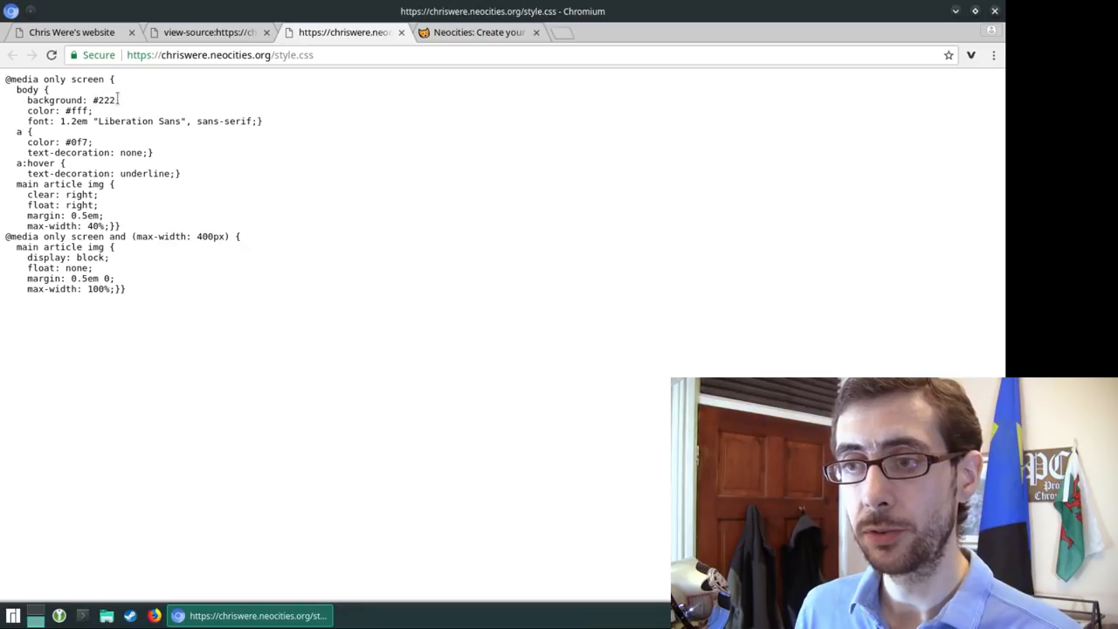
{"action": "double_click", "coordinate": [105, 99]}
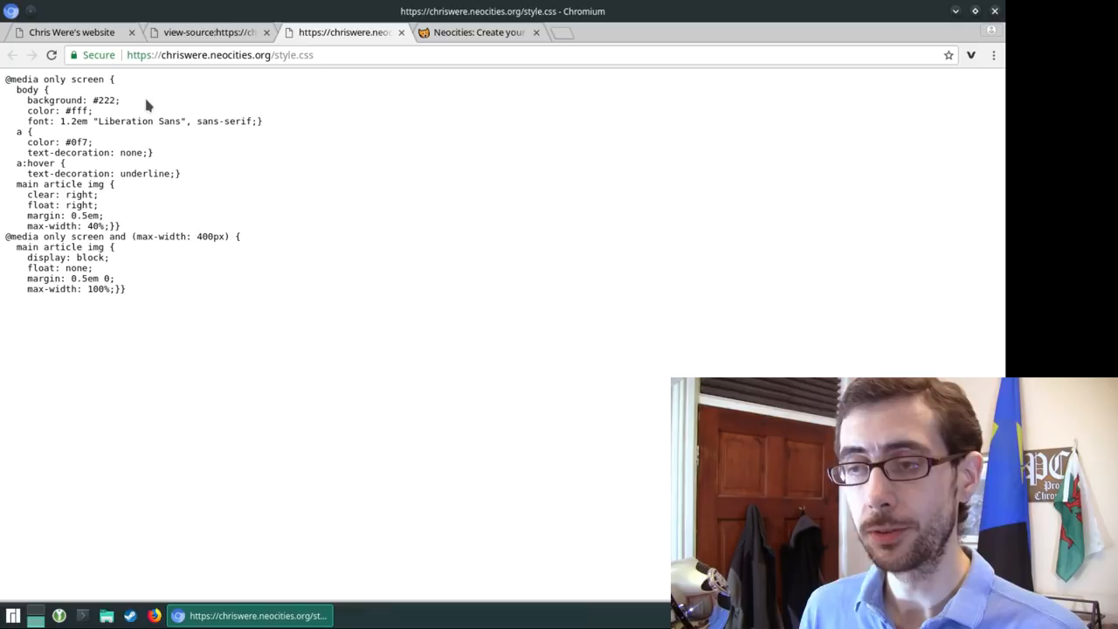
{"action": "mouse_move", "coordinate": [184, 121]}
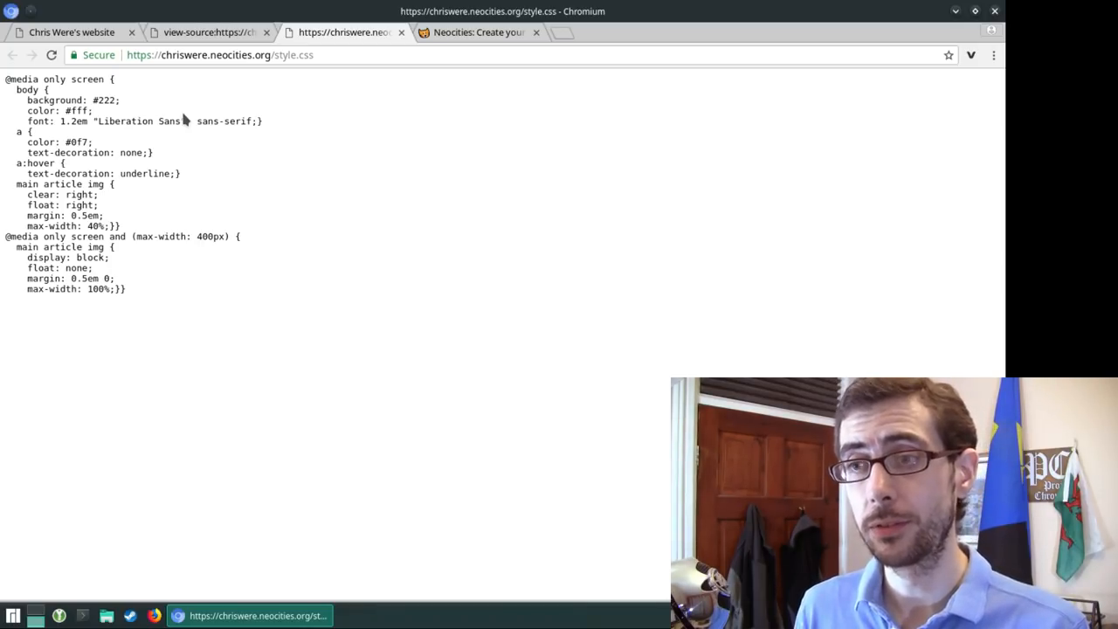
{"action": "mouse_move", "coordinate": [307, 166]}
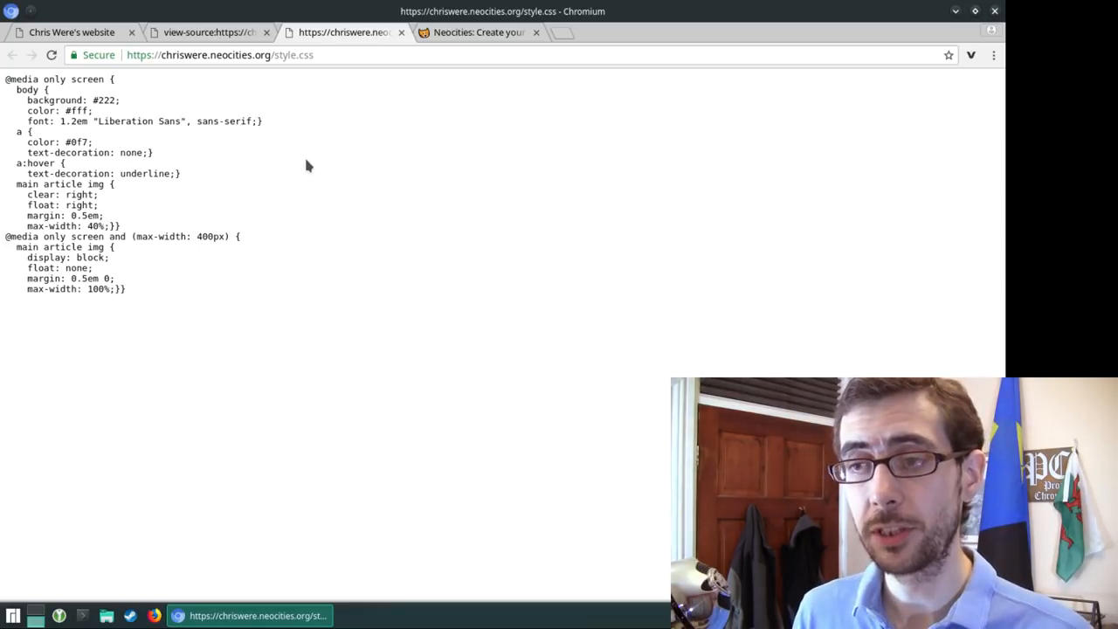
{"action": "mouse_move", "coordinate": [321, 164]}
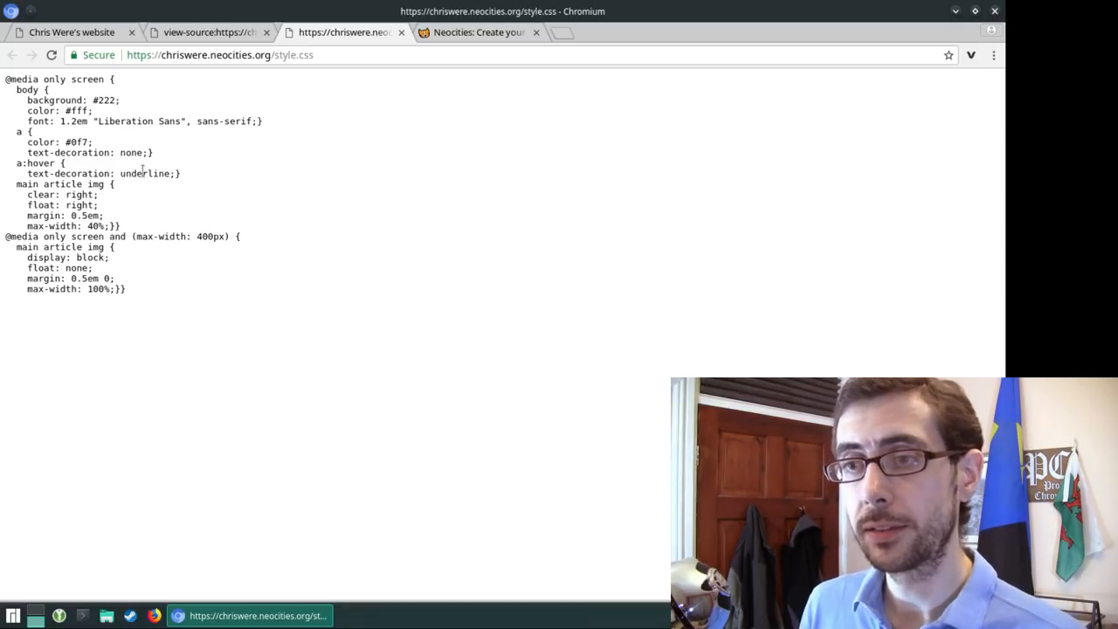
{"action": "mouse_move", "coordinate": [283, 131]}
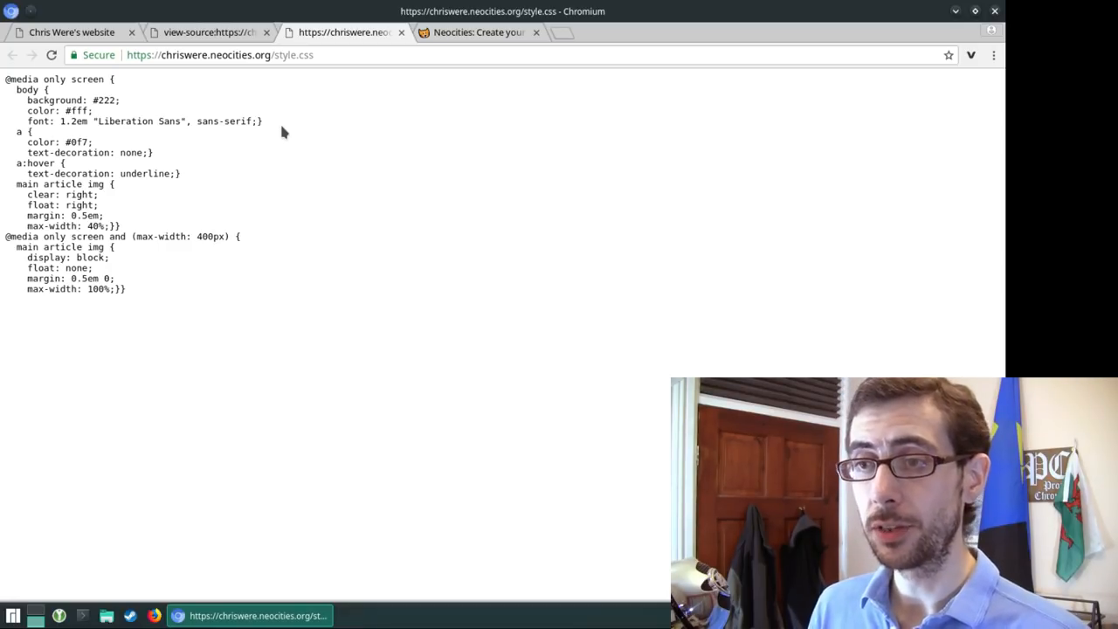
{"action": "mouse_move", "coordinate": [325, 144]}
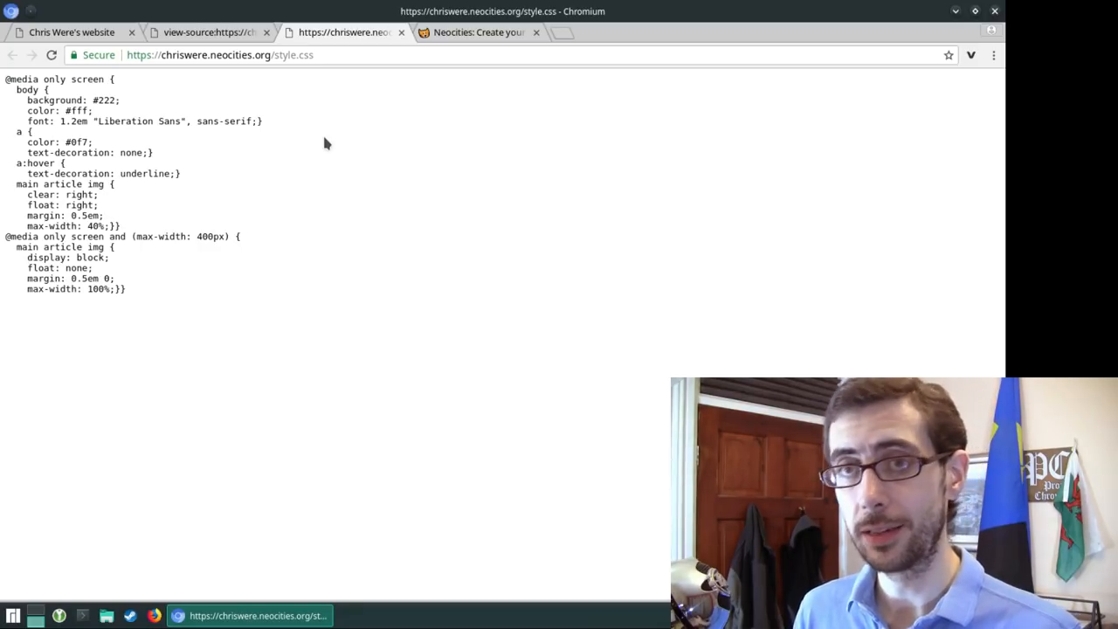
{"action": "mouse_move", "coordinate": [341, 140]}
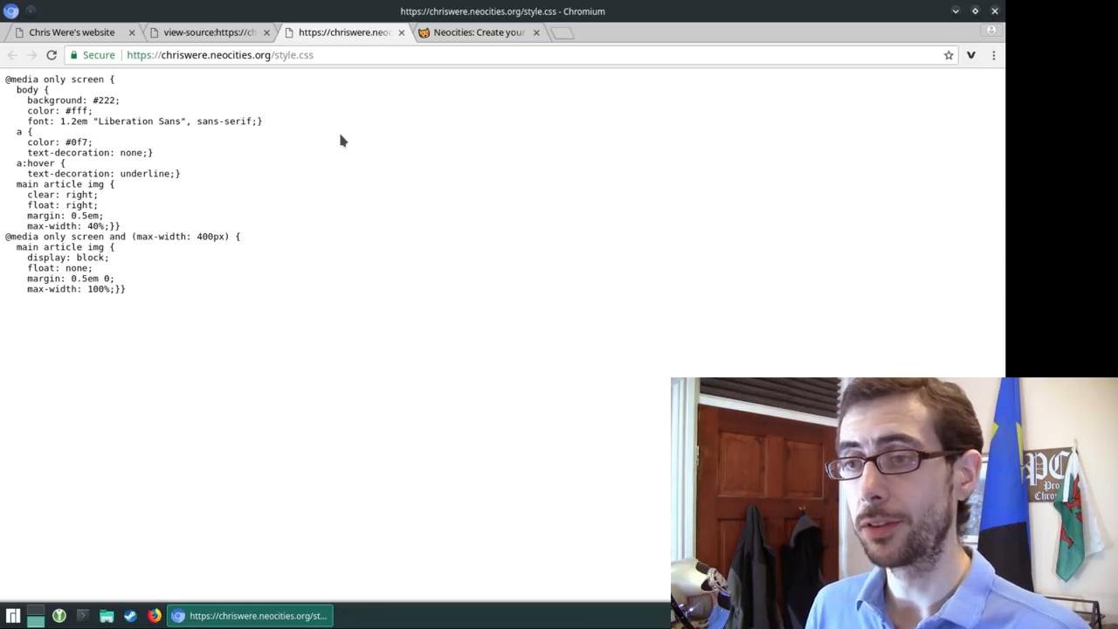
{"action": "mouse_move", "coordinate": [199, 157]}
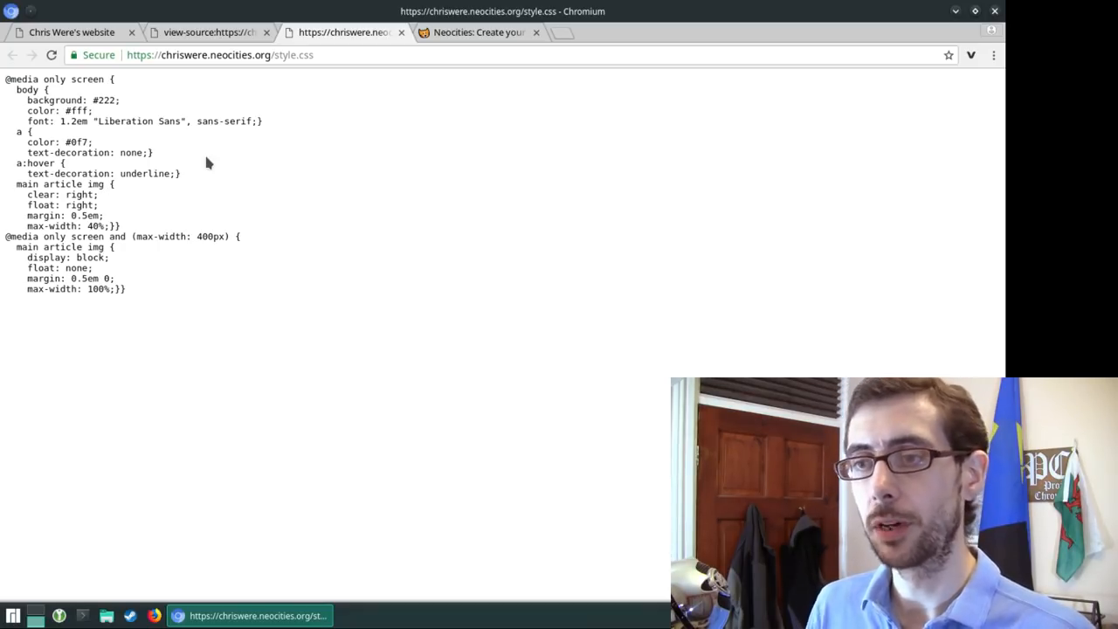
{"action": "mouse_move", "coordinate": [342, 166]}
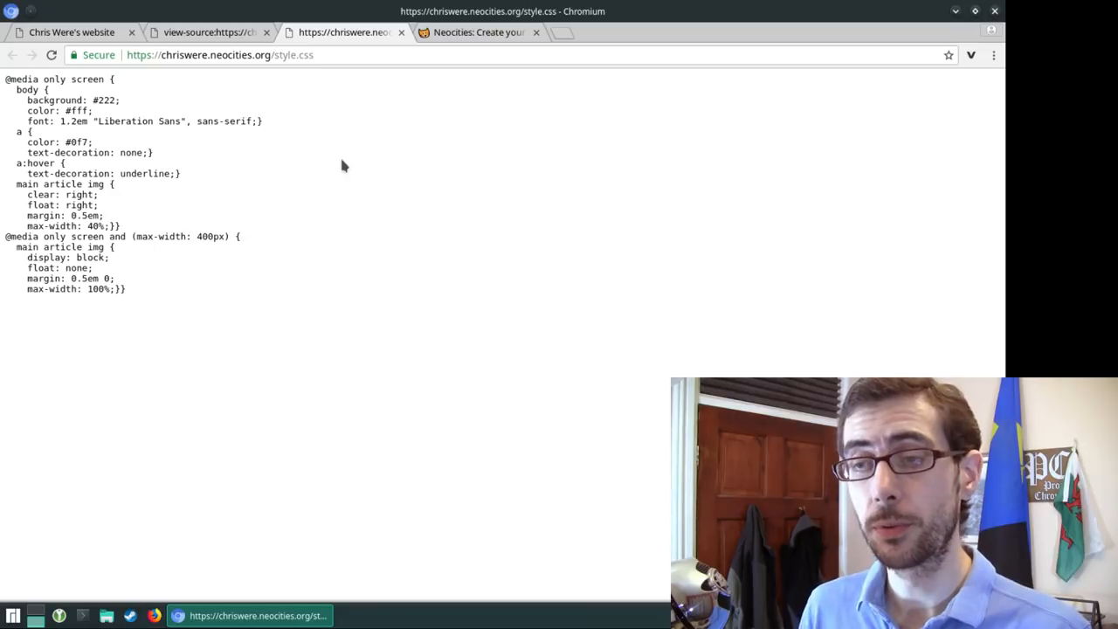
{"action": "mouse_move", "coordinate": [79, 131]}
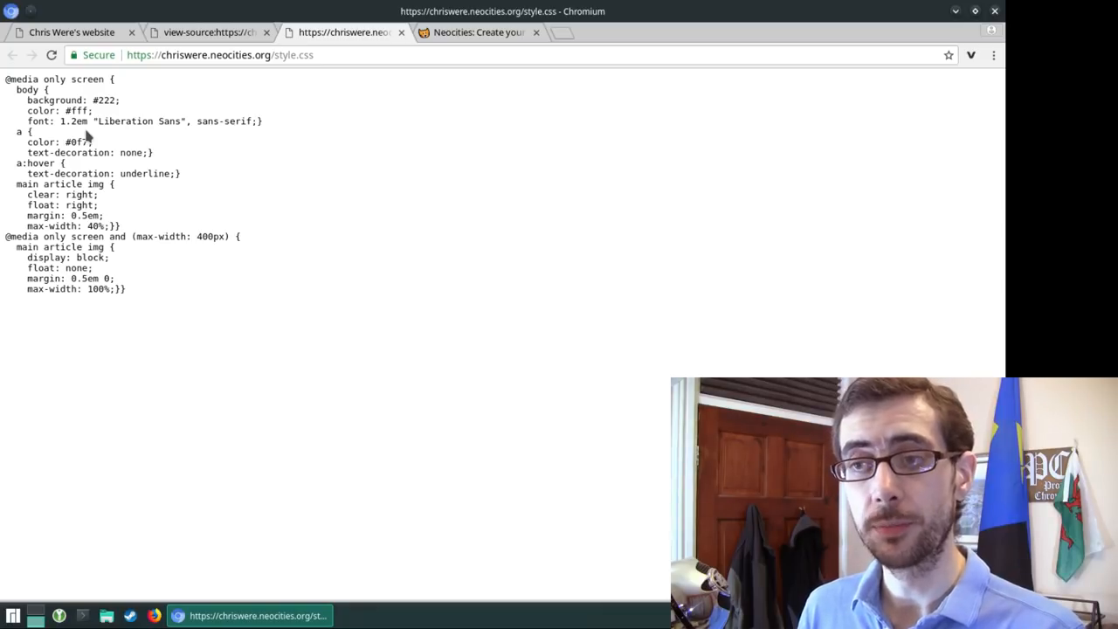
{"action": "mouse_move", "coordinate": [129, 136]}
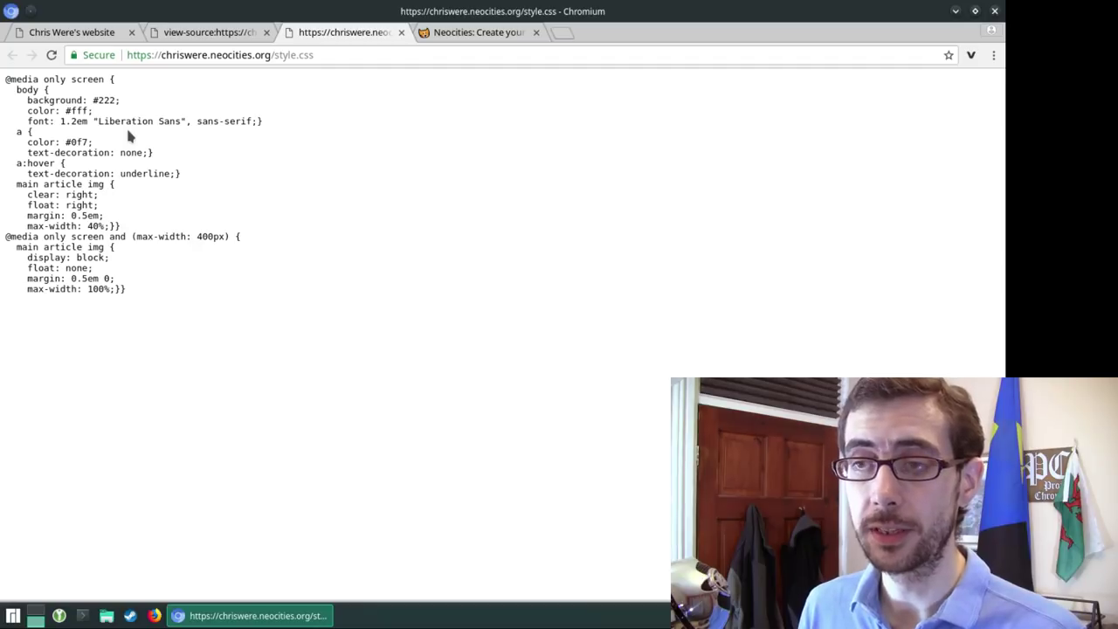
{"action": "mouse_move", "coordinate": [91, 74]}
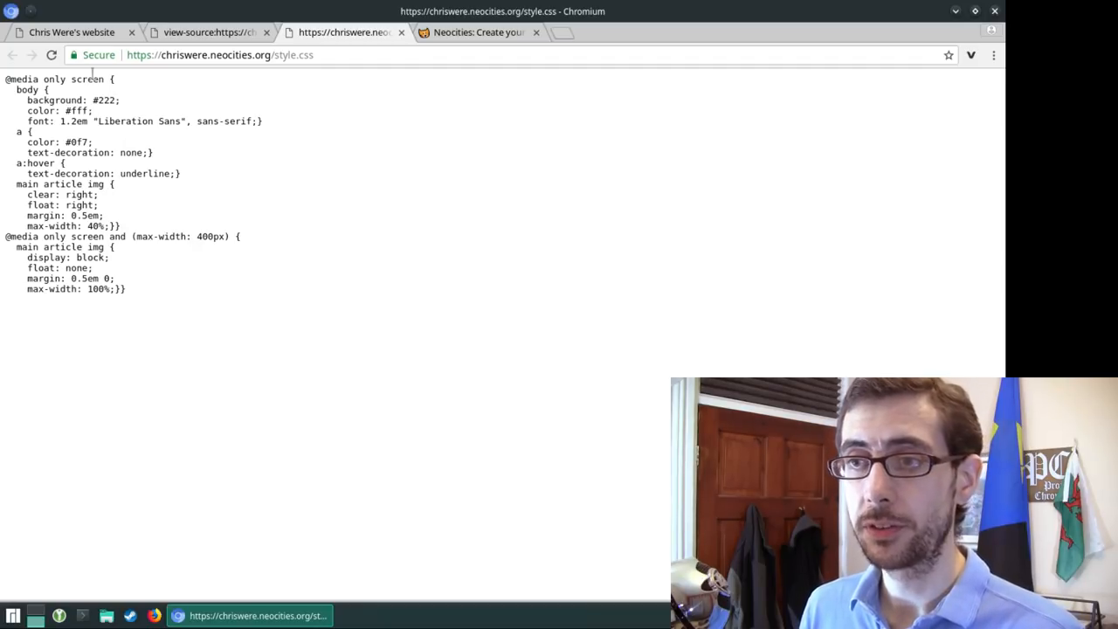
{"action": "left_click", "coordinate": [70, 31]}
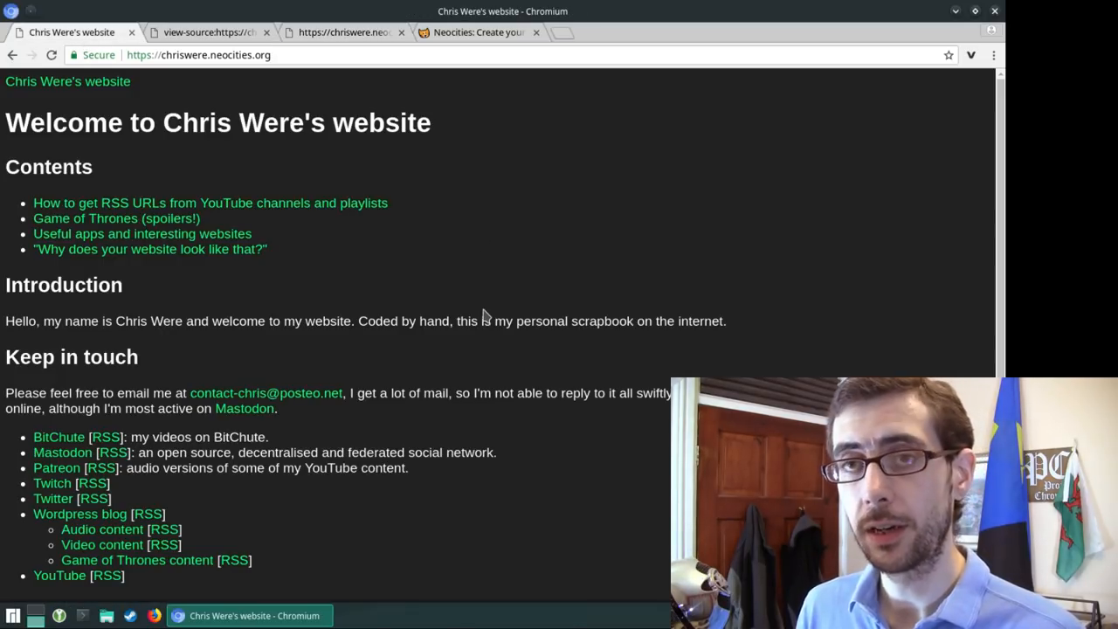
{"action": "mouse_move", "coordinate": [415, 194]}
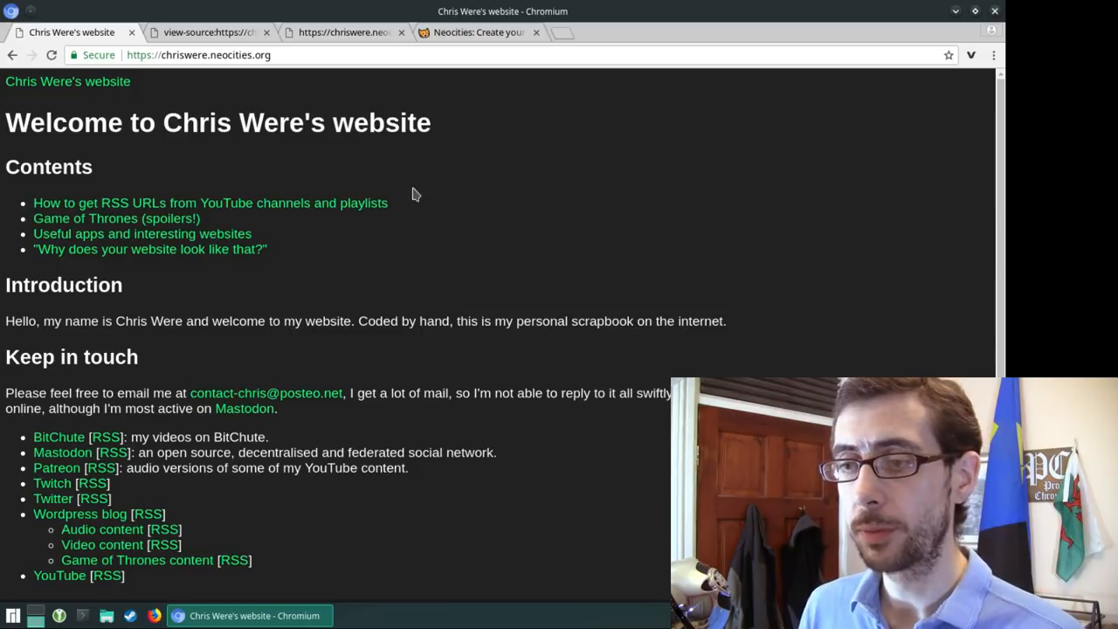
{"action": "mouse_move", "coordinate": [620, 217]}
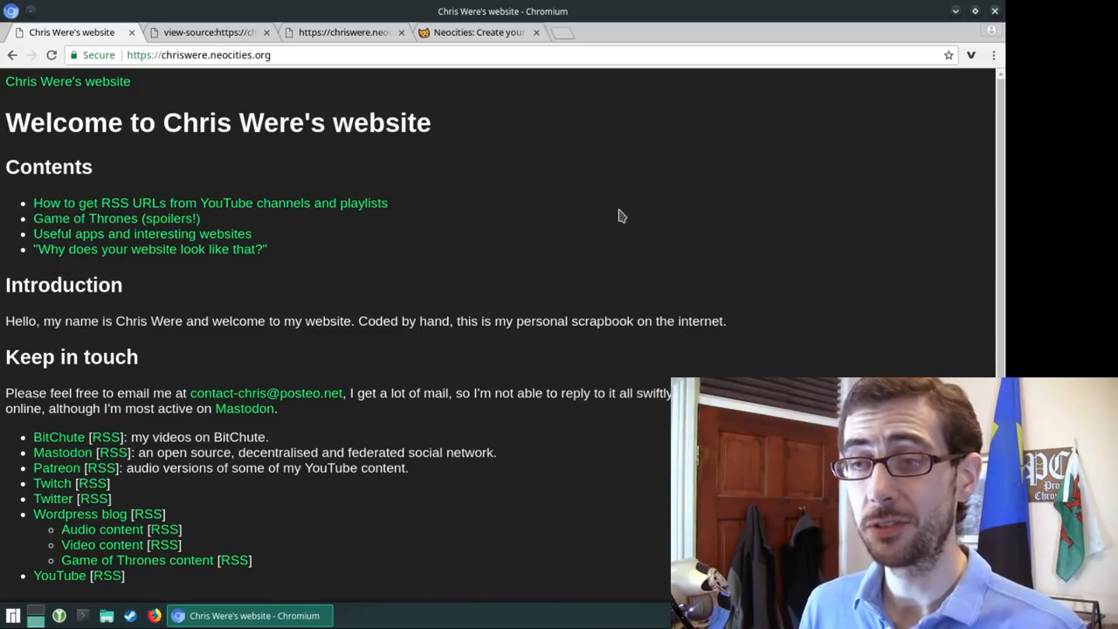
{"action": "mouse_move", "coordinate": [627, 221]}
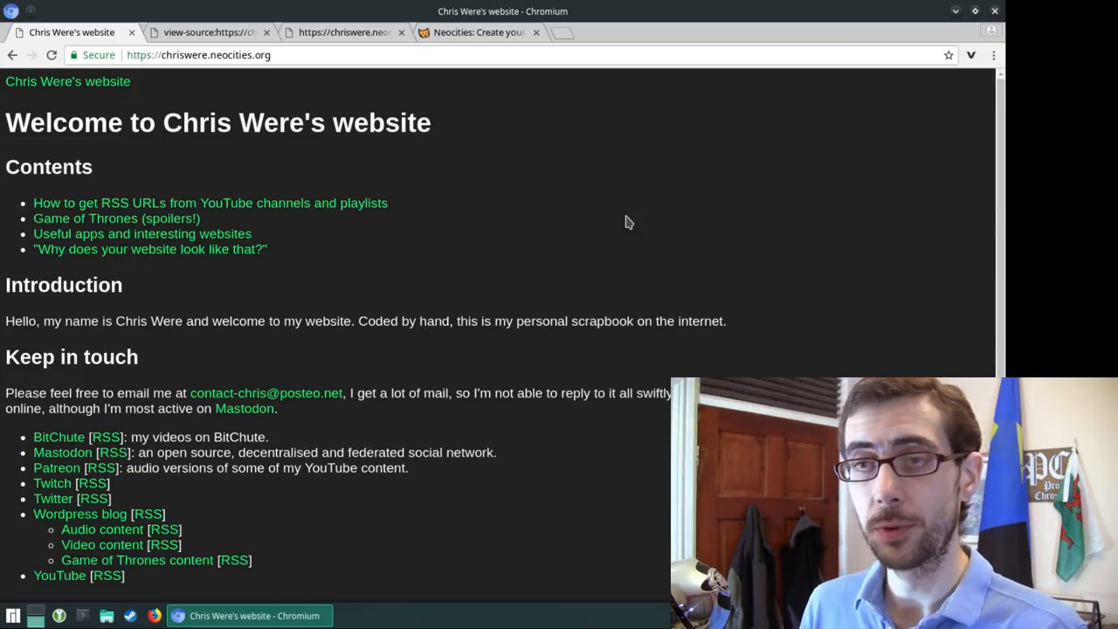
{"action": "mouse_move", "coordinate": [685, 237]}
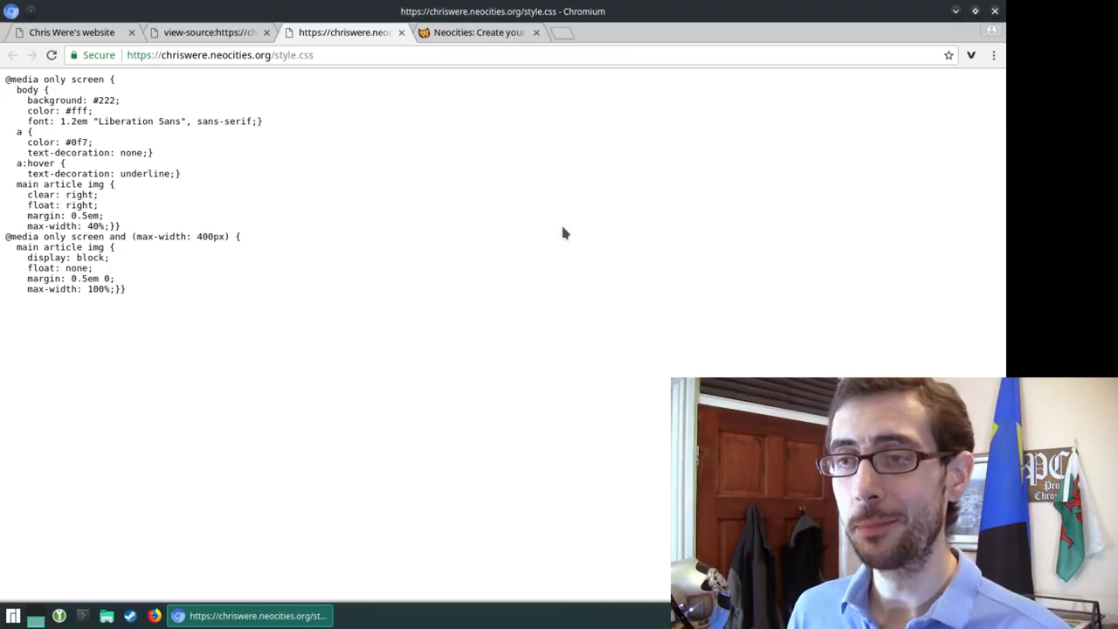
{"action": "mouse_move", "coordinate": [278, 224]}
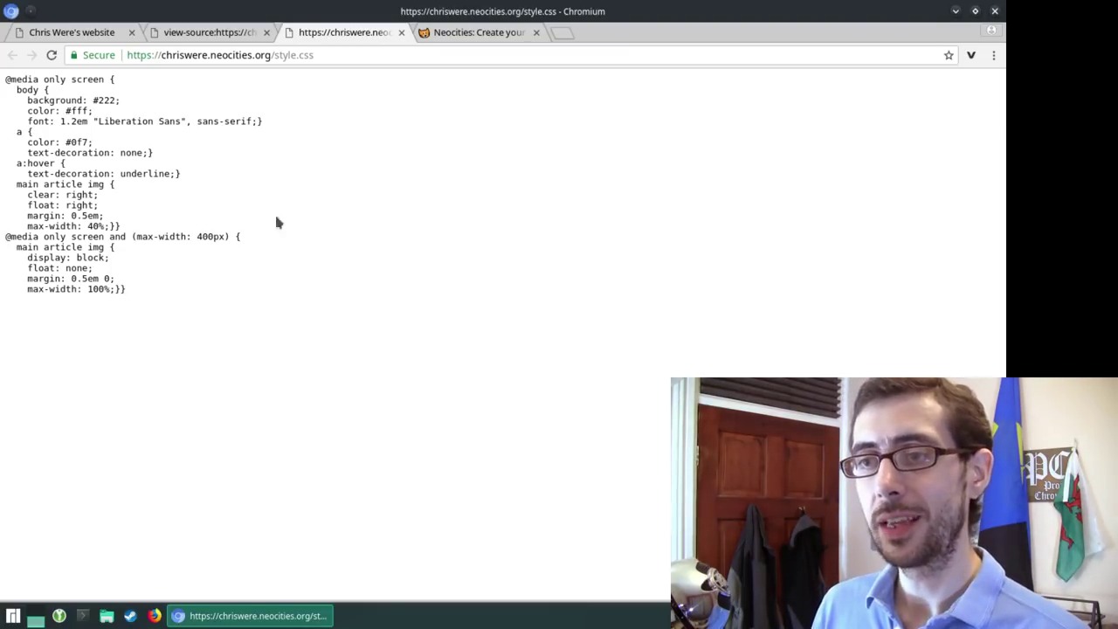
{"action": "mouse_move", "coordinate": [131, 174]}
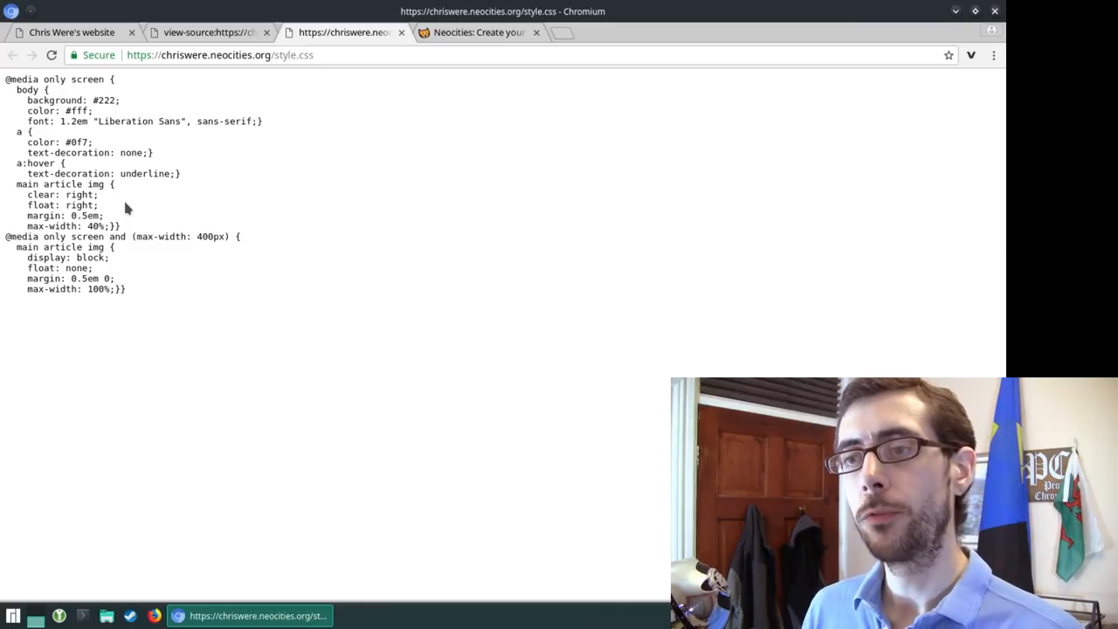
{"action": "mouse_move", "coordinate": [148, 206]}
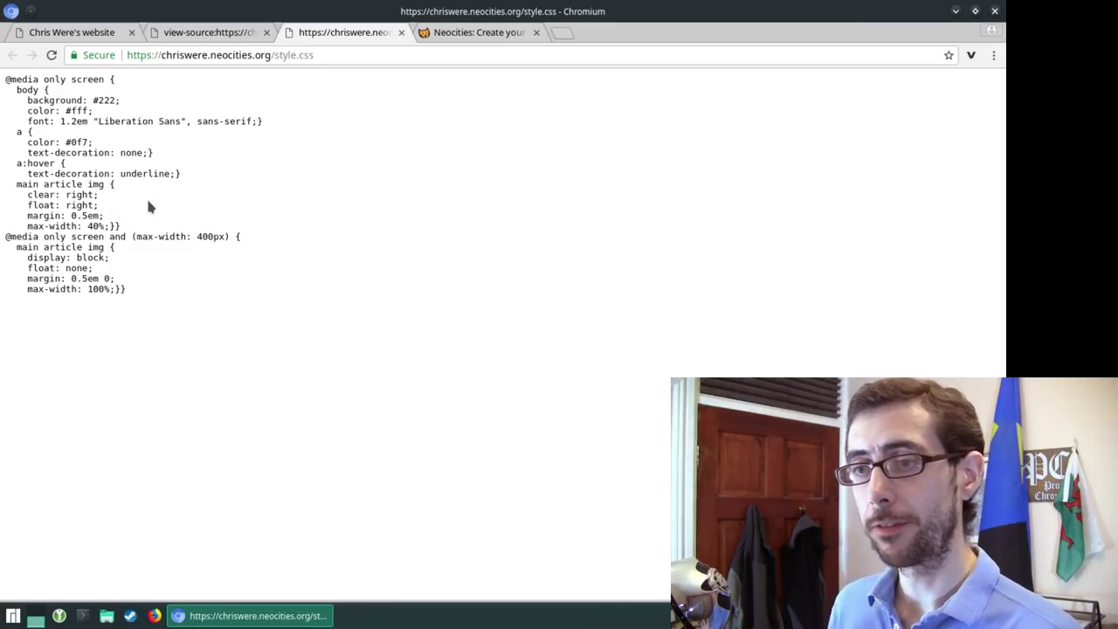
{"action": "mouse_move", "coordinate": [233, 199]}
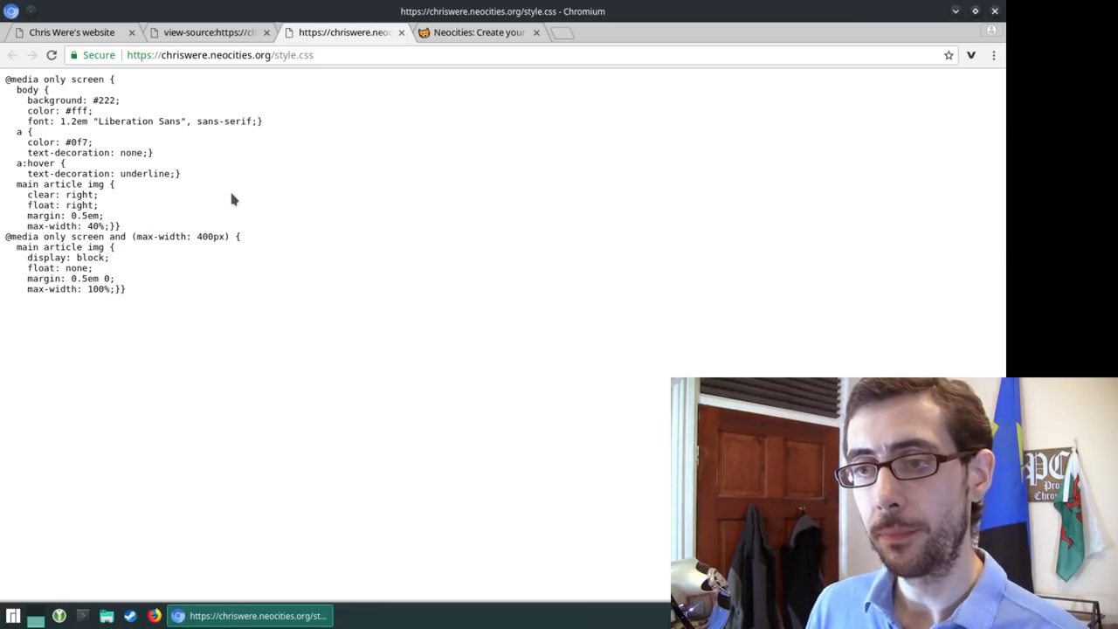
{"action": "mouse_move", "coordinate": [269, 213]}
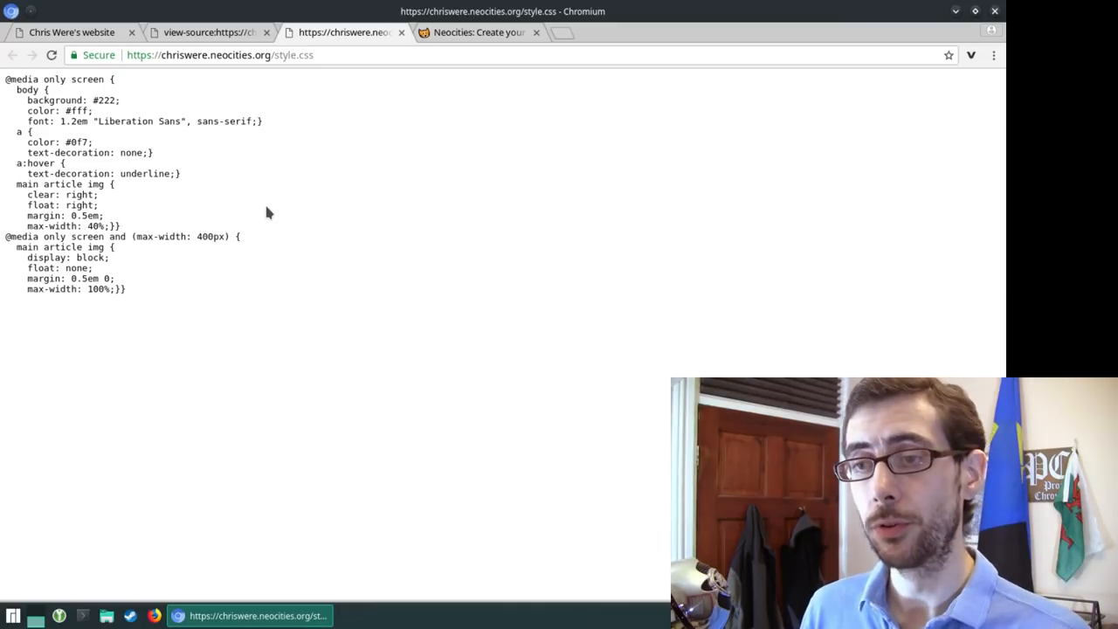
{"action": "mouse_move", "coordinate": [339, 247]}
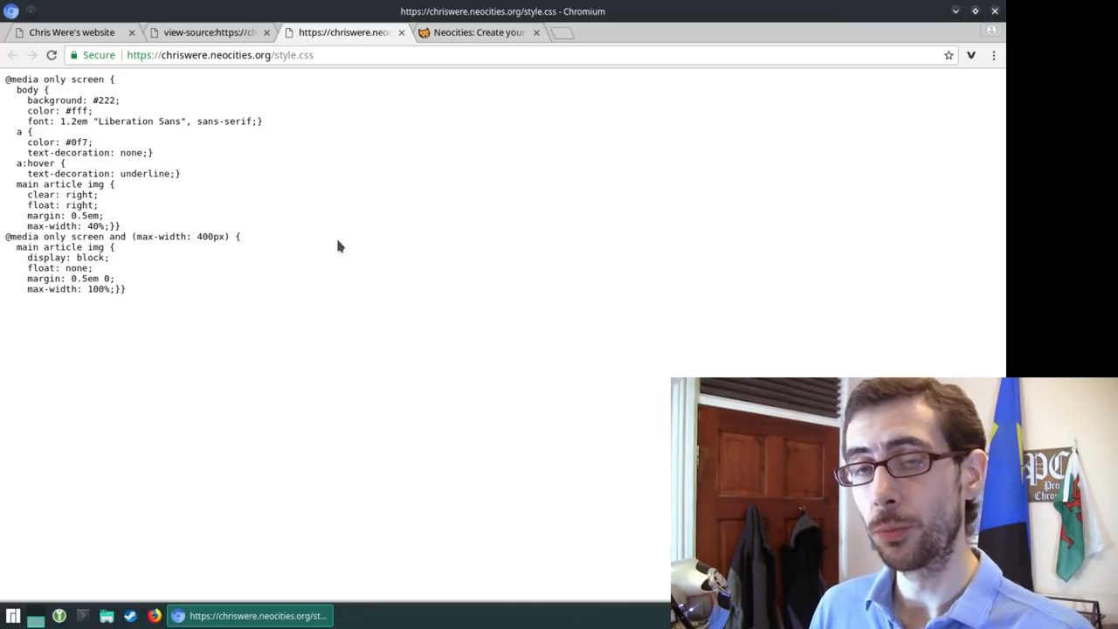
{"action": "mouse_move", "coordinate": [278, 341]}
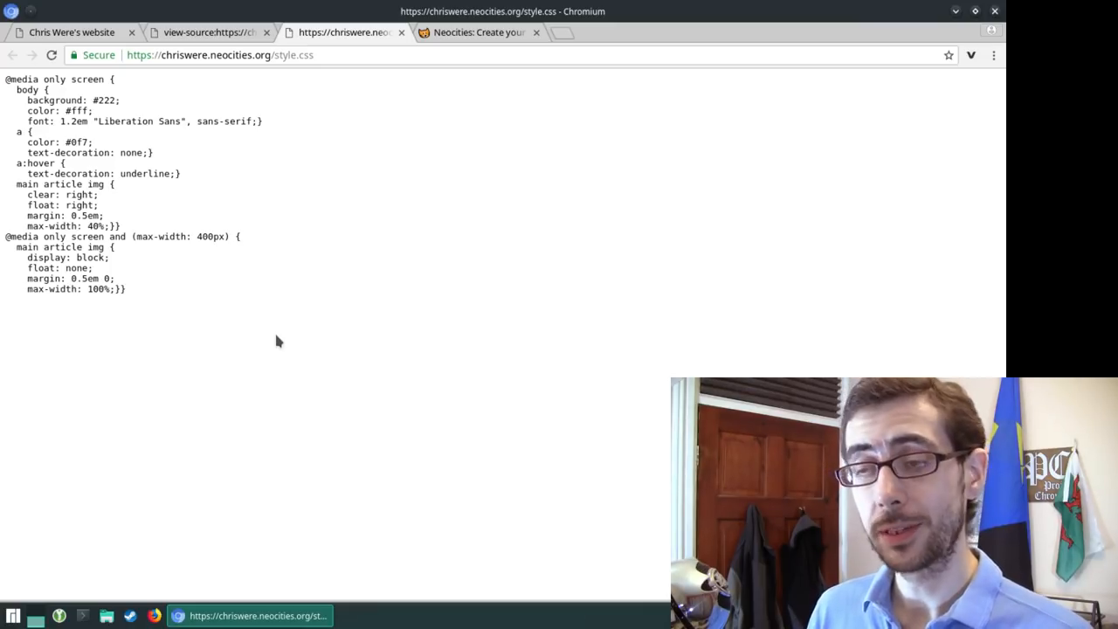
{"action": "mouse_move", "coordinate": [241, 300]}
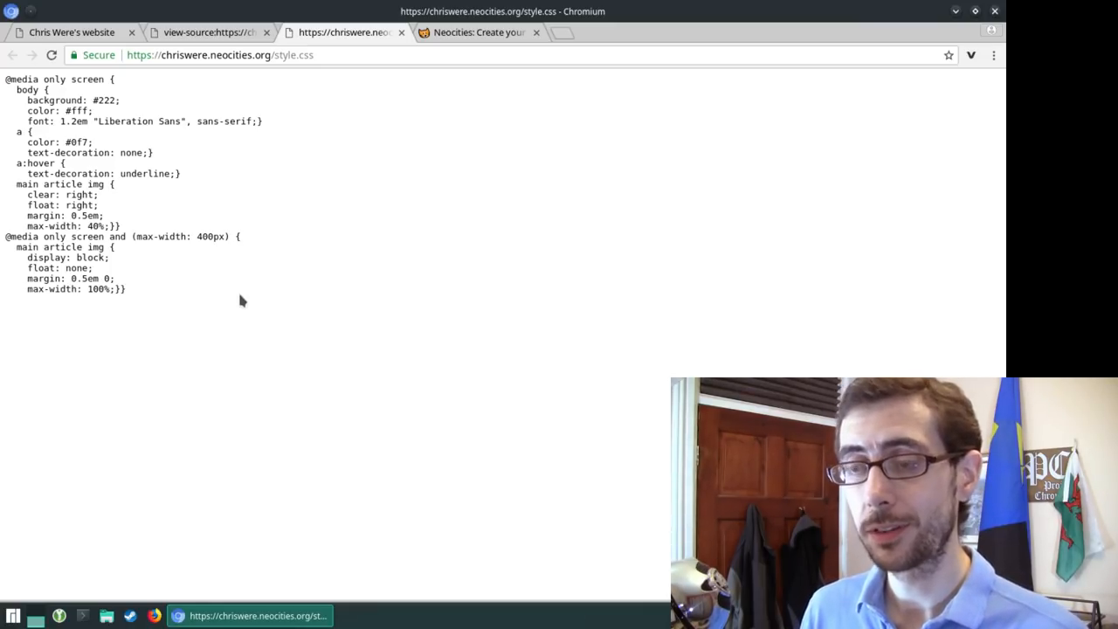
{"action": "mouse_move", "coordinate": [248, 297]}
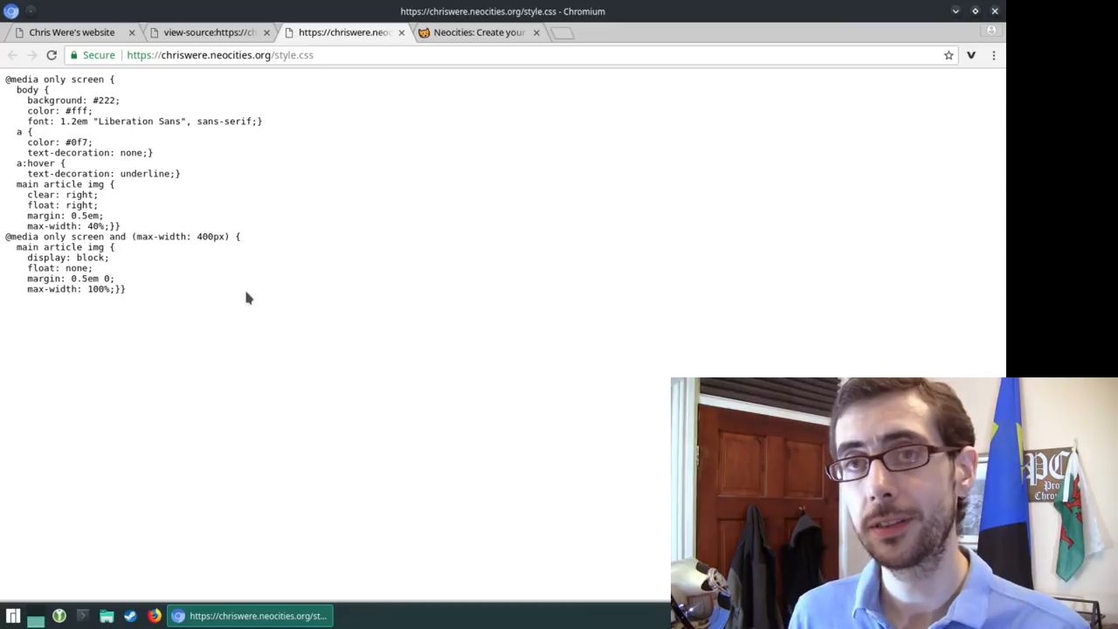
{"action": "mouse_move", "coordinate": [146, 304]}
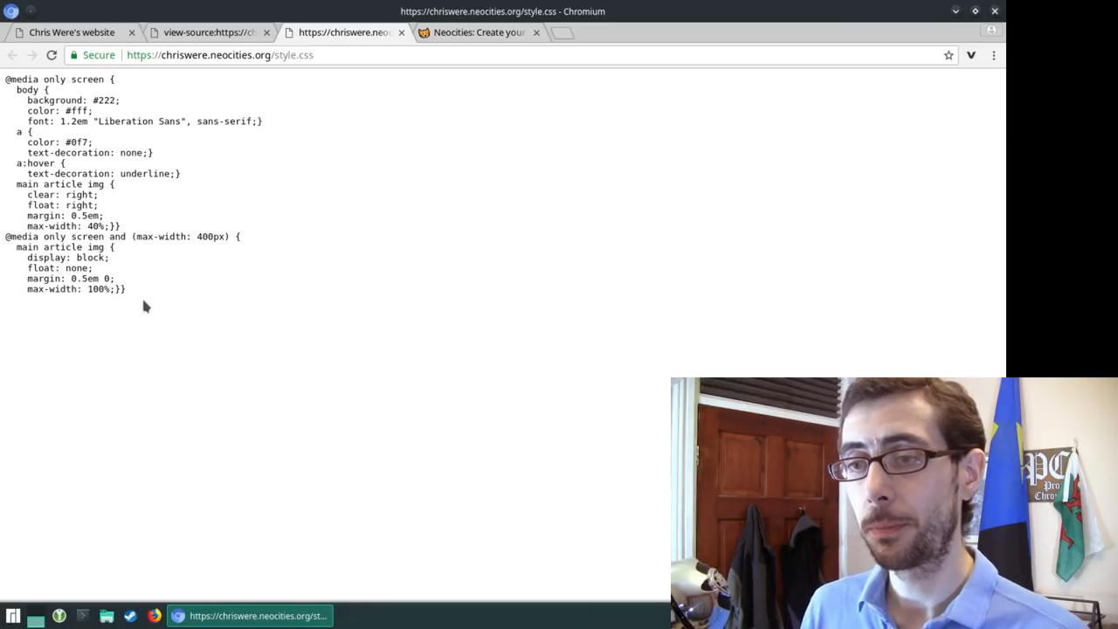
{"action": "mouse_move", "coordinate": [168, 314]}
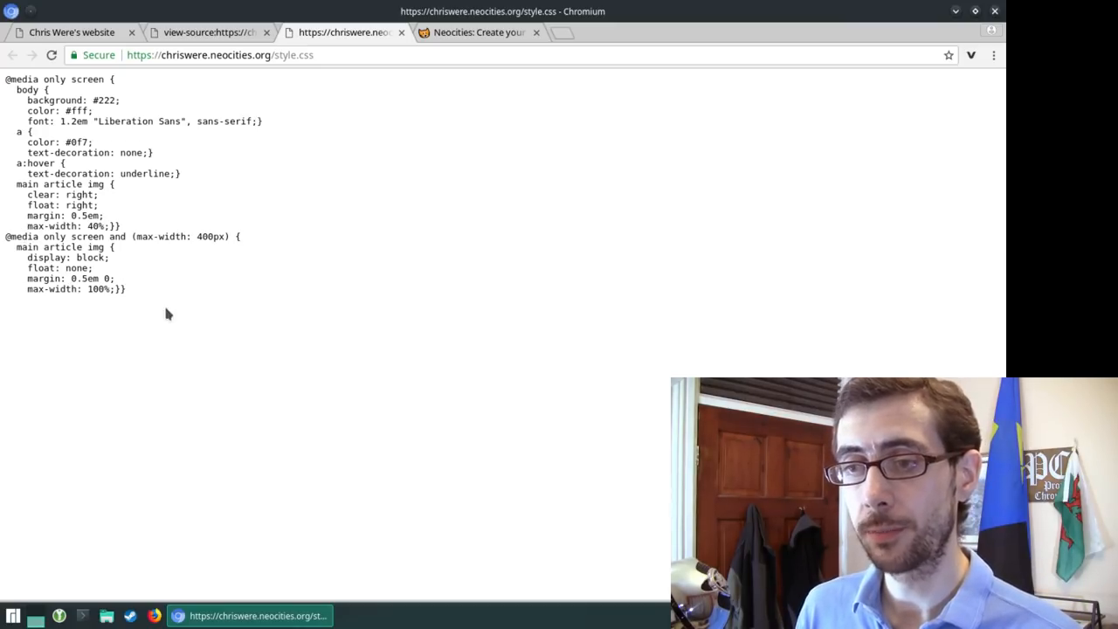
{"action": "mouse_move", "coordinate": [161, 287]}
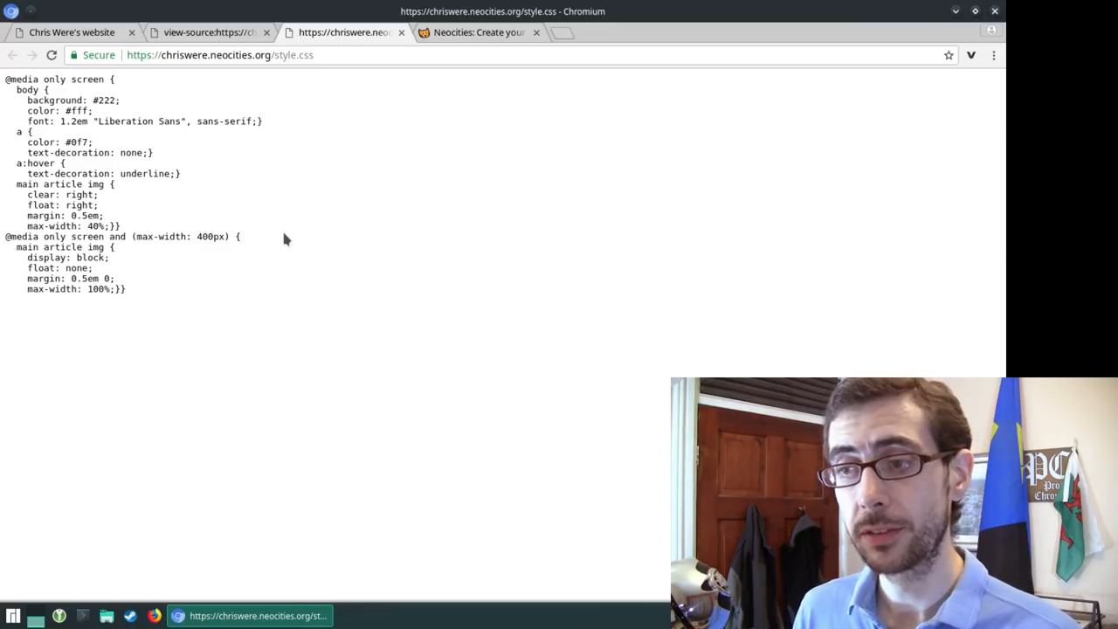
{"action": "mouse_move", "coordinate": [251, 252]}
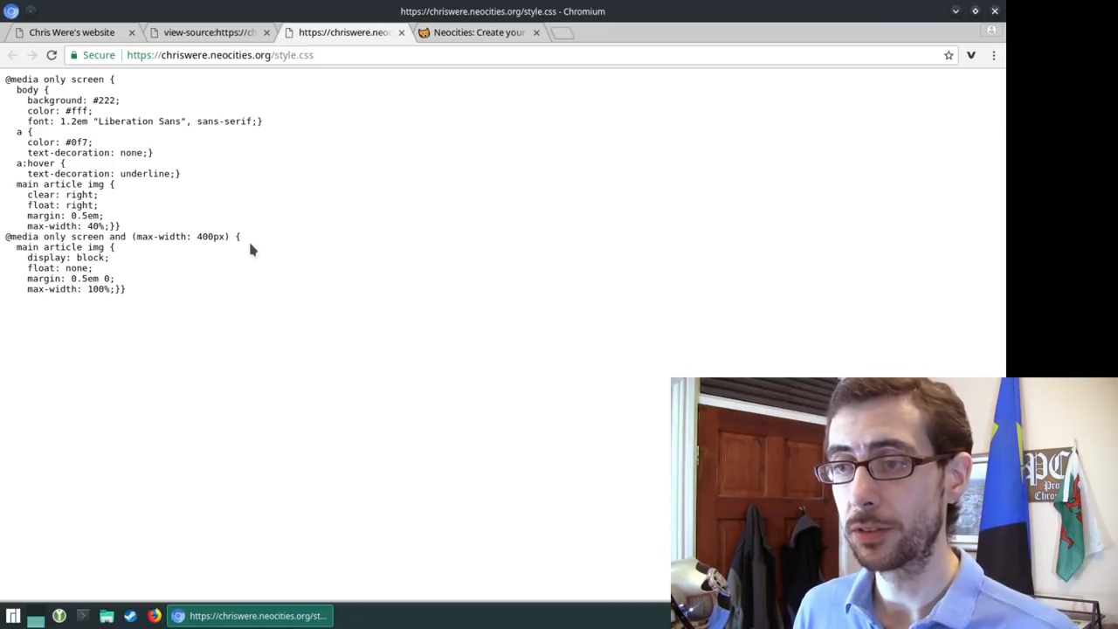
{"action": "mouse_move", "coordinate": [343, 259]}
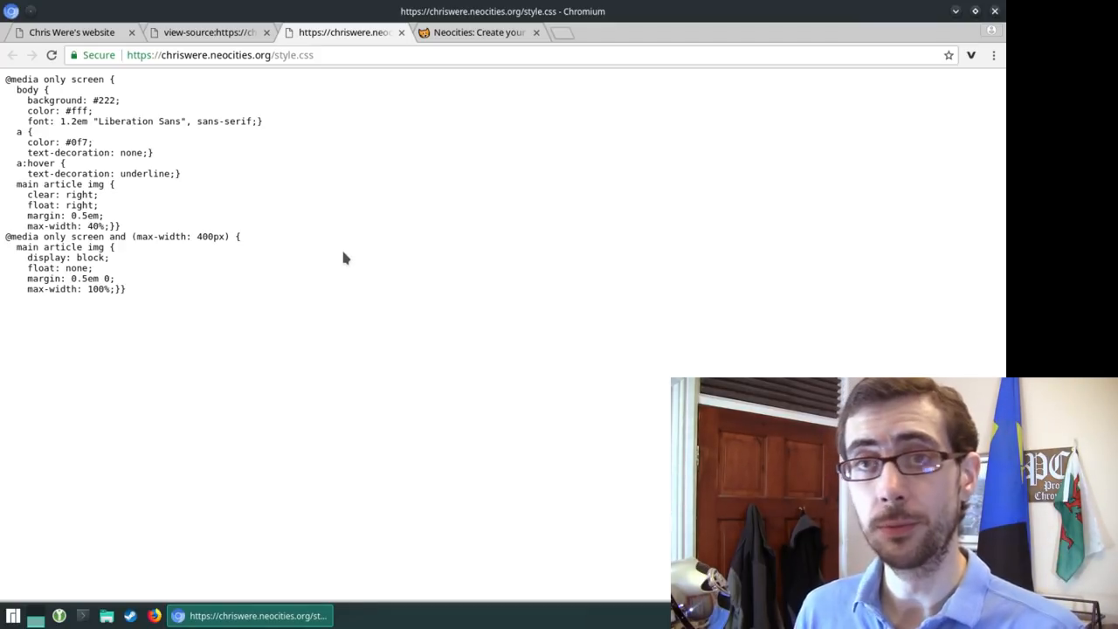
{"action": "mouse_move", "coordinate": [328, 283]}
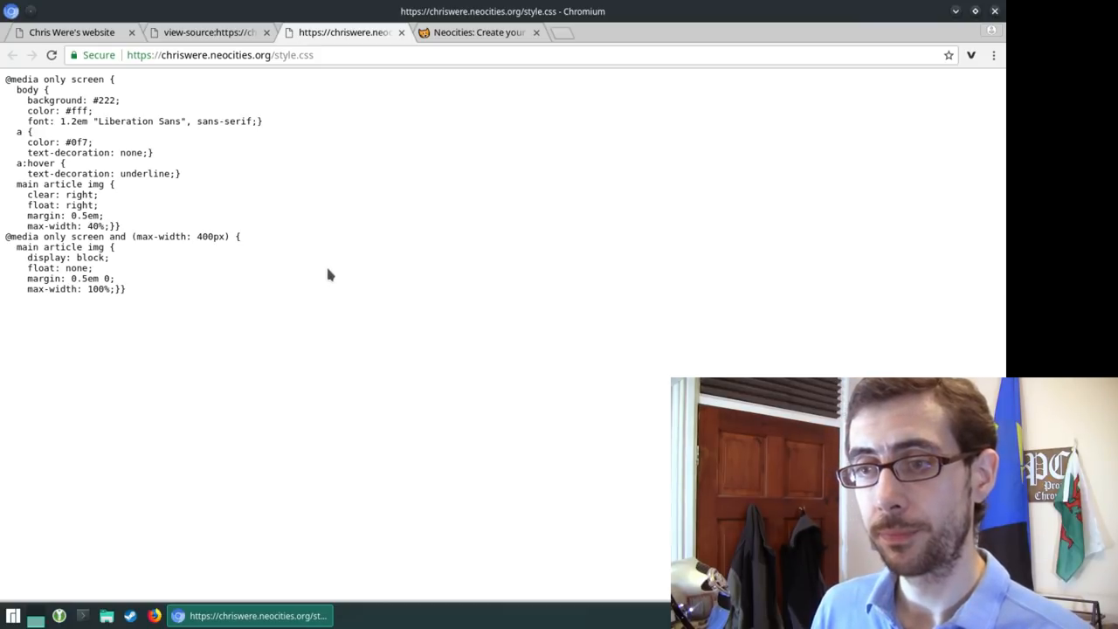
{"action": "mouse_move", "coordinate": [311, 214]}
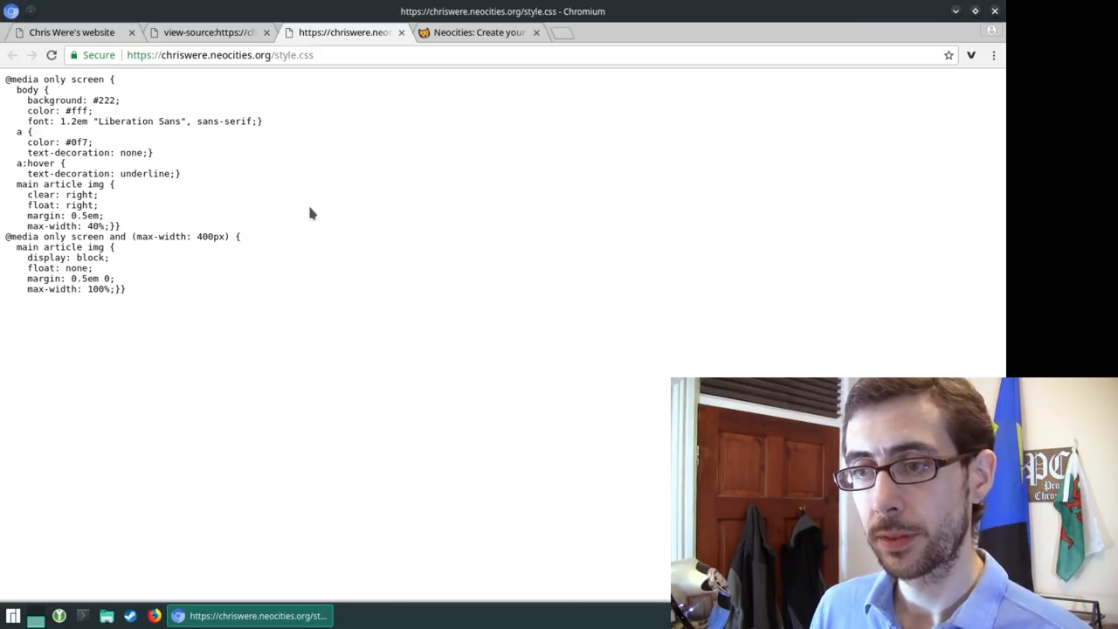
{"action": "mouse_move", "coordinate": [318, 231]}
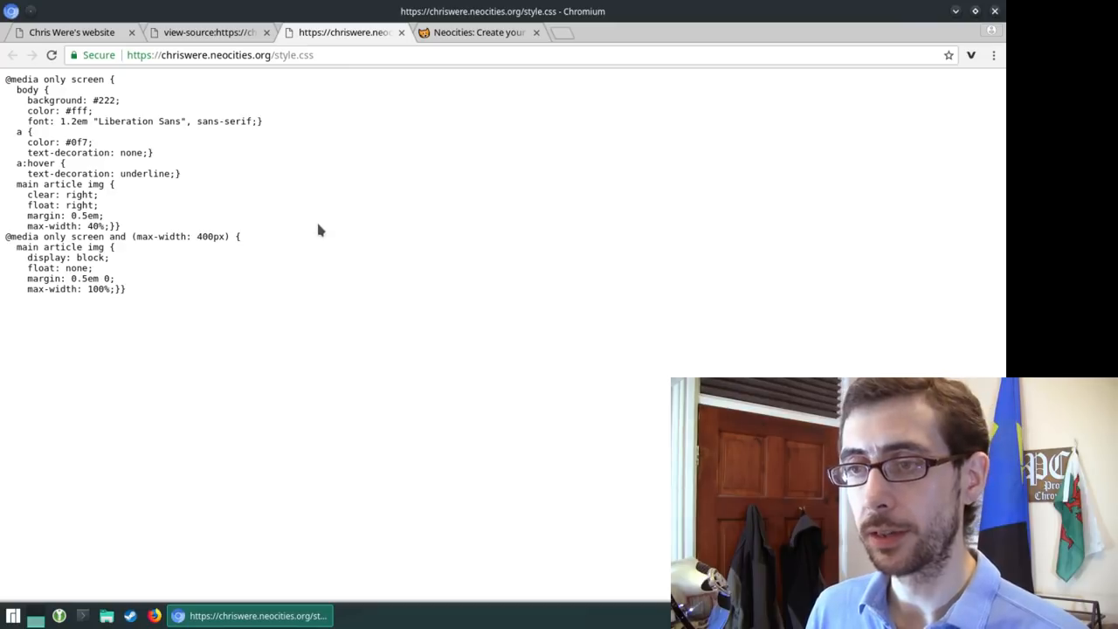
{"action": "mouse_move", "coordinate": [306, 230]}
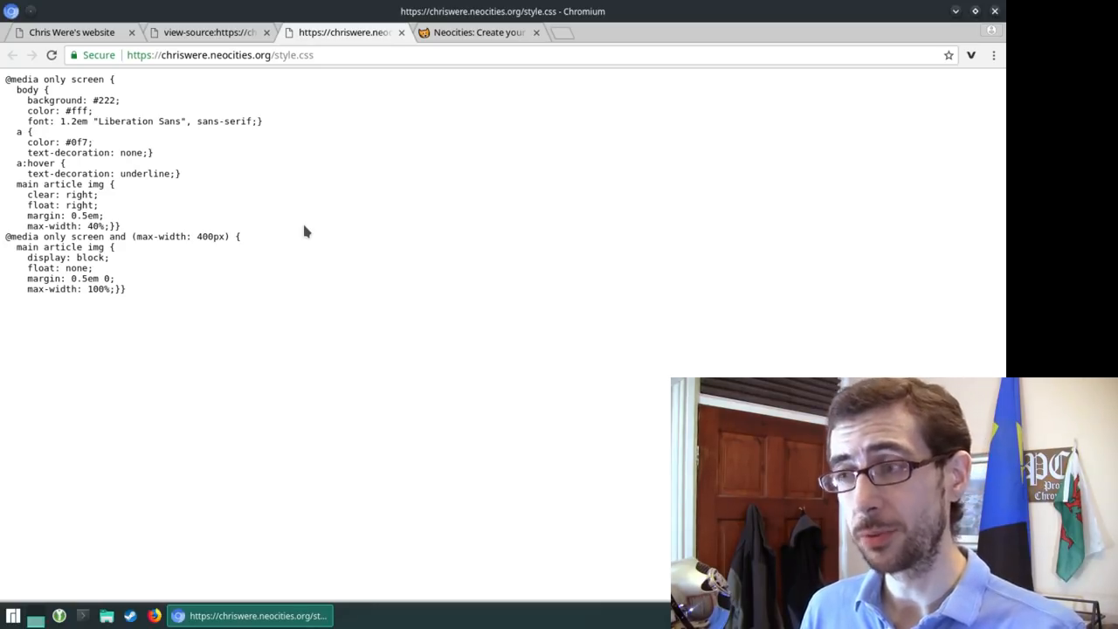
{"action": "mouse_move", "coordinate": [491, 229]}
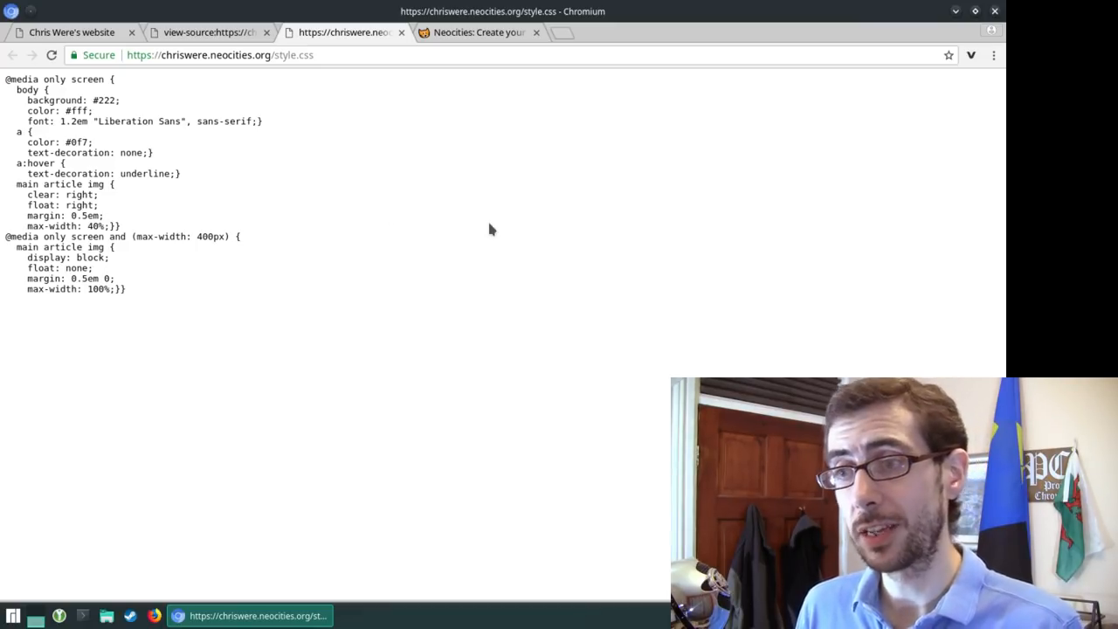
{"action": "mouse_move", "coordinate": [224, 103]}
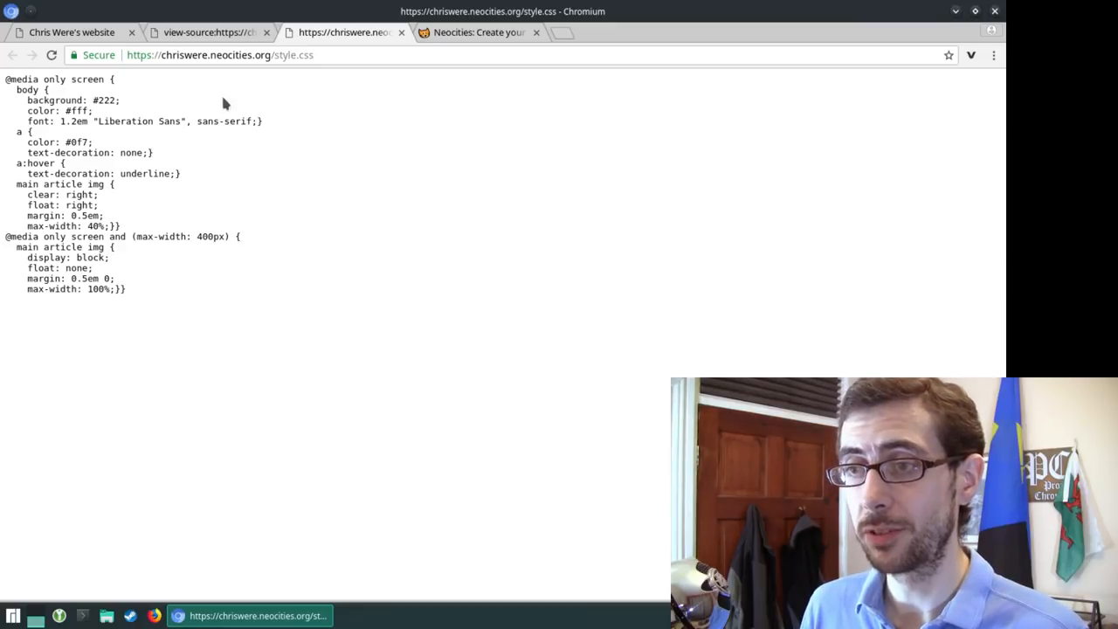
{"action": "mouse_move", "coordinate": [371, 308]}
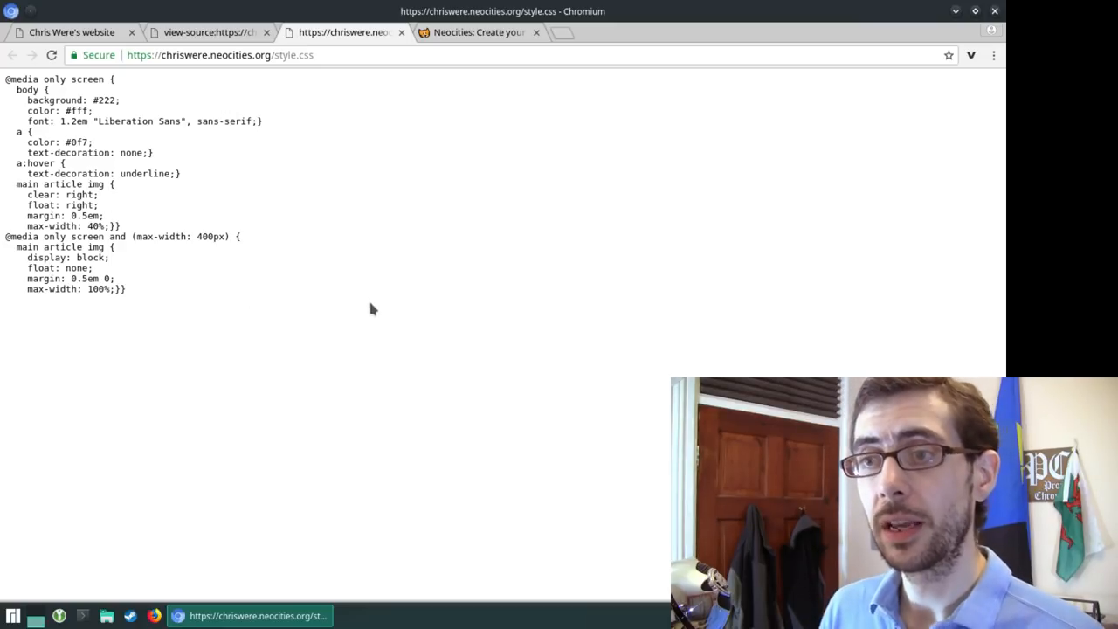
{"action": "mouse_move", "coordinate": [182, 165]}
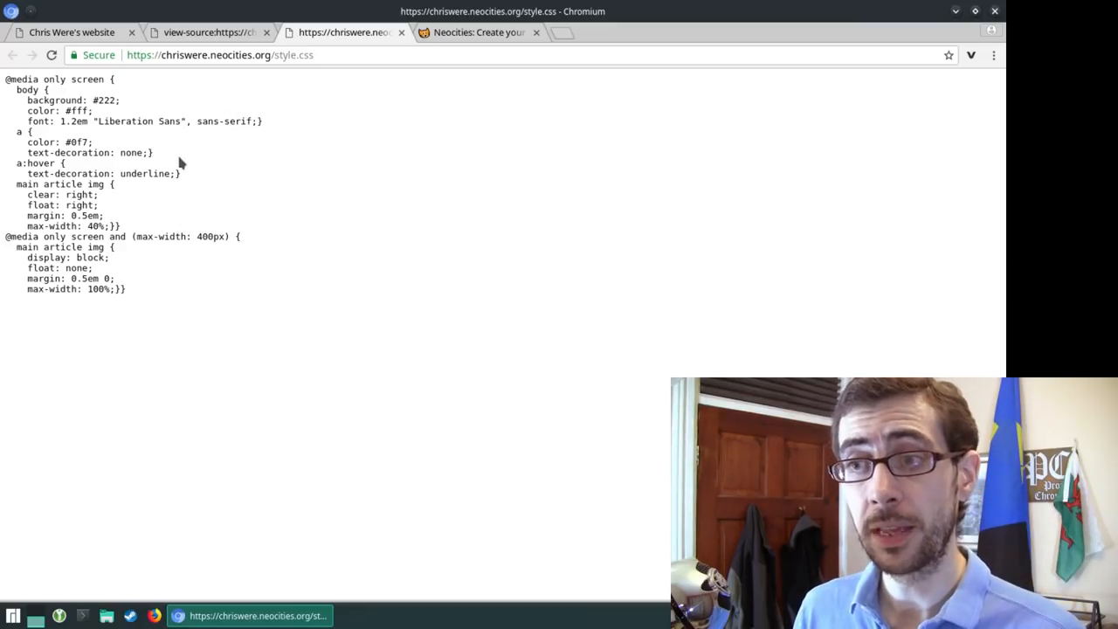
{"action": "mouse_move", "coordinate": [175, 136]}
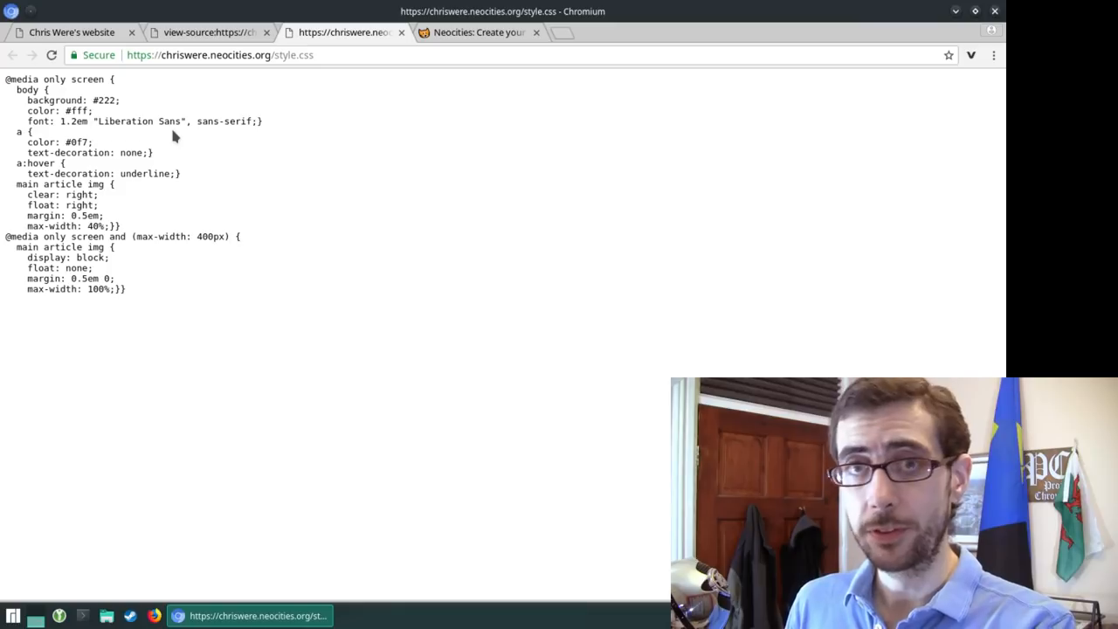
{"action": "mouse_move", "coordinate": [332, 136]}
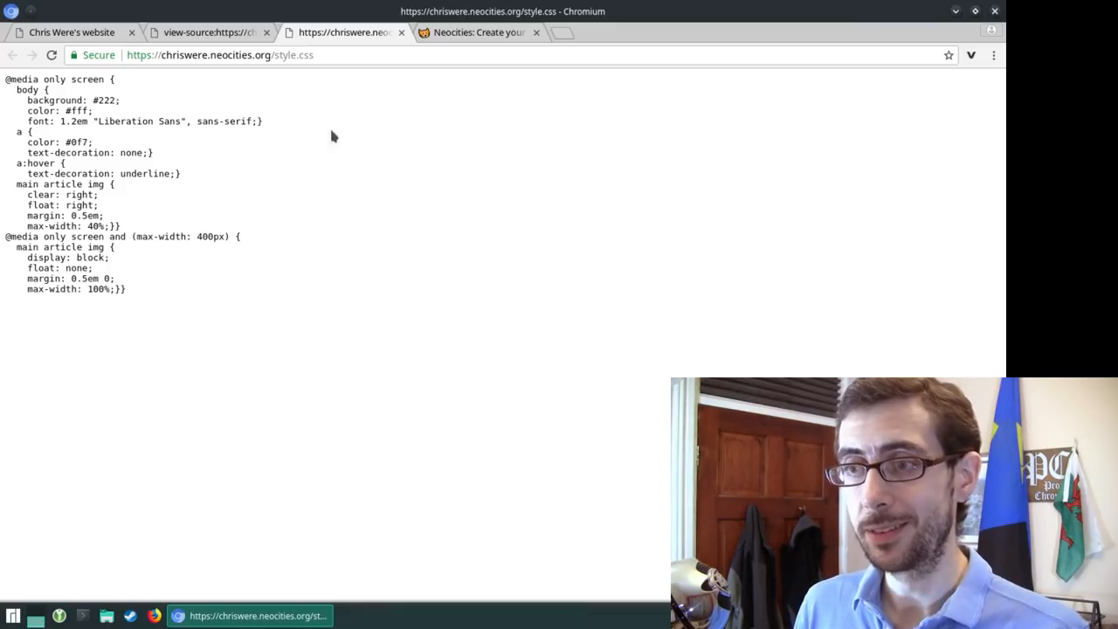
{"action": "mouse_move", "coordinate": [392, 140]}
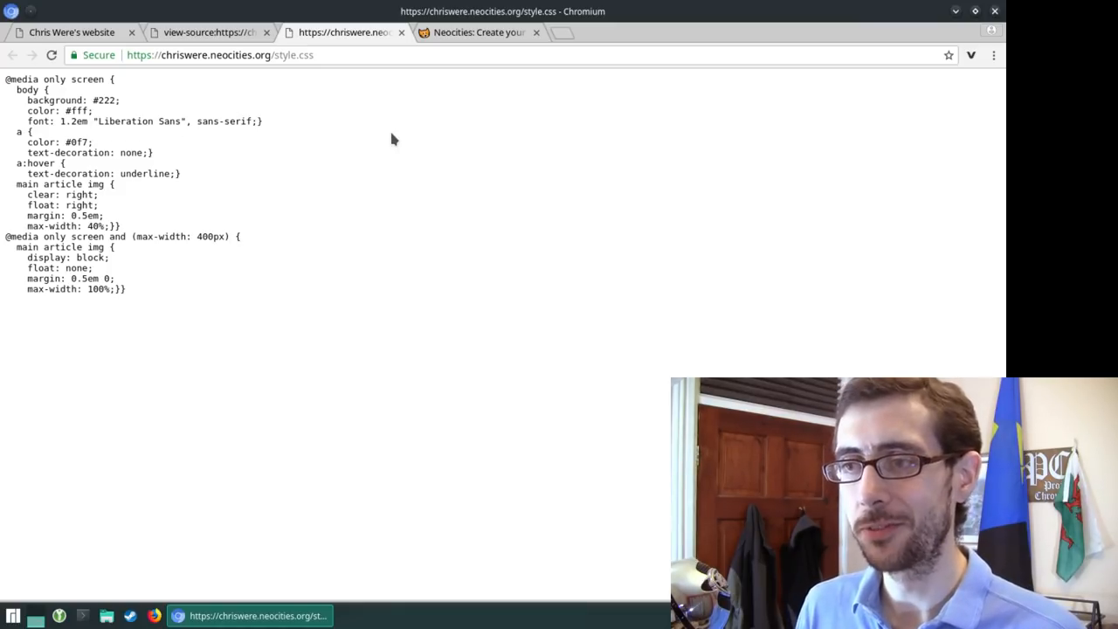
{"action": "mouse_move", "coordinate": [122, 147]}
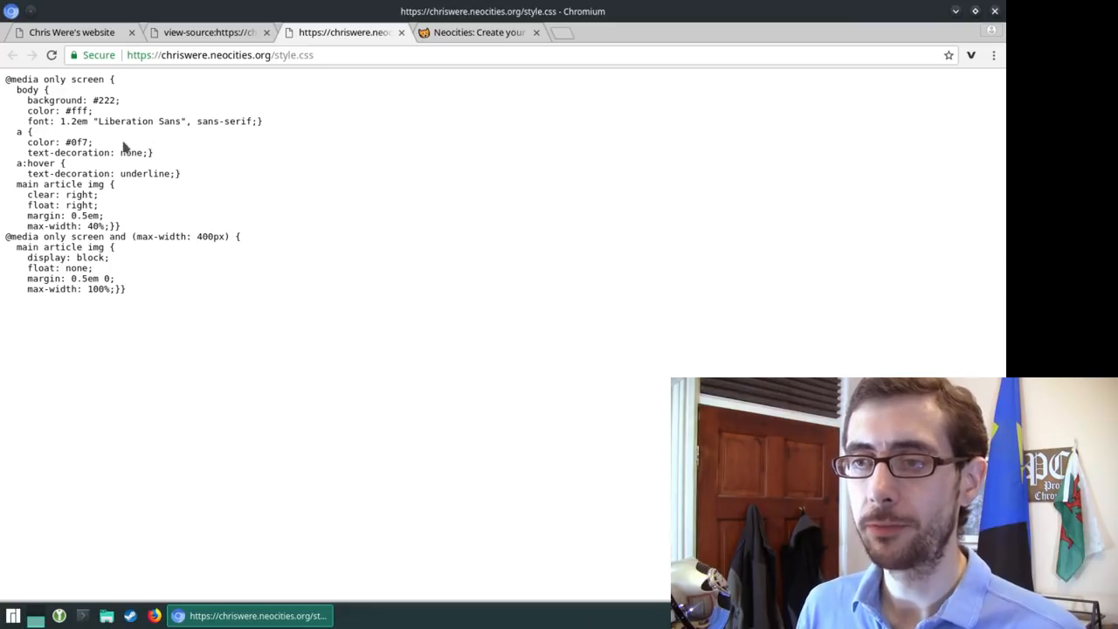
{"action": "mouse_move", "coordinate": [318, 133]}
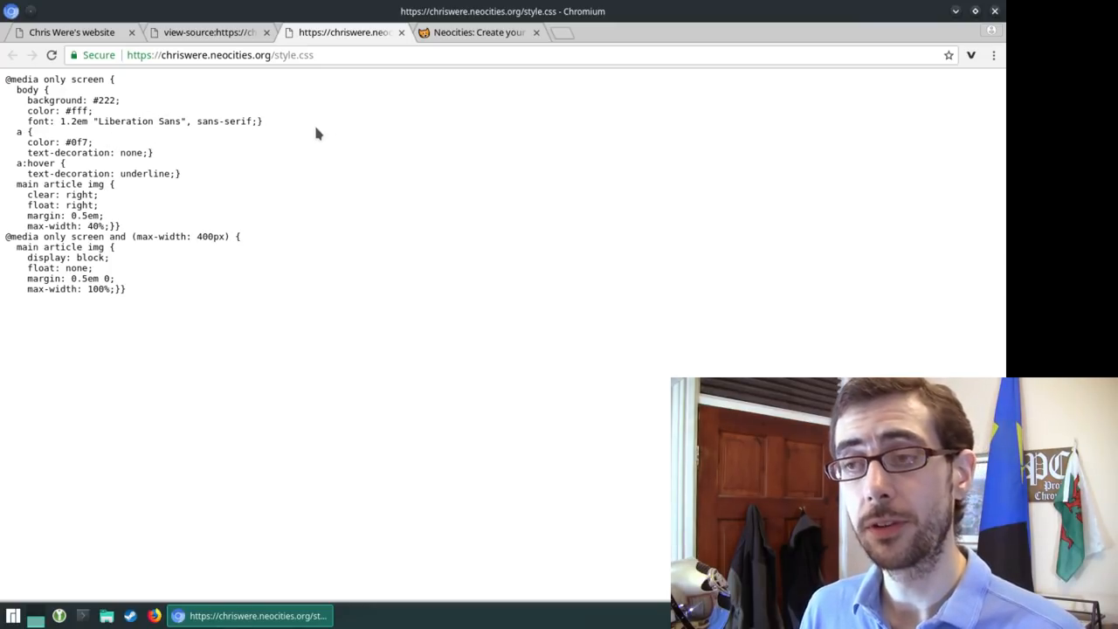
{"action": "mouse_move", "coordinate": [325, 129]}
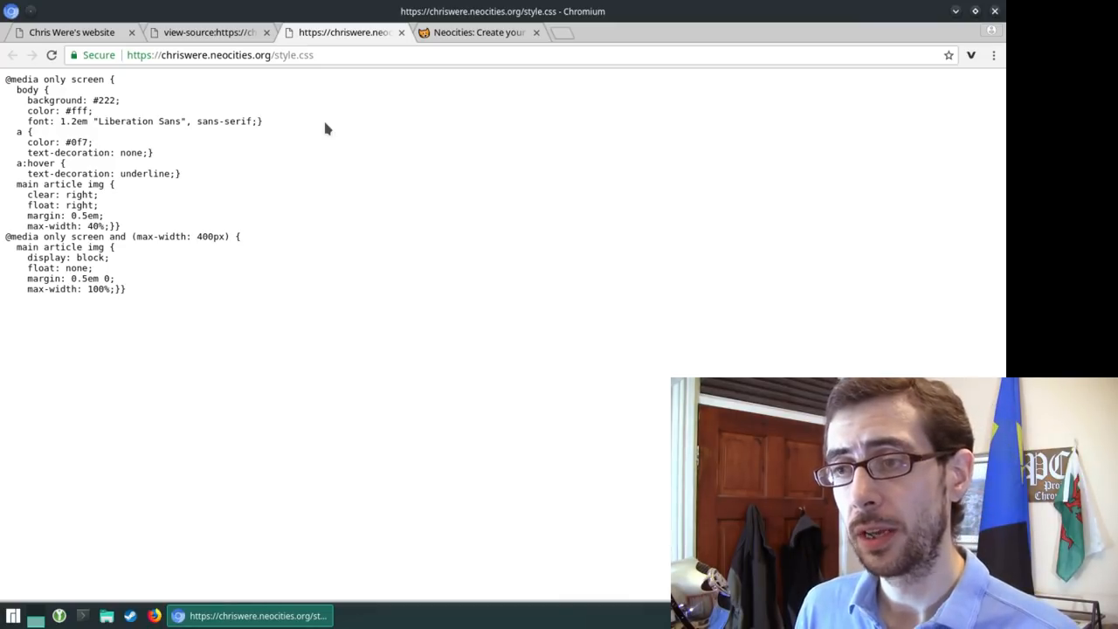
{"action": "mouse_move", "coordinate": [140, 126]}
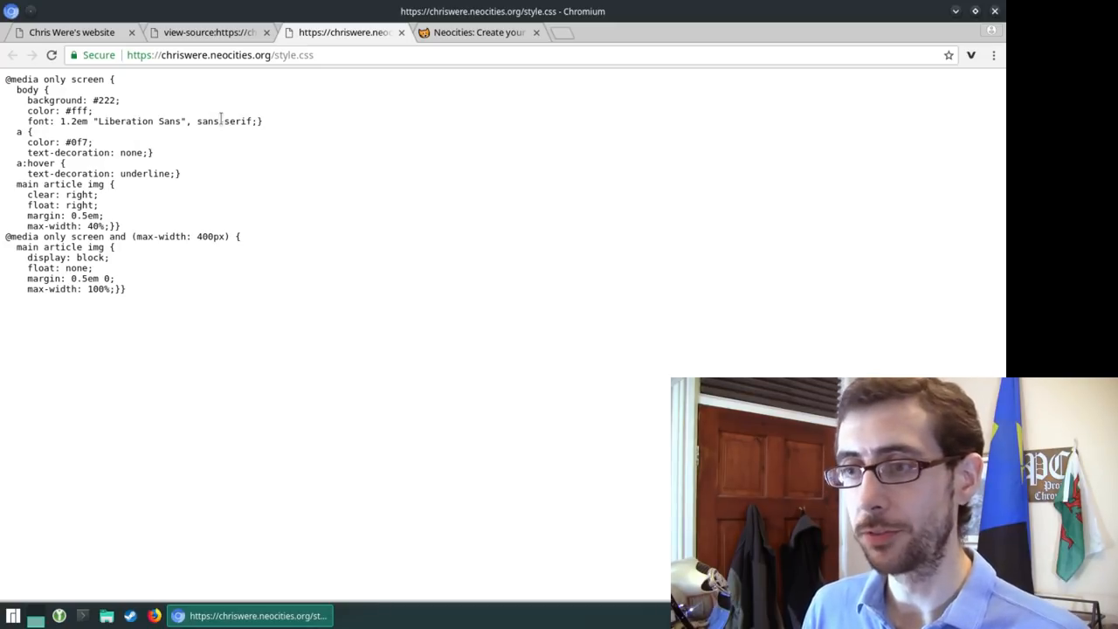
{"action": "mouse_move", "coordinate": [318, 119]}
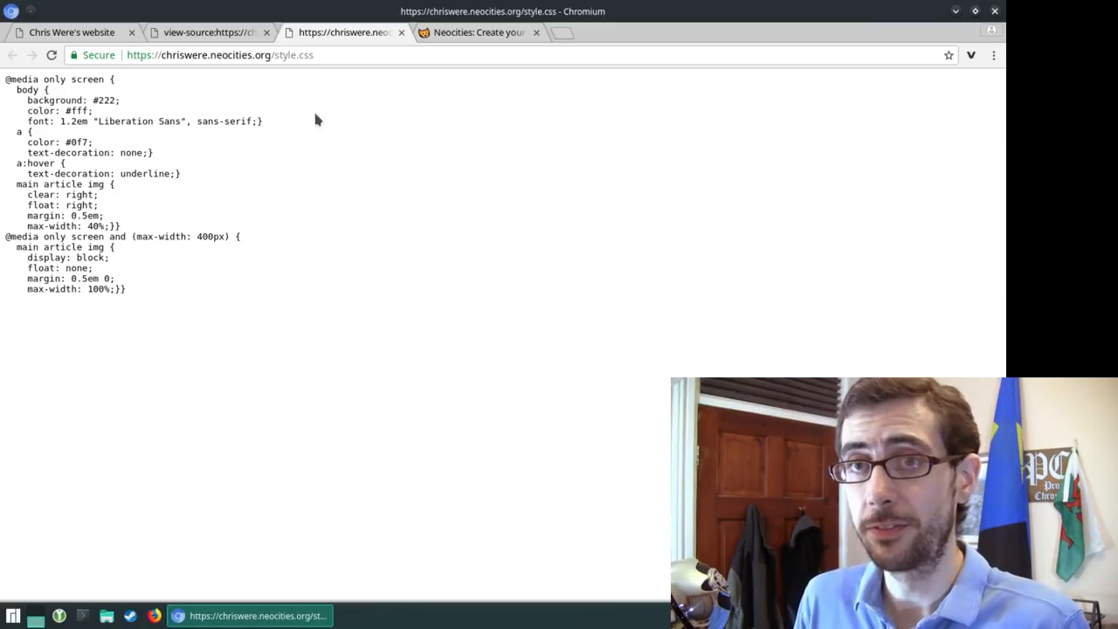
{"action": "mouse_move", "coordinate": [346, 180]}
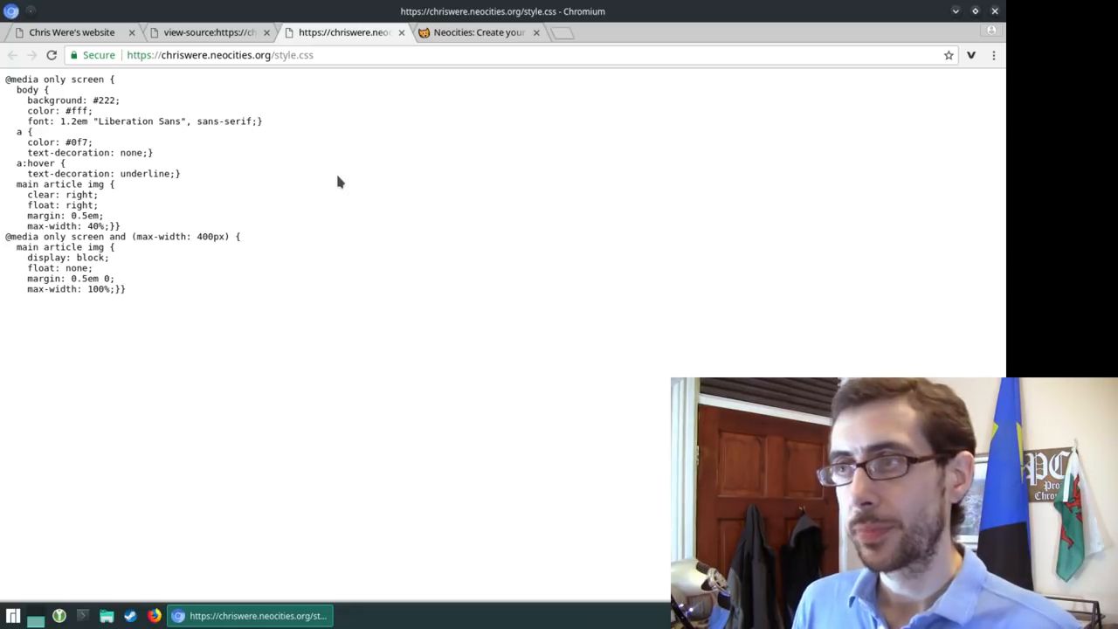
Step: Switch from the stylesheet back to the website's home page tab
{"action": "left_click", "coordinate": [70, 31]}
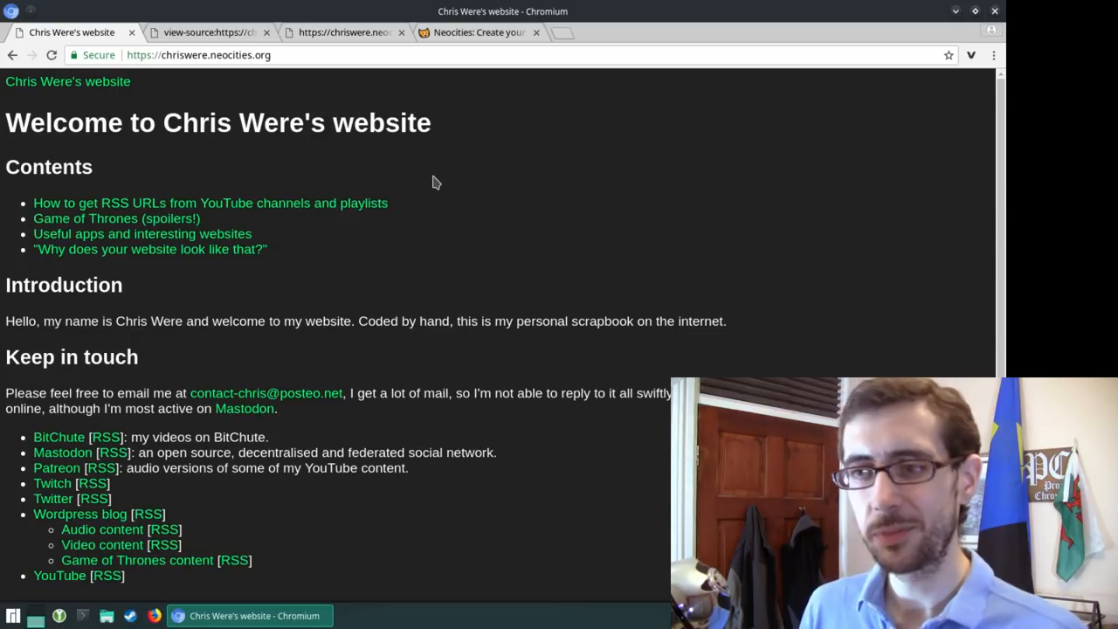
{"action": "mouse_move", "coordinate": [538, 185]}
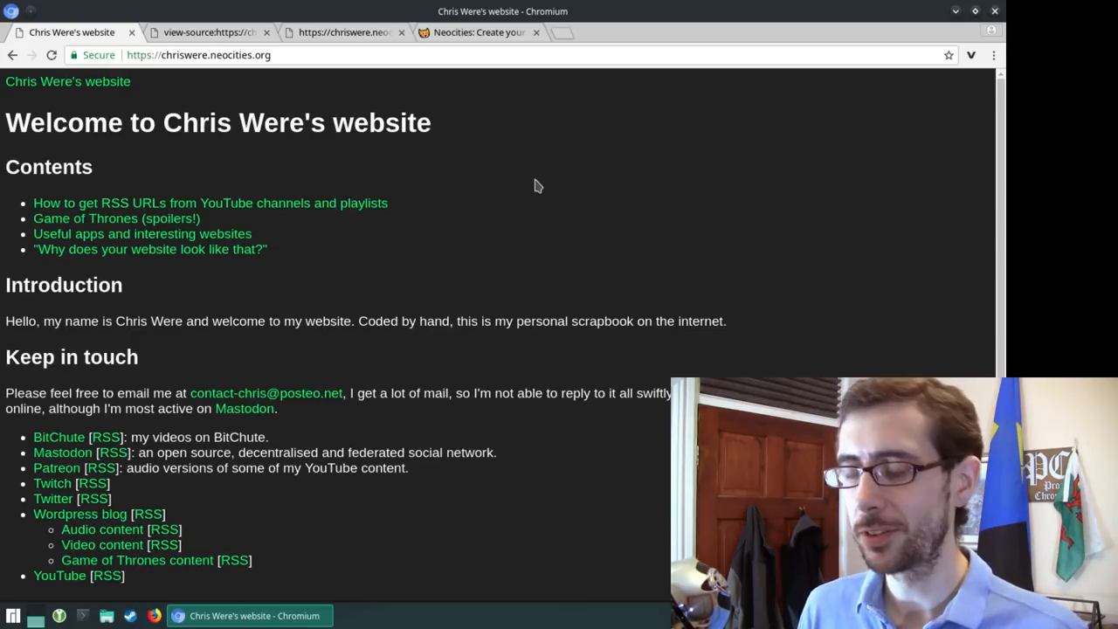
{"action": "mouse_move", "coordinate": [622, 252]}
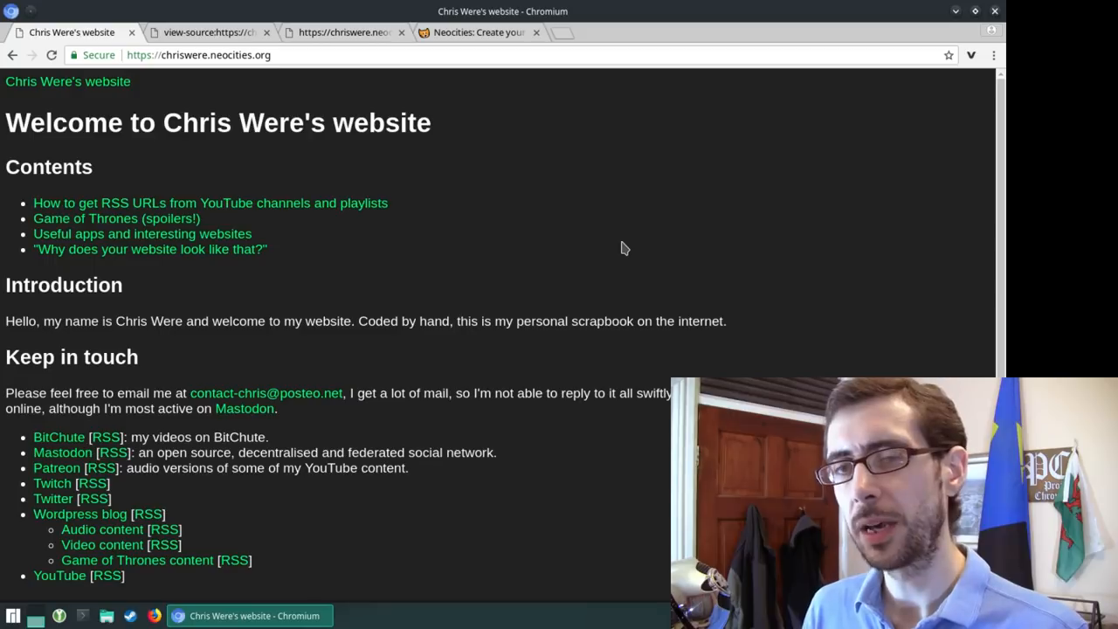
{"action": "mouse_move", "coordinate": [556, 295]}
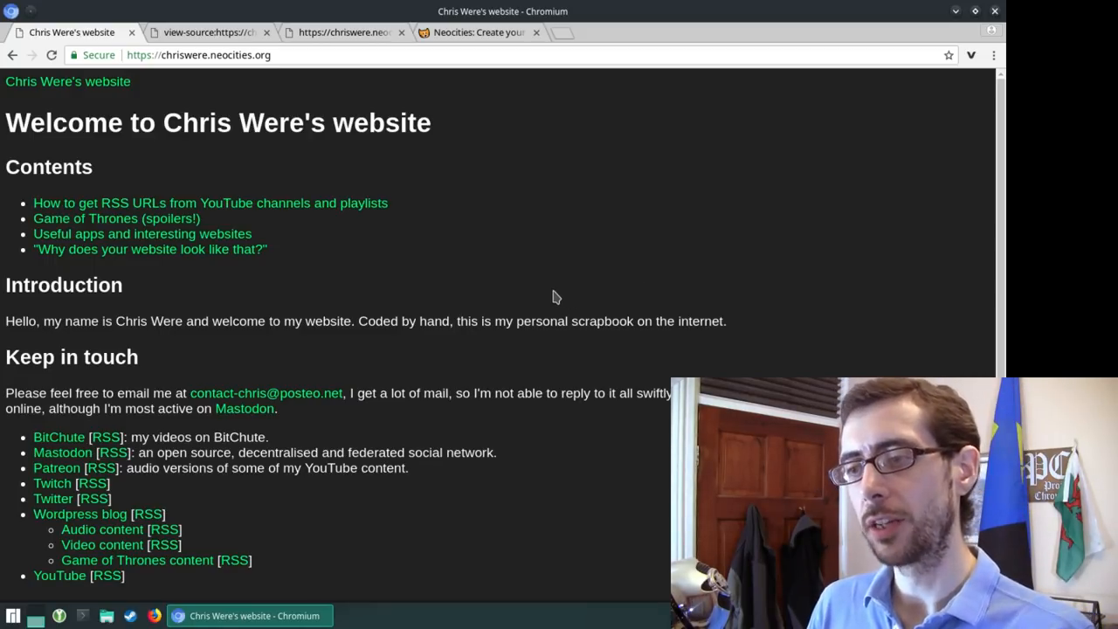
{"action": "mouse_move", "coordinate": [566, 318]}
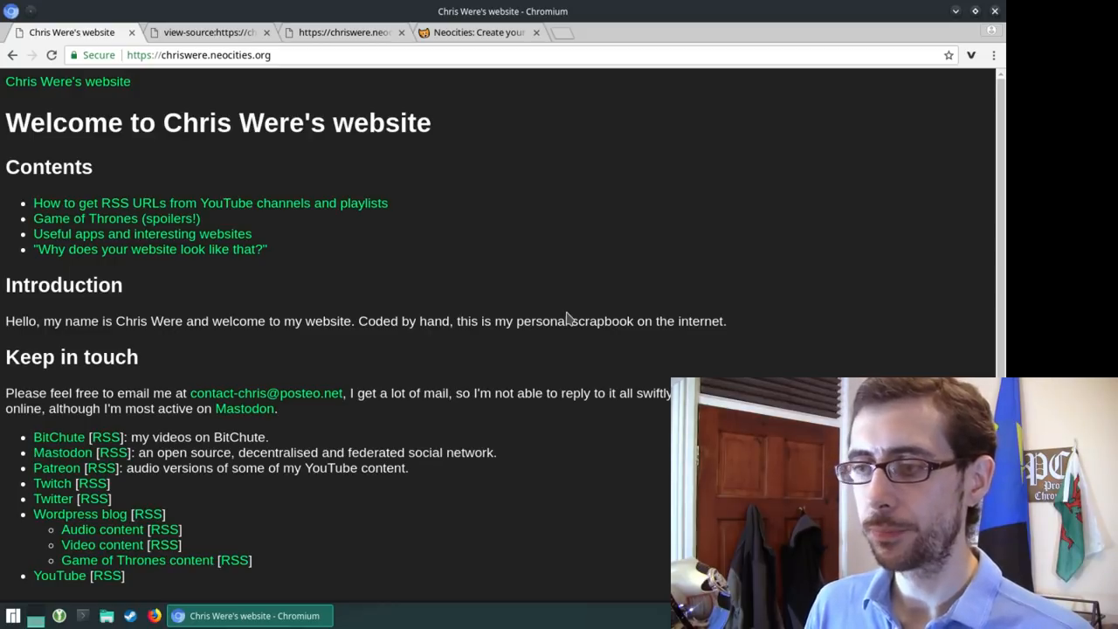
{"action": "mouse_move", "coordinate": [479, 301]}
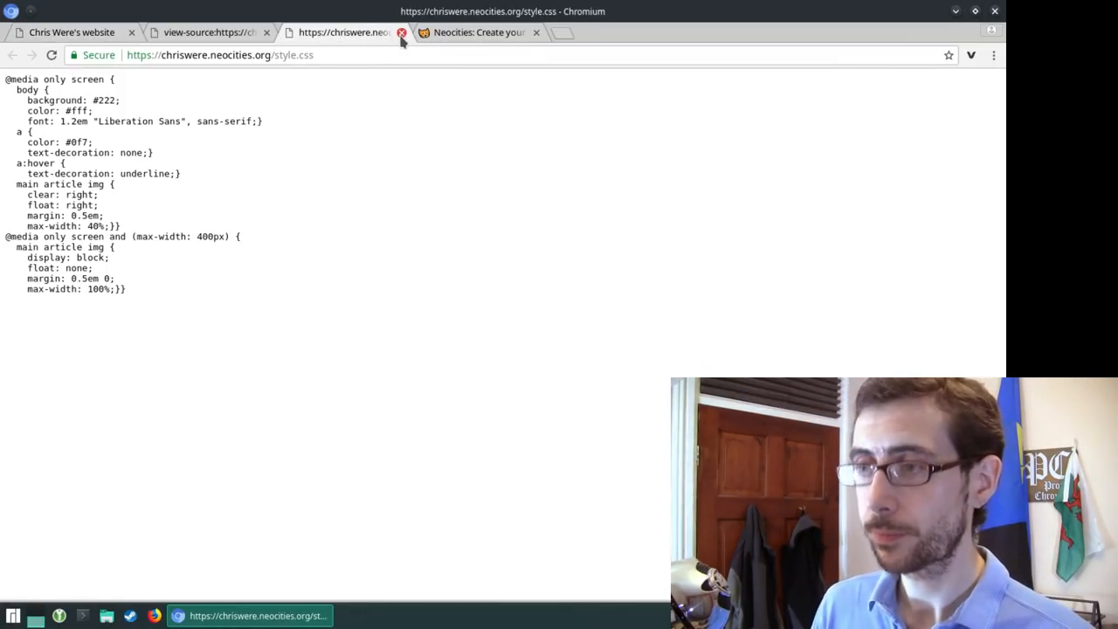
Step: Close the style.css tab and browse the home page's HTML source top to bottom and back
{"action": "left_click", "coordinate": [402, 31]}
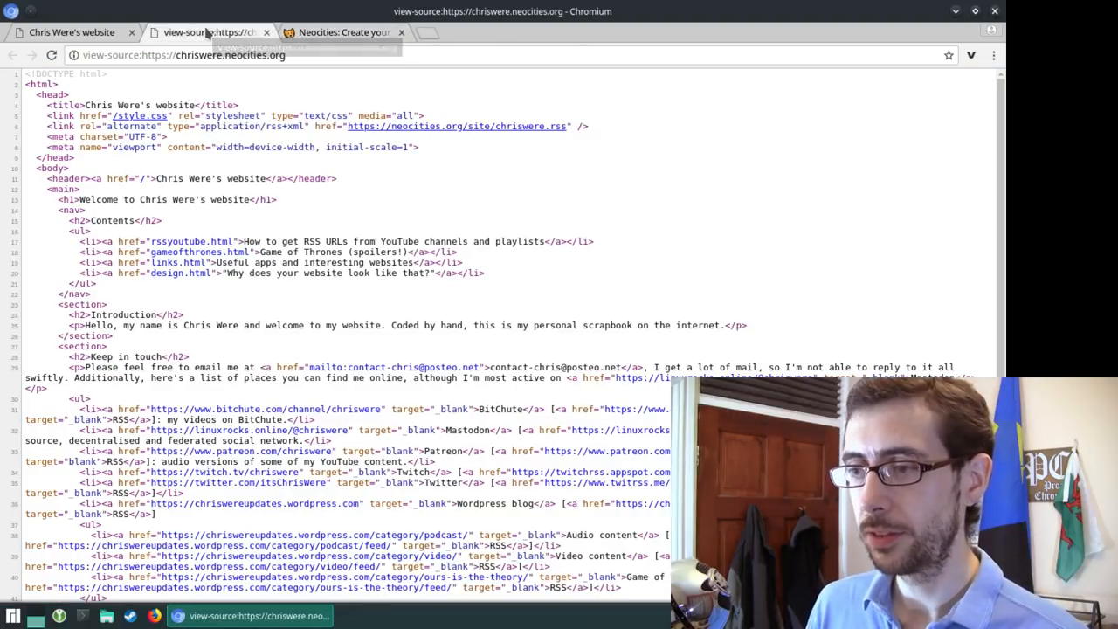
{"action": "mouse_move", "coordinate": [737, 241]}
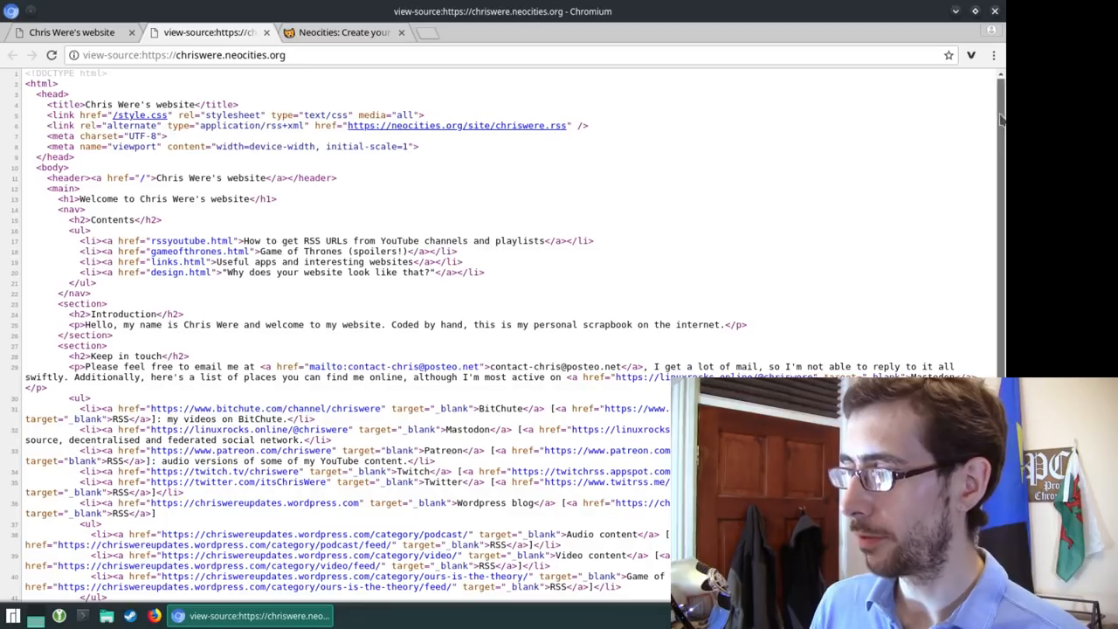
{"action": "scroll", "scroll_direction": "down", "scroll_amount": 3}
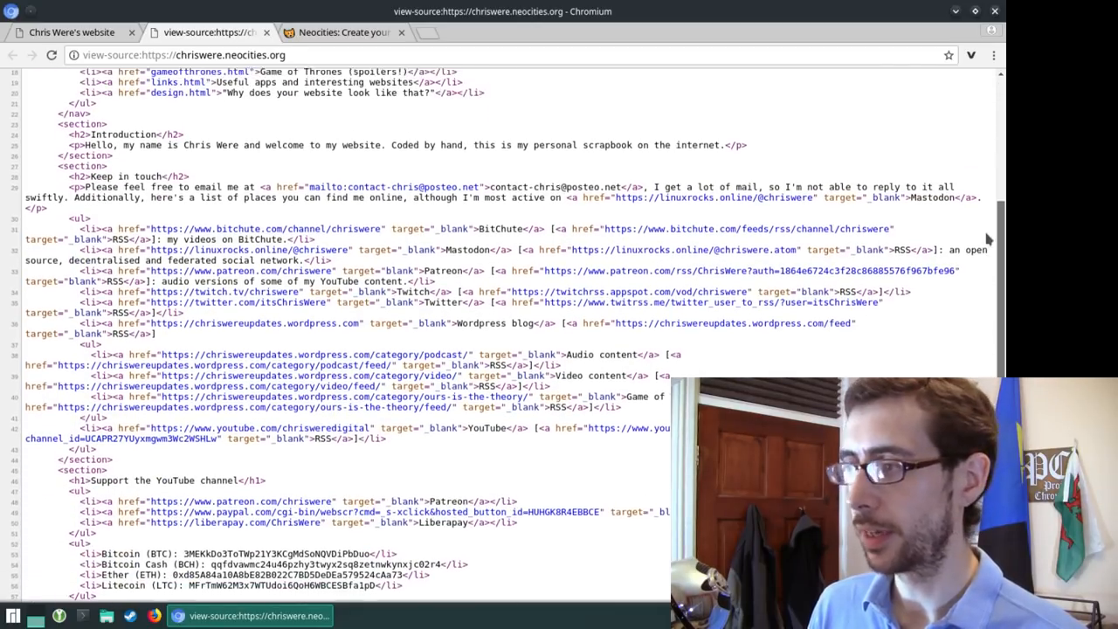
{"action": "scroll", "scroll_direction": "up", "scroll_amount": 3}
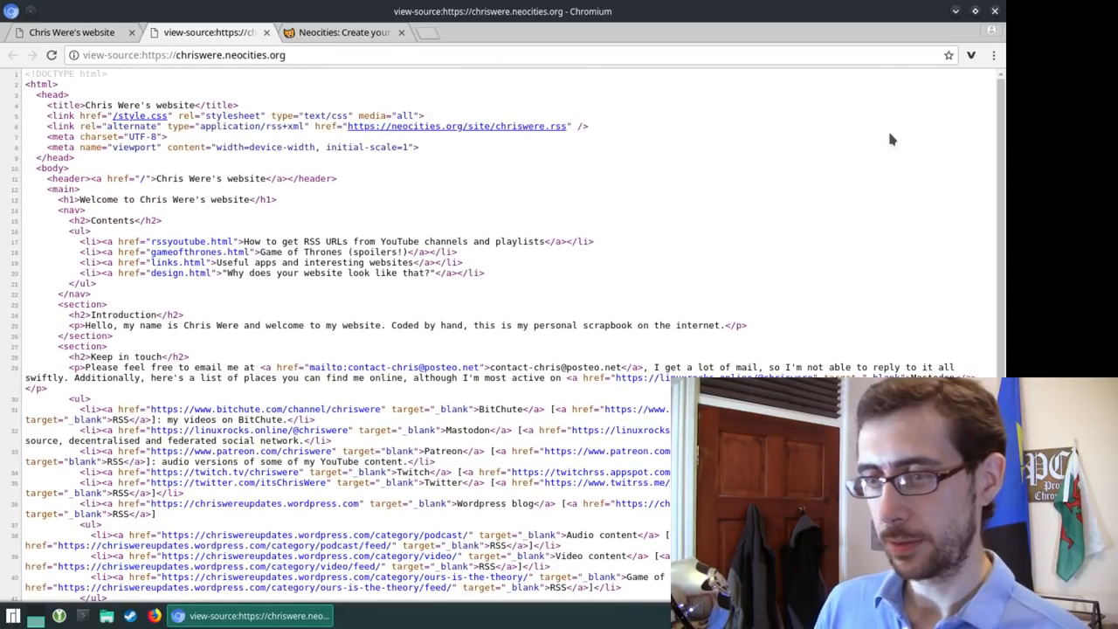
{"action": "mouse_move", "coordinate": [864, 143]}
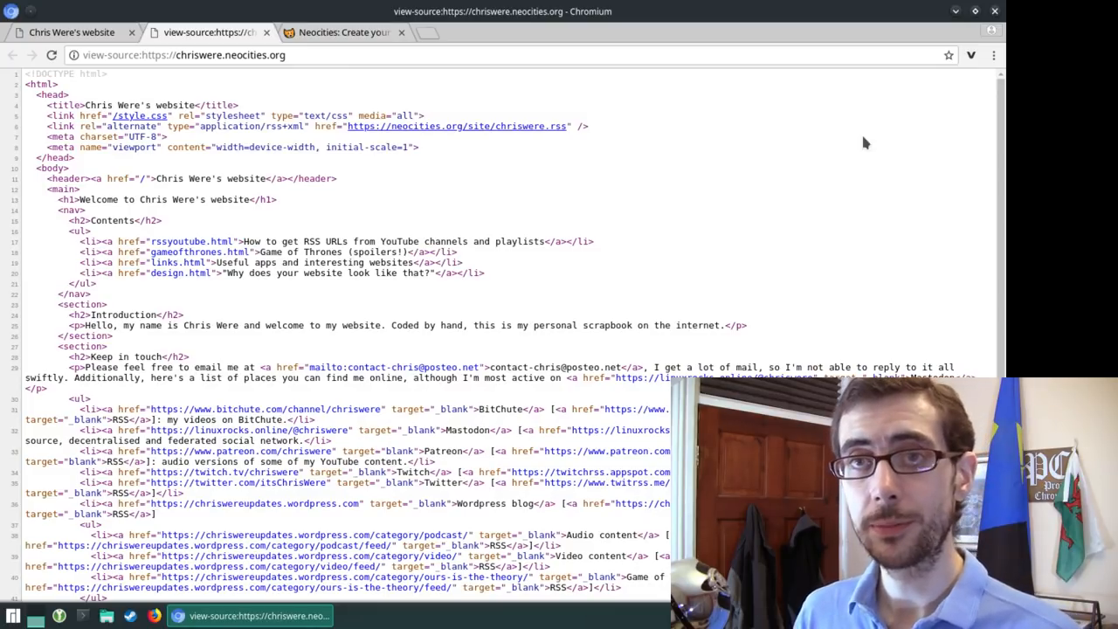
{"action": "mouse_move", "coordinate": [856, 182]}
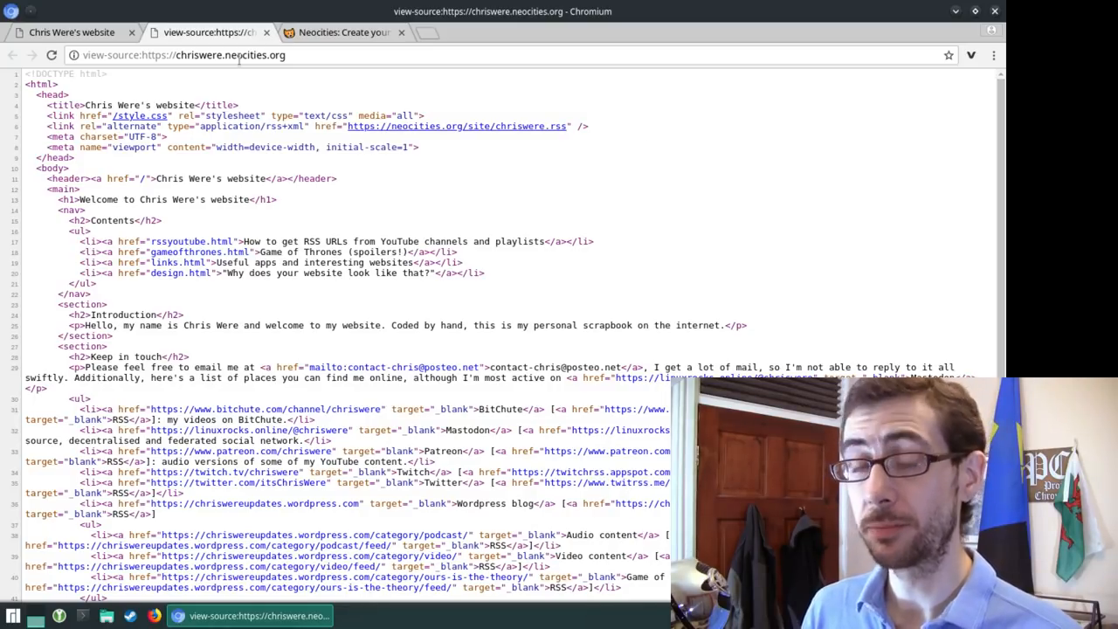
Step: Close the view-source tab and return to the Chris Were's website home page
{"action": "left_click", "coordinate": [341, 31]}
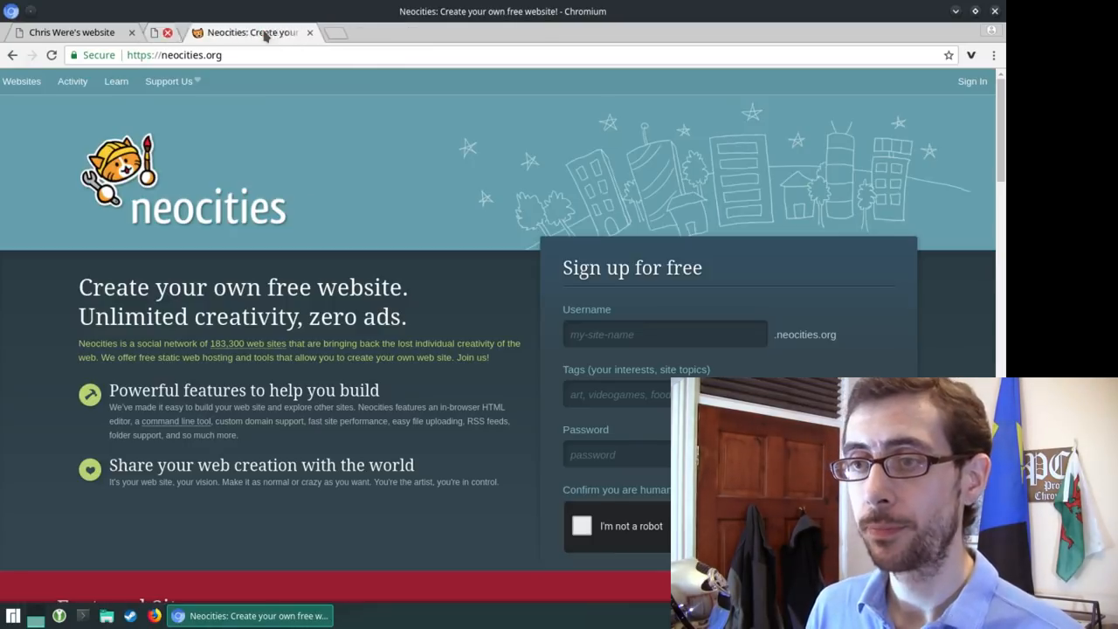
{"action": "left_click", "coordinate": [70, 32]}
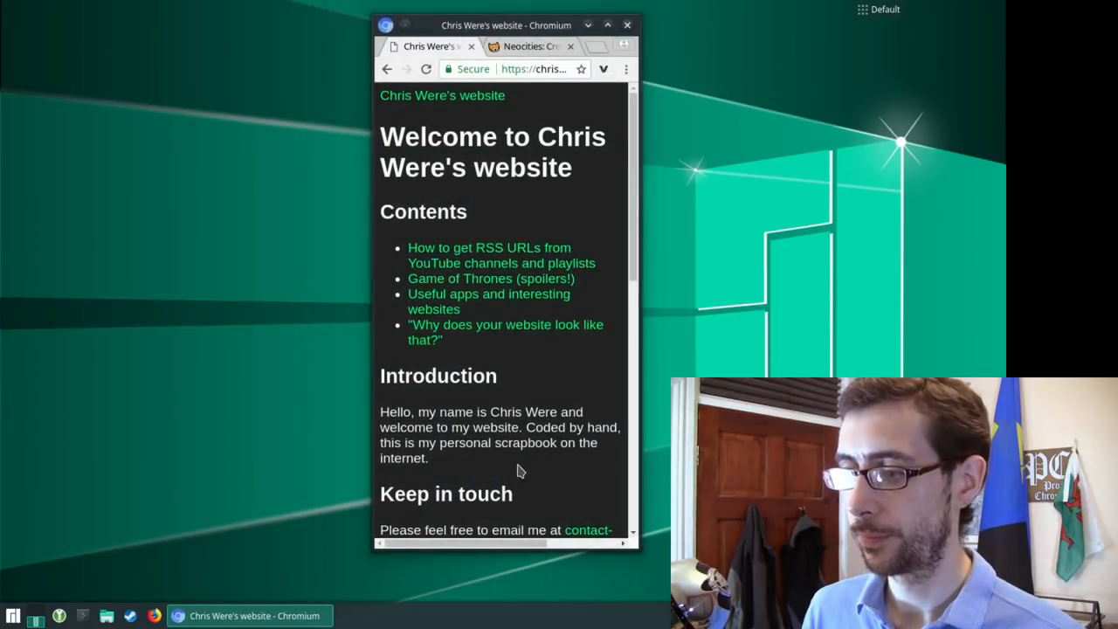
Step: Follow the Game of Thrones (spoilers!) link and read through its predictions
{"action": "scroll", "scroll_direction": "down", "scroll_amount": 3}
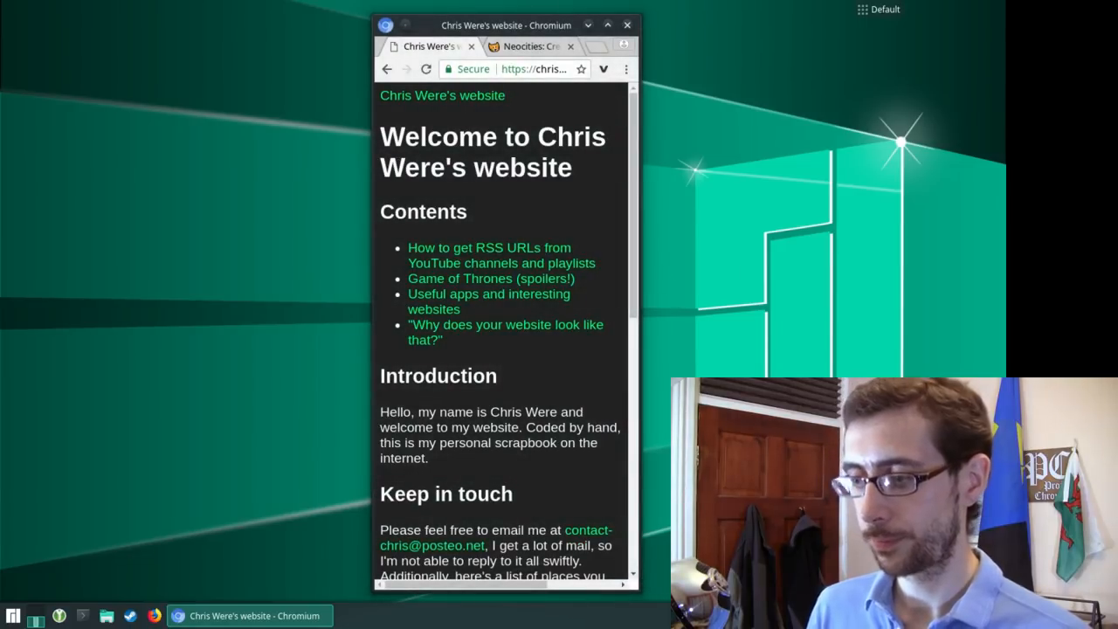
{"action": "mouse_move", "coordinate": [463, 315]}
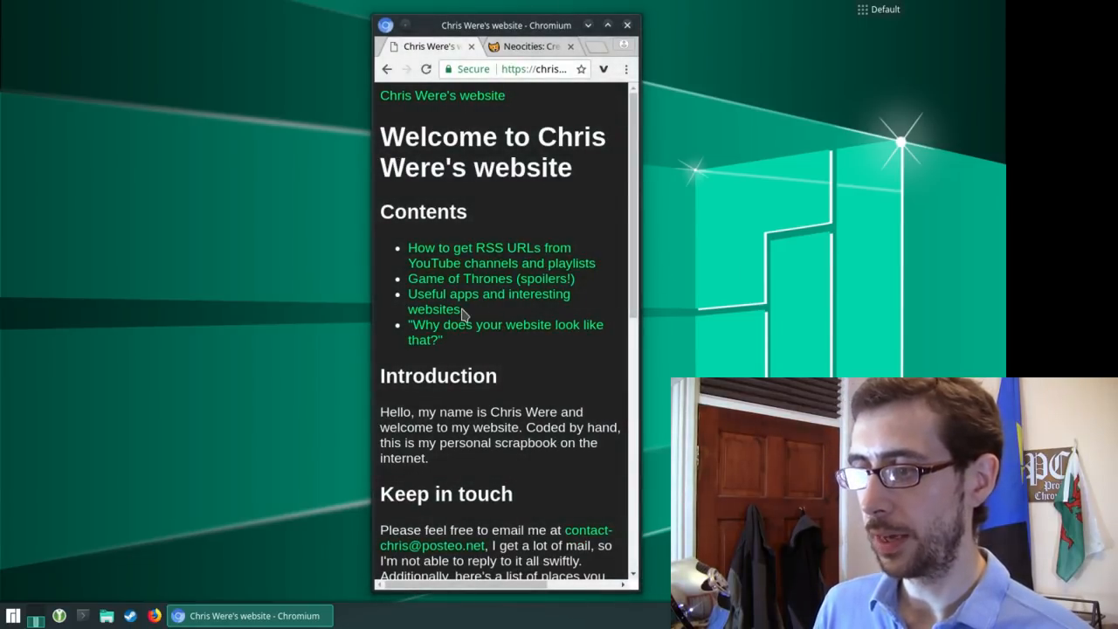
{"action": "left_click", "coordinate": [491, 278]}
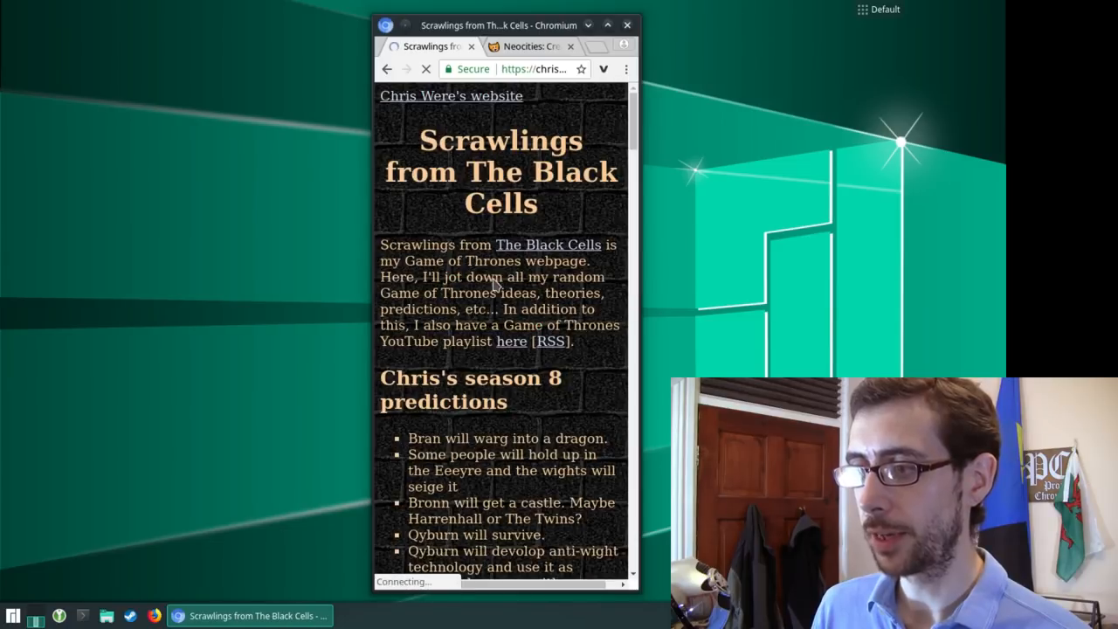
{"action": "scroll", "scroll_direction": "down", "scroll_amount": 3}
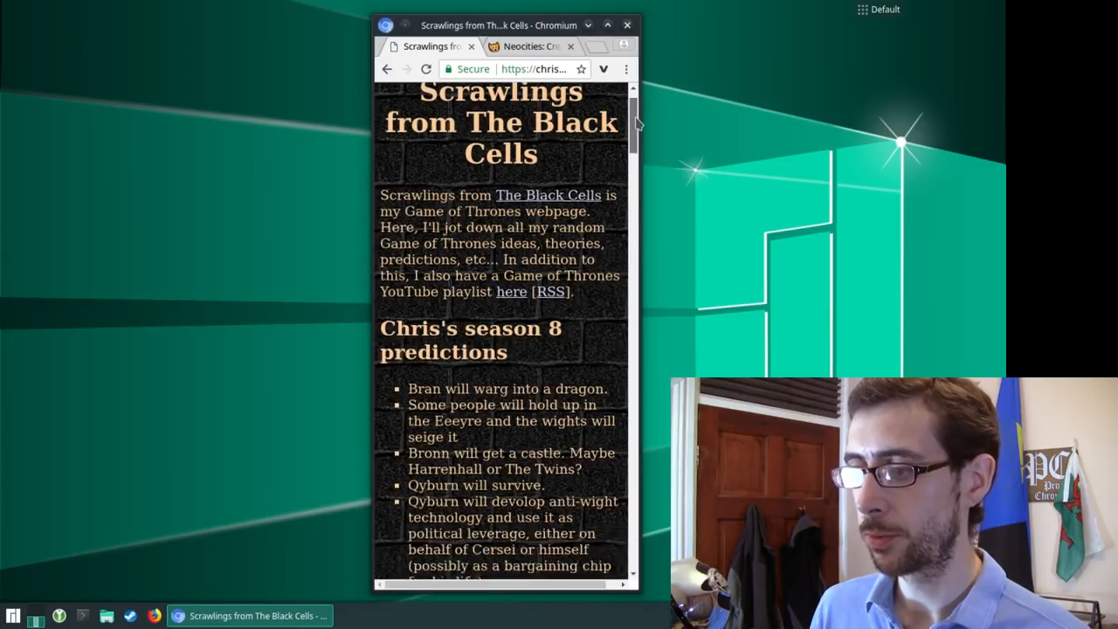
{"action": "scroll", "scroll_direction": "down", "scroll_amount": 3}
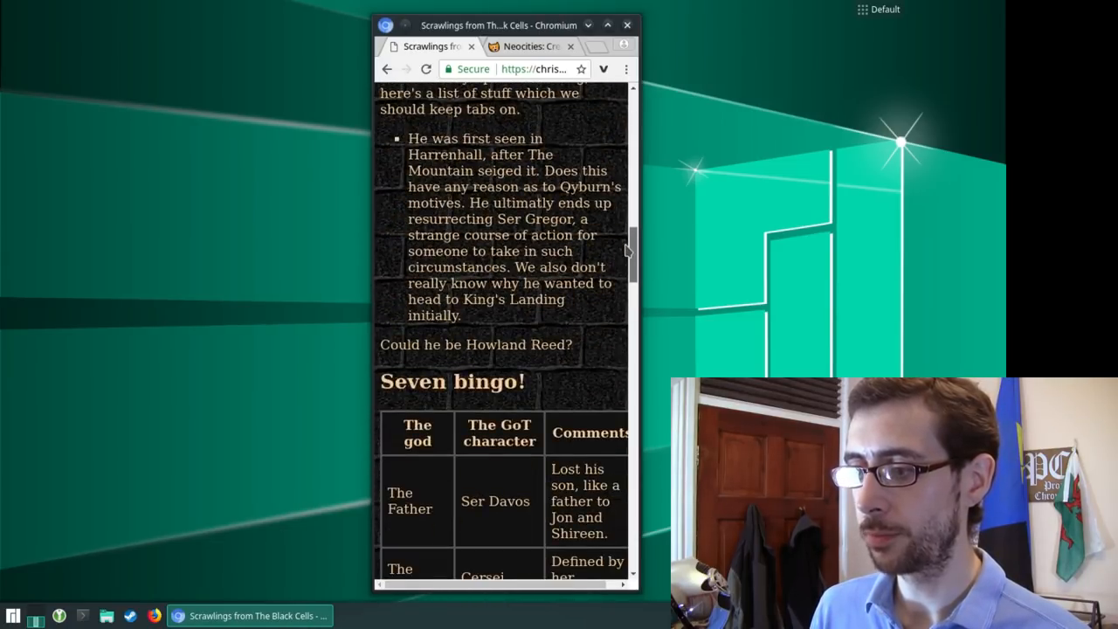
{"action": "scroll", "scroll_direction": "down", "scroll_amount": 3}
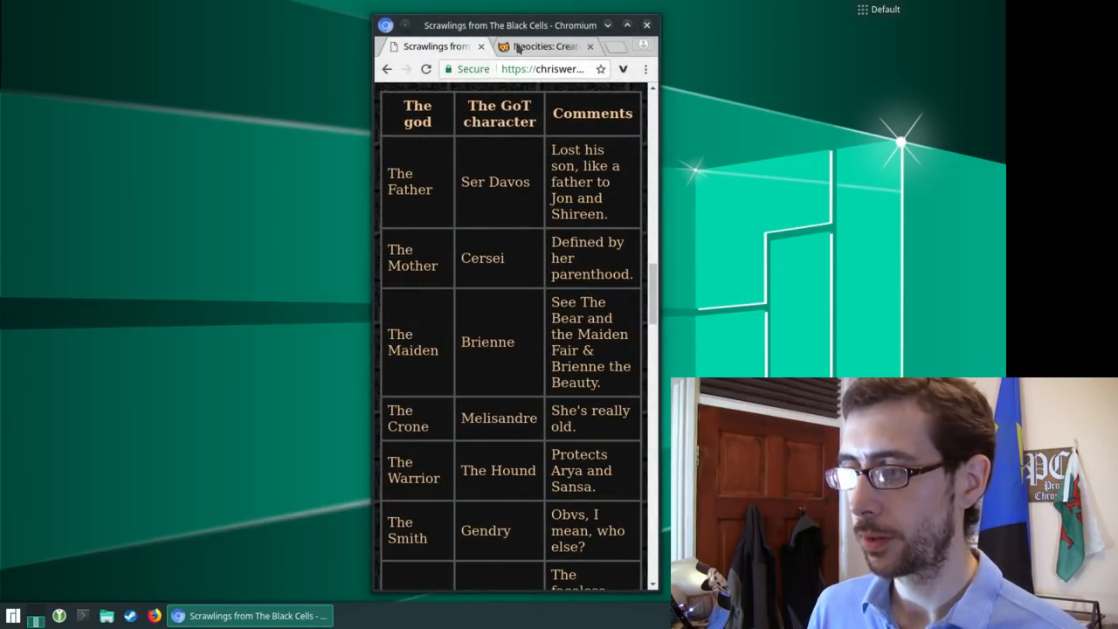
{"action": "scroll", "scroll_direction": "down", "scroll_amount": 3}
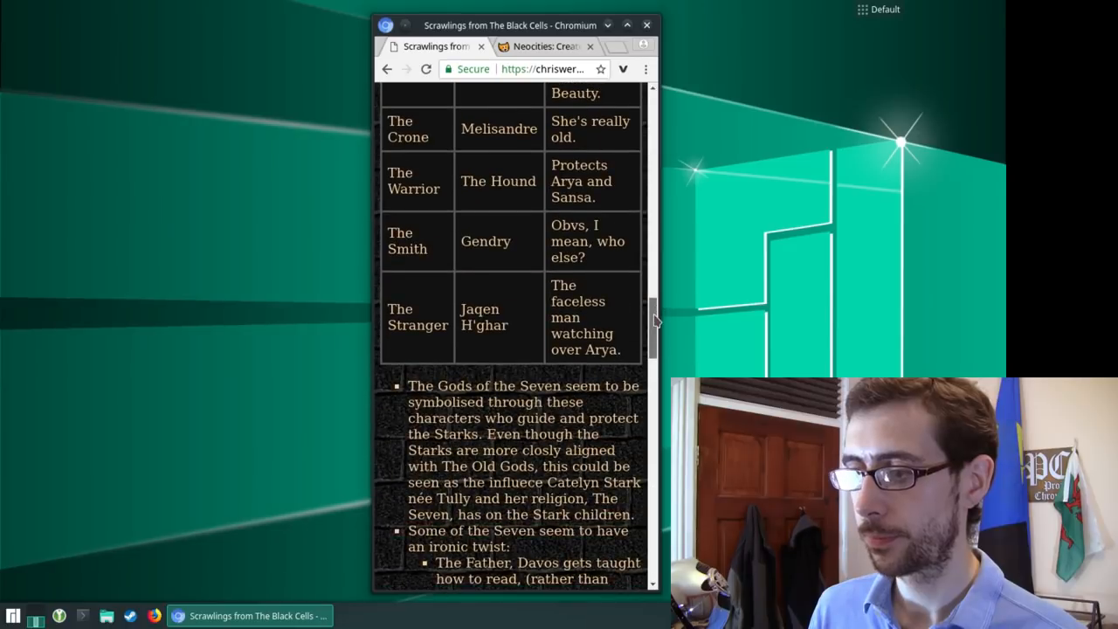
{"action": "scroll", "scroll_direction": "down", "scroll_amount": 3}
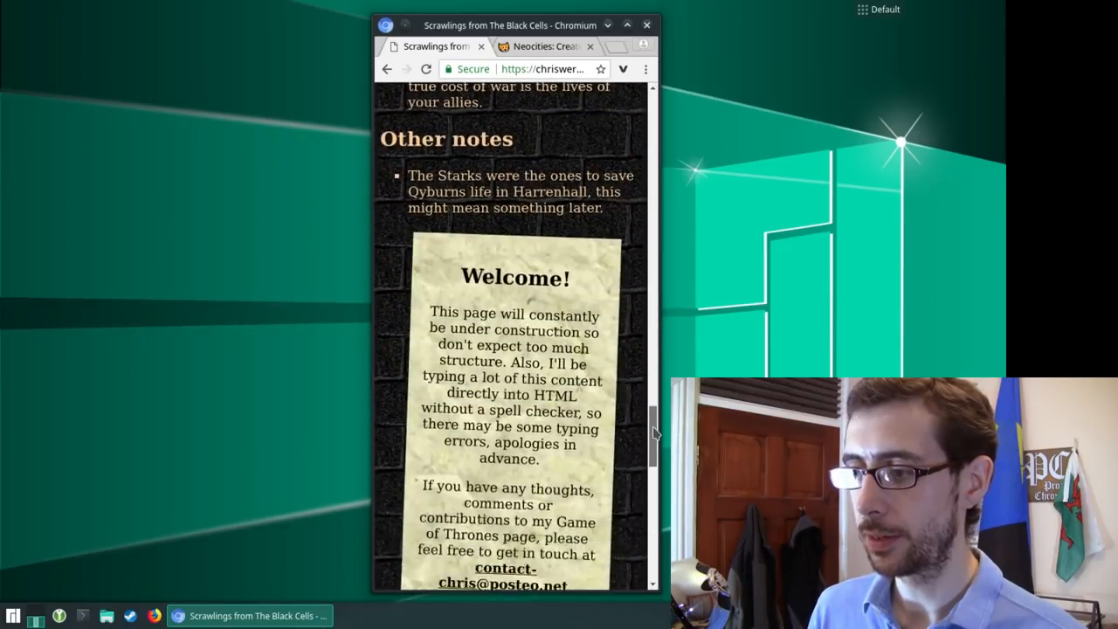
{"action": "scroll", "scroll_direction": "down", "scroll_amount": 3}
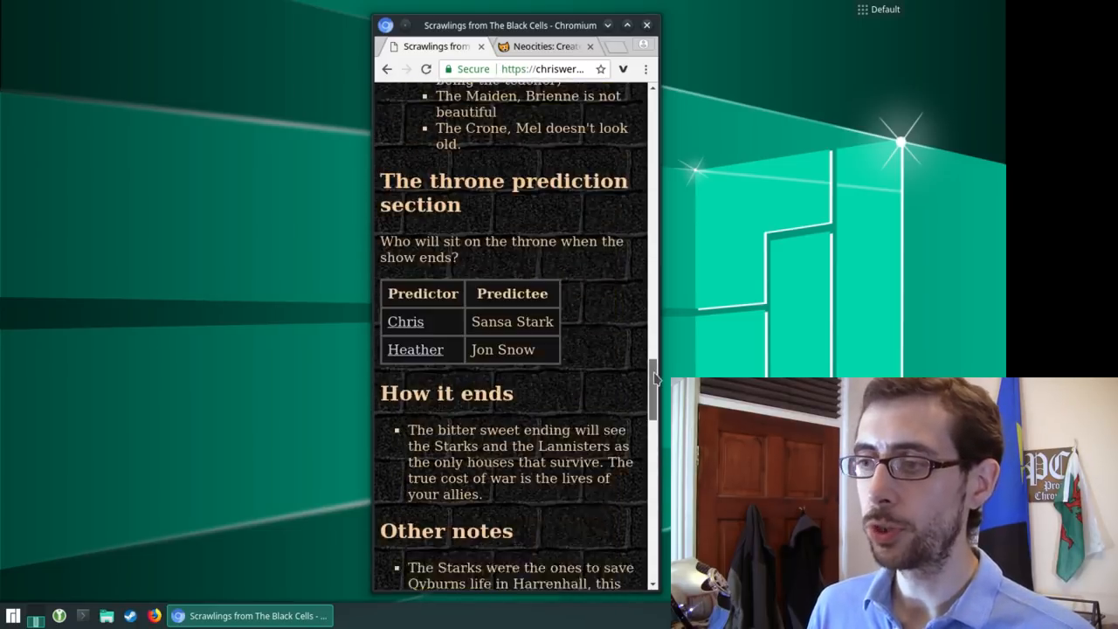
{"action": "scroll", "scroll_direction": "up", "scroll_amount": 3}
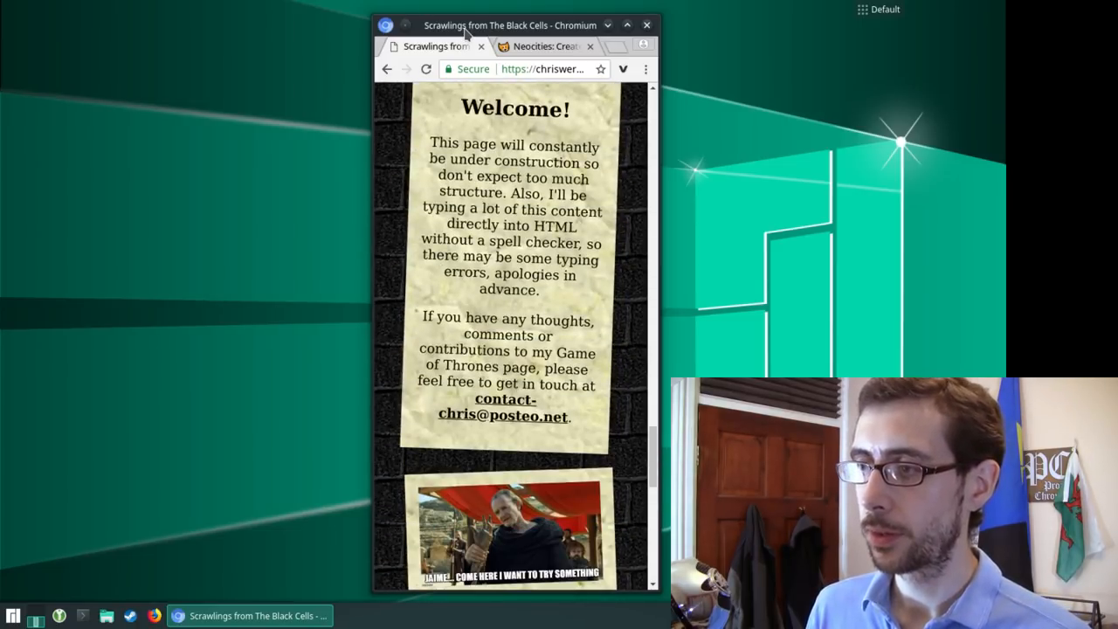
Step: Maximize the browser window to show the Game of Thrones page at full width
{"action": "left_click", "coordinate": [627, 25]}
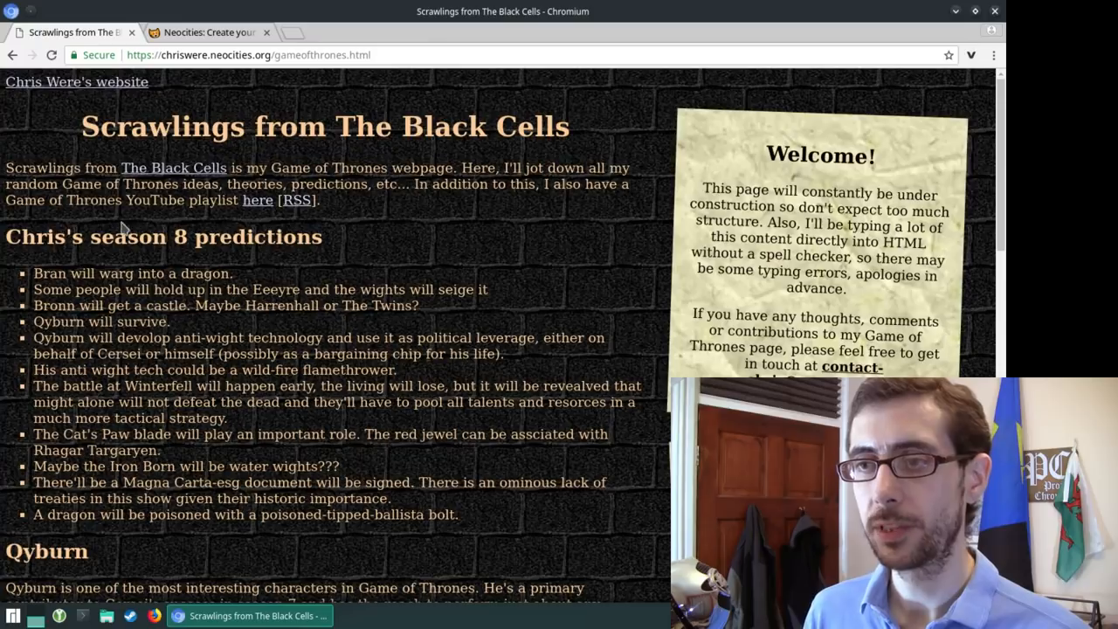
Step: Return home via the site header, close the source tab and reopen the Game of Thrones page
{"action": "left_click", "coordinate": [77, 82]}
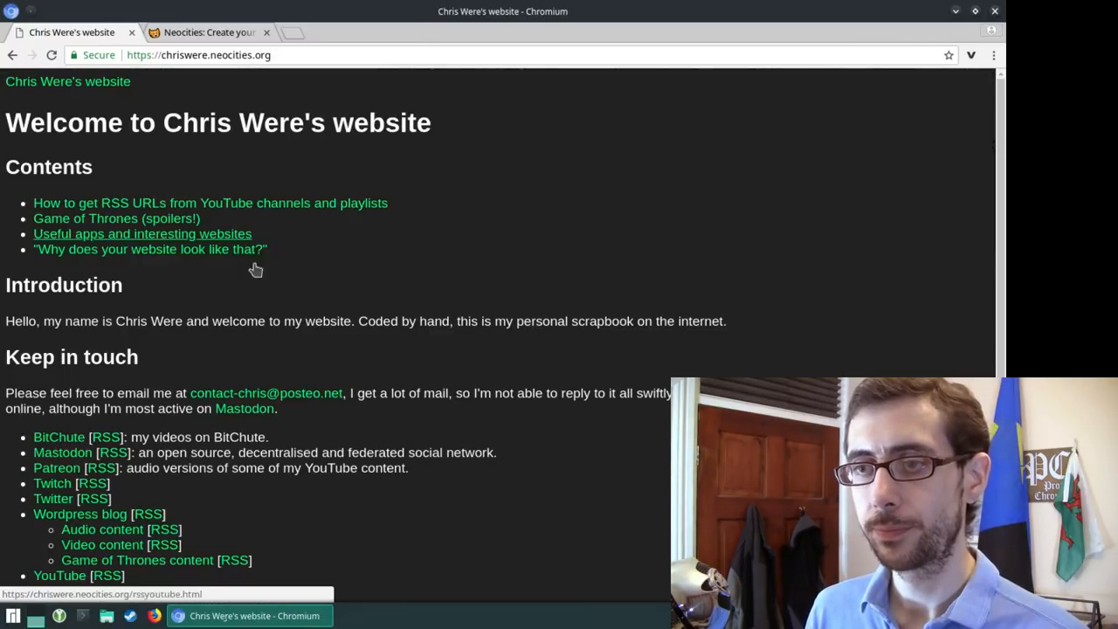
{"action": "mouse_move", "coordinate": [486, 197]}
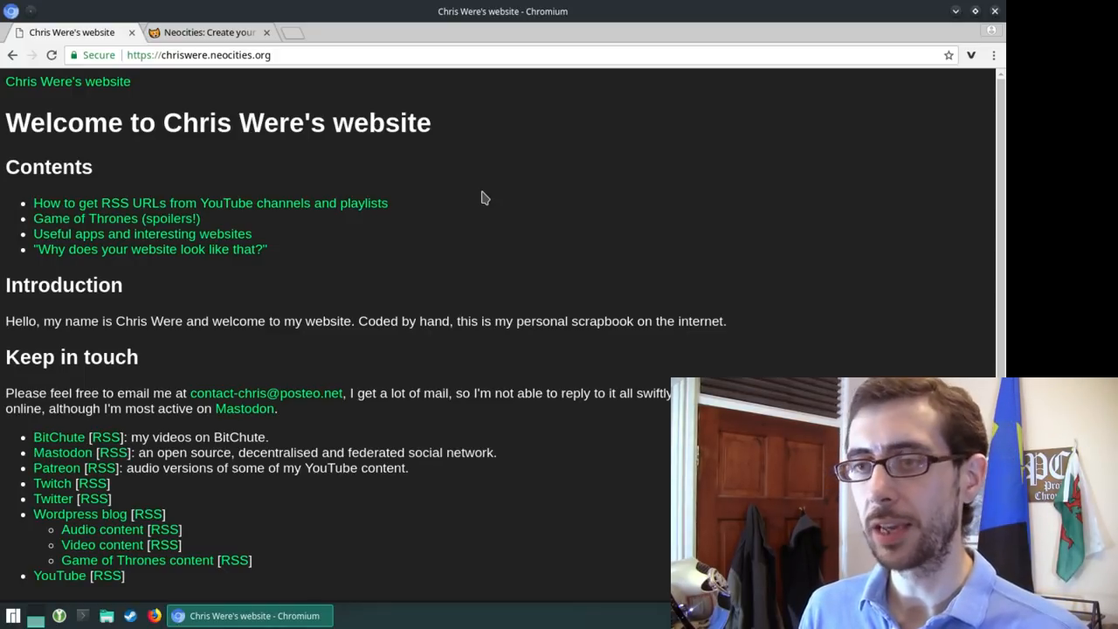
{"action": "mouse_move", "coordinate": [164, 213]}
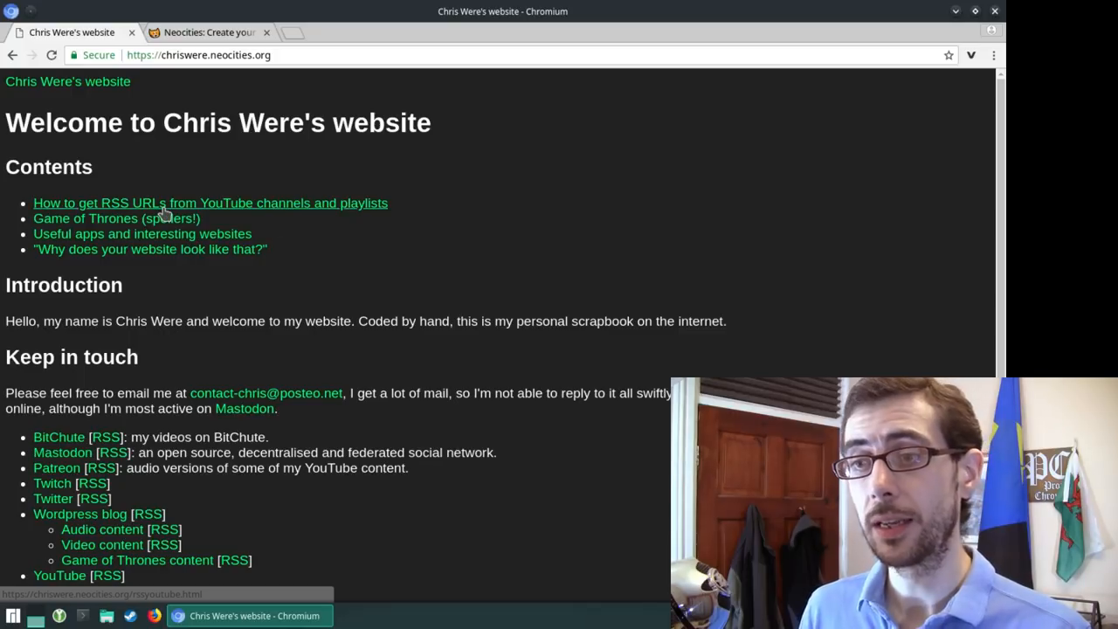
{"action": "mouse_move", "coordinate": [114, 248]}
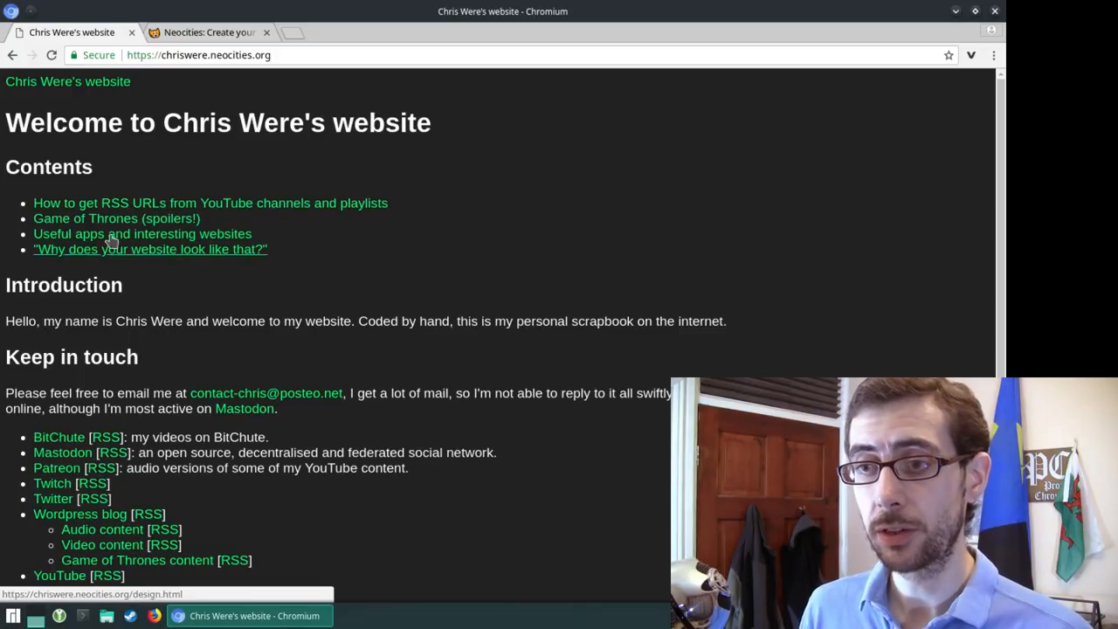
{"action": "mouse_move", "coordinate": [70, 105]}
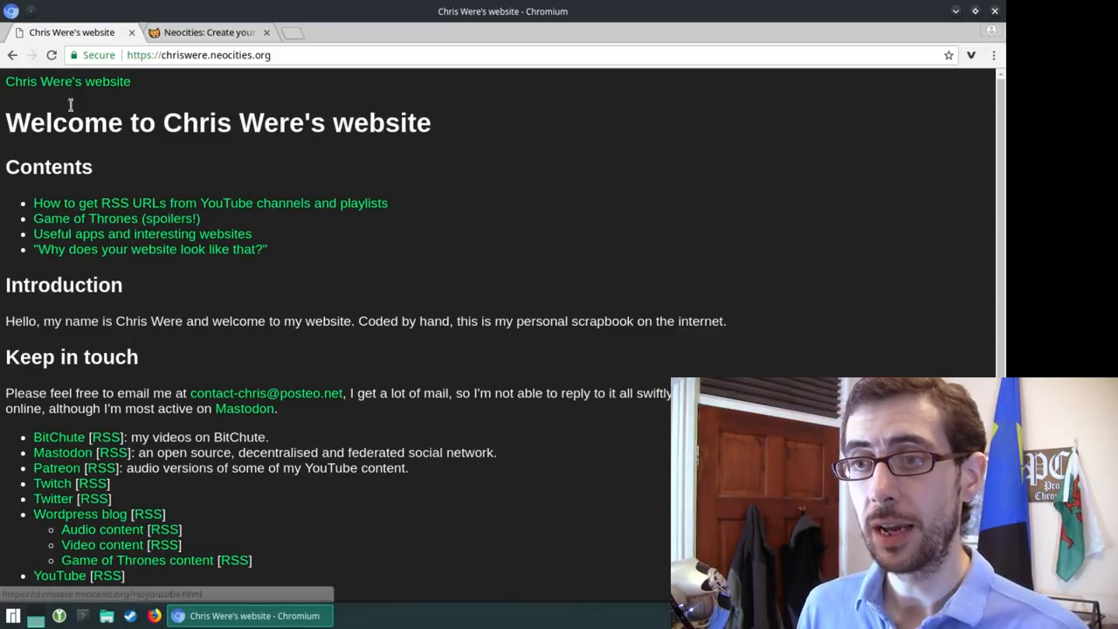
{"action": "mouse_move", "coordinate": [66, 82]}
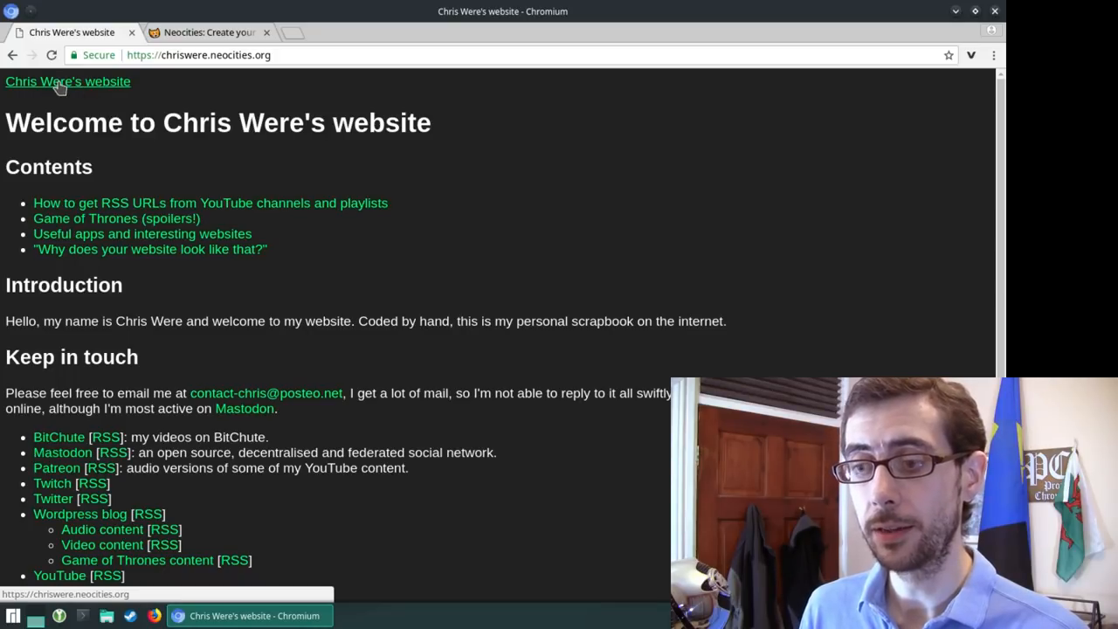
{"action": "mouse_move", "coordinate": [235, 145]}
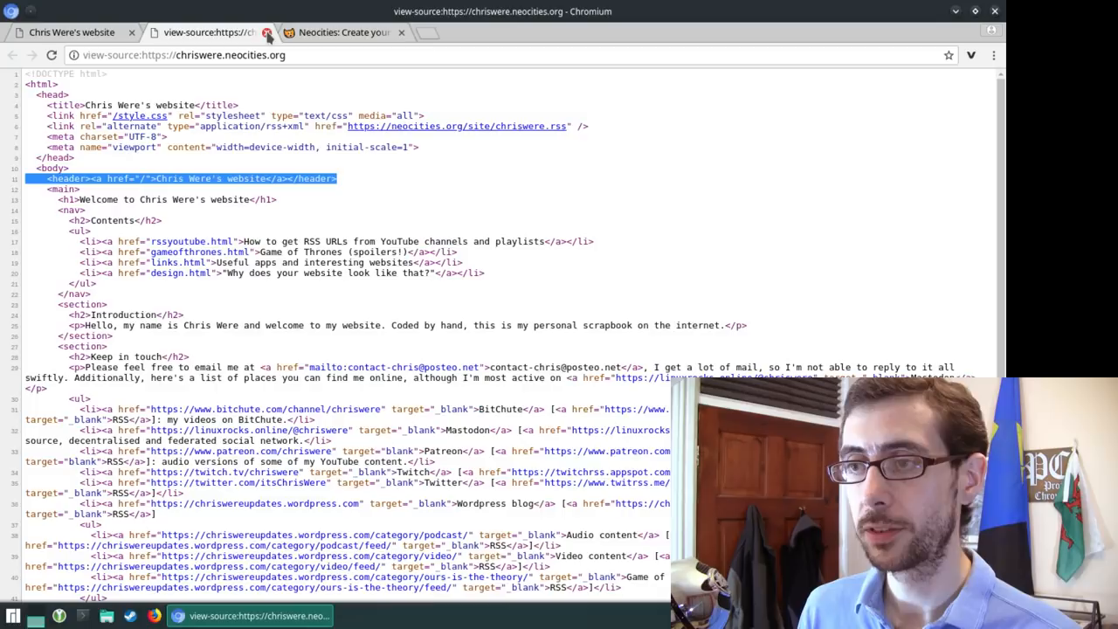
{"action": "left_click", "coordinate": [269, 32]}
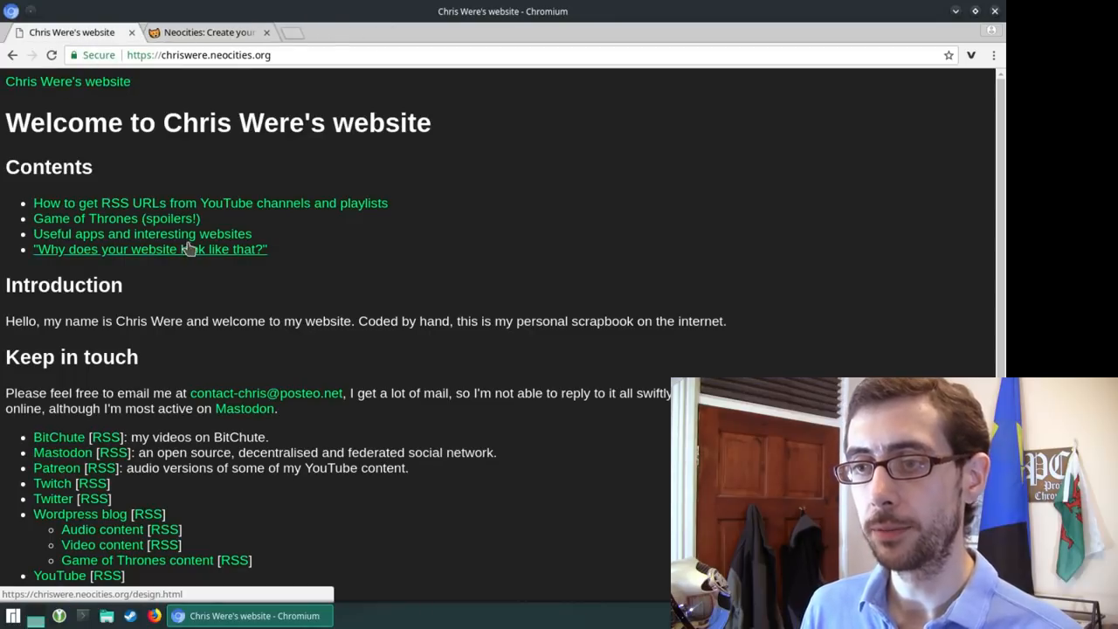
{"action": "left_click", "coordinate": [115, 217]}
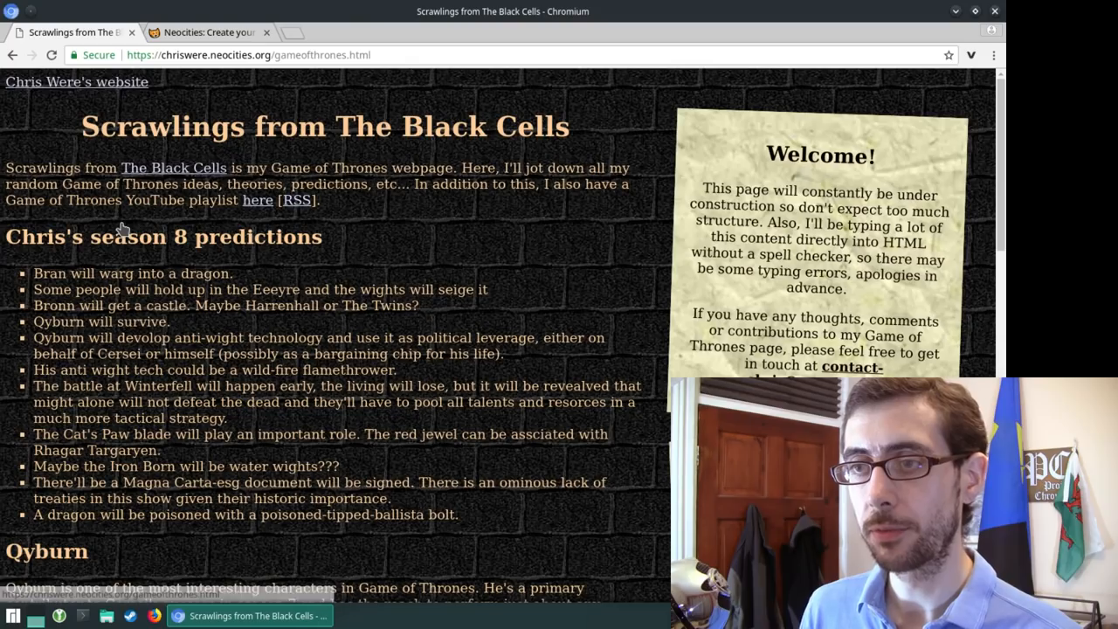
{"action": "mouse_move", "coordinate": [77, 82]}
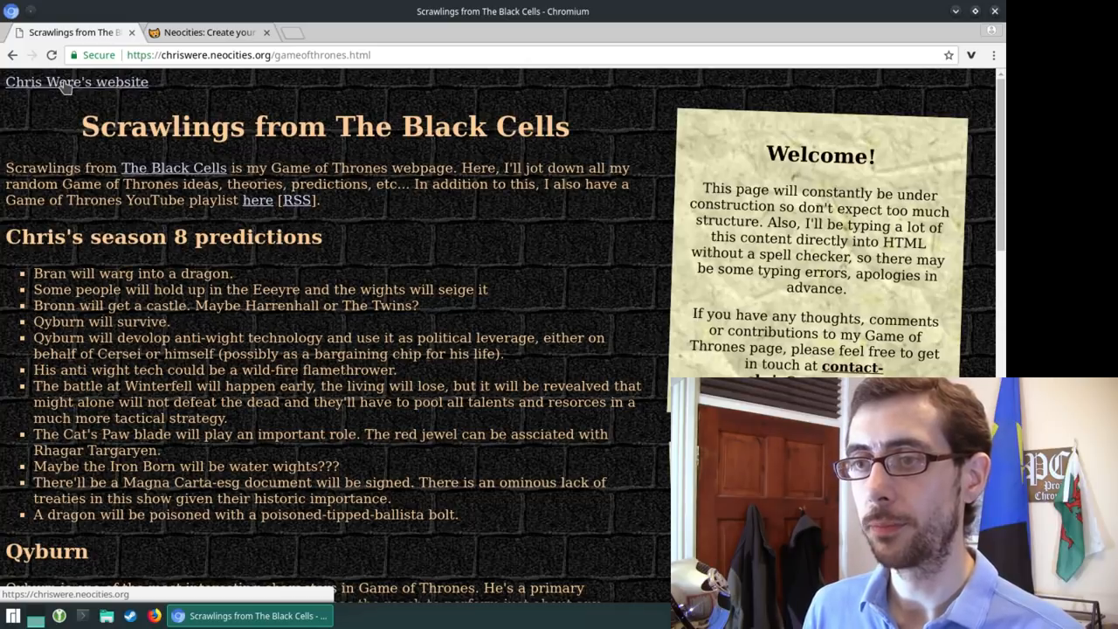
{"action": "mouse_move", "coordinate": [201, 220]}
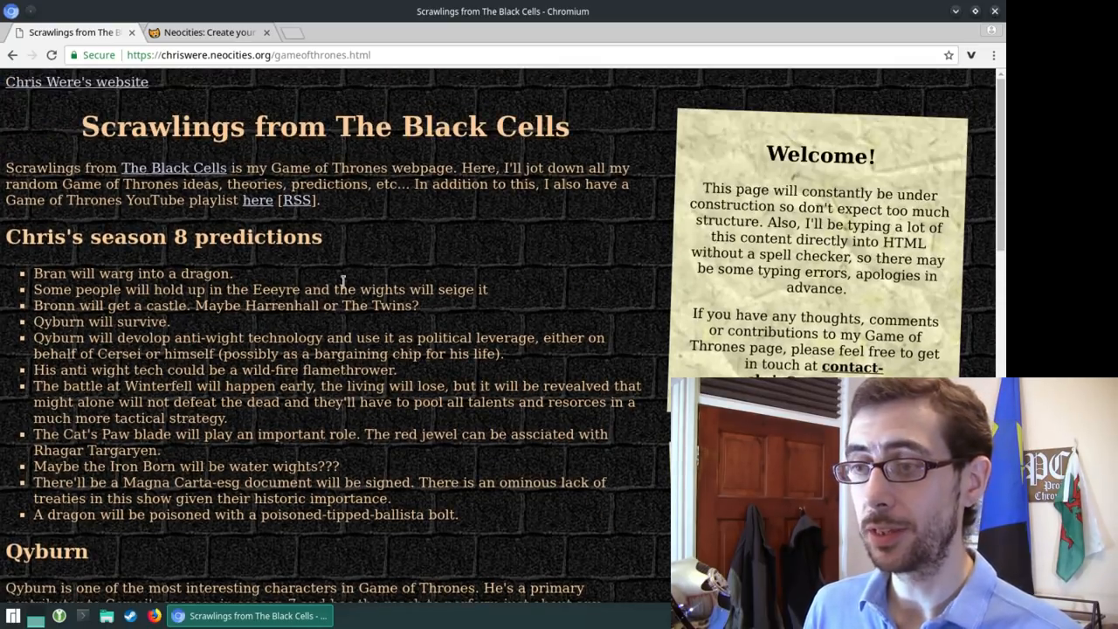
{"action": "mouse_move", "coordinate": [398, 323]}
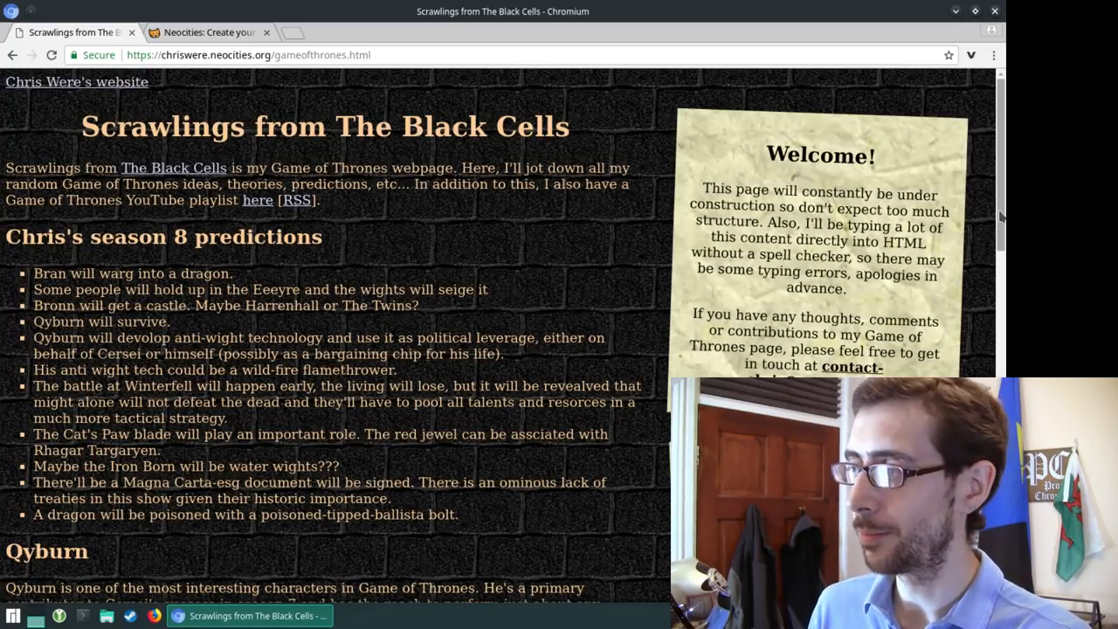
{"action": "scroll", "scroll_direction": "down", "scroll_amount": 3}
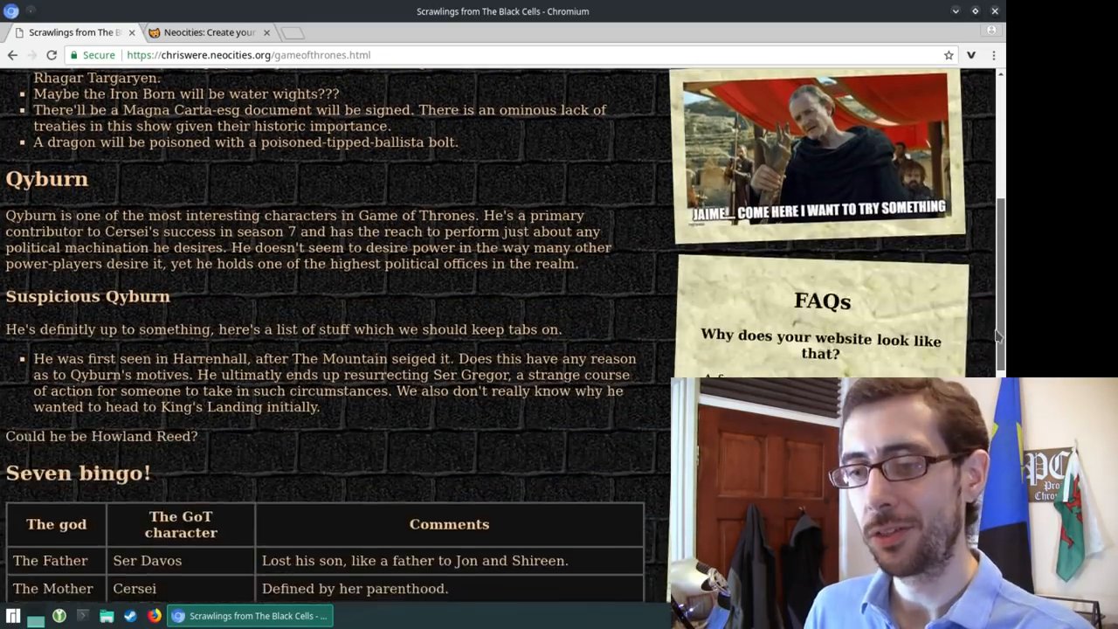
{"action": "scroll", "scroll_direction": "down", "scroll_amount": 3}
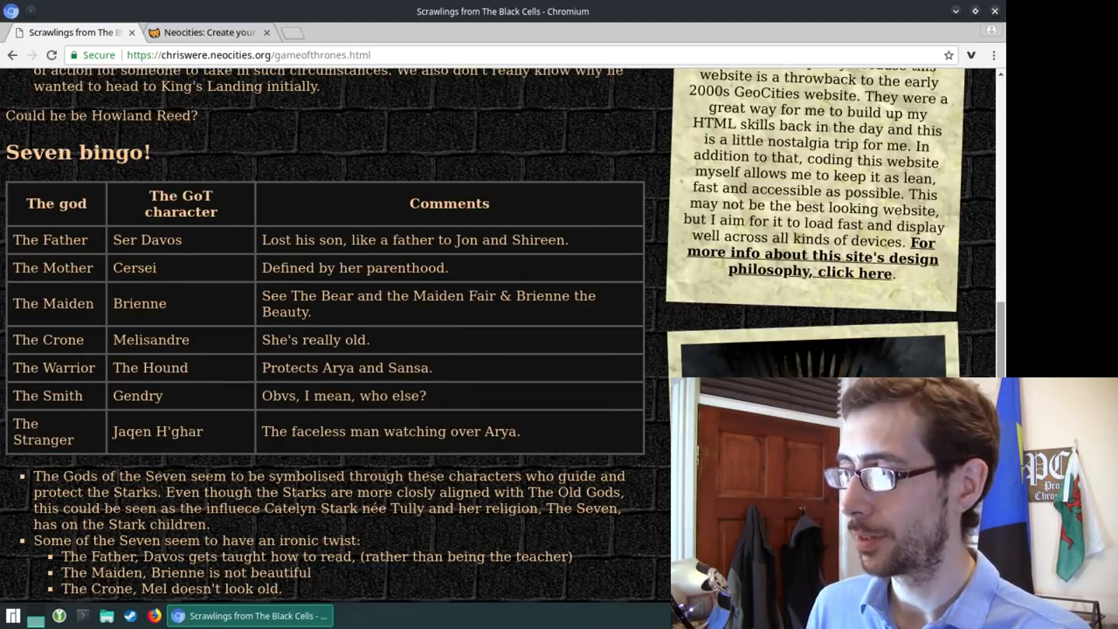
{"action": "scroll", "scroll_direction": "down", "scroll_amount": 3}
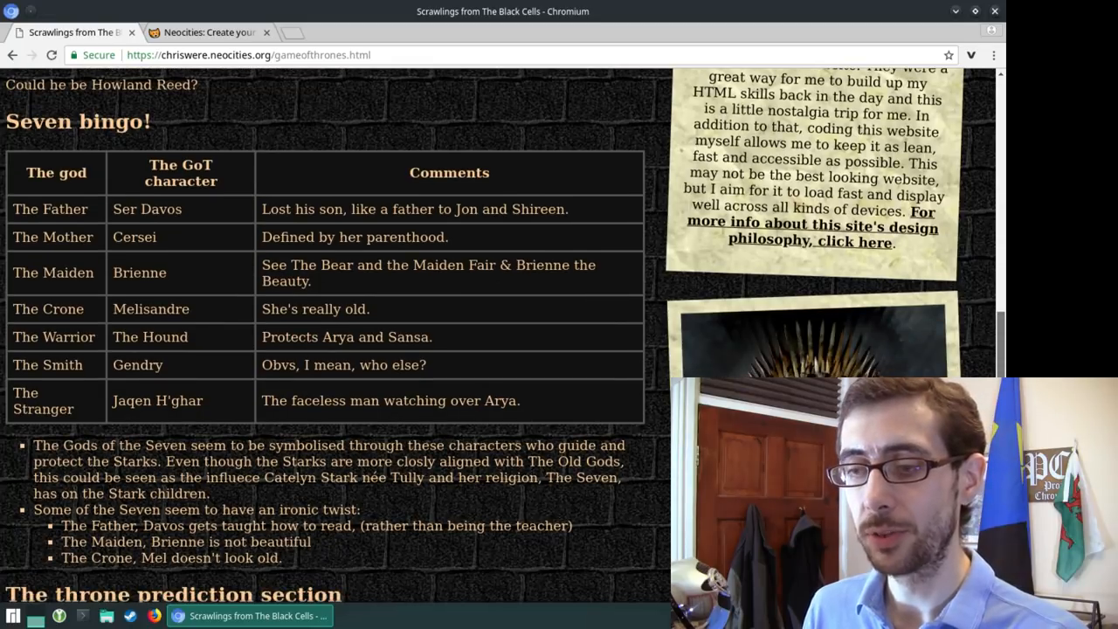
{"action": "scroll", "scroll_direction": "down", "scroll_amount": 3}
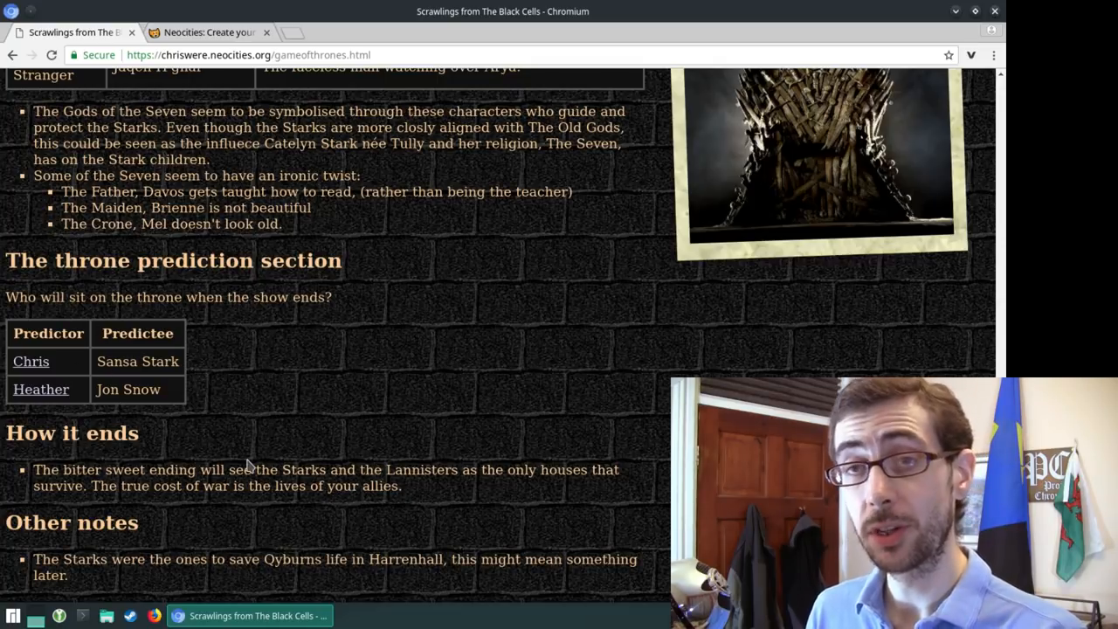
{"action": "mouse_move", "coordinate": [337, 444]}
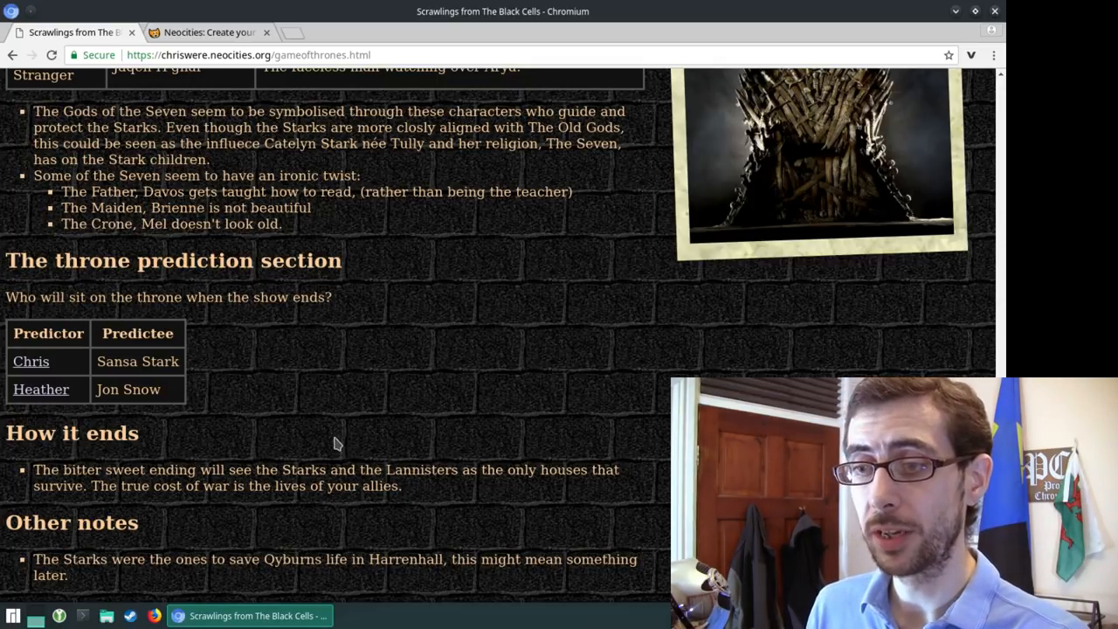
{"action": "mouse_move", "coordinate": [293, 398]}
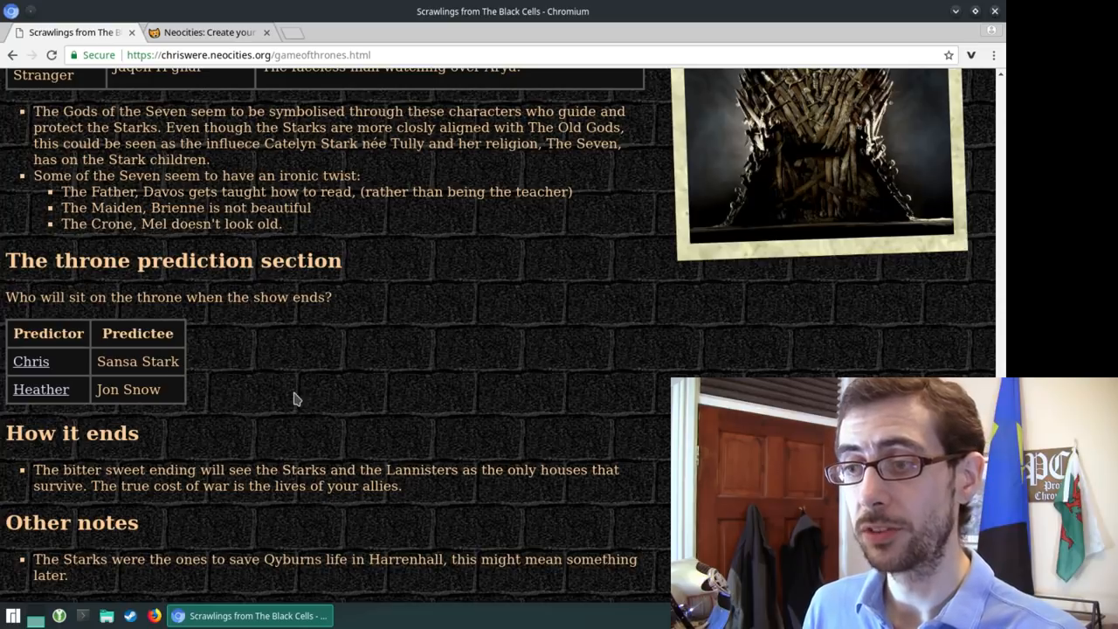
{"action": "mouse_move", "coordinate": [376, 386]}
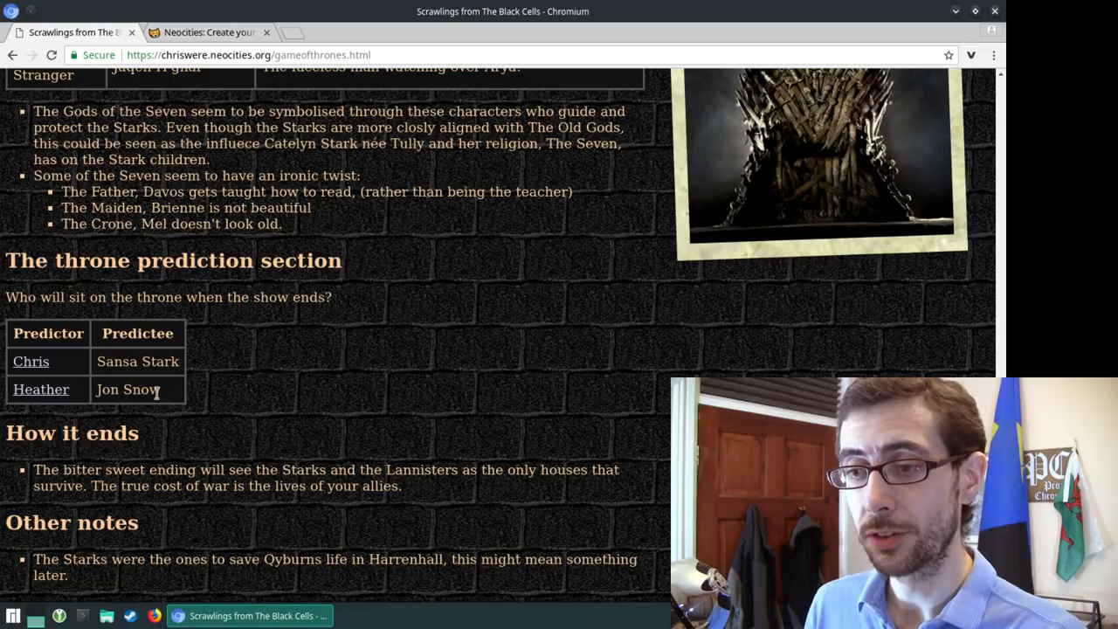
{"action": "mouse_move", "coordinate": [161, 360]}
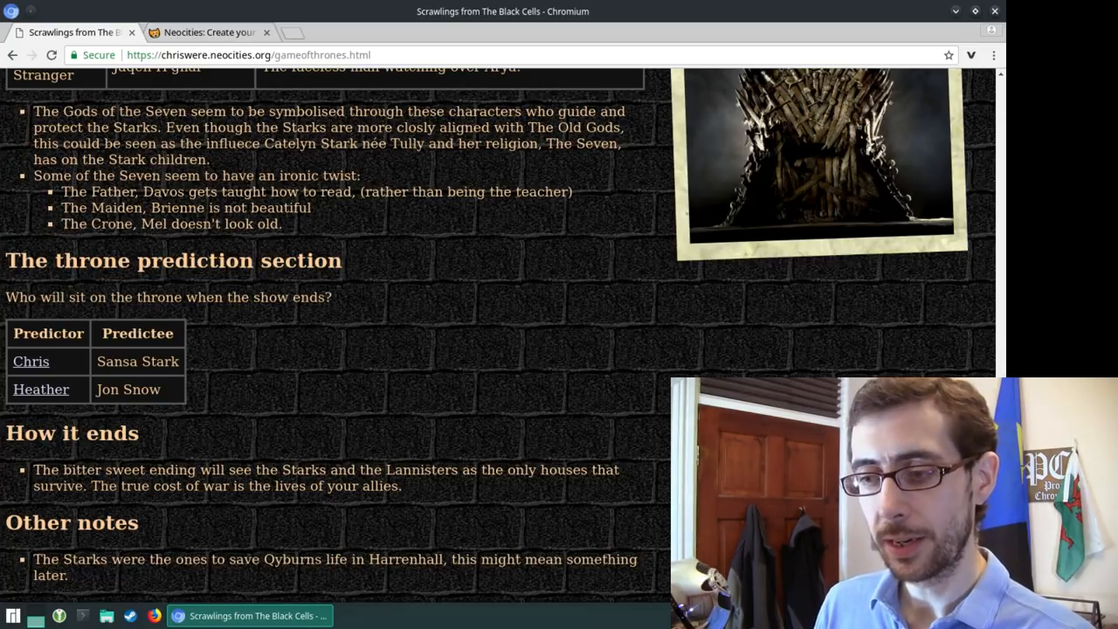
{"action": "scroll", "scroll_direction": "up", "scroll_amount": 3}
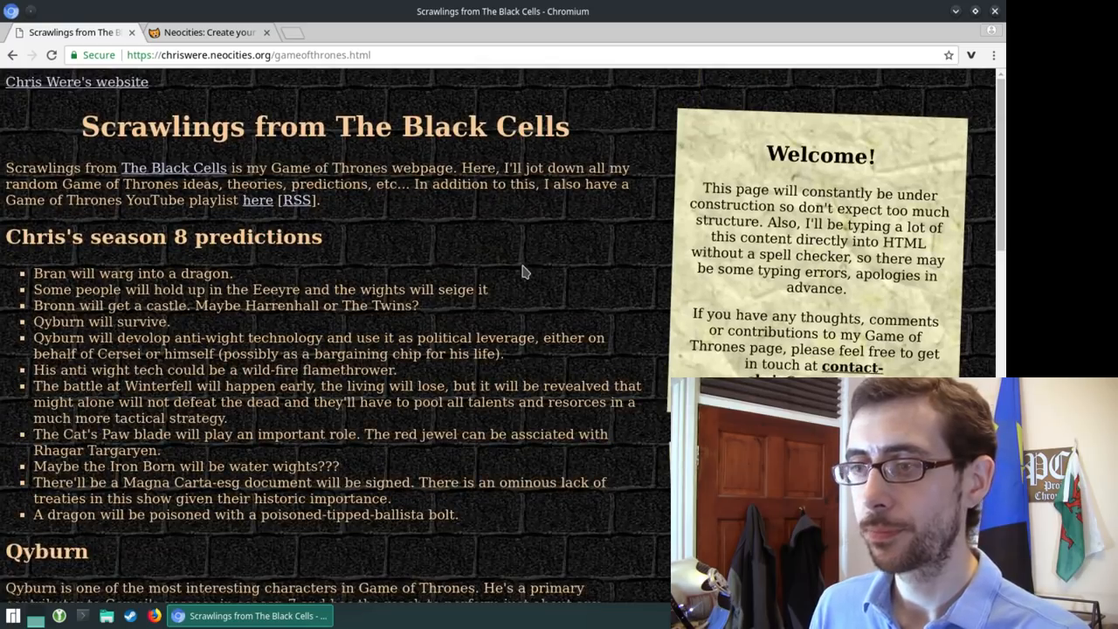
{"action": "mouse_move", "coordinate": [384, 342]}
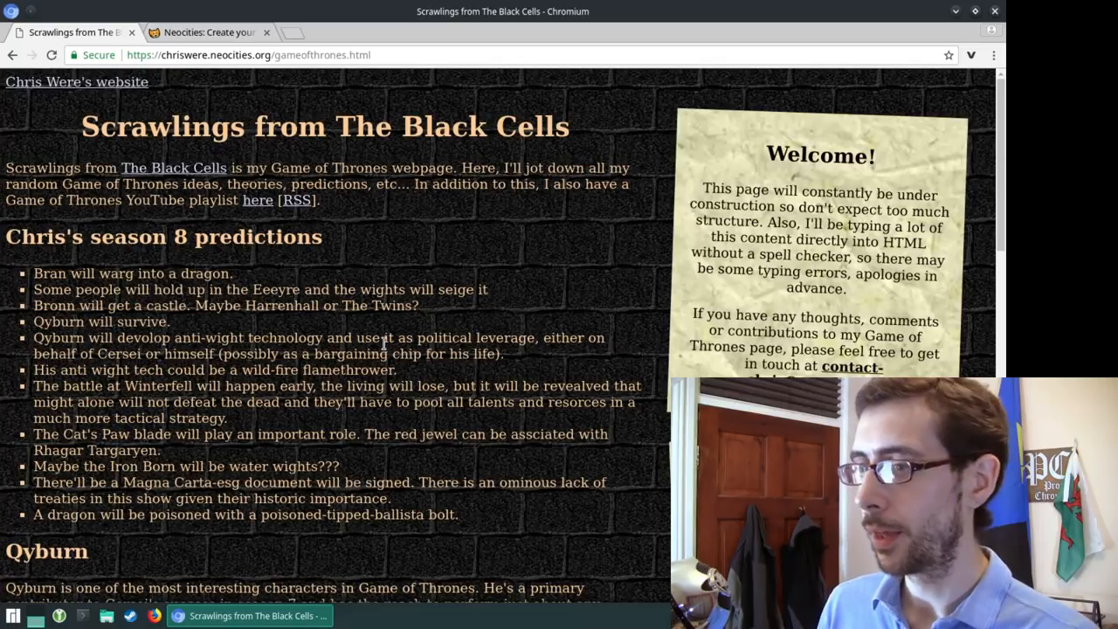
{"action": "mouse_move", "coordinate": [257, 200]}
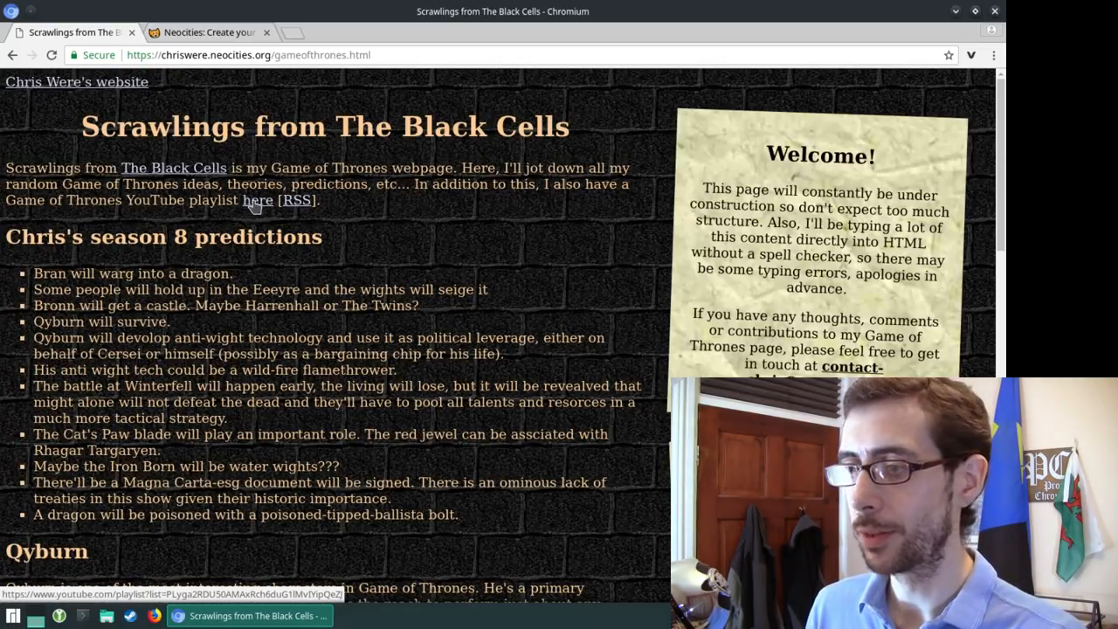
{"action": "mouse_move", "coordinate": [293, 199]}
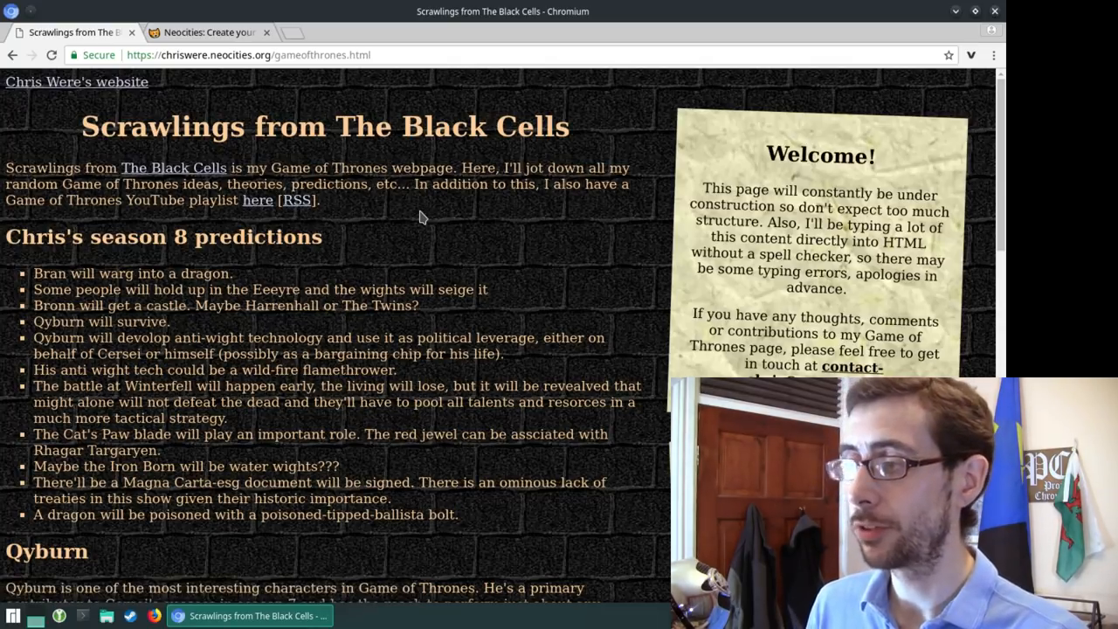
Step: Follow the Chris Were's website header link back to the home page
{"action": "left_click", "coordinate": [76, 82]}
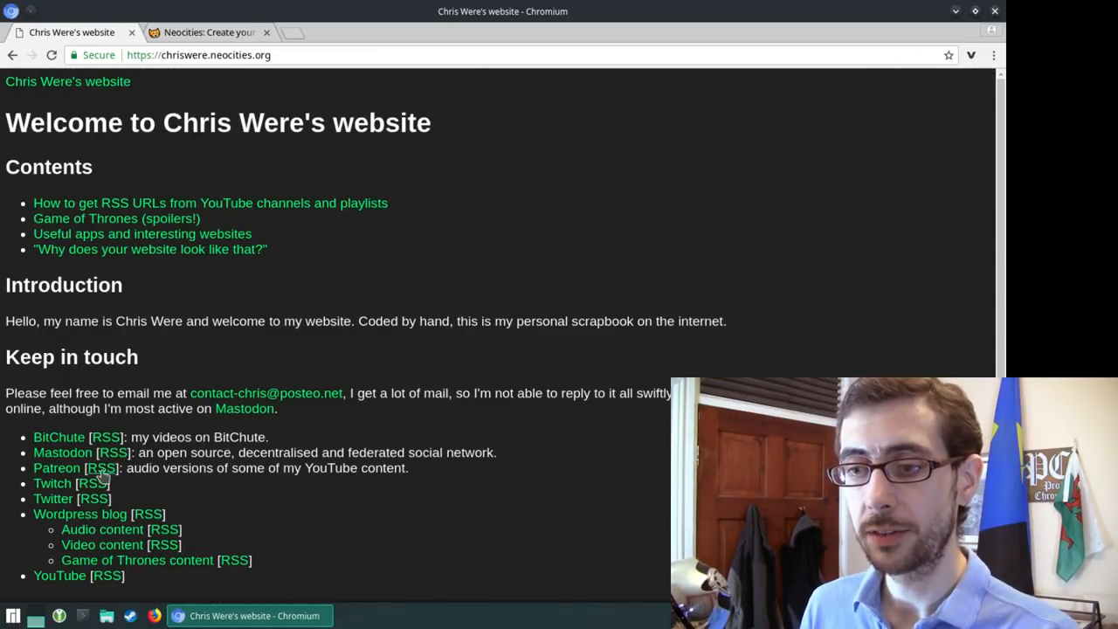
{"action": "mouse_move", "coordinate": [330, 528]}
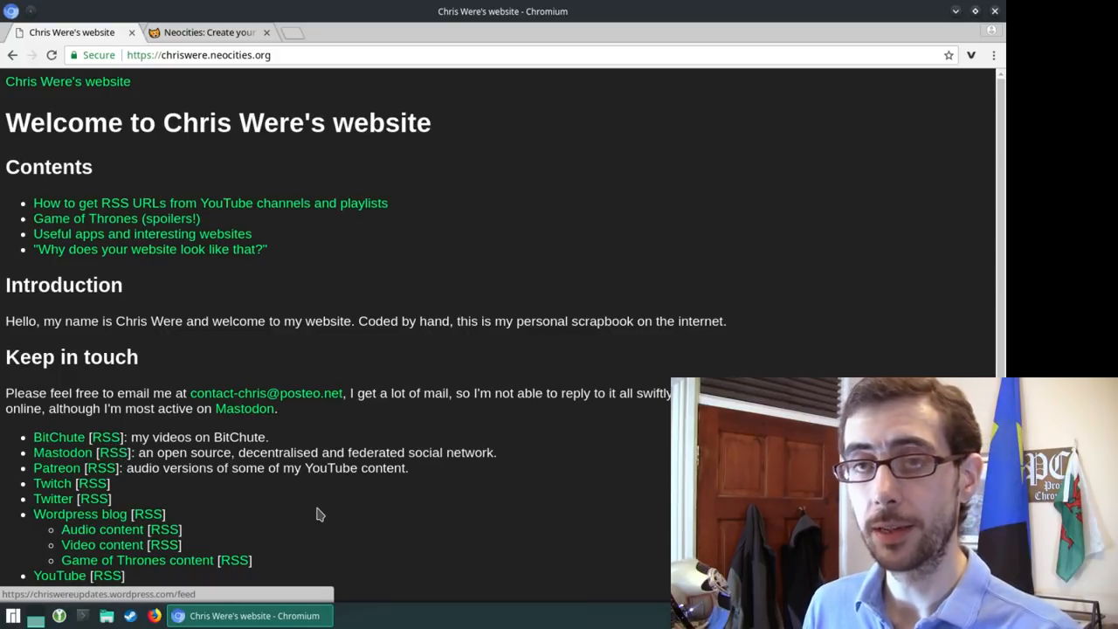
{"action": "mouse_move", "coordinate": [377, 451]}
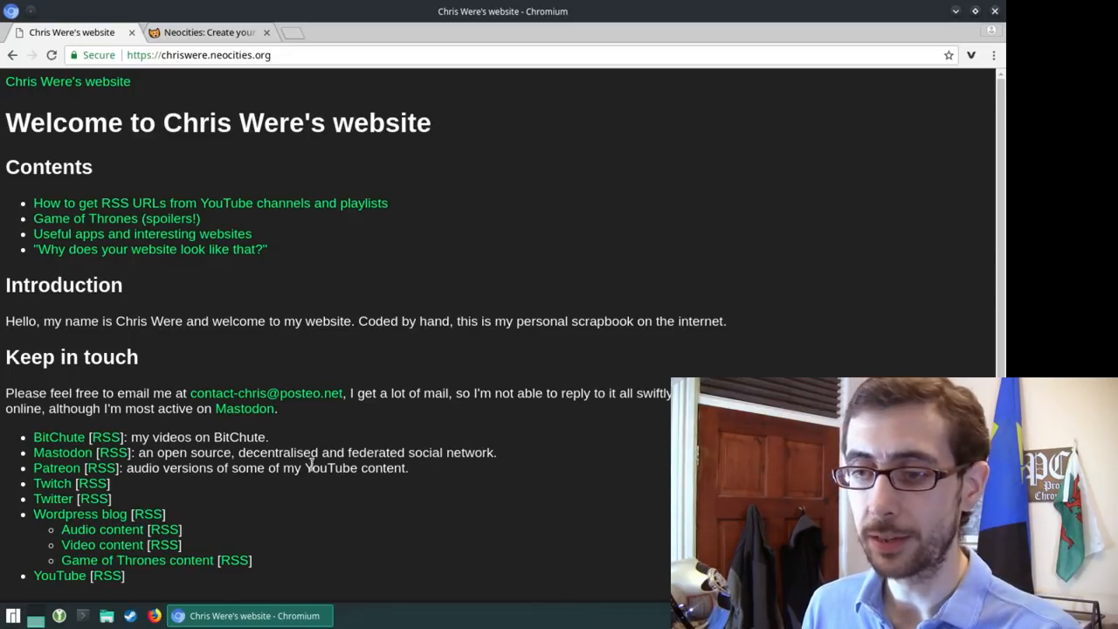
{"action": "mouse_move", "coordinate": [59, 437]}
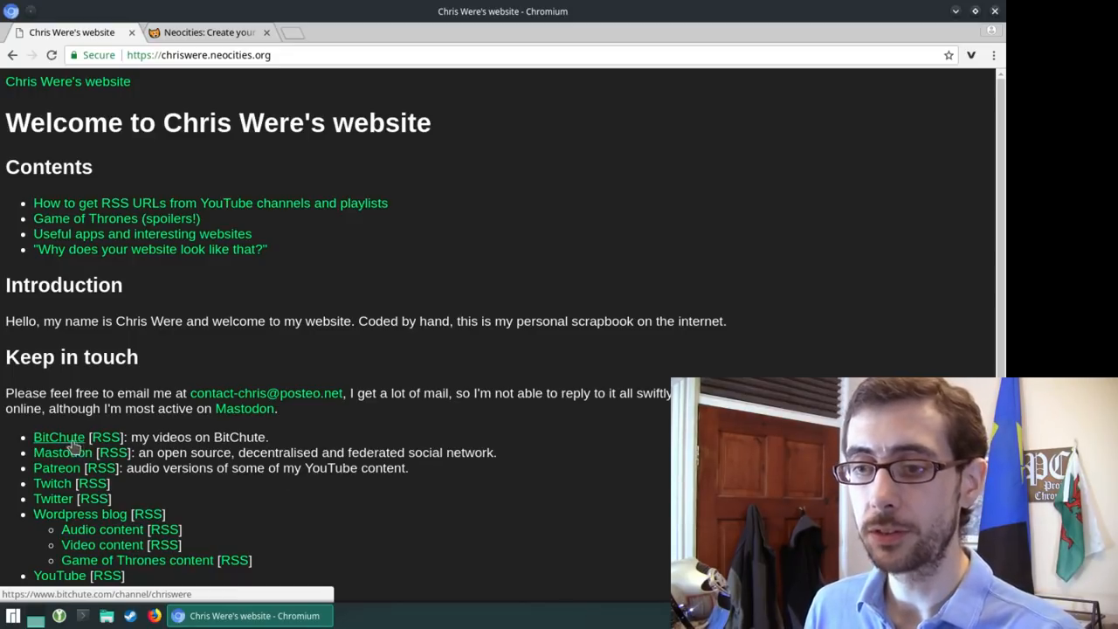
{"action": "mouse_move", "coordinate": [112, 452]}
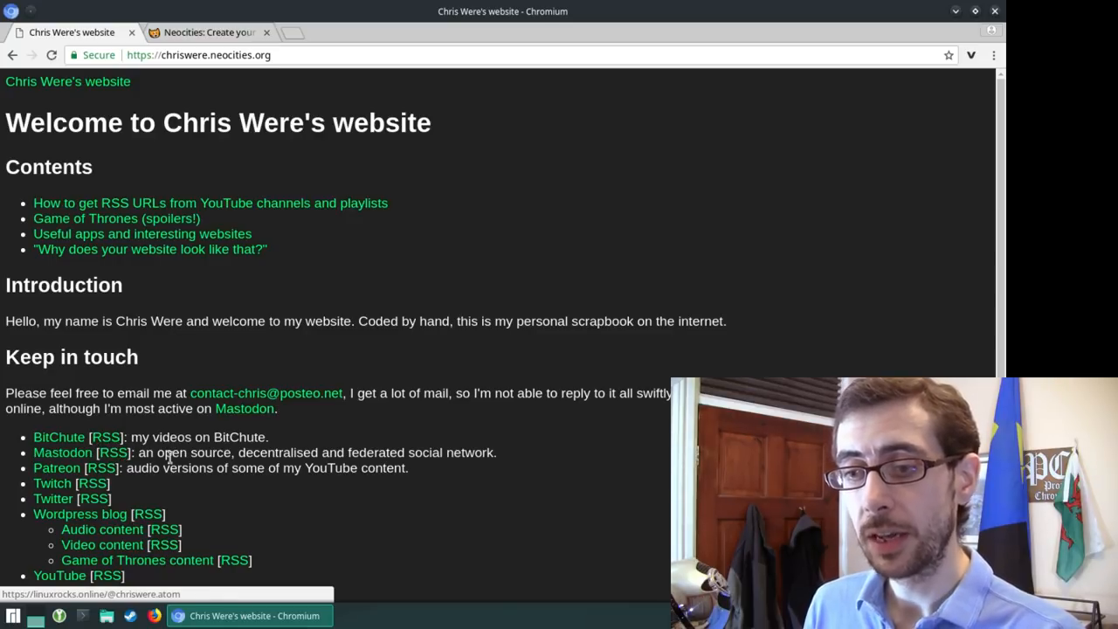
{"action": "mouse_move", "coordinate": [52, 482]}
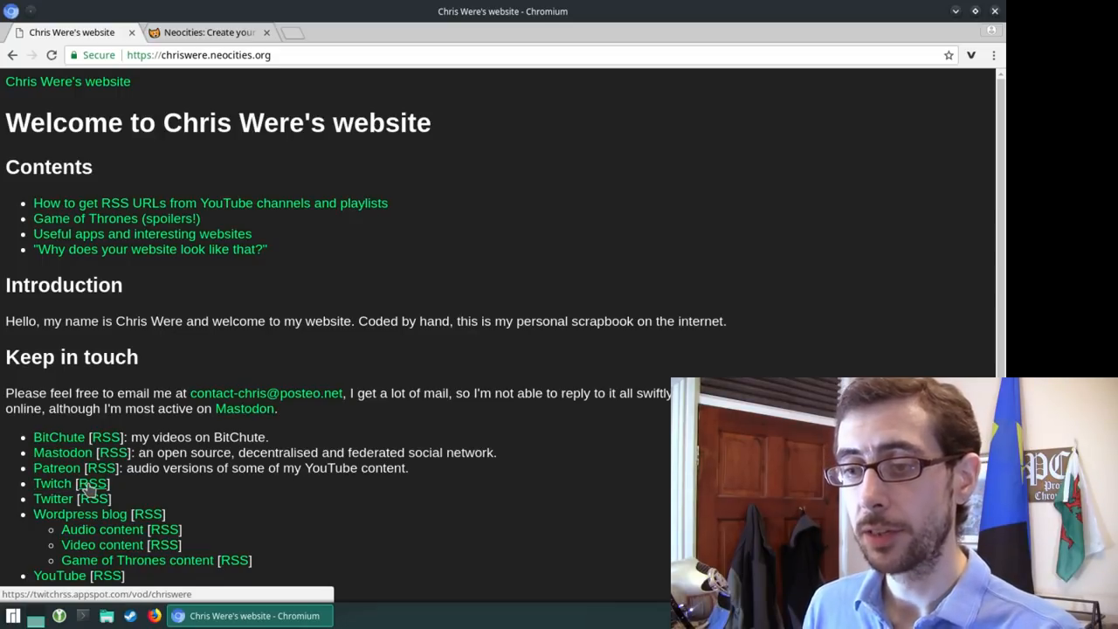
Step: Bring up the link menu on the Twitch [RSS] link under Keep in touch
{"action": "right_click", "coordinate": [94, 482]}
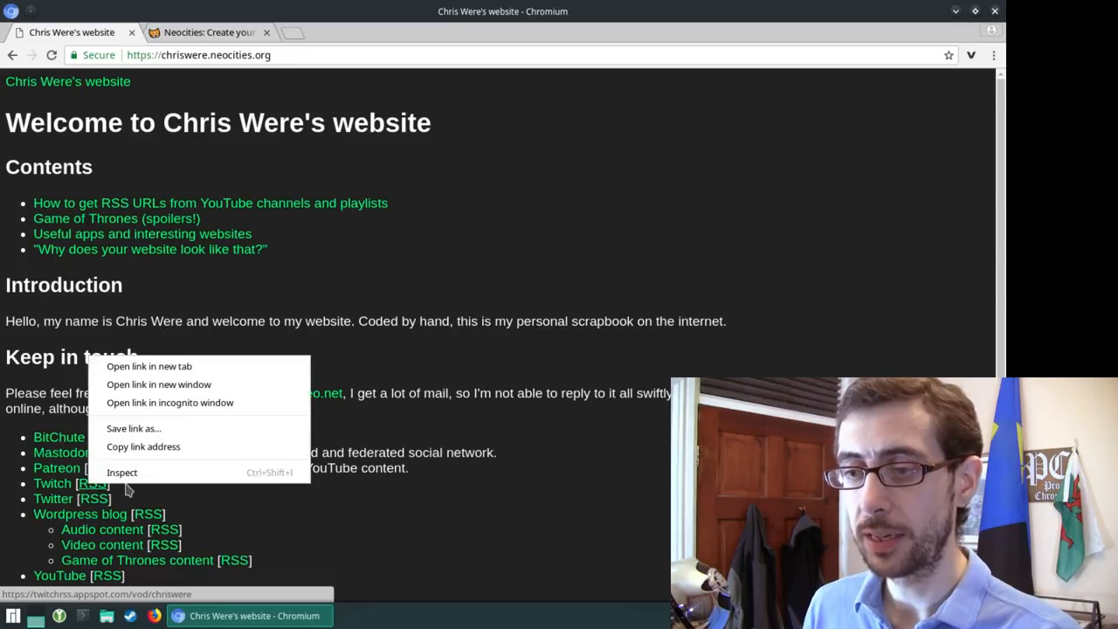
Step: View GitHub's TwitchRSS repository and its Apache 2.0 LICENSE.md in a new tab, then return home
{"action": "left_click", "coordinate": [149, 367]}
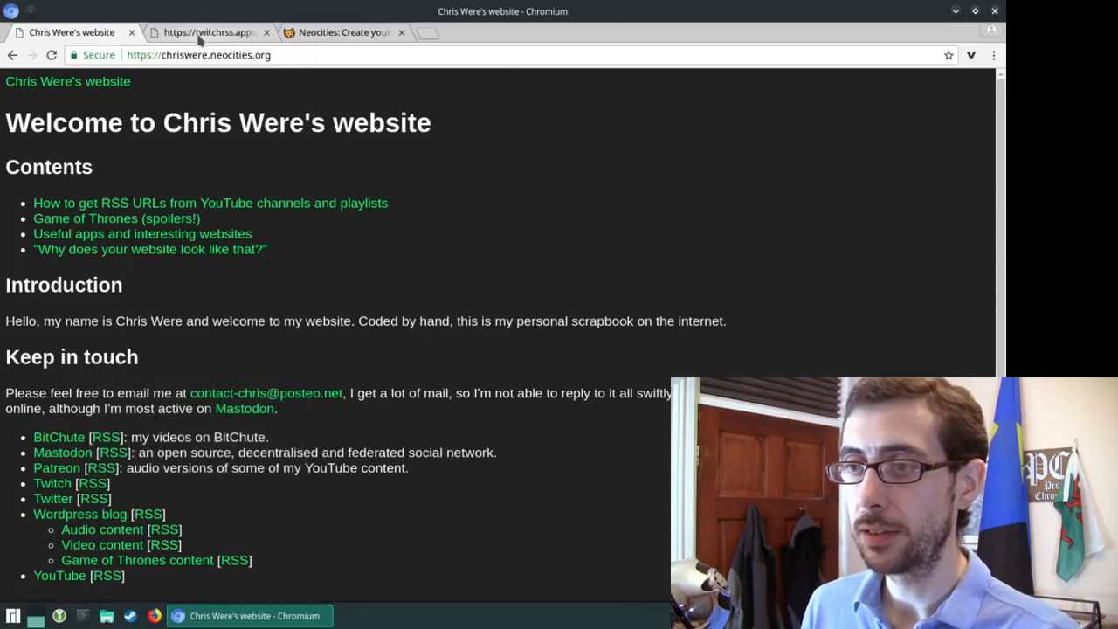
{"action": "left_click", "coordinate": [206, 32]}
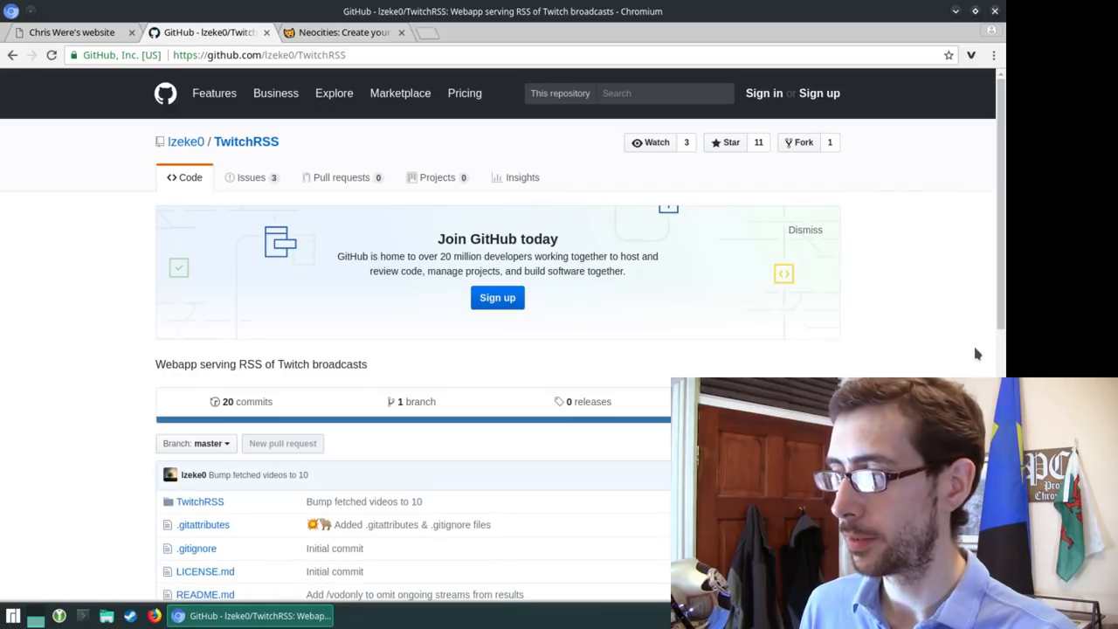
{"action": "scroll", "scroll_direction": "down", "scroll_amount": 3}
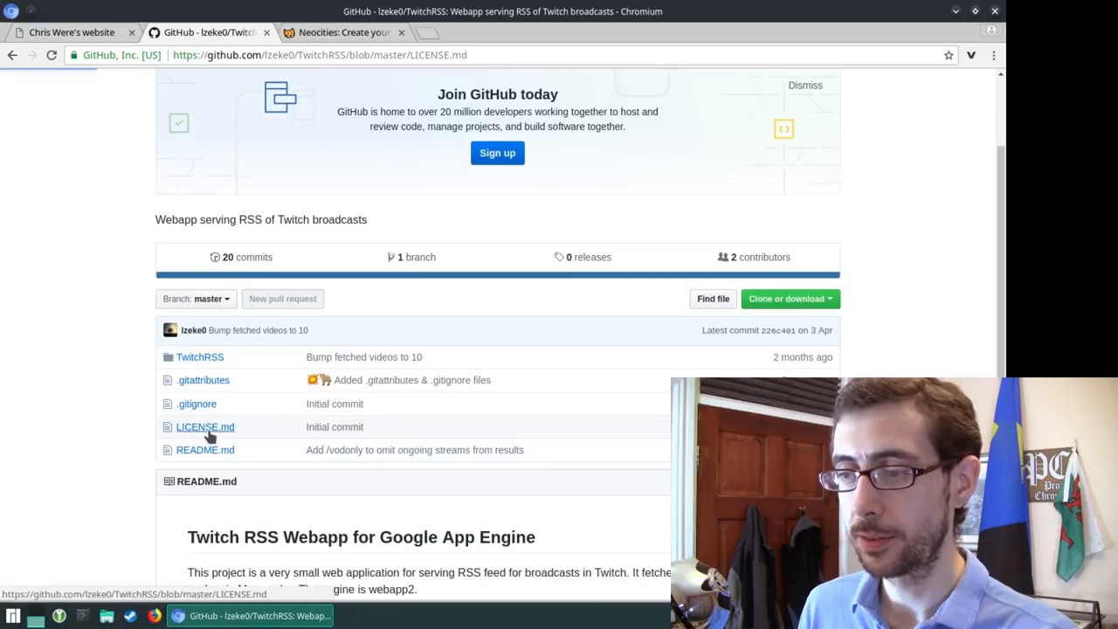
{"action": "left_click", "coordinate": [204, 426]}
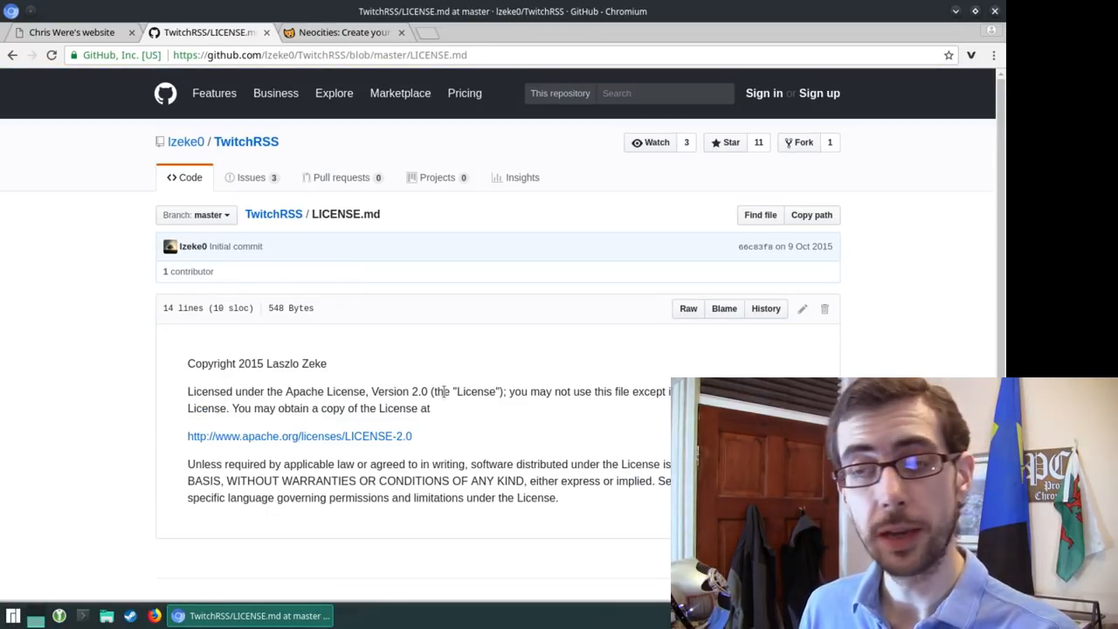
{"action": "mouse_move", "coordinate": [266, 31]}
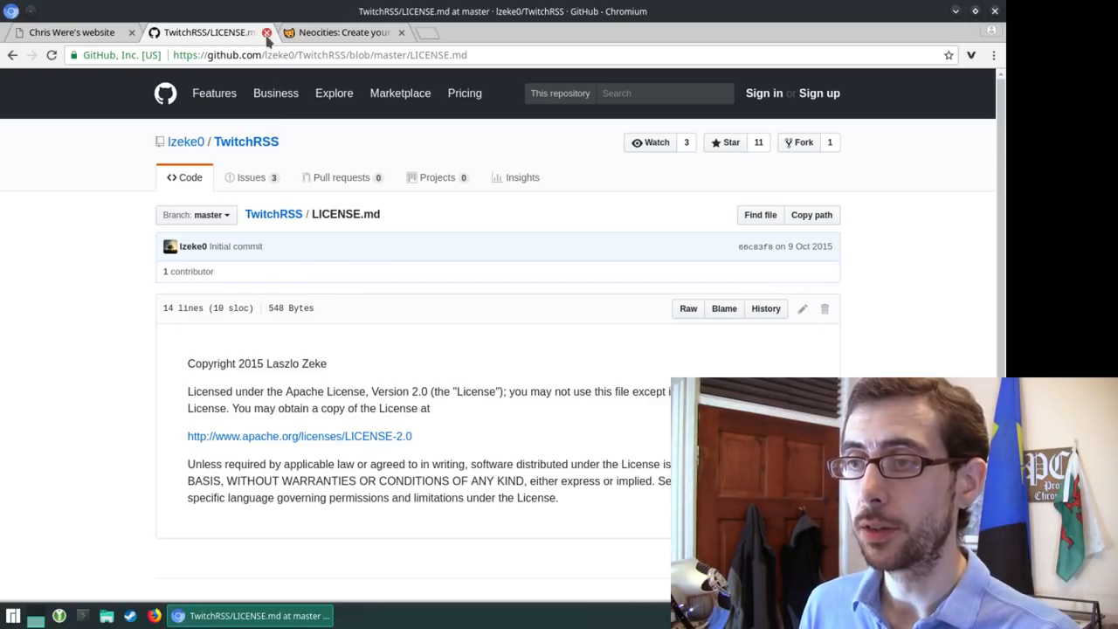
{"action": "left_click", "coordinate": [251, 32]}
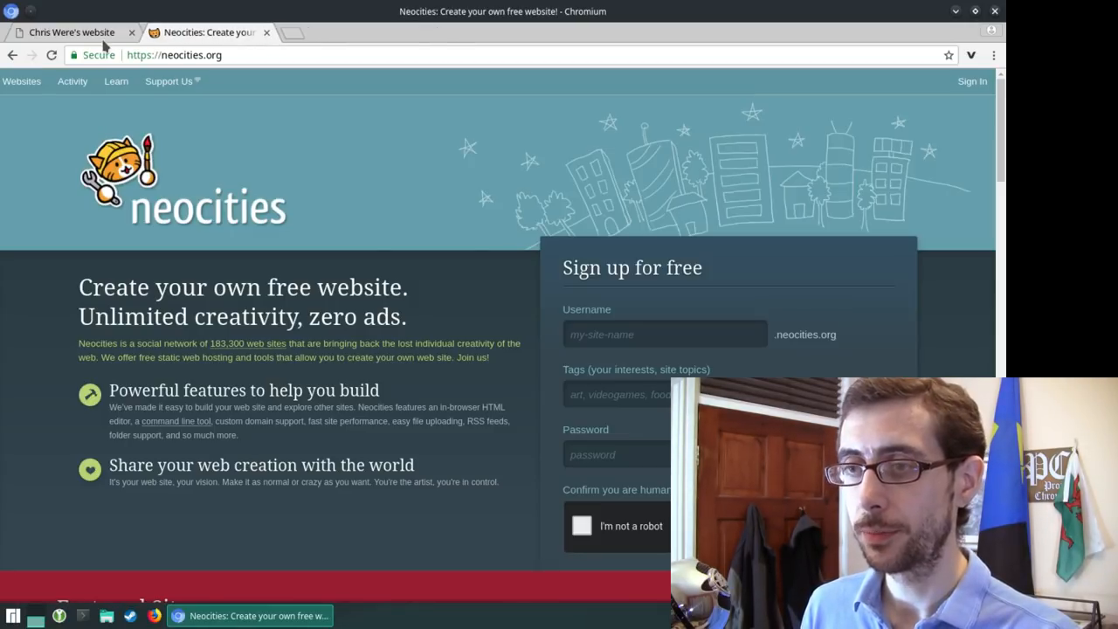
{"action": "left_click", "coordinate": [70, 32]}
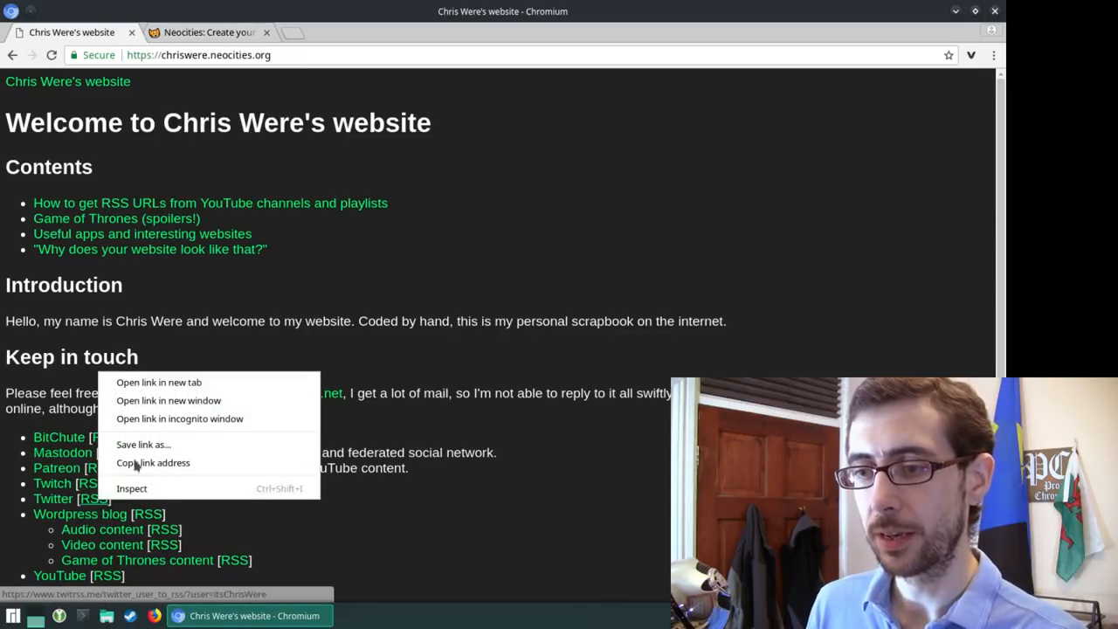
{"action": "left_click", "coordinate": [157, 381]}
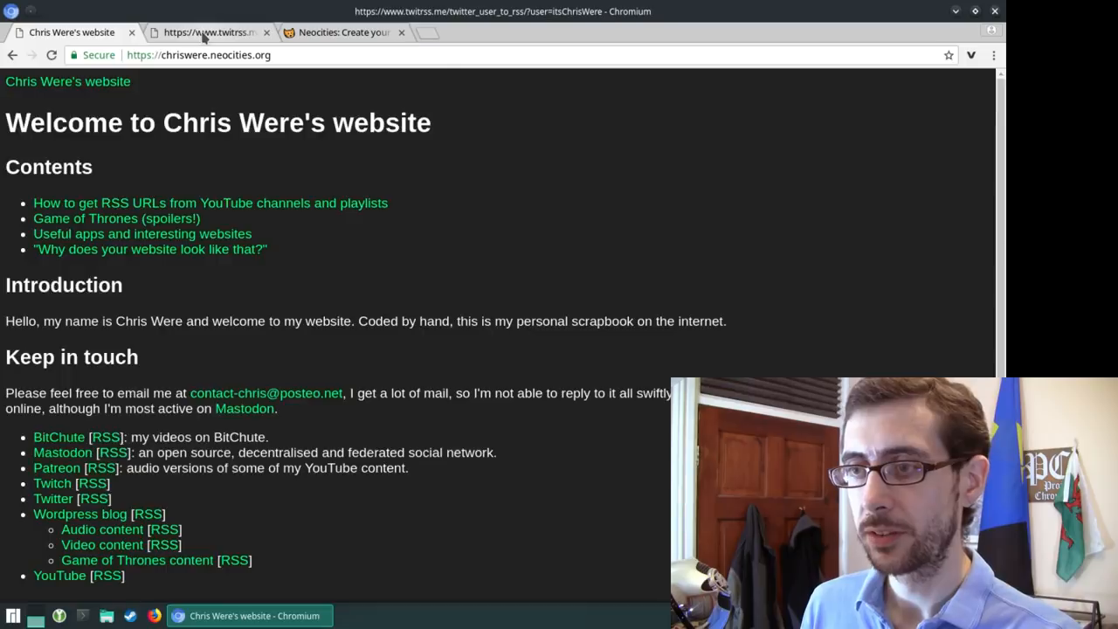
{"action": "left_click", "coordinate": [206, 32]}
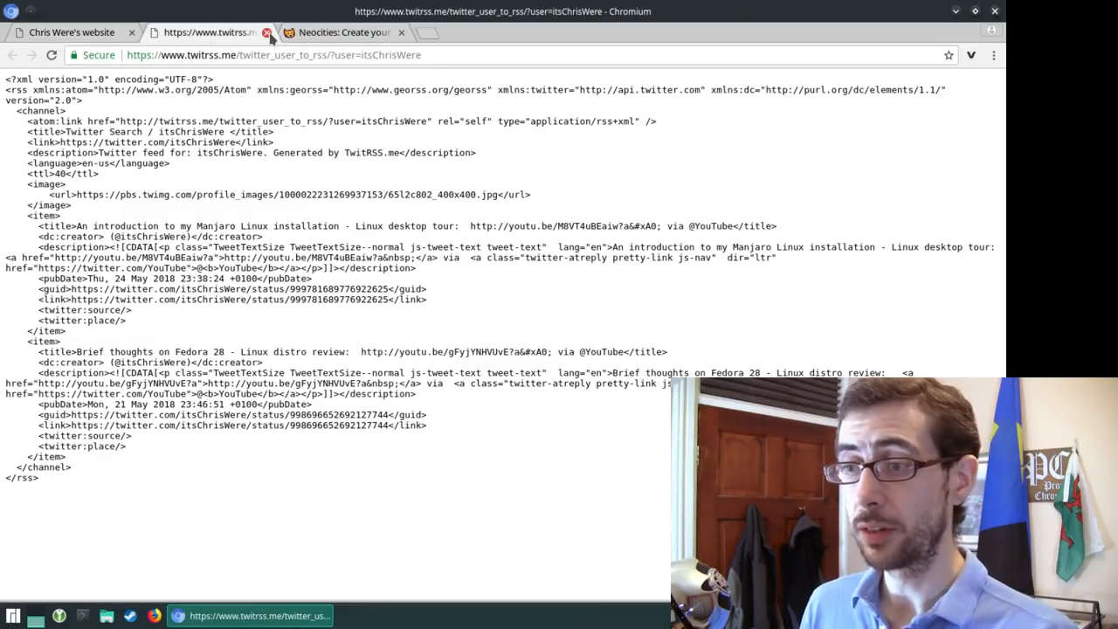
{"action": "left_click", "coordinate": [267, 32]}
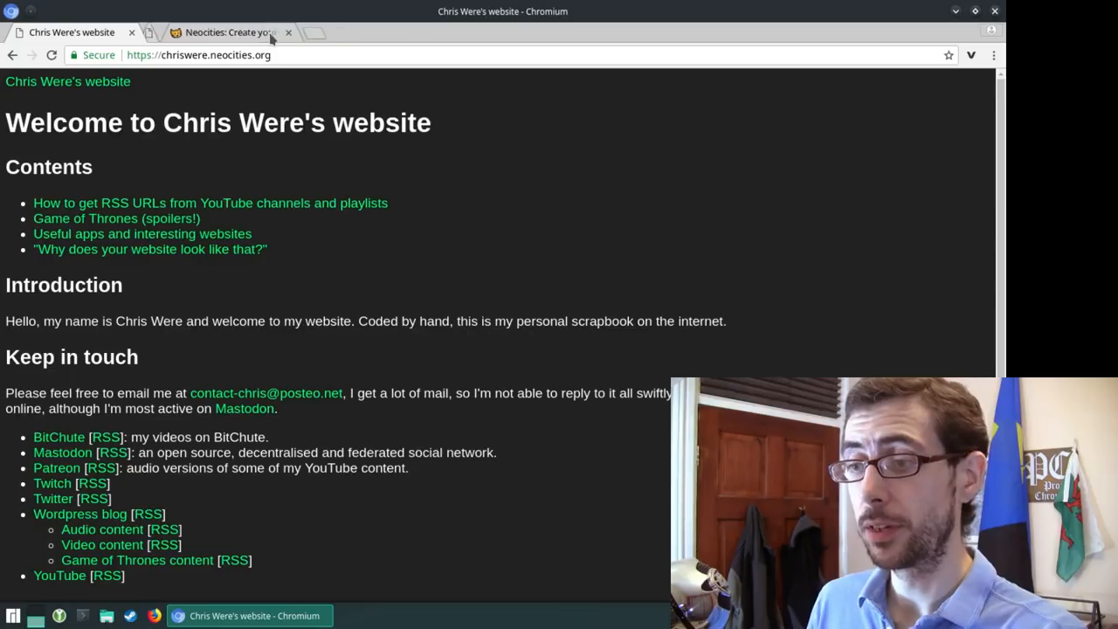
{"action": "mouse_move", "coordinate": [416, 487]}
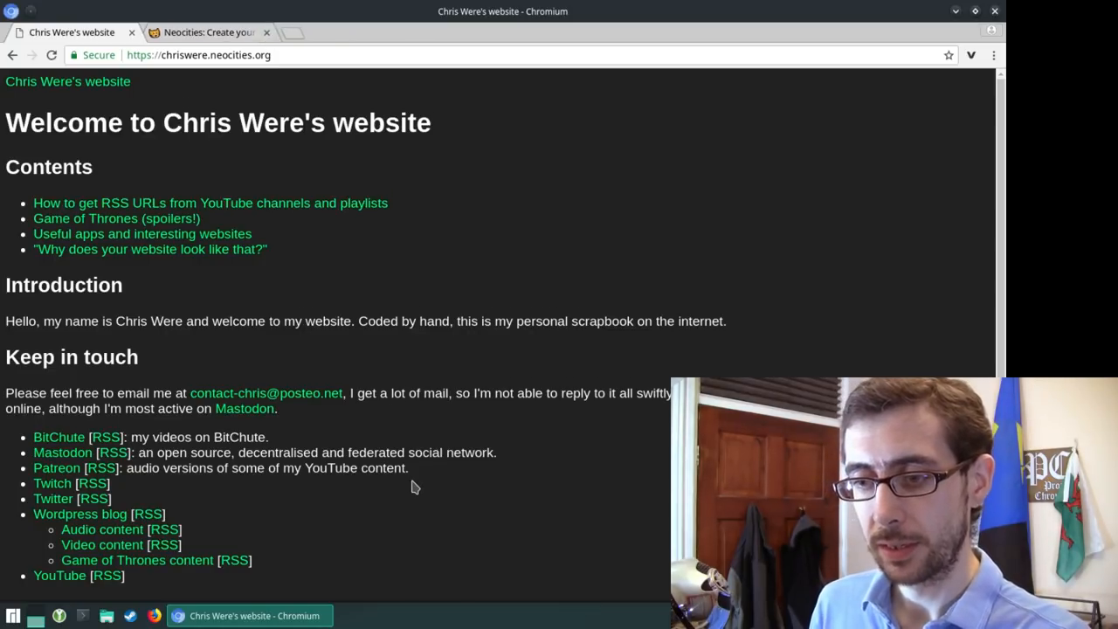
{"action": "scroll", "scroll_direction": "down", "scroll_amount": 3}
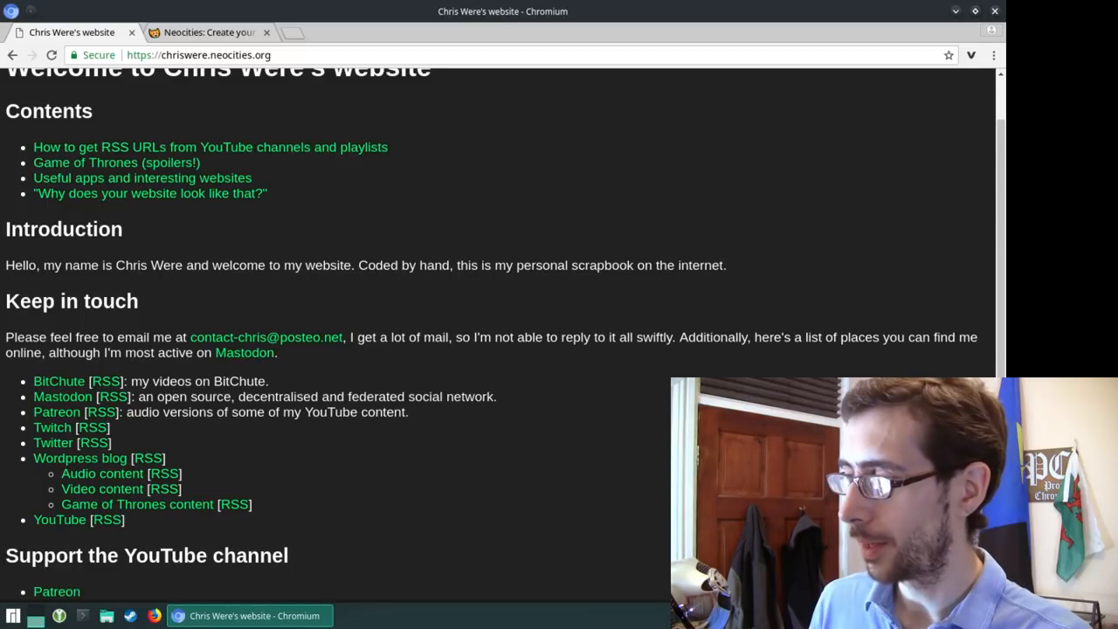
{"action": "scroll", "scroll_direction": "up", "scroll_amount": 3}
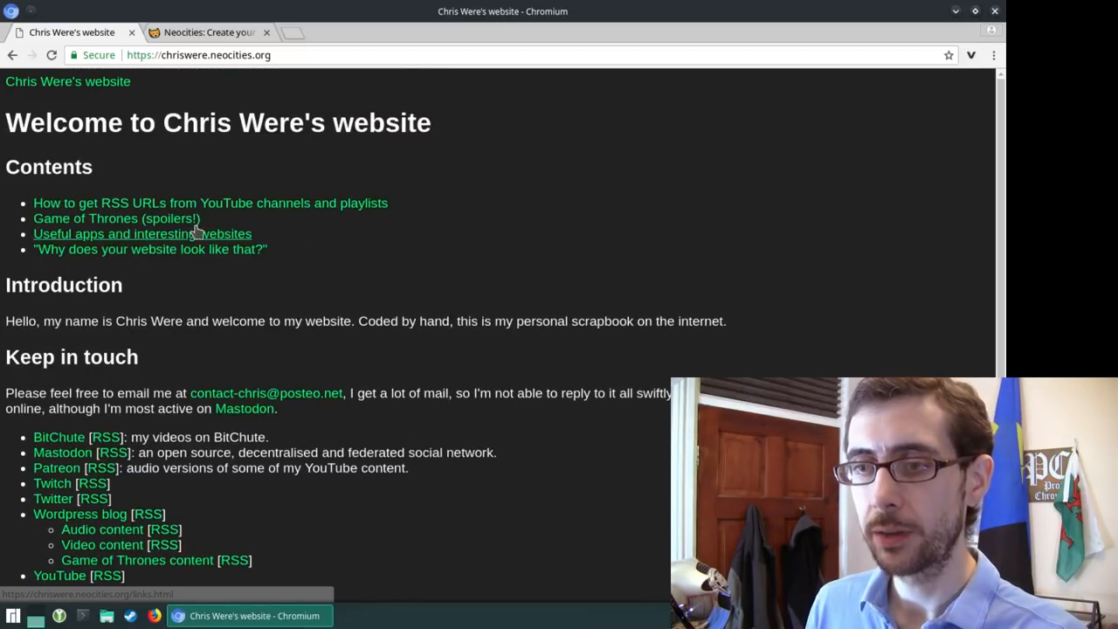
{"action": "mouse_move", "coordinate": [115, 219]}
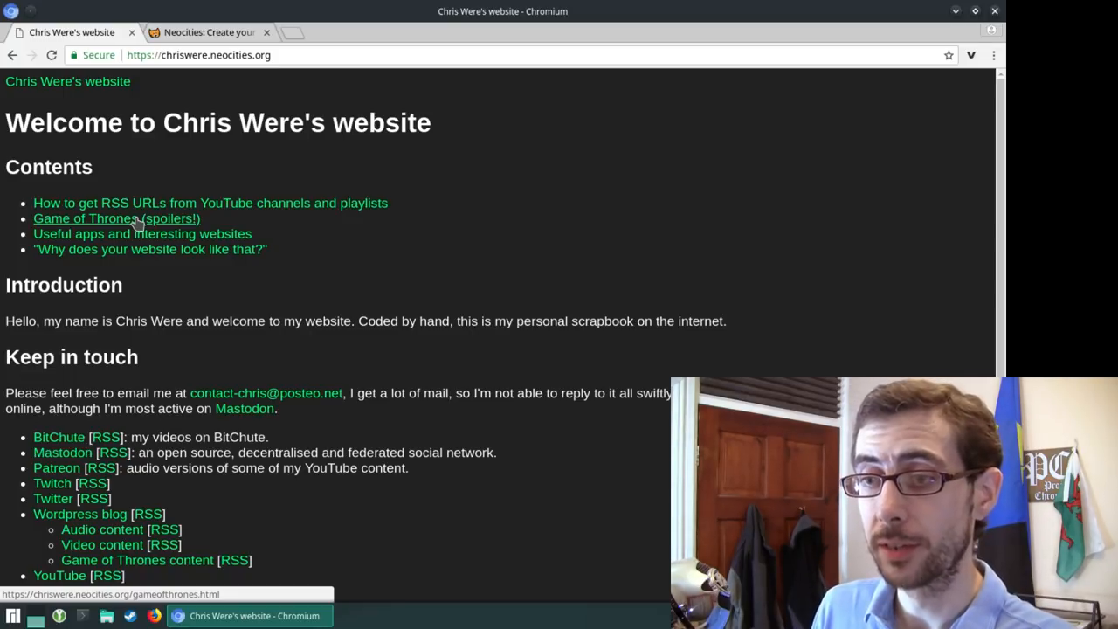
{"action": "left_click", "coordinate": [84, 218]}
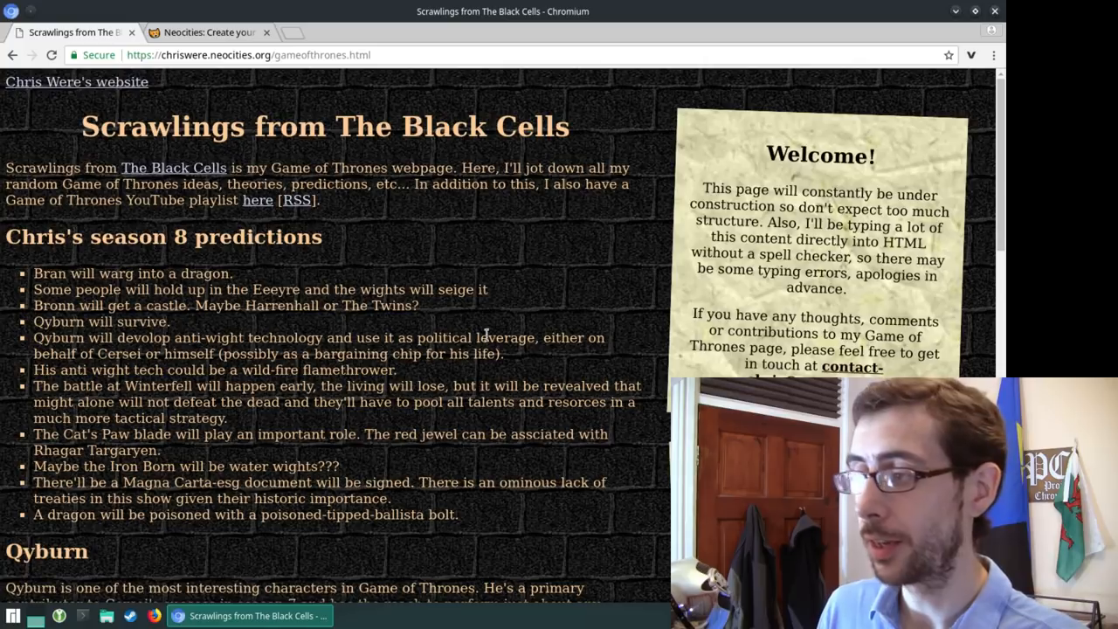
{"action": "mouse_move", "coordinate": [514, 304]}
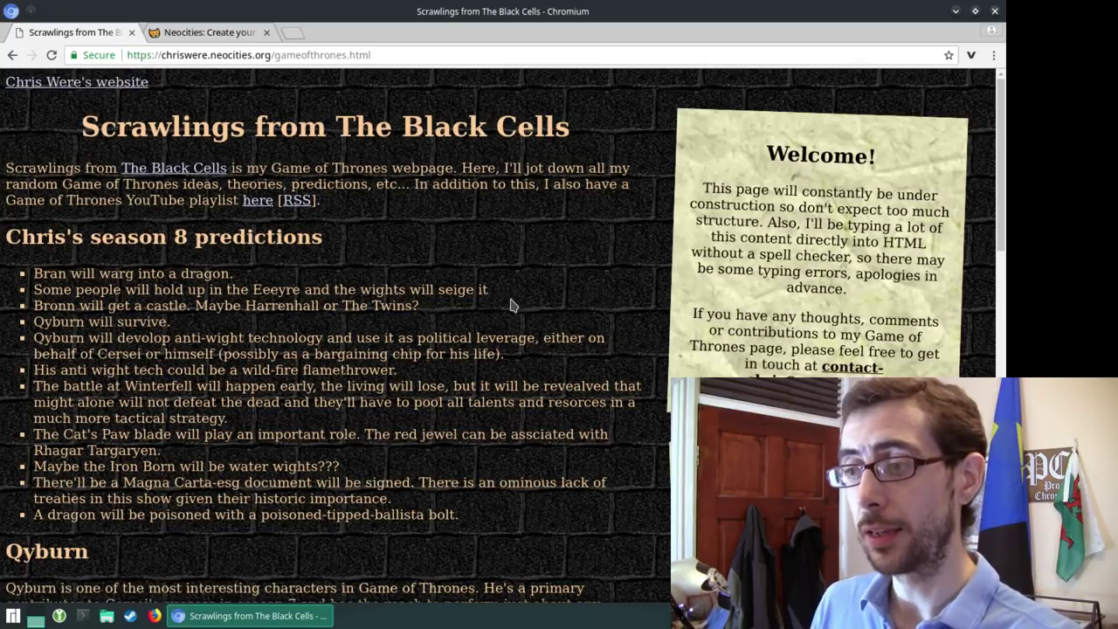
{"action": "mouse_move", "coordinate": [423, 331]}
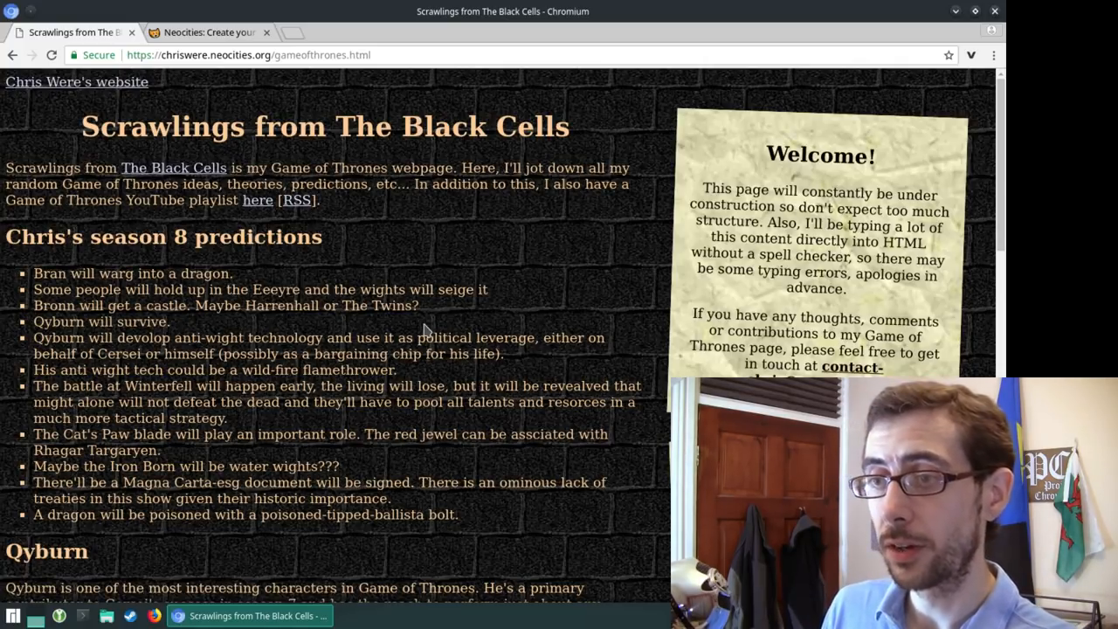
{"action": "mouse_move", "coordinate": [545, 327]}
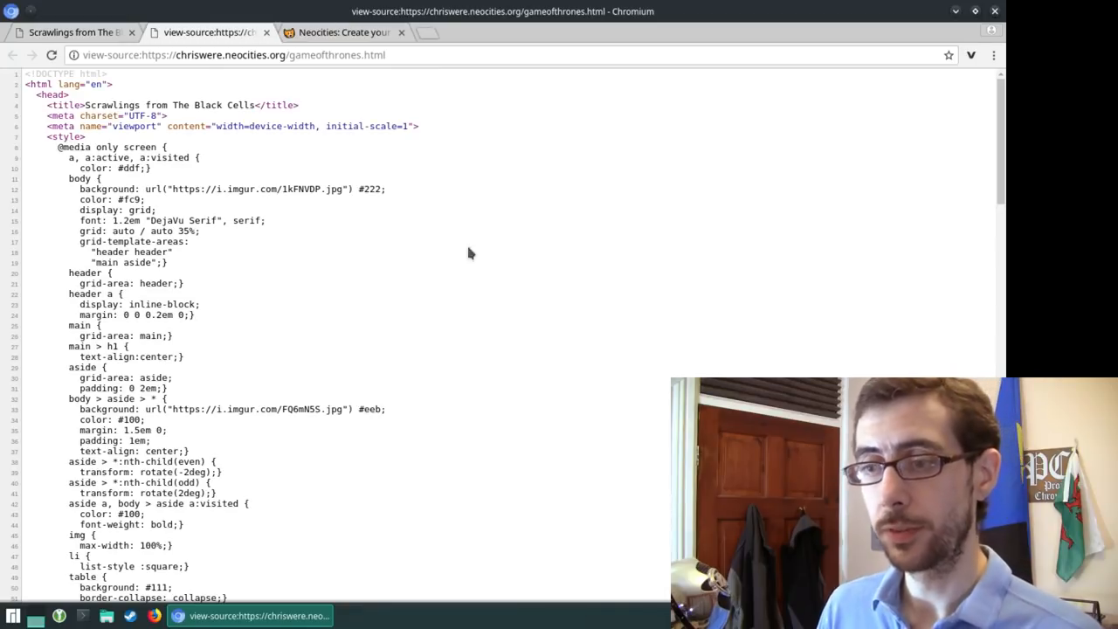
Step: Scroll through the embedded CSS styles in the Game of Thrones page source
{"action": "scroll", "scroll_direction": "down", "scroll_amount": 3}
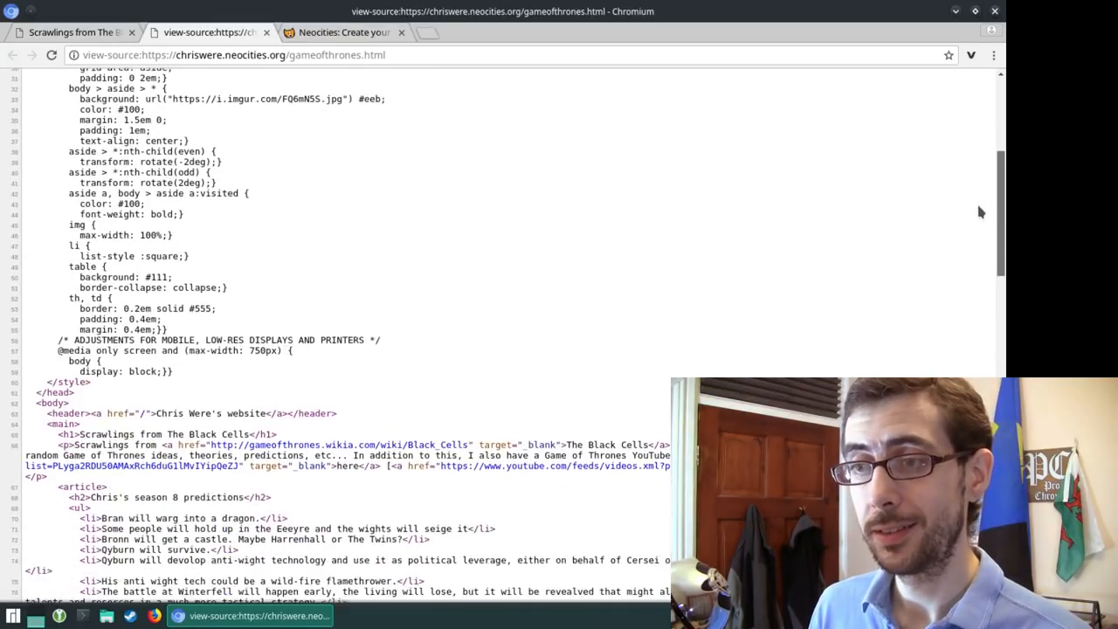
{"action": "scroll", "scroll_direction": "up", "scroll_amount": 3}
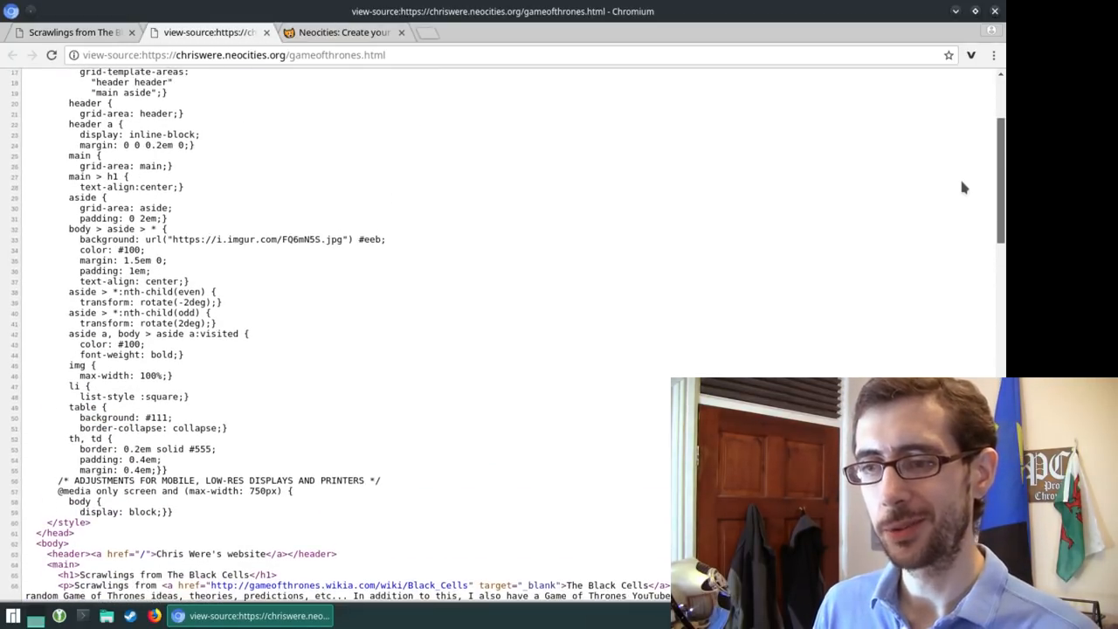
{"action": "scroll", "scroll_direction": "down", "scroll_amount": 3}
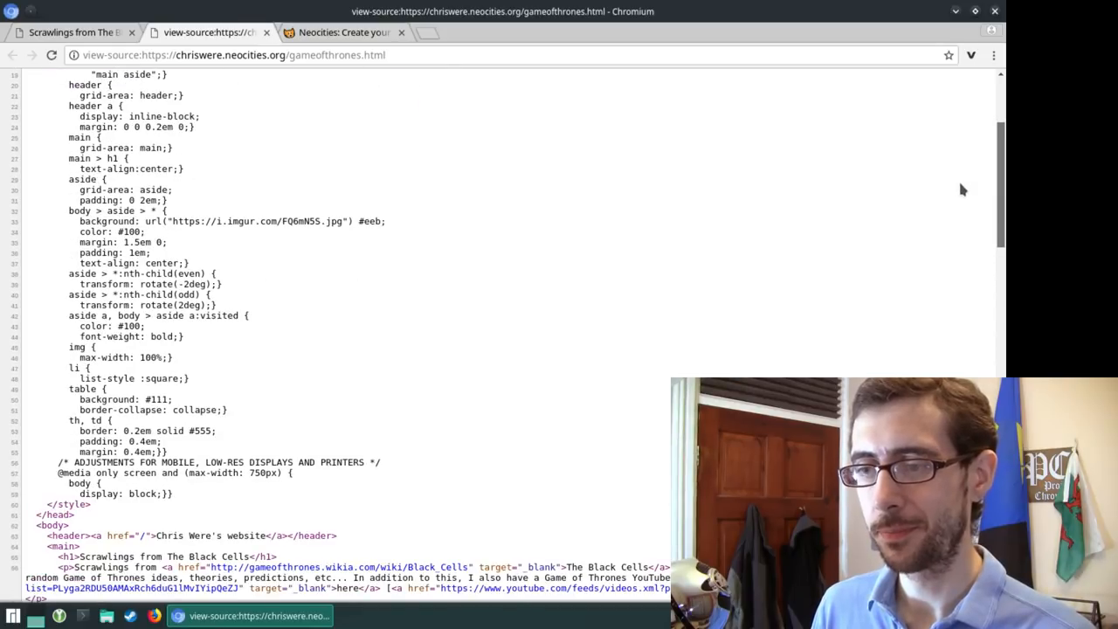
{"action": "scroll", "scroll_direction": "up", "scroll_amount": 3}
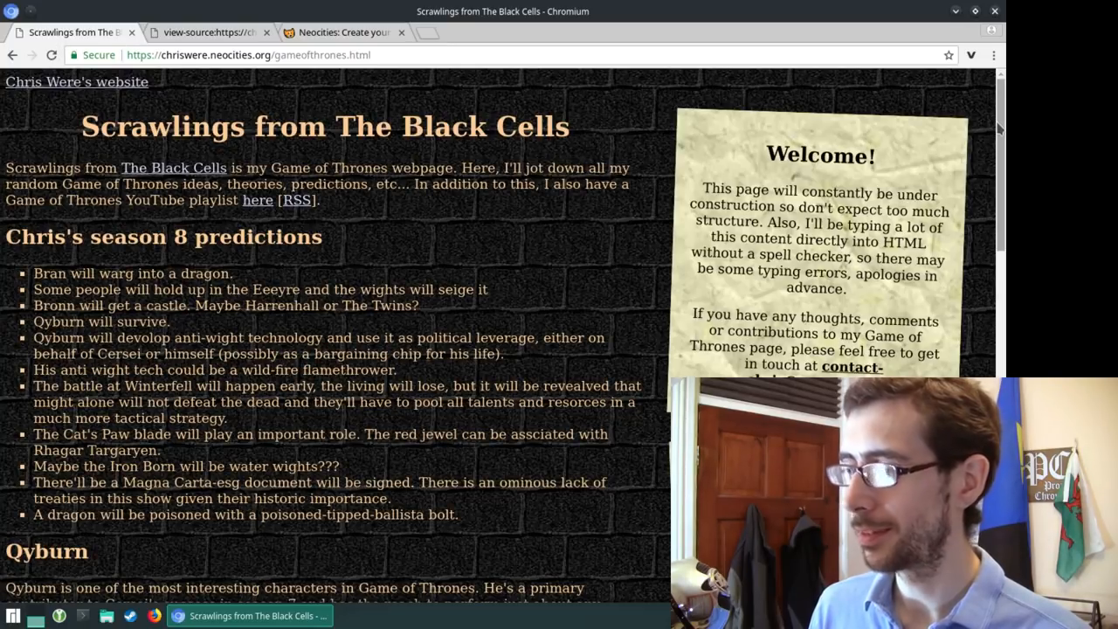
{"action": "scroll", "scroll_direction": "down", "scroll_amount": 3}
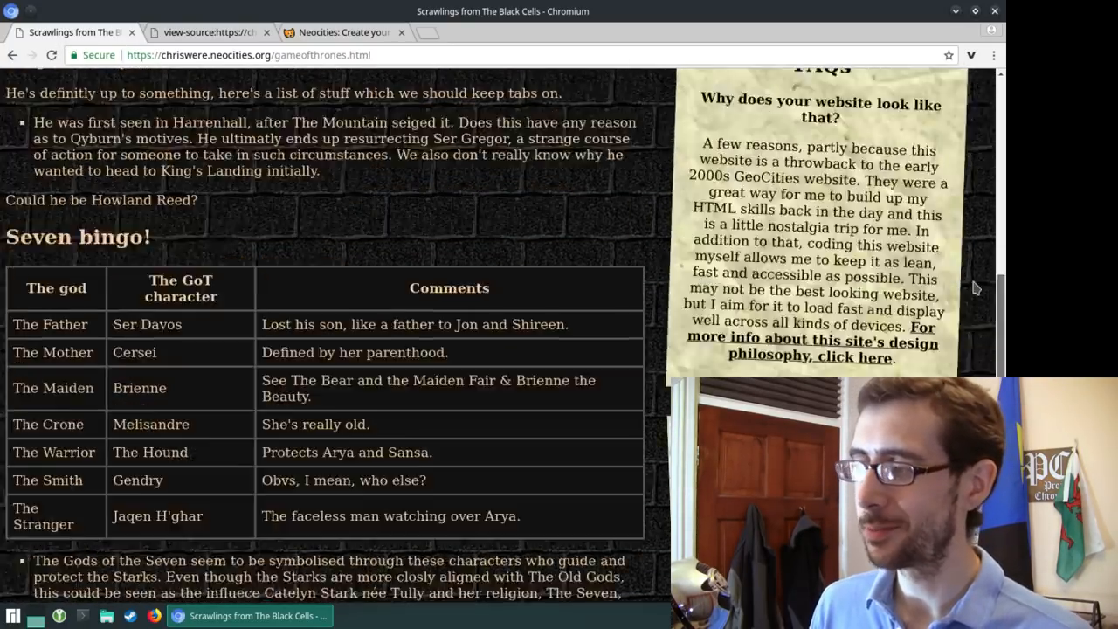
{"action": "scroll", "scroll_direction": "up", "scroll_amount": 3}
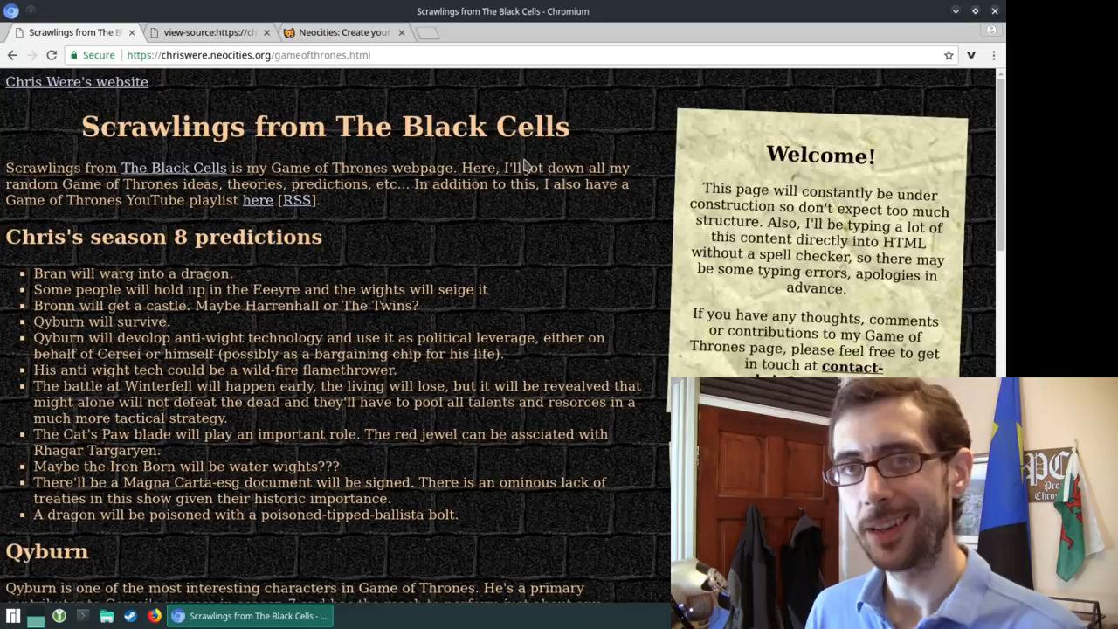
Step: Read down the HTML body markup in the source tab, then return to the rendered Game of Thrones page
{"action": "left_click", "coordinate": [208, 32]}
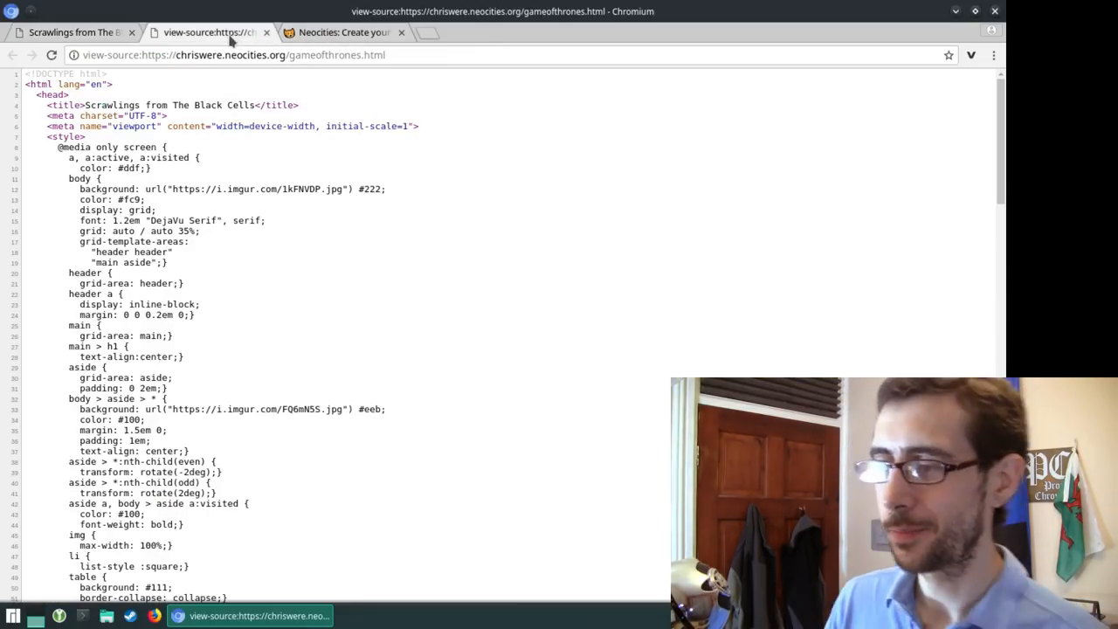
{"action": "scroll", "scroll_direction": "down", "scroll_amount": 3}
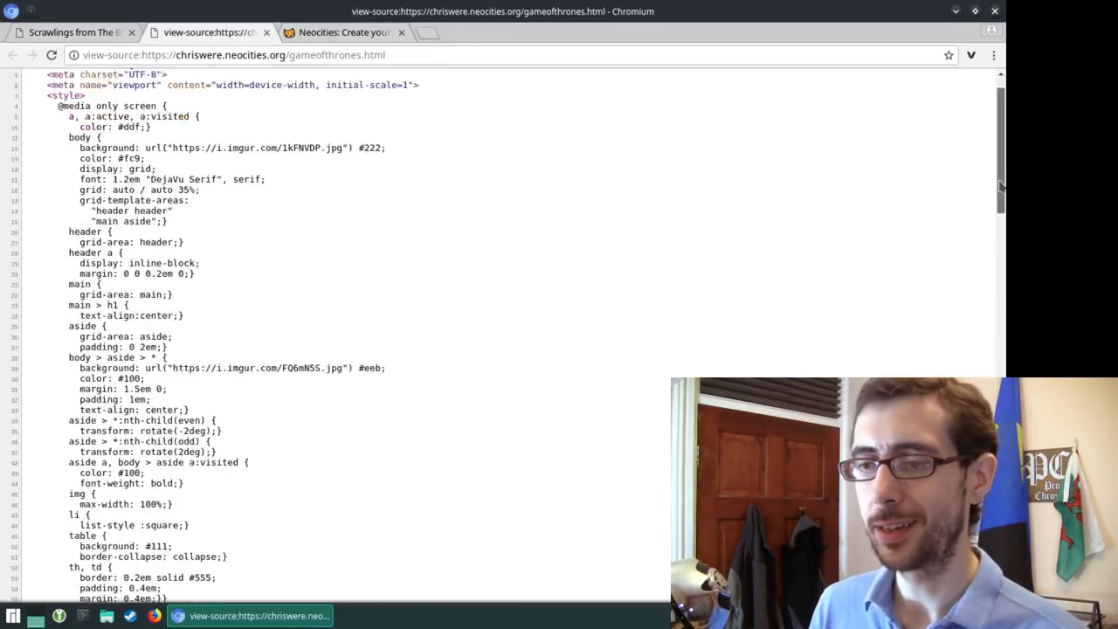
{"action": "scroll", "scroll_direction": "down", "scroll_amount": 3}
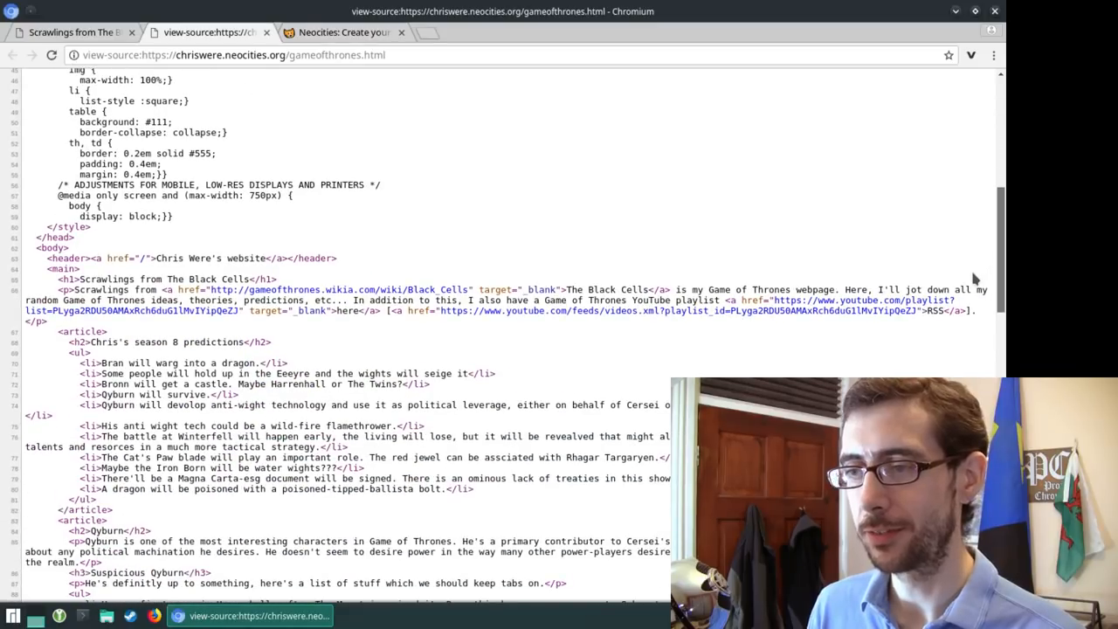
{"action": "scroll", "scroll_direction": "down", "scroll_amount": 3}
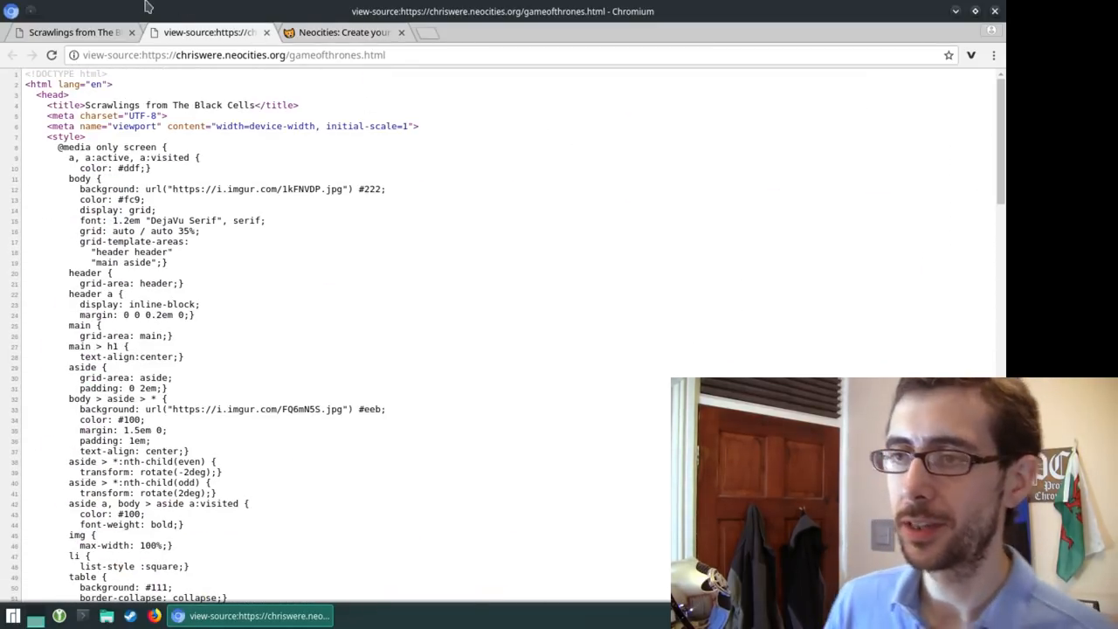
{"action": "left_click", "coordinate": [74, 32]}
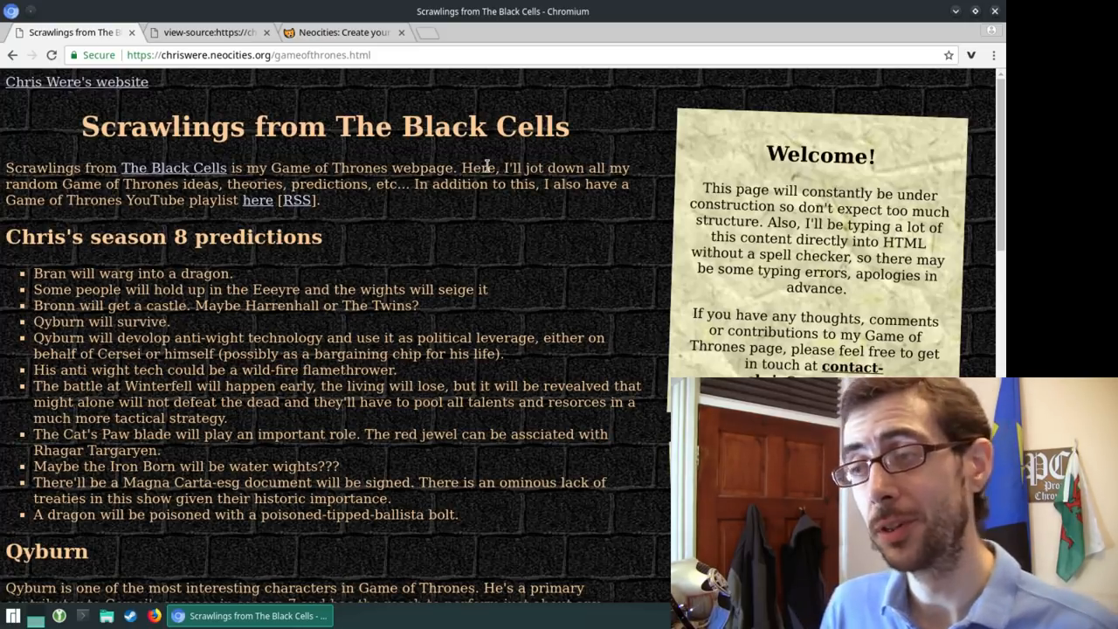
{"action": "mouse_move", "coordinate": [551, 206]}
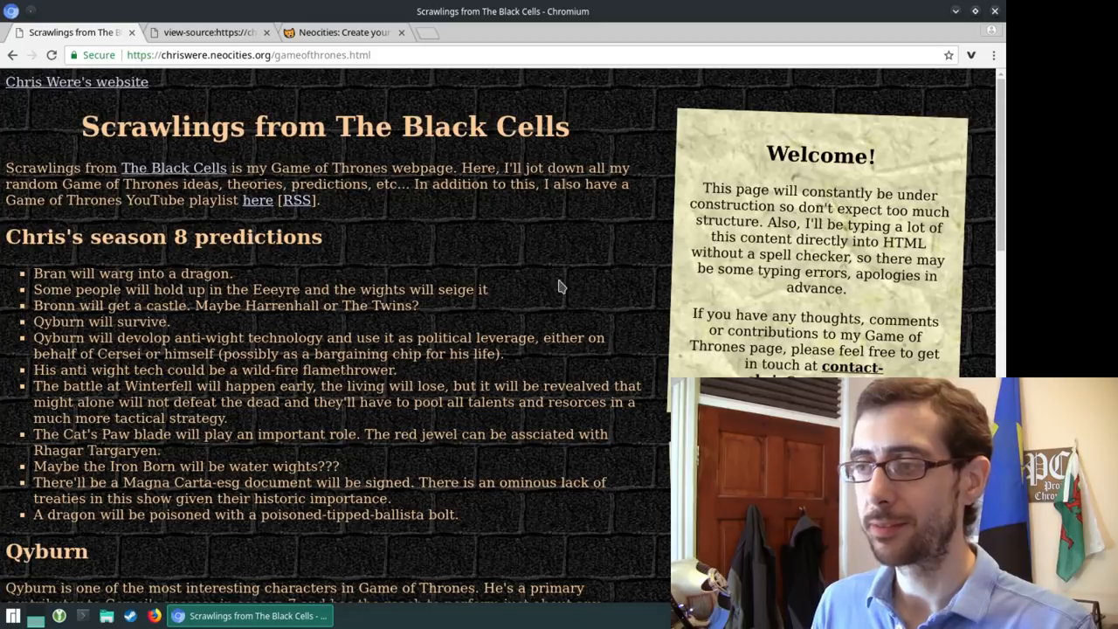
{"action": "mouse_move", "coordinate": [594, 290]}
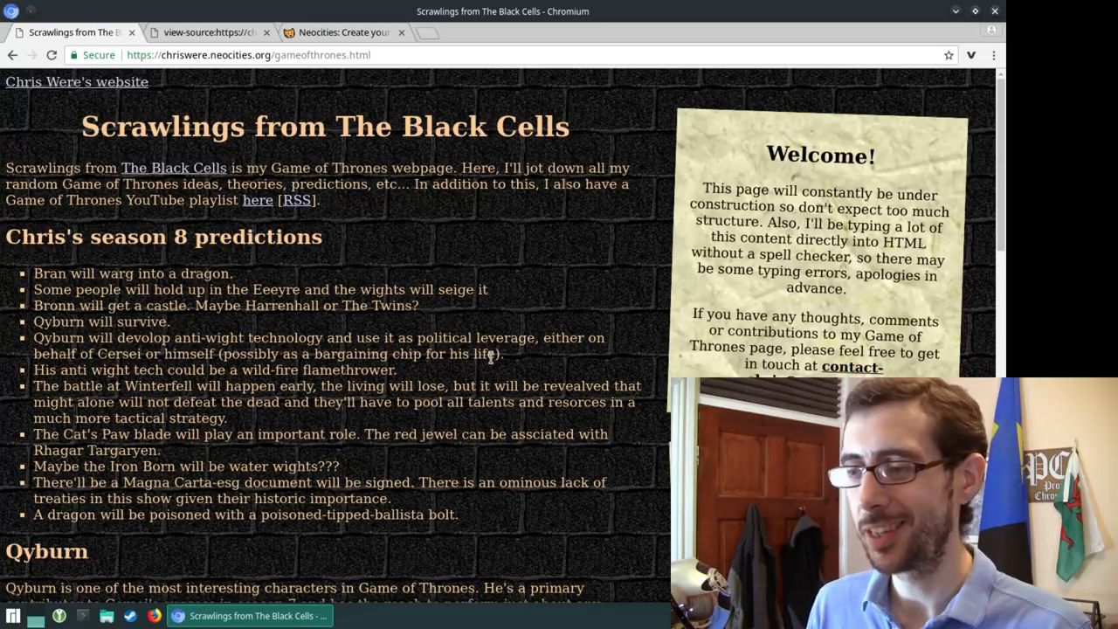
{"action": "mouse_move", "coordinate": [351, 283]}
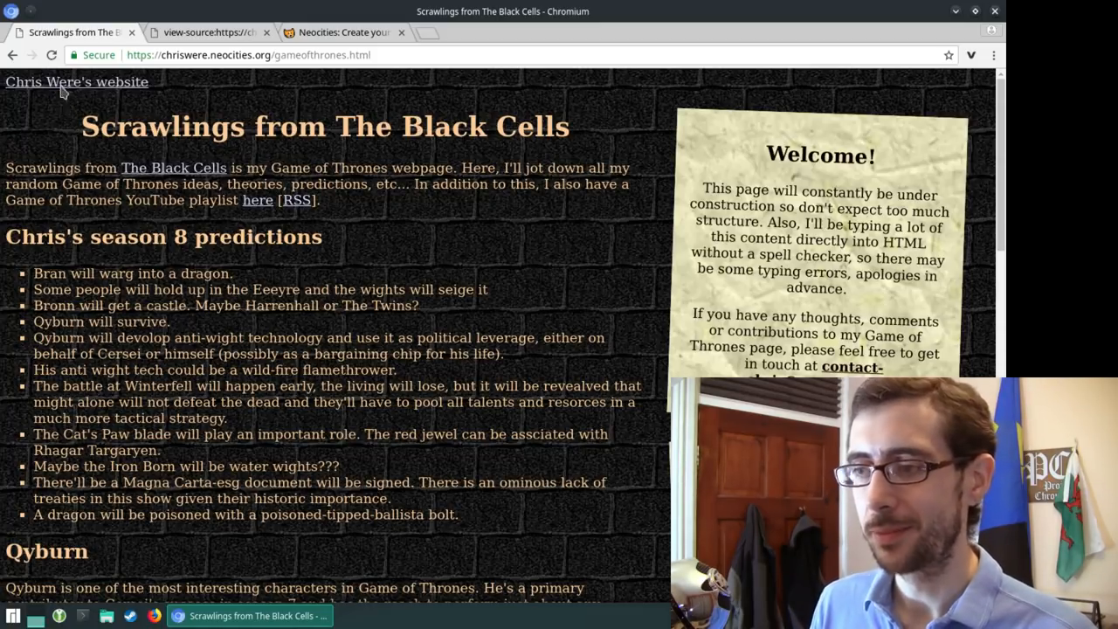
{"action": "left_click", "coordinate": [77, 82]}
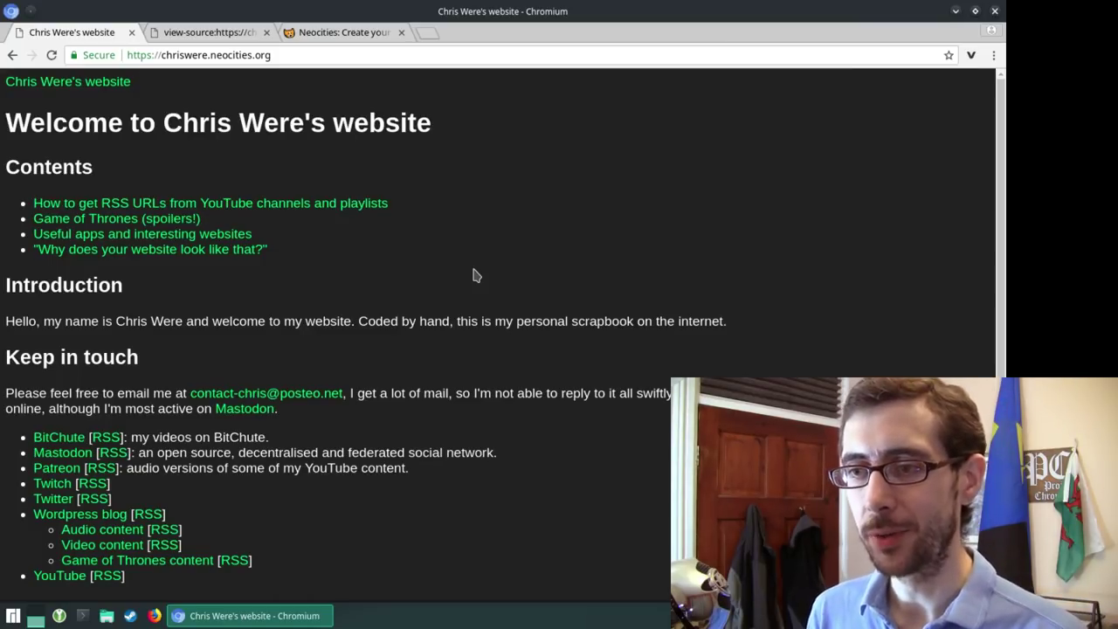
{"action": "mouse_move", "coordinate": [545, 237]}
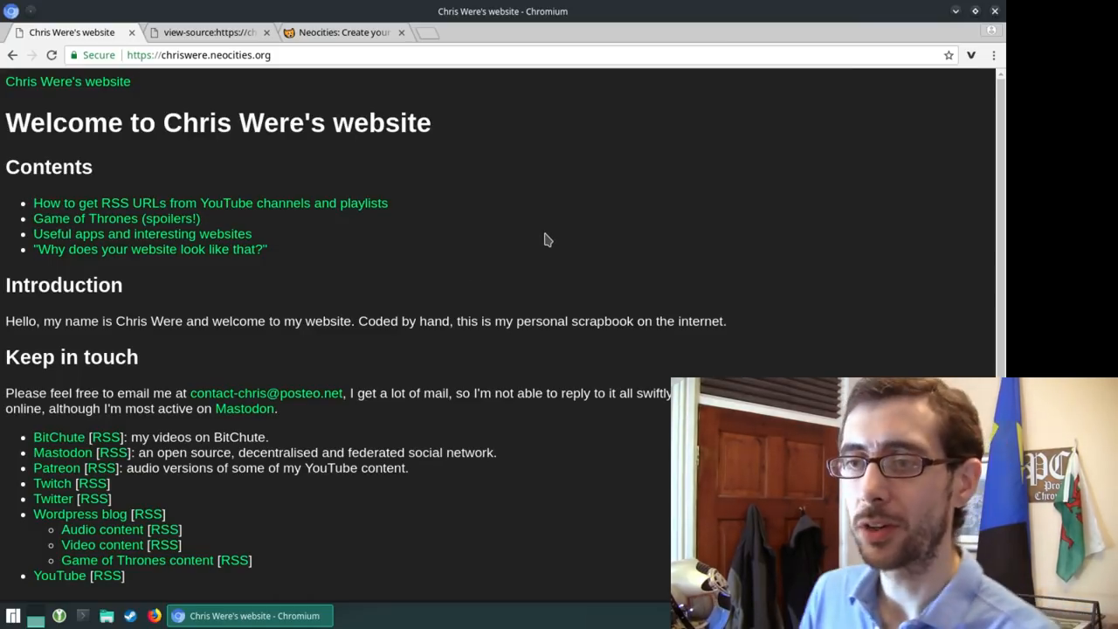
{"action": "mouse_move", "coordinate": [489, 255]}
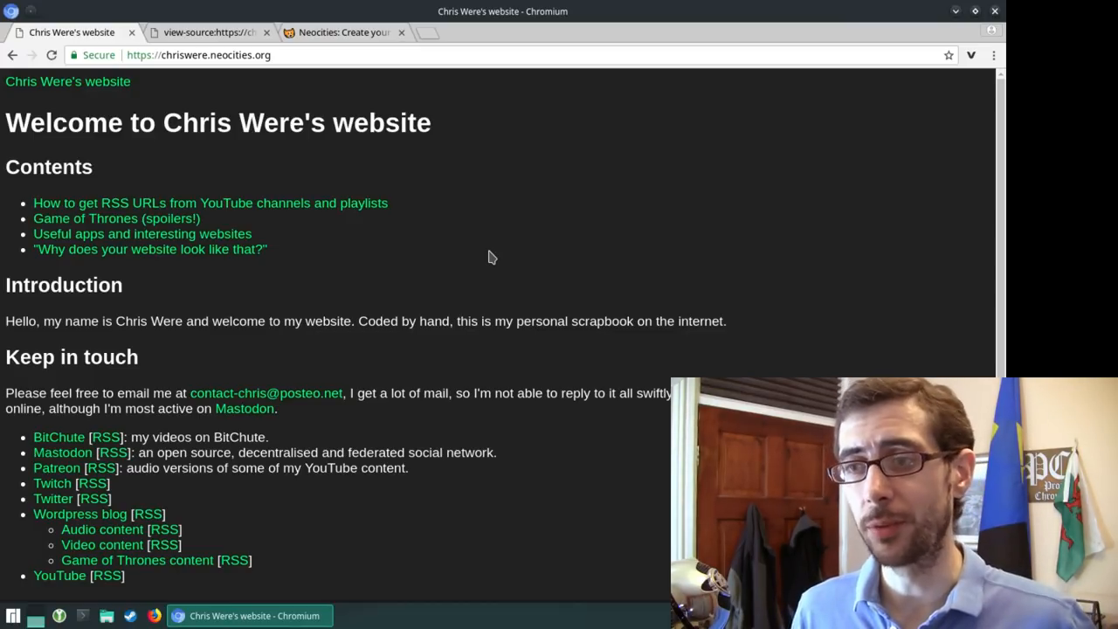
{"action": "mouse_move", "coordinate": [573, 236]}
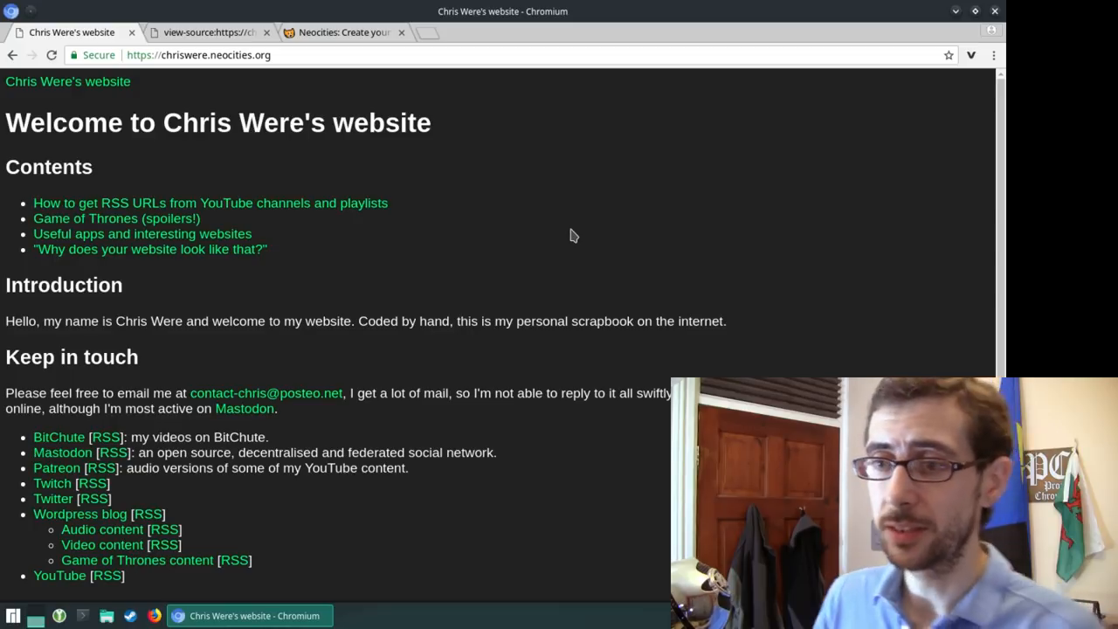
{"action": "mouse_move", "coordinate": [608, 229]}
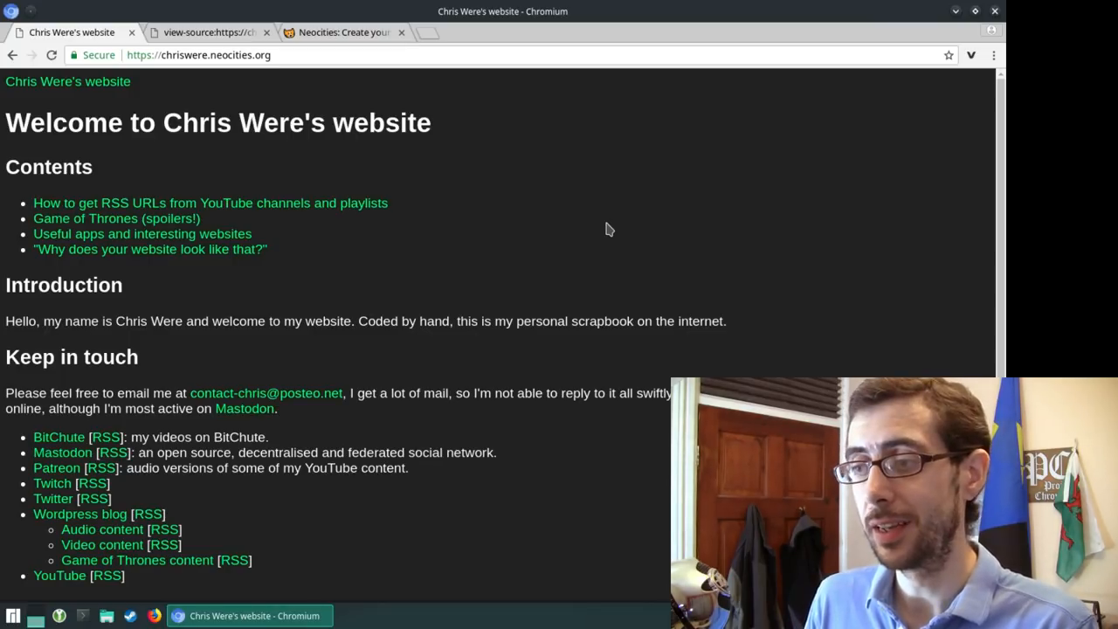
{"action": "mouse_move", "coordinate": [490, 269]}
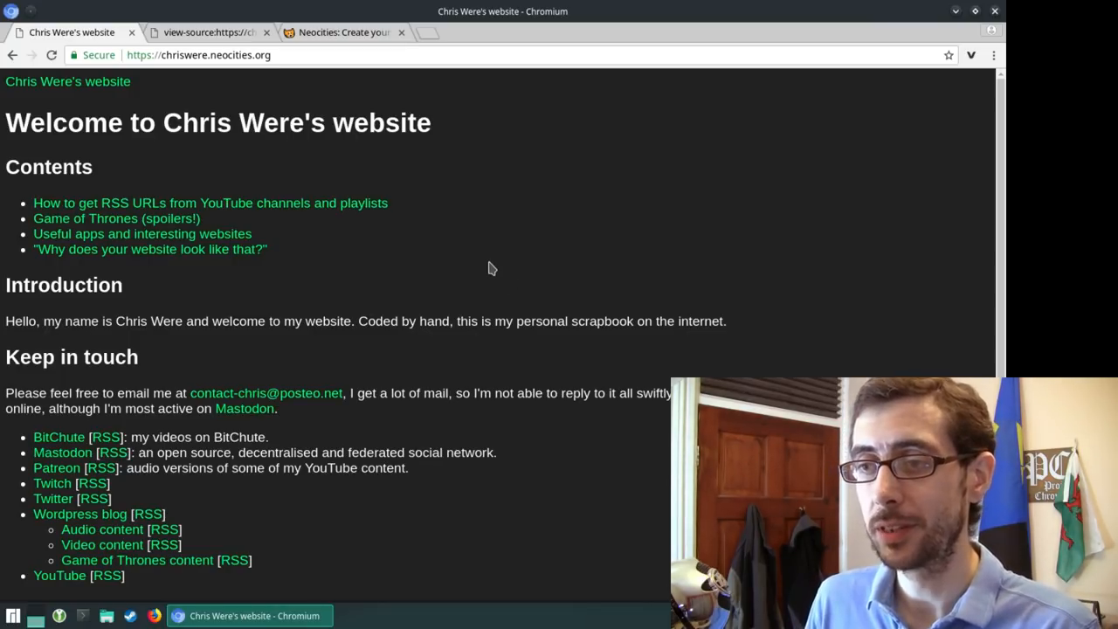
{"action": "mouse_move", "coordinate": [346, 206]}
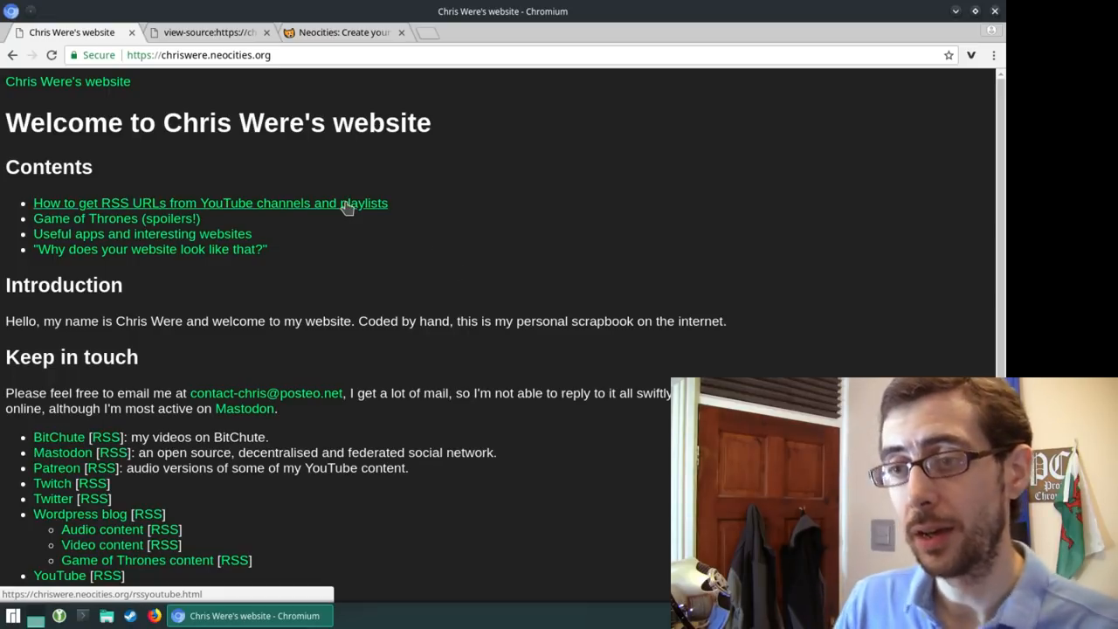
{"action": "mouse_move", "coordinate": [262, 206]}
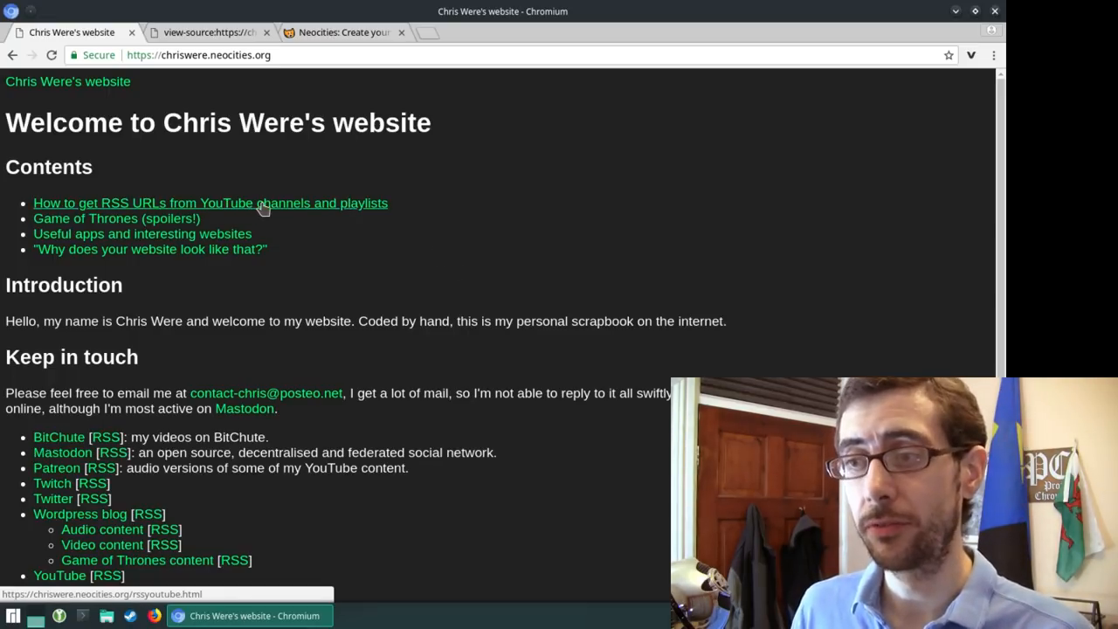
{"action": "mouse_move", "coordinate": [341, 206]}
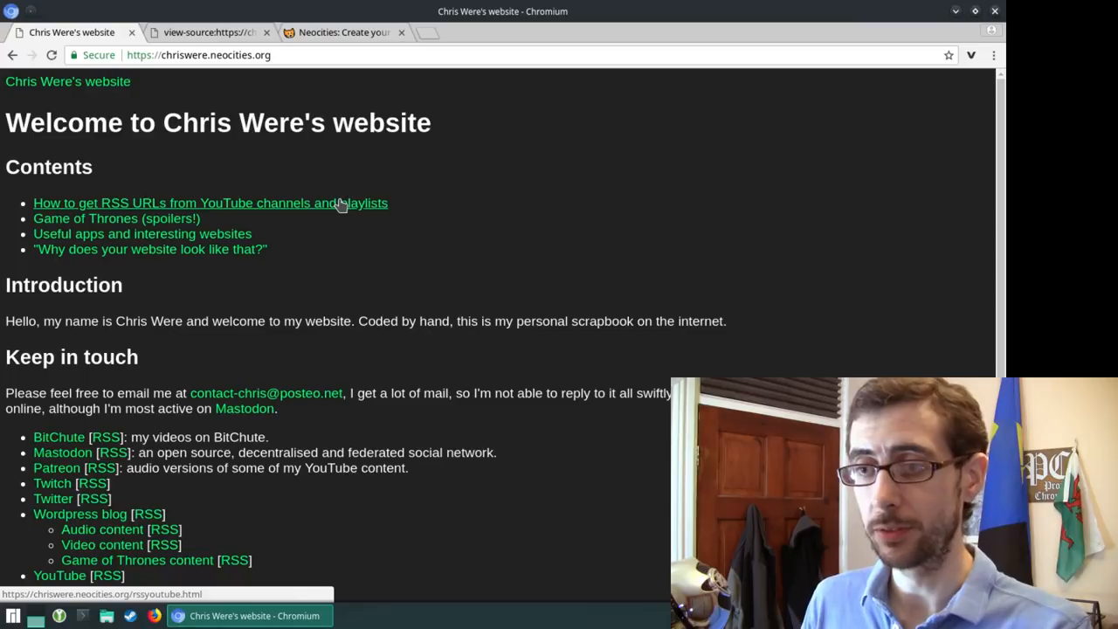
{"action": "mouse_move", "coordinate": [585, 192]}
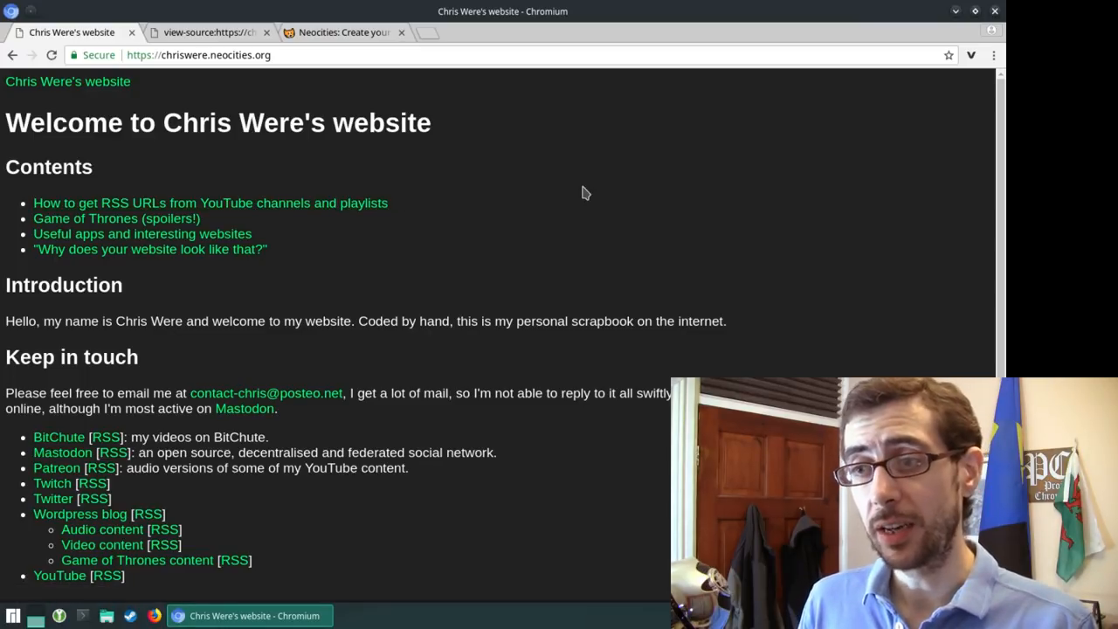
{"action": "mouse_move", "coordinate": [178, 234]}
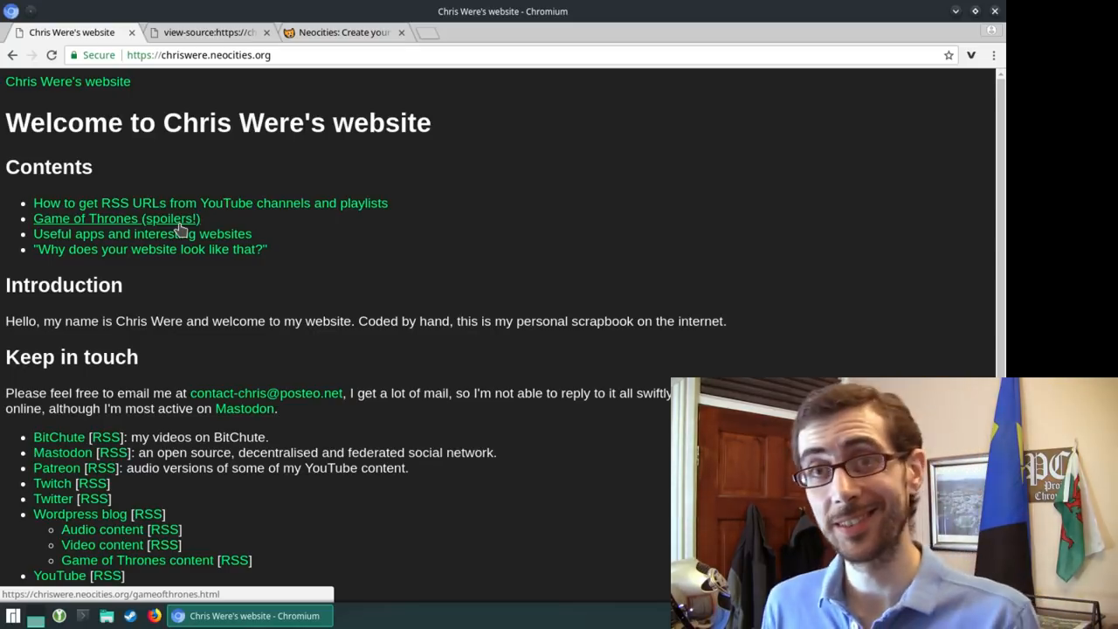
{"action": "mouse_move", "coordinate": [265, 228]}
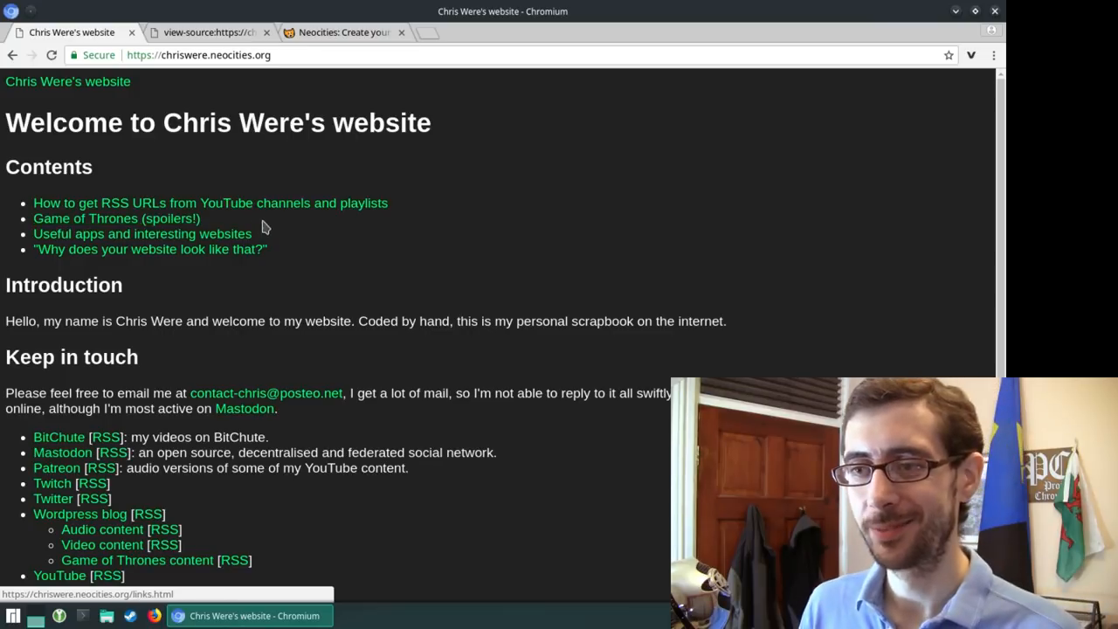
{"action": "mouse_move", "coordinate": [55, 253]}
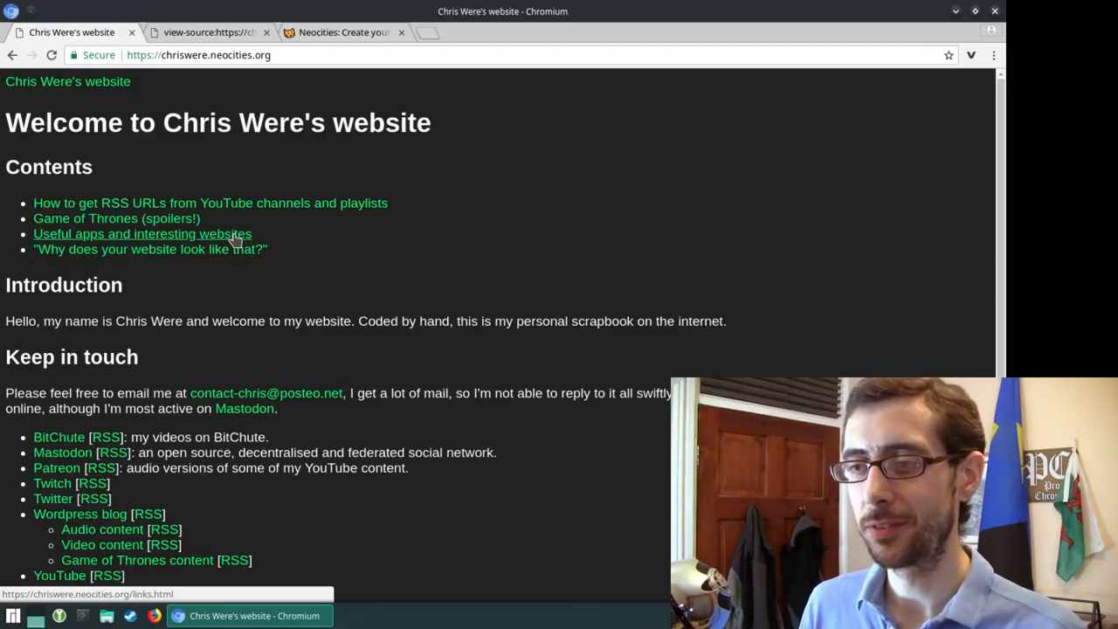
Step: Open the 'Useful apps and interesting websites' page from the Contents list
{"action": "left_click", "coordinate": [143, 234]}
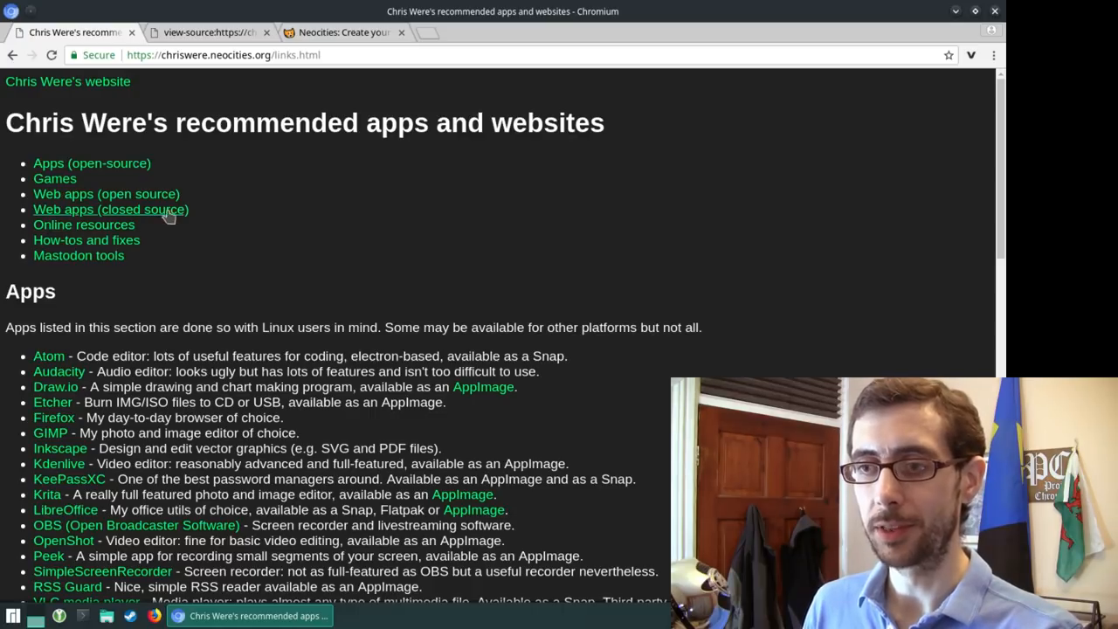
{"action": "mouse_move", "coordinate": [477, 232]}
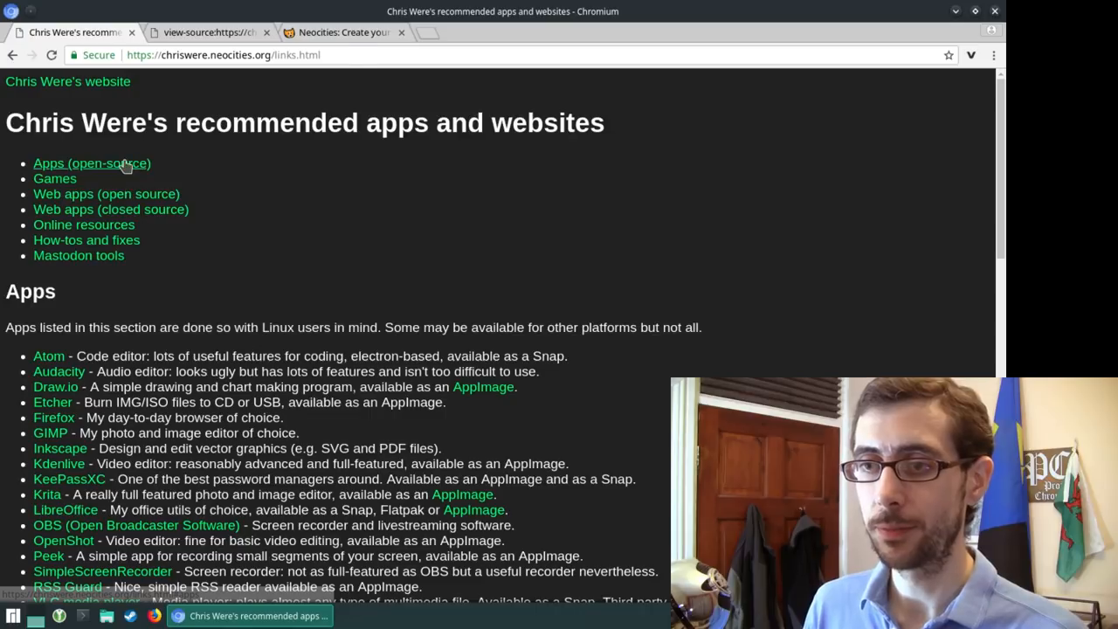
Step: Jump to the 'Apps (open-source)' section of the links page
{"action": "left_click", "coordinate": [91, 164]}
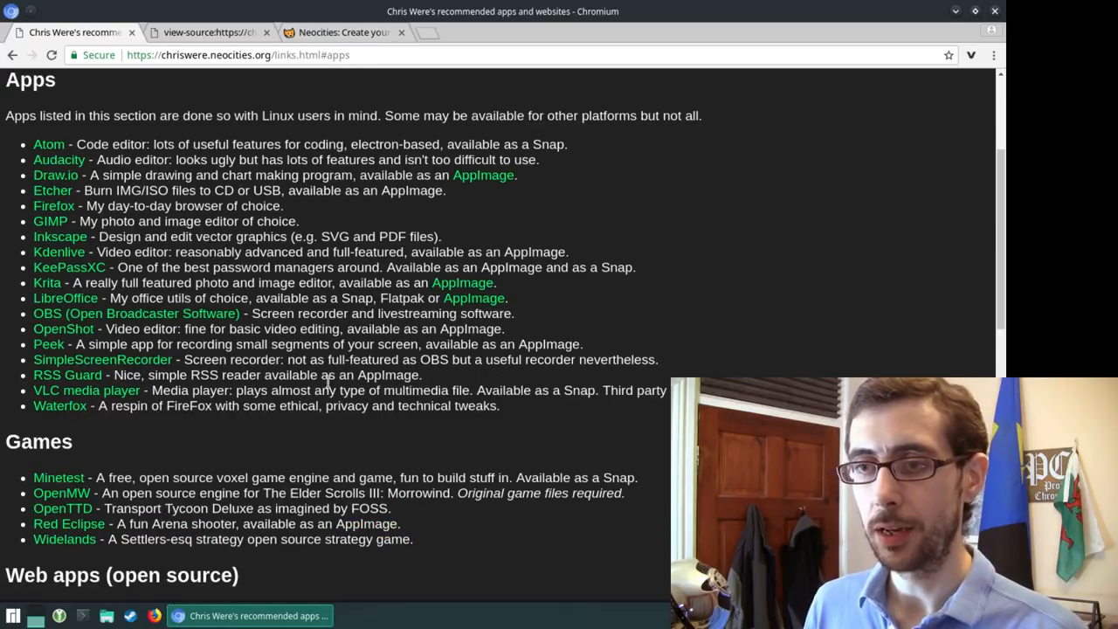
{"action": "mouse_move", "coordinate": [53, 206]}
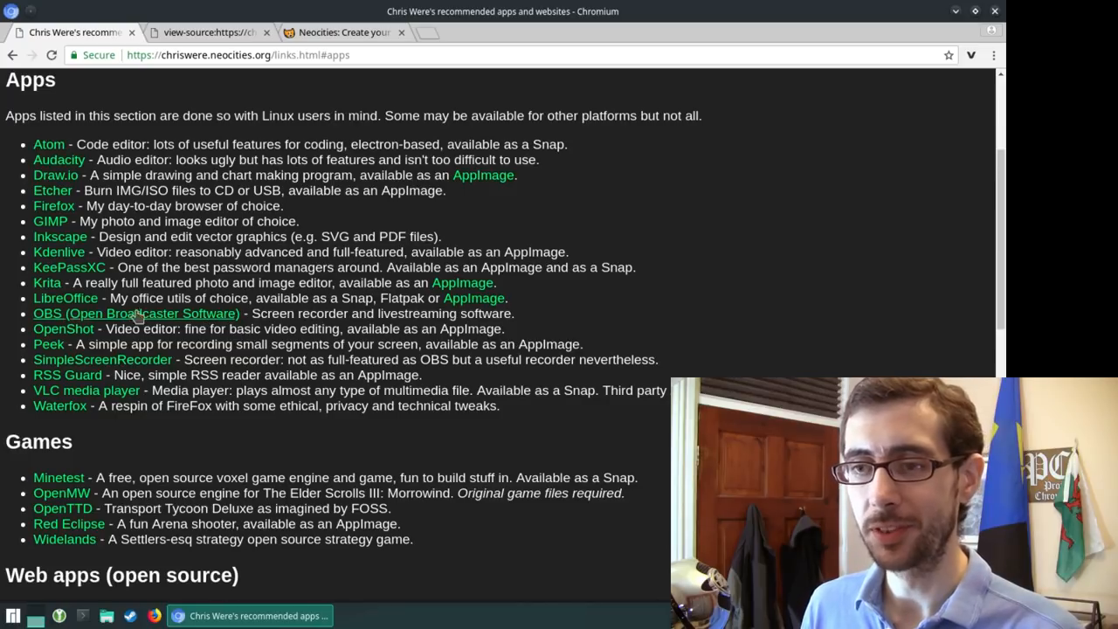
{"action": "mouse_move", "coordinate": [446, 289]}
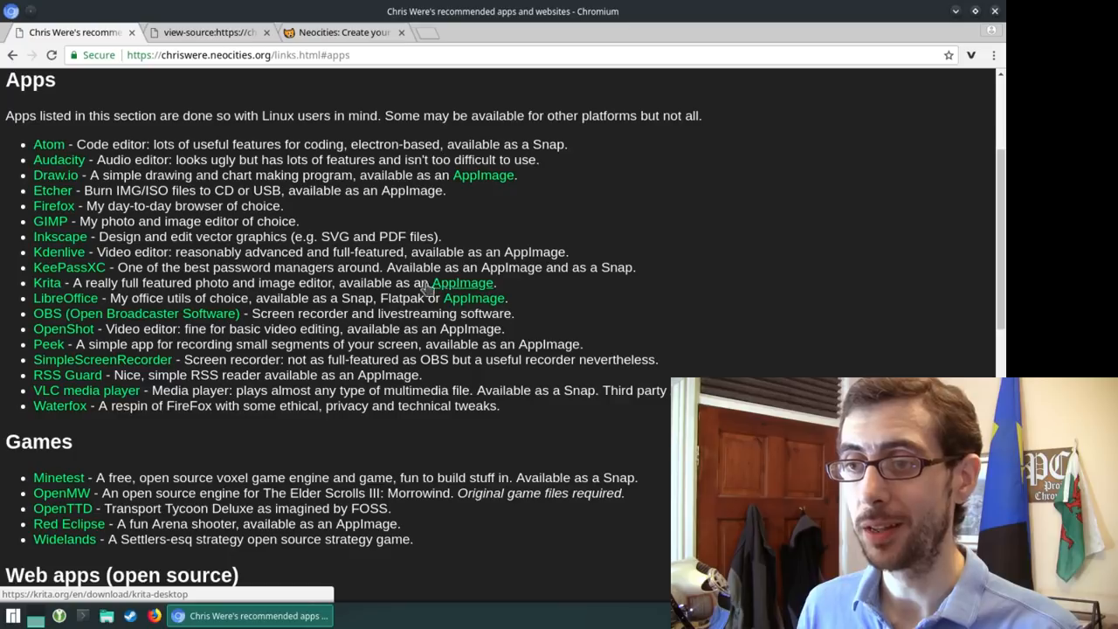
{"action": "mouse_move", "coordinate": [248, 214]}
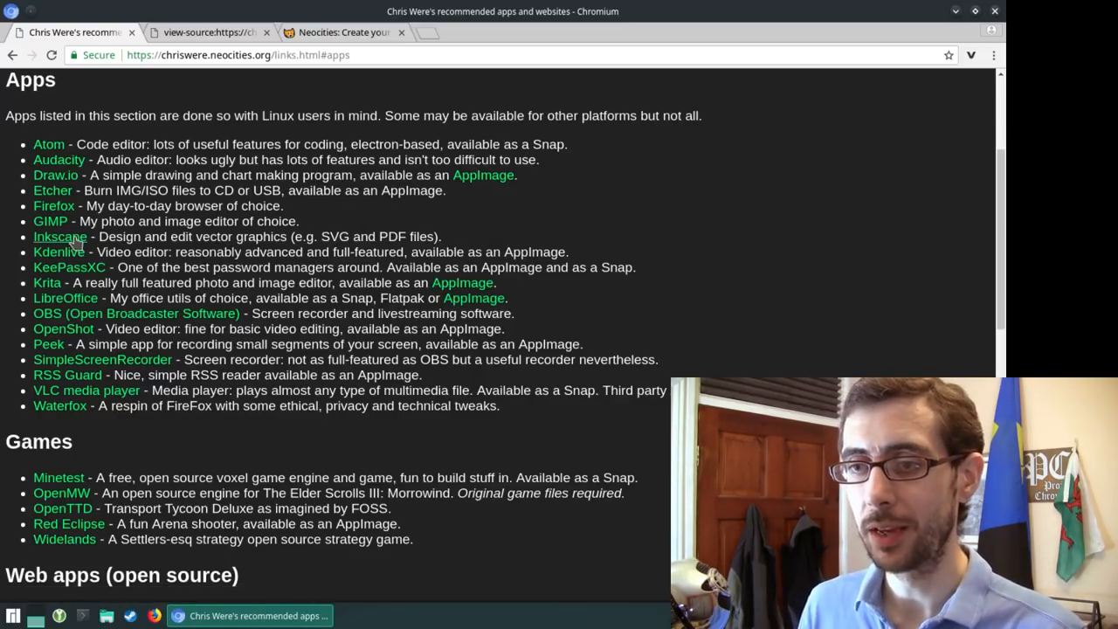
{"action": "mouse_move", "coordinate": [49, 220]}
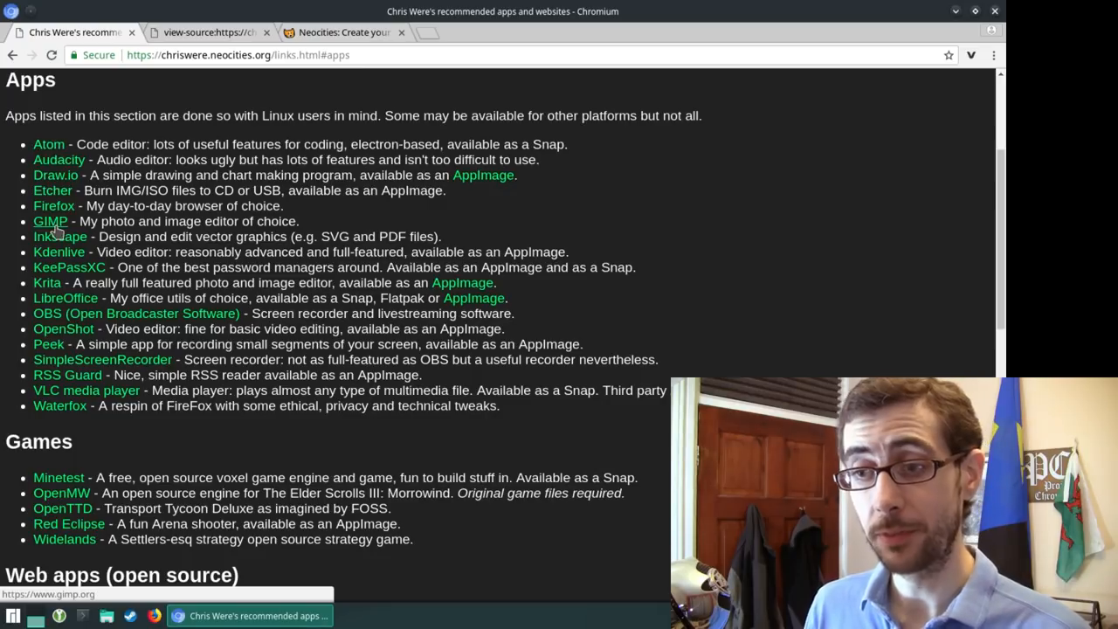
{"action": "mouse_move", "coordinate": [772, 352]}
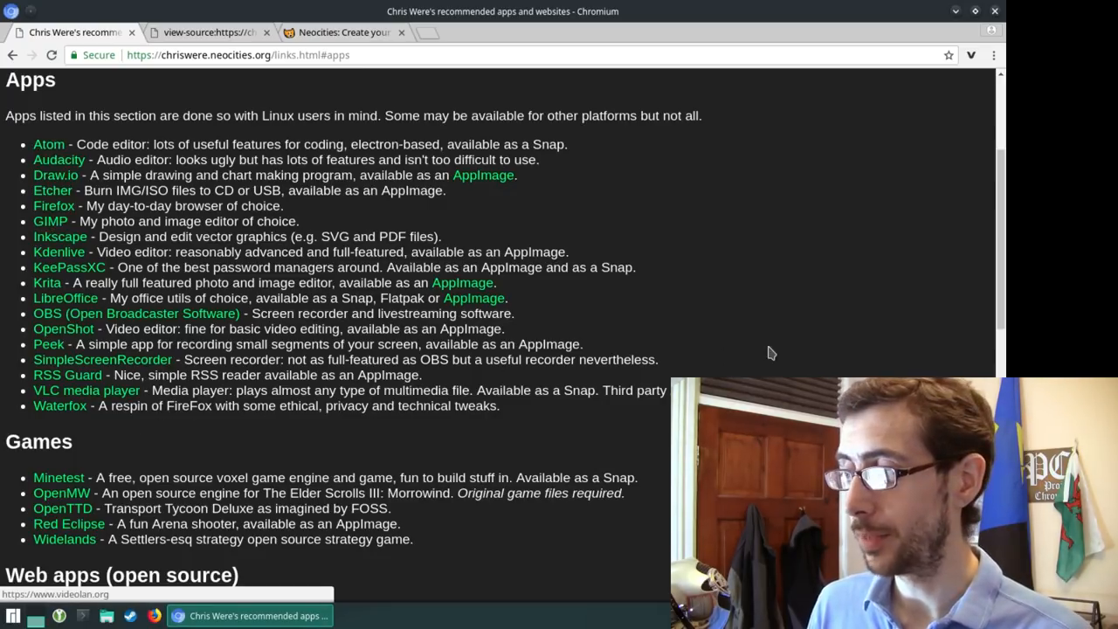
{"action": "mouse_move", "coordinate": [457, 416]}
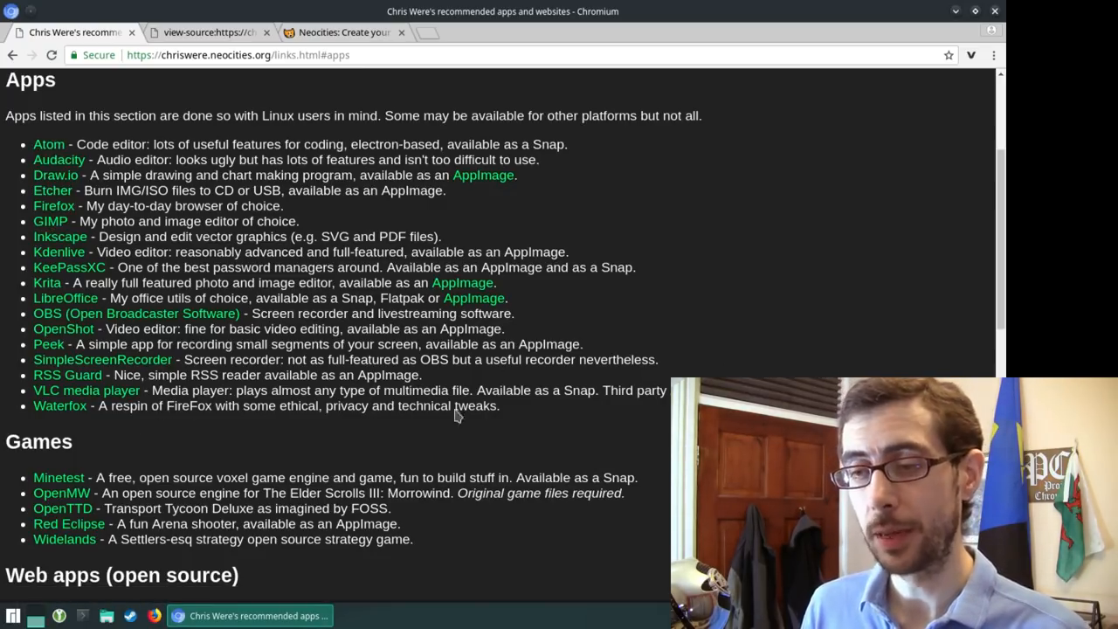
{"action": "mouse_move", "coordinate": [60, 406]}
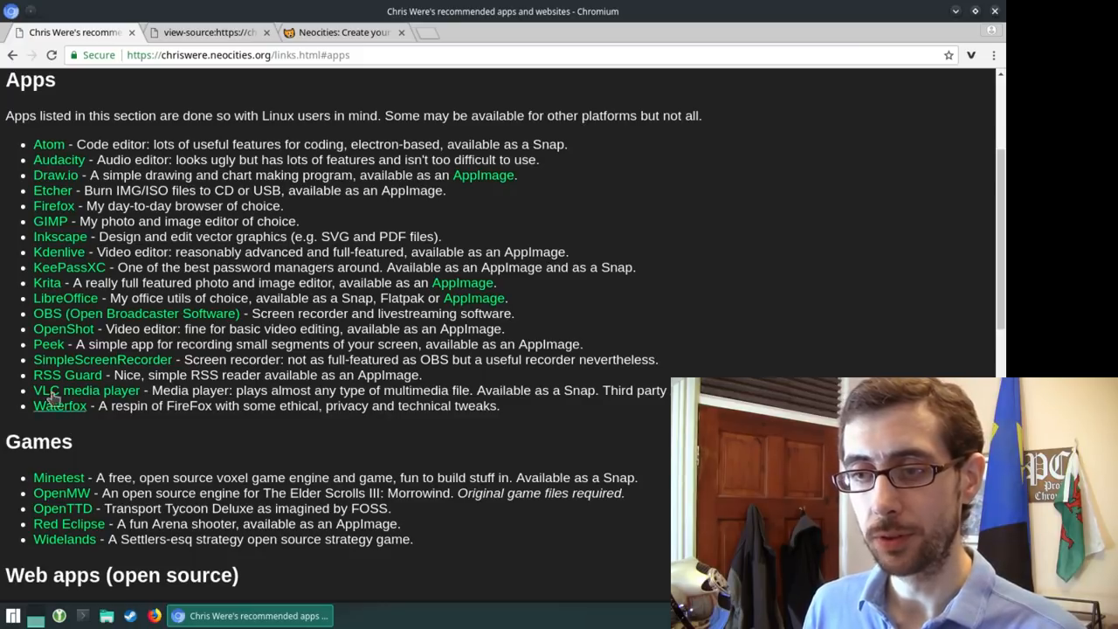
{"action": "mouse_move", "coordinate": [60, 252]}
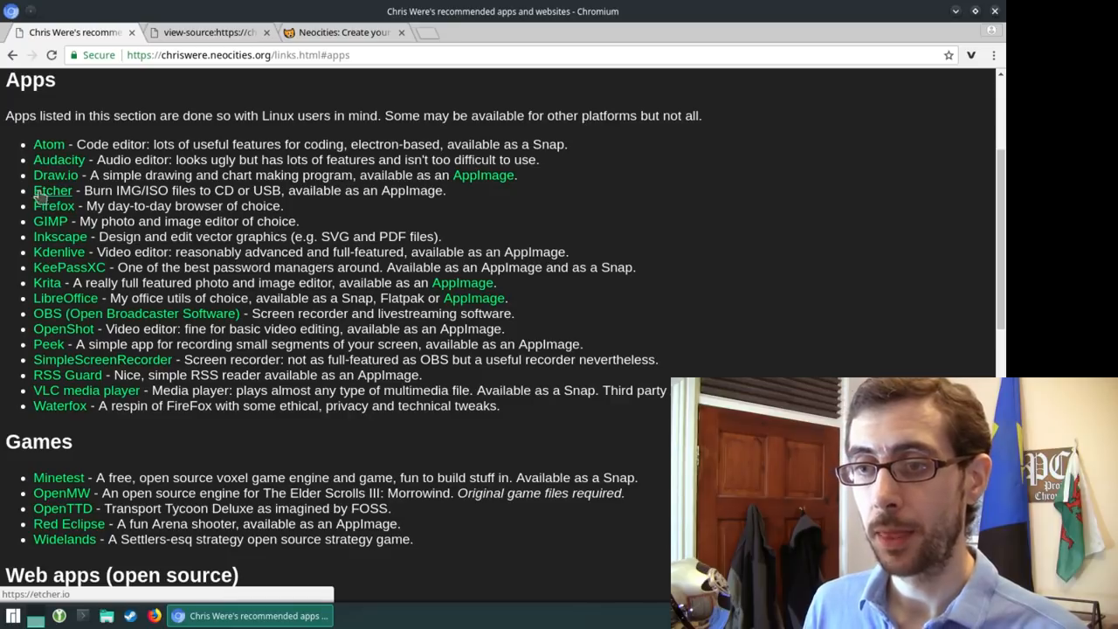
{"action": "mouse_move", "coordinate": [52, 195]}
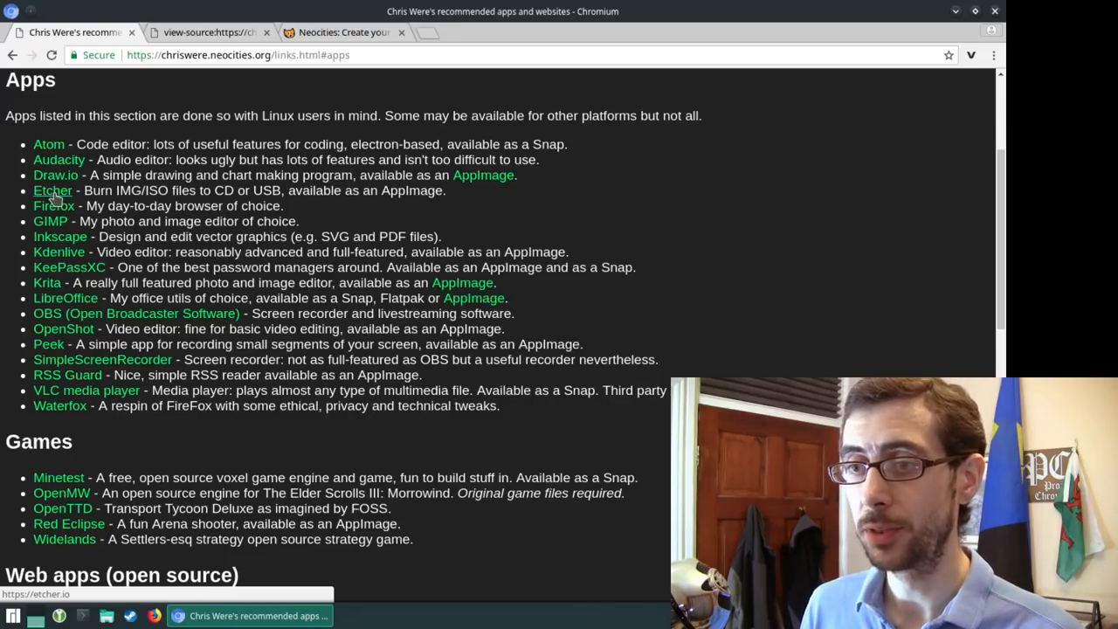
{"action": "mouse_move", "coordinate": [59, 159]}
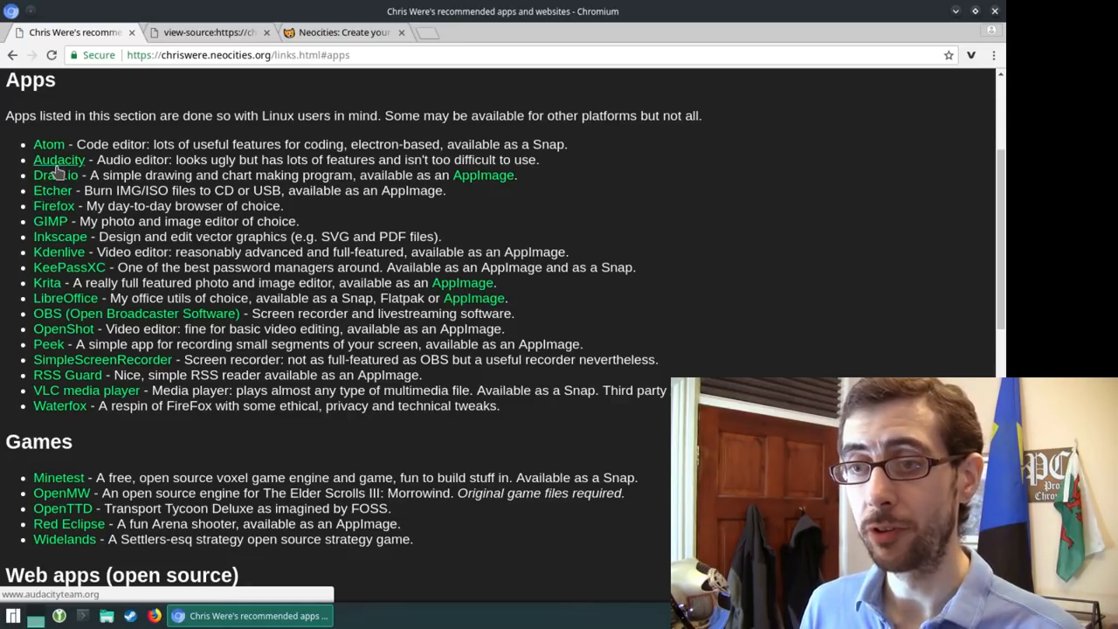
{"action": "mouse_move", "coordinate": [49, 143]}
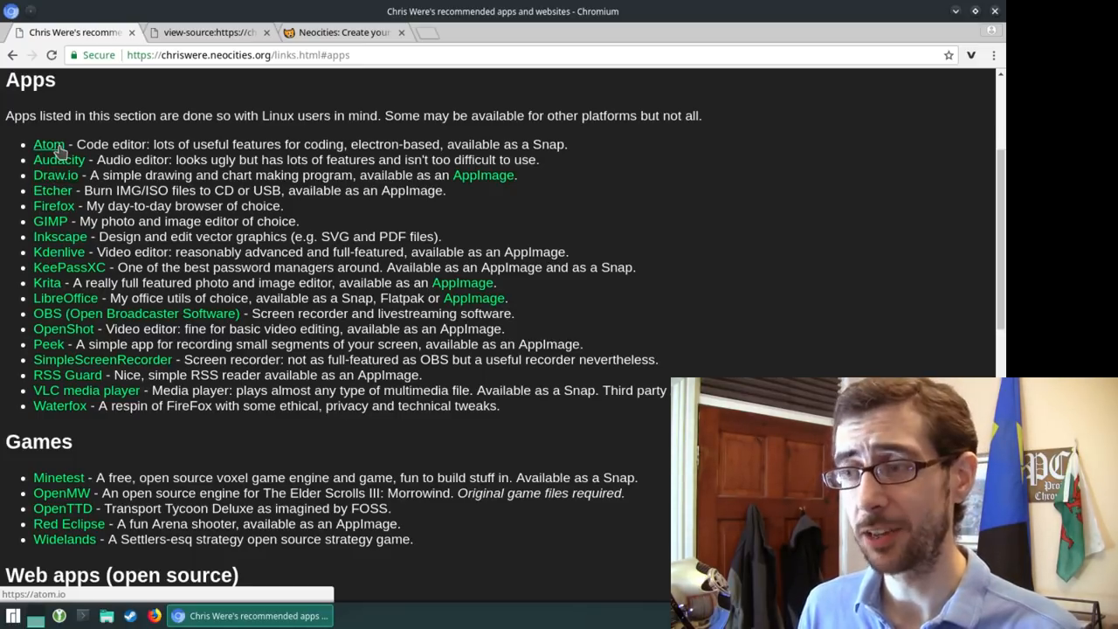
{"action": "mouse_move", "coordinate": [150, 199]}
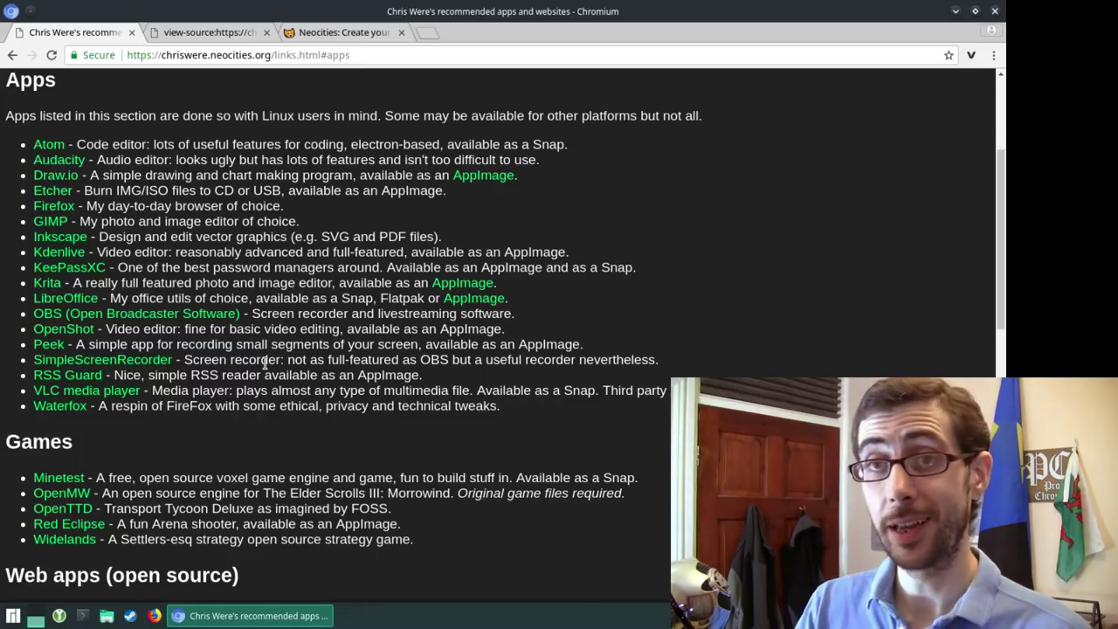
{"action": "scroll", "scroll_direction": "down", "scroll_amount": 3}
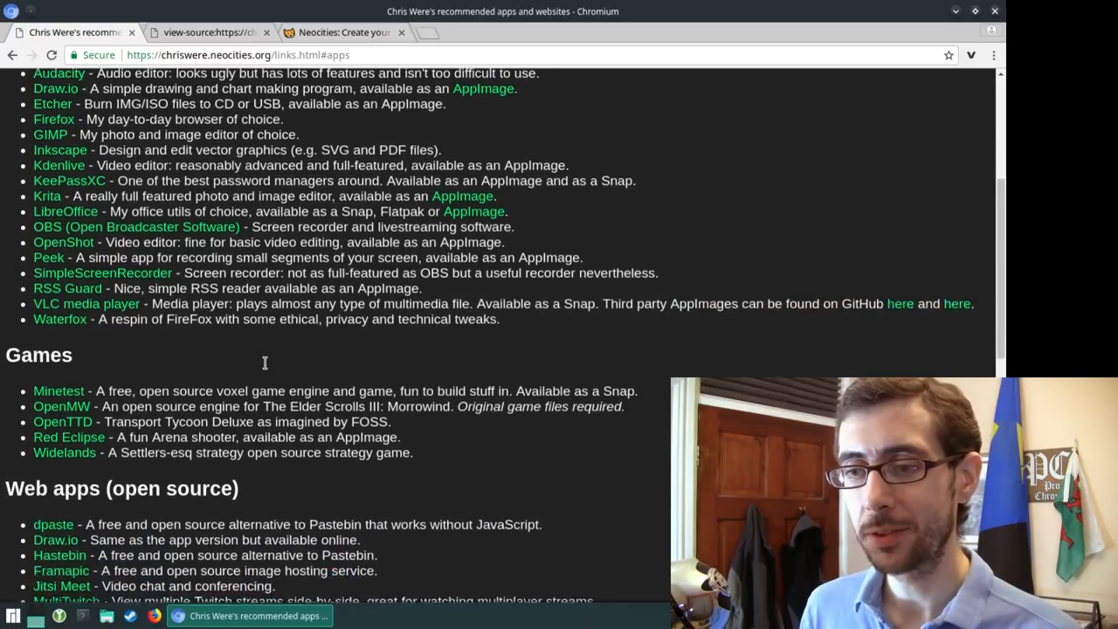
{"action": "scroll", "scroll_direction": "down", "scroll_amount": 3}
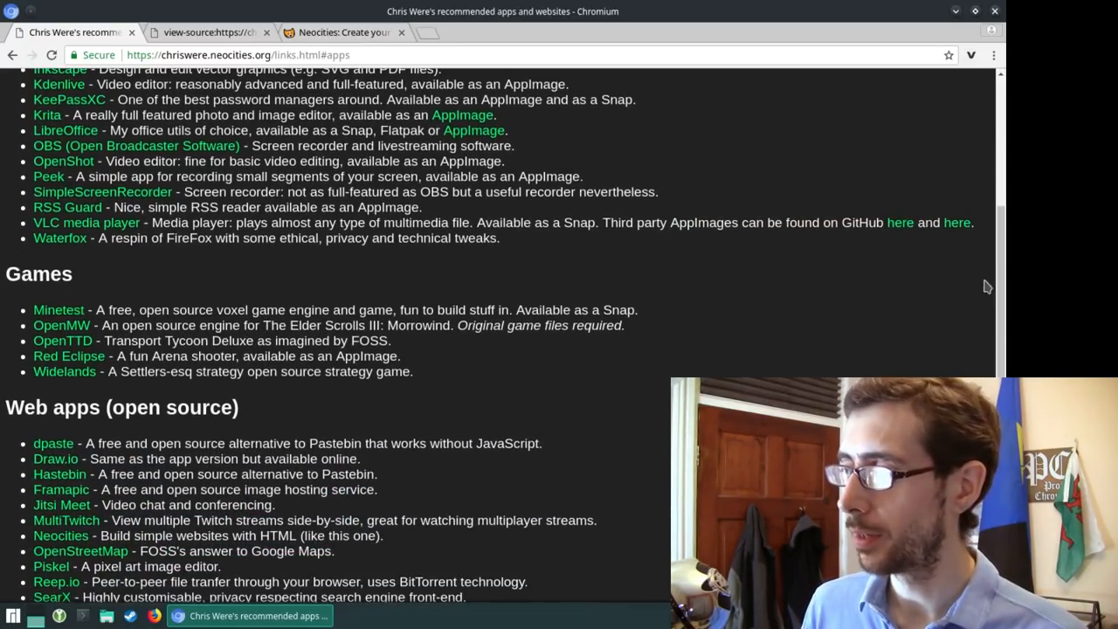
{"action": "scroll", "scroll_direction": "down", "scroll_amount": 3}
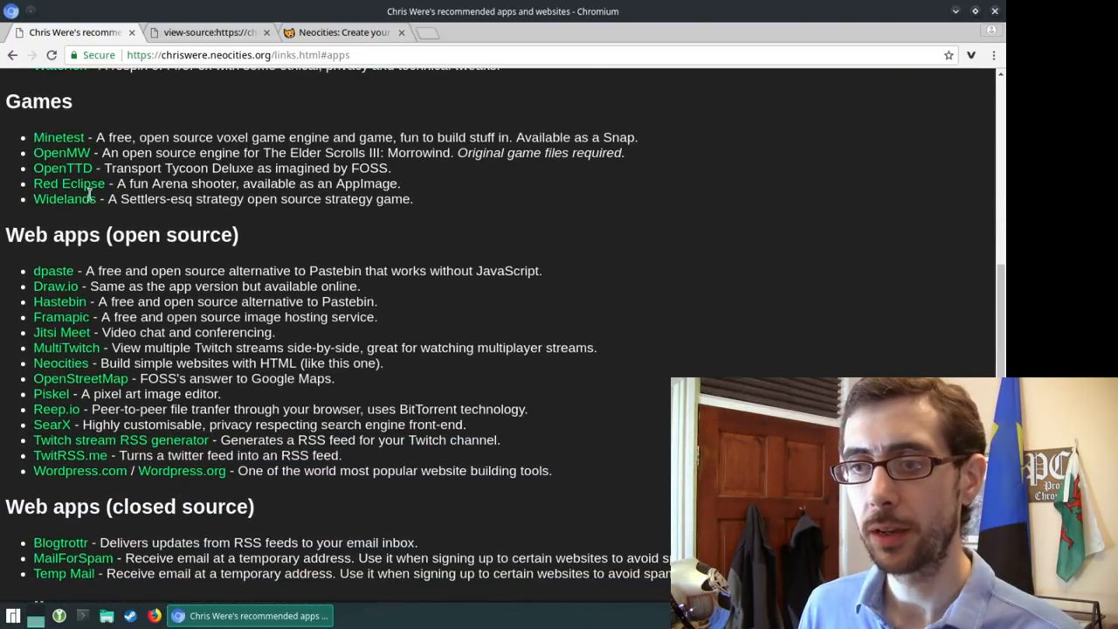
{"action": "mouse_move", "coordinate": [220, 184]}
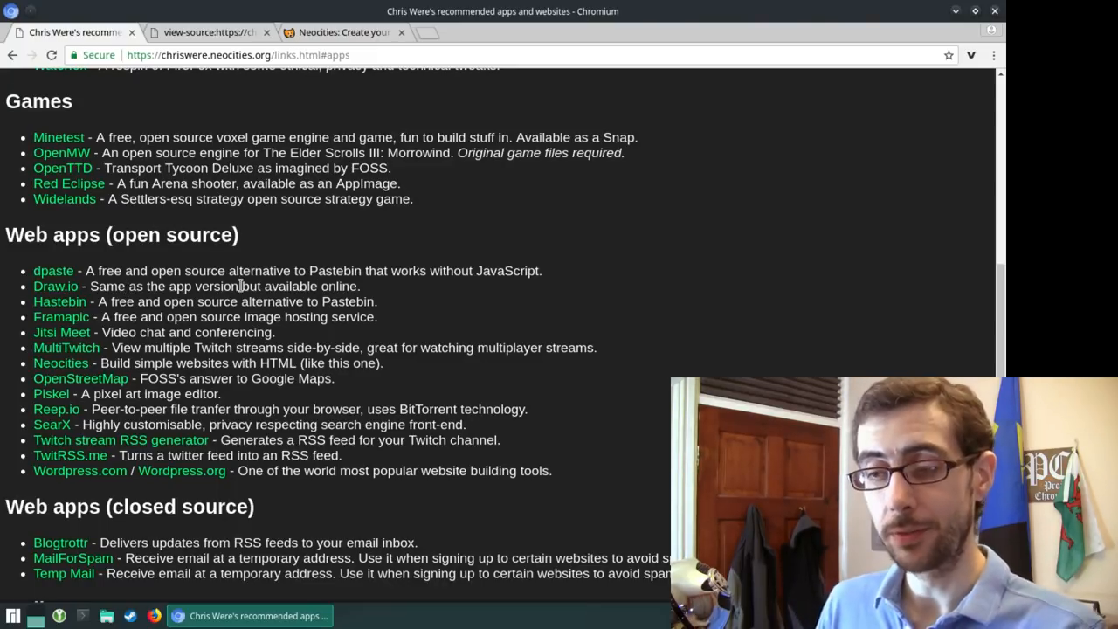
{"action": "mouse_move", "coordinate": [377, 334]}
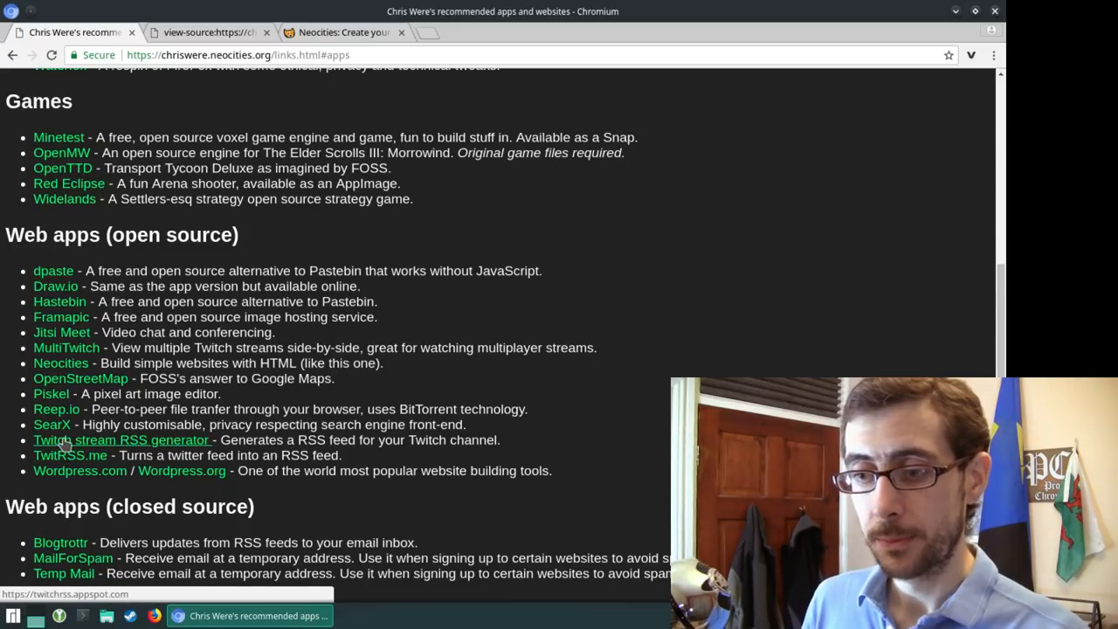
{"action": "mouse_move", "coordinate": [81, 378]}
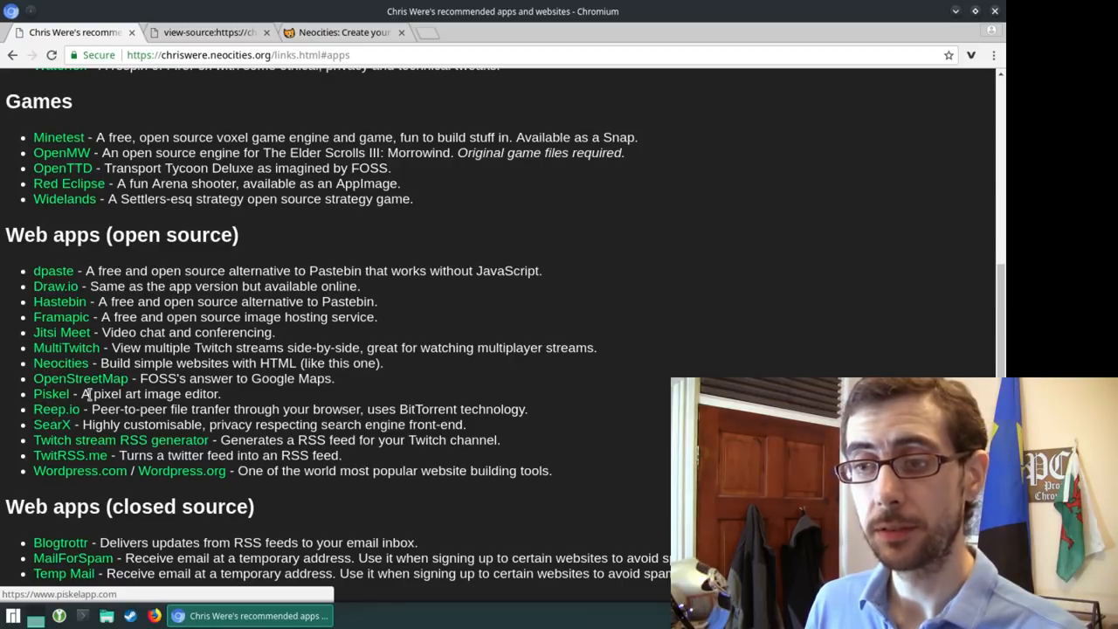
{"action": "mouse_move", "coordinate": [56, 409]}
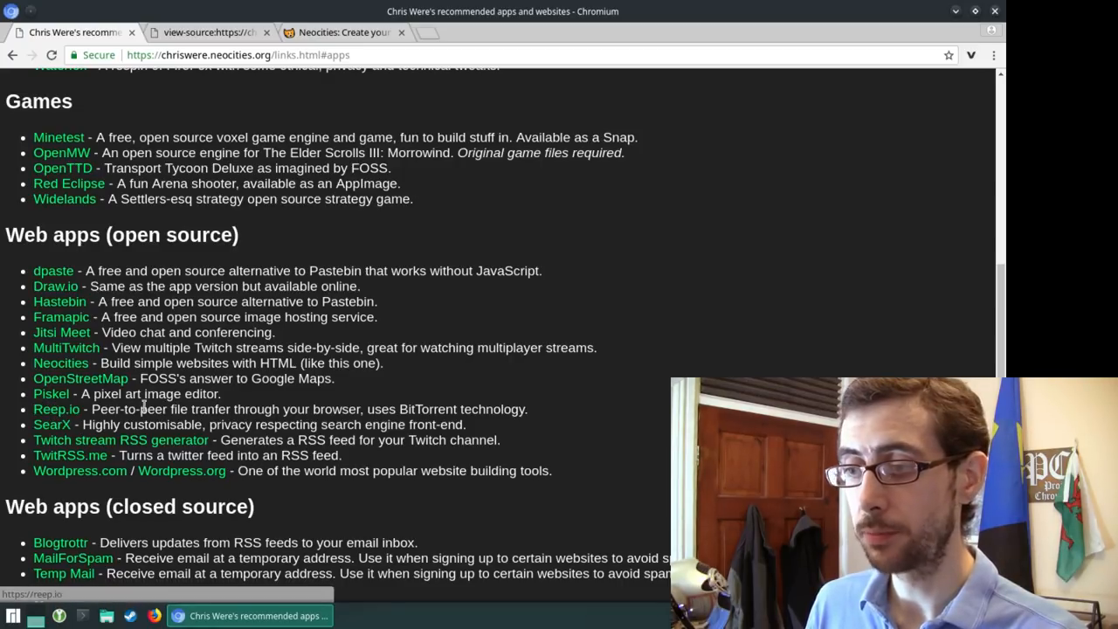
Step: Open Reep.io in a new tab, then close it and return to the apps page
{"action": "right_click", "coordinate": [56, 409]}
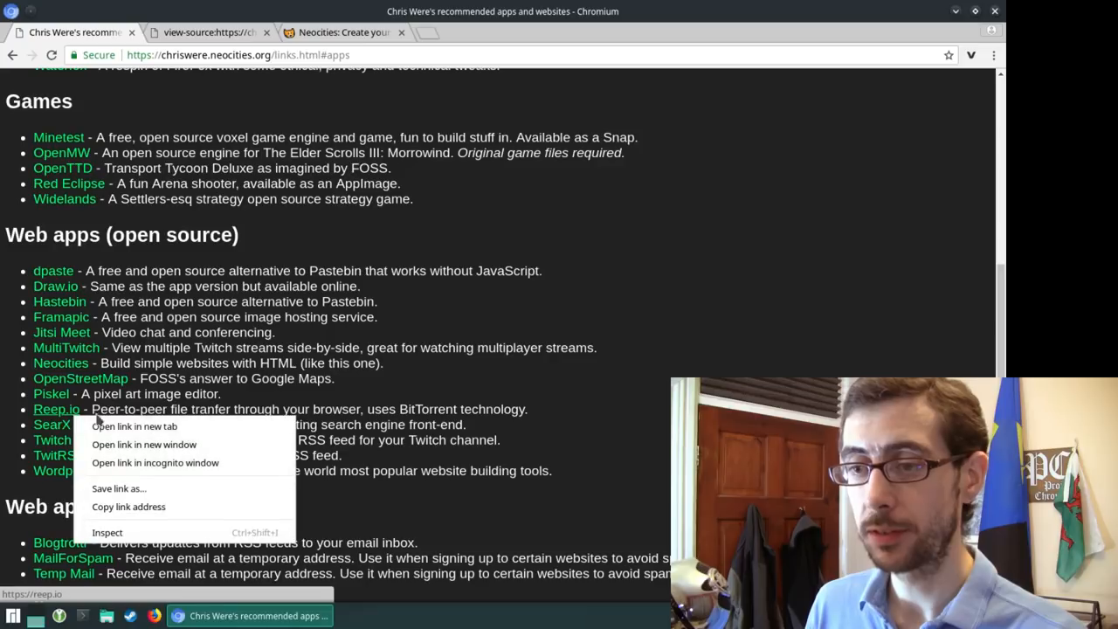
{"action": "left_click", "coordinate": [133, 426]}
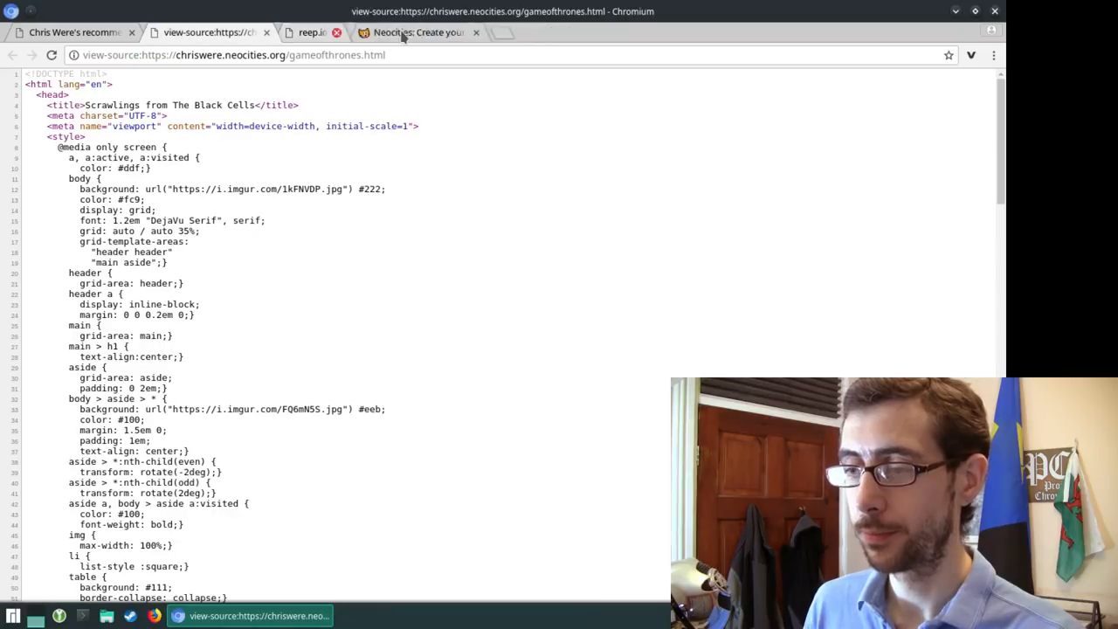
{"action": "left_click", "coordinate": [70, 31]}
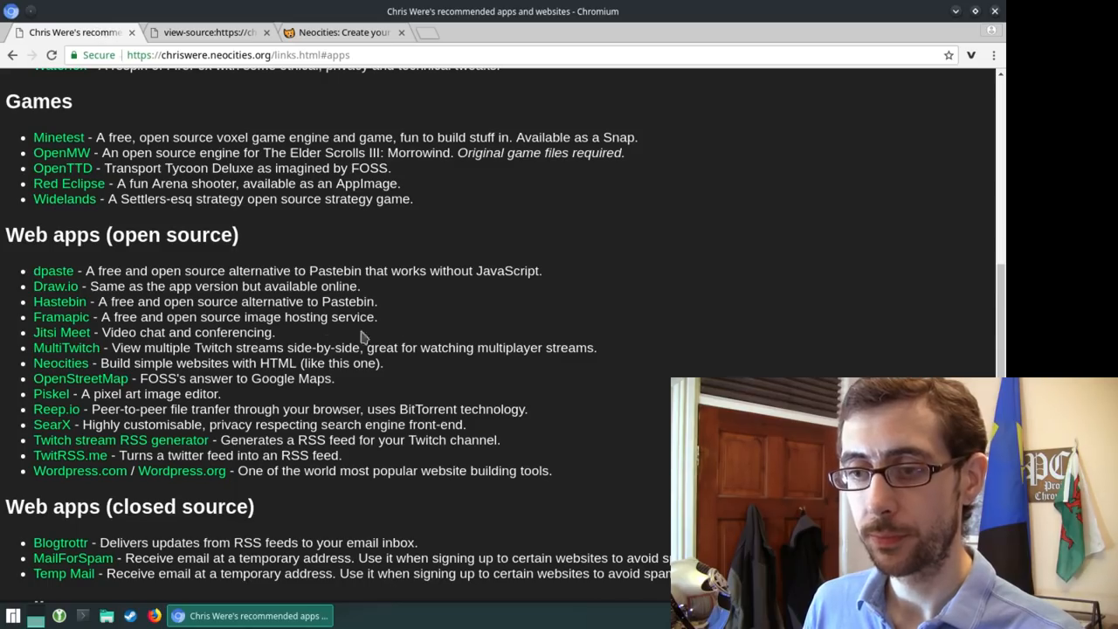
{"action": "mouse_move", "coordinate": [190, 360]}
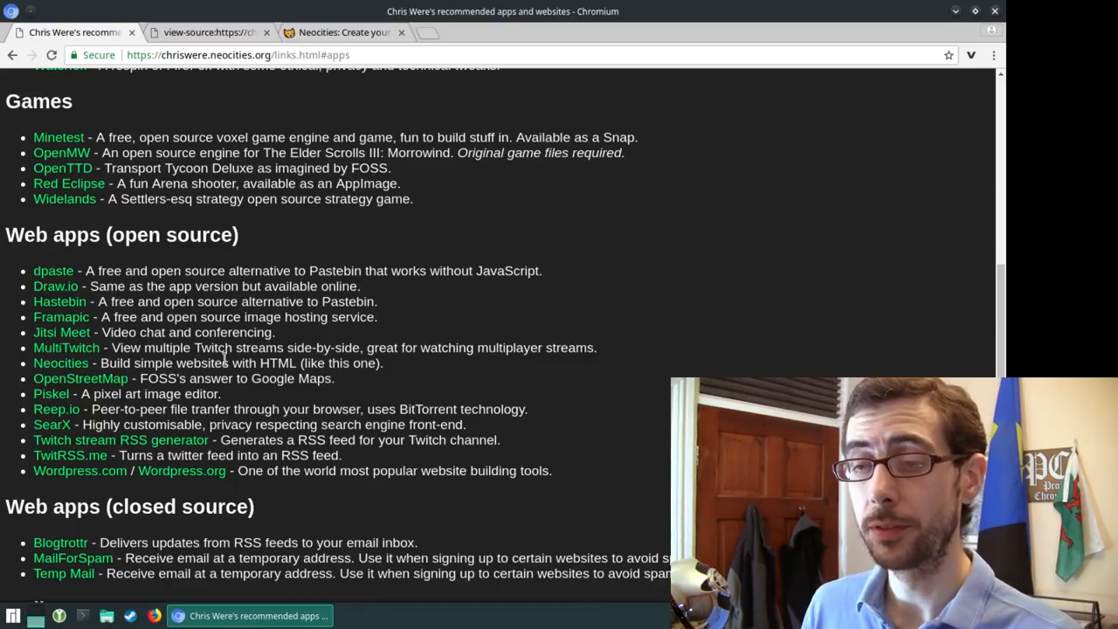
{"action": "mouse_move", "coordinate": [61, 332]}
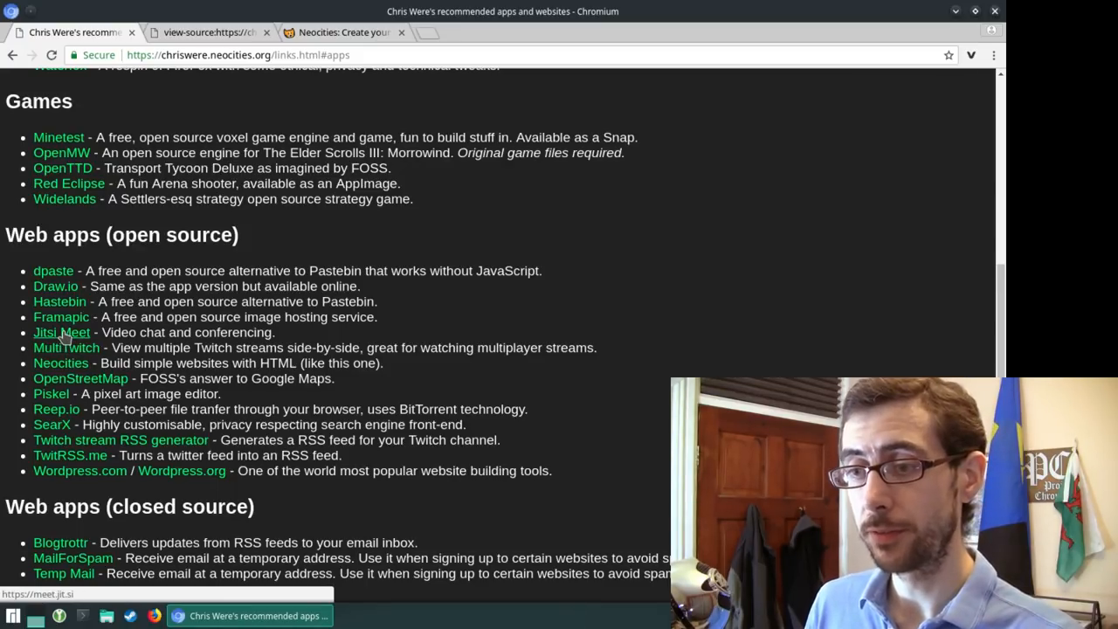
{"action": "mouse_move", "coordinate": [61, 316]}
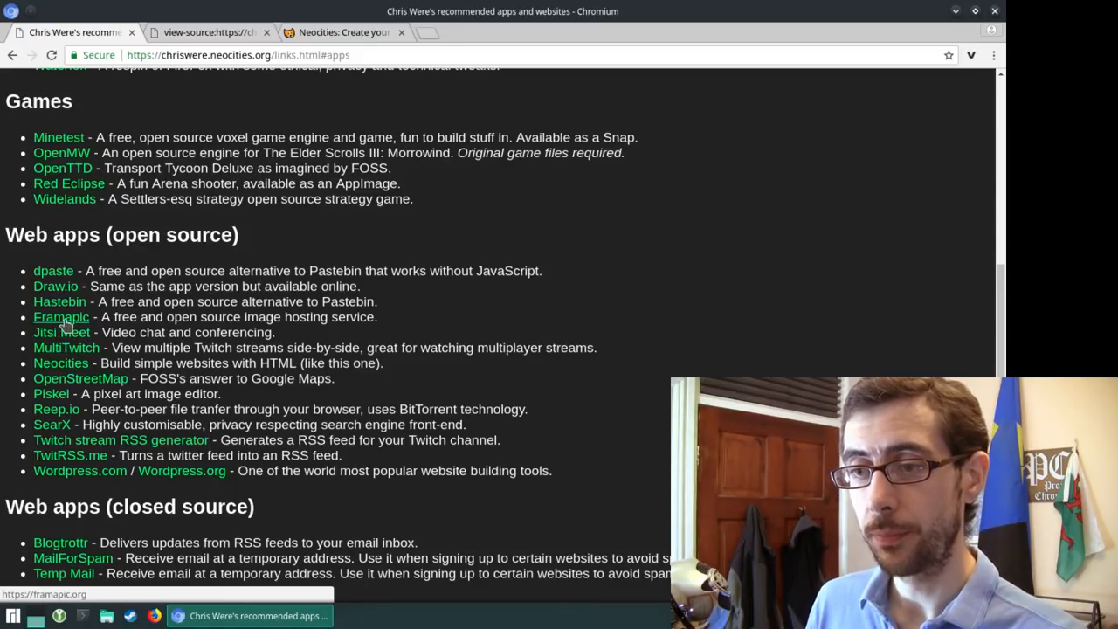
{"action": "mouse_move", "coordinate": [61, 332]}
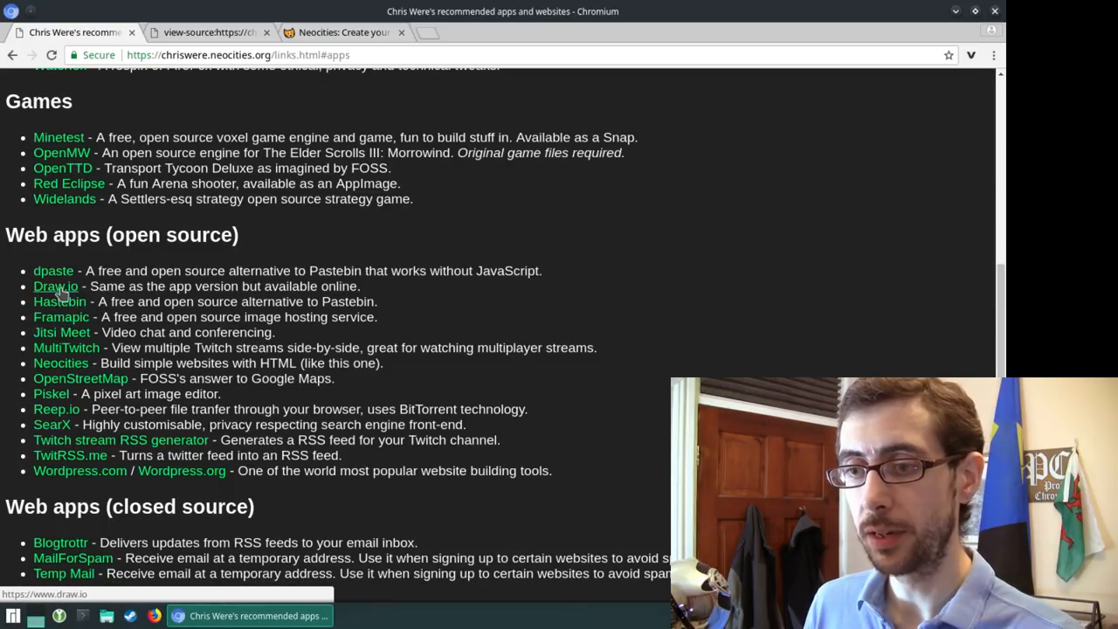
{"action": "mouse_move", "coordinate": [52, 271]}
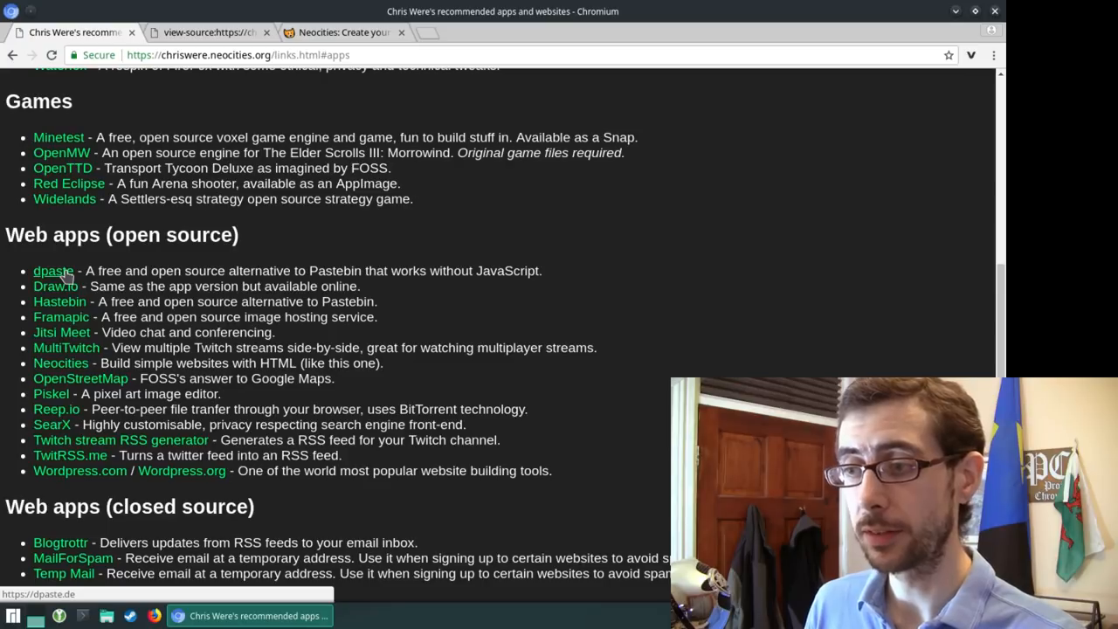
{"action": "mouse_move", "coordinate": [587, 342]}
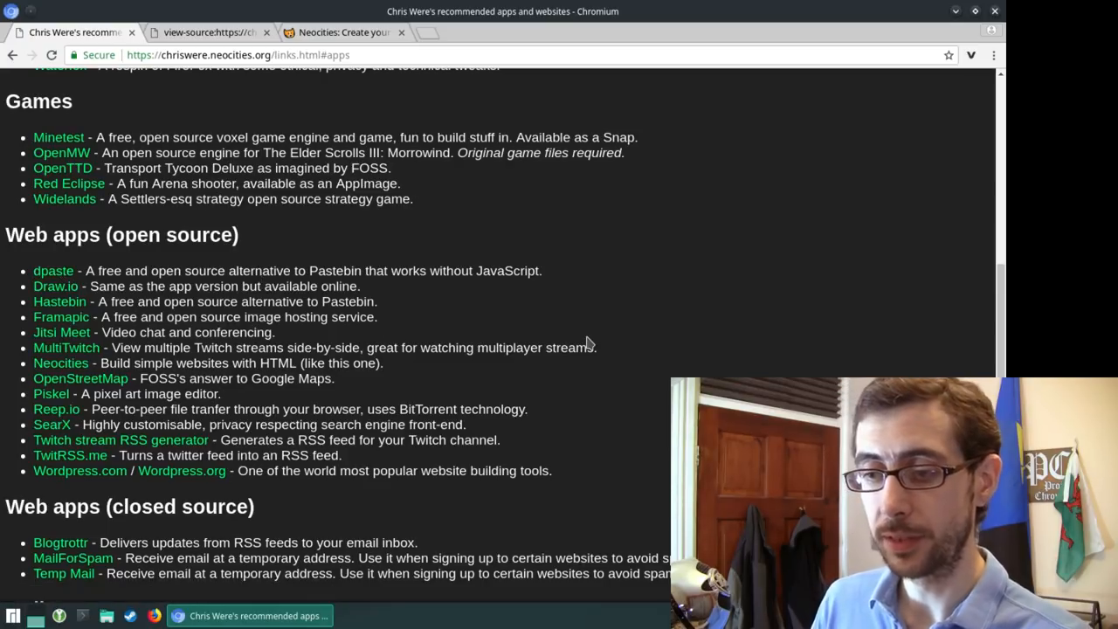
Step: Scroll down to the Web apps (closed source) and Online resources sections
{"action": "scroll", "scroll_direction": "down", "scroll_amount": 3}
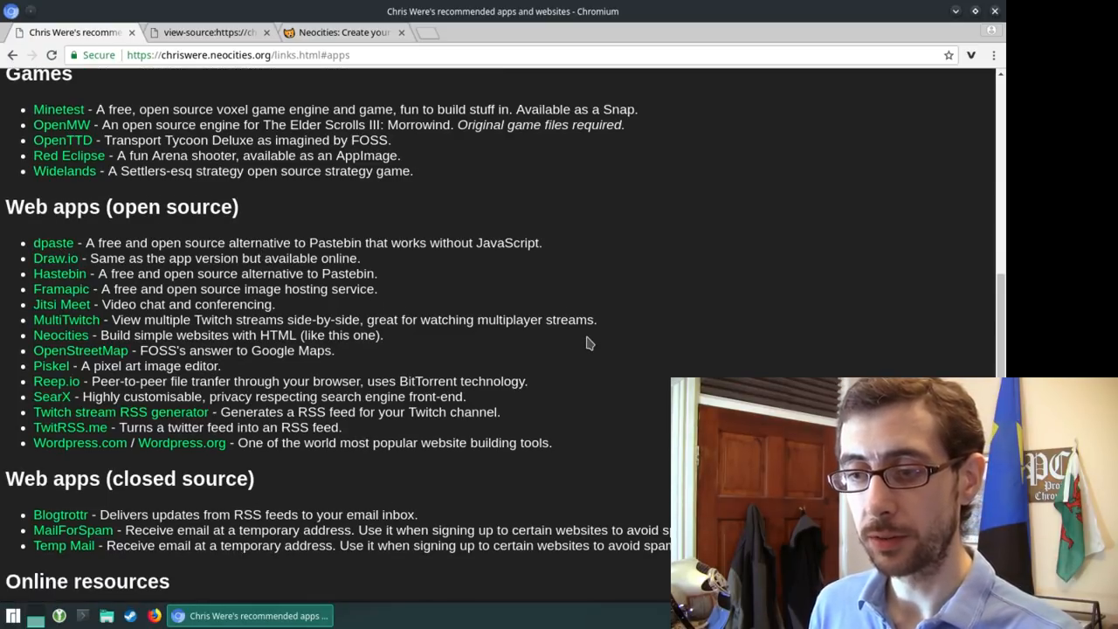
{"action": "scroll", "scroll_direction": "down", "scroll_amount": 3}
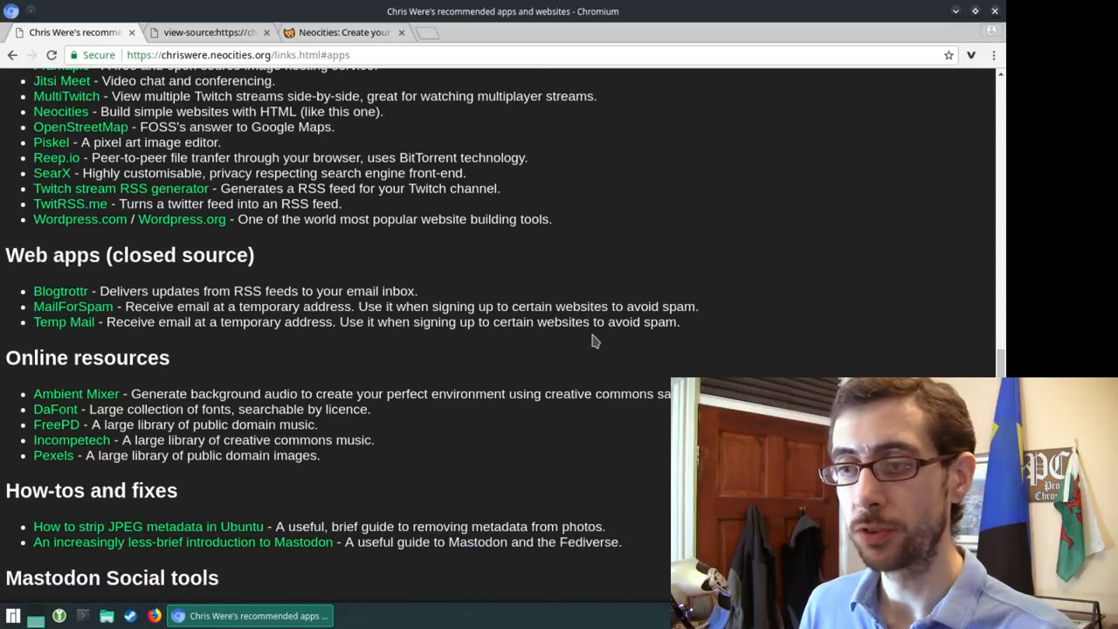
{"action": "mouse_move", "coordinate": [66, 283]}
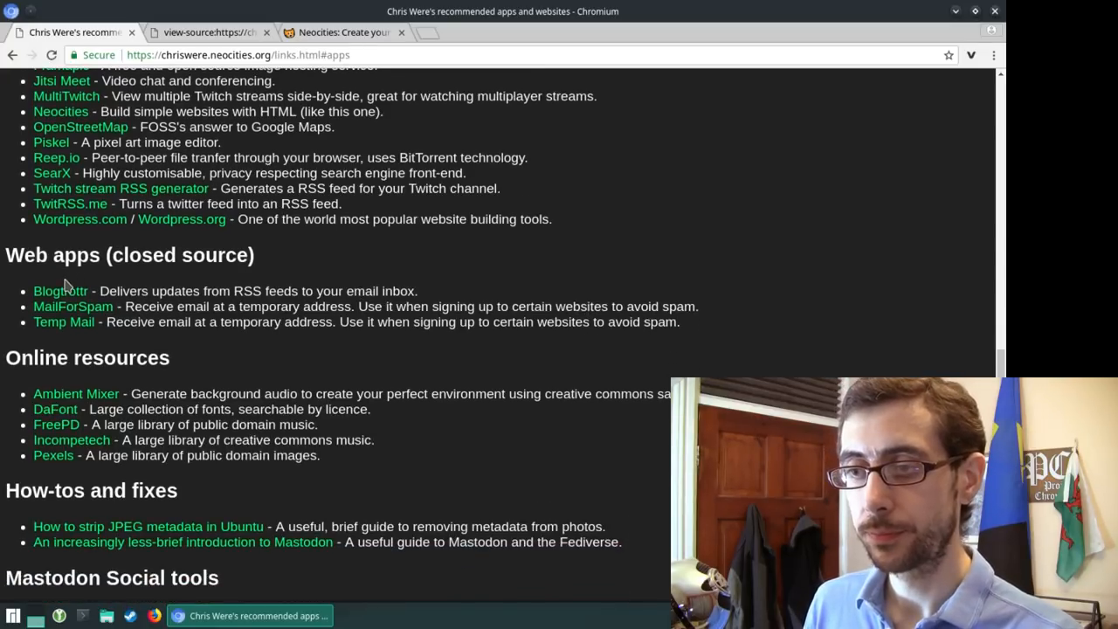
{"action": "mouse_move", "coordinate": [59, 290]}
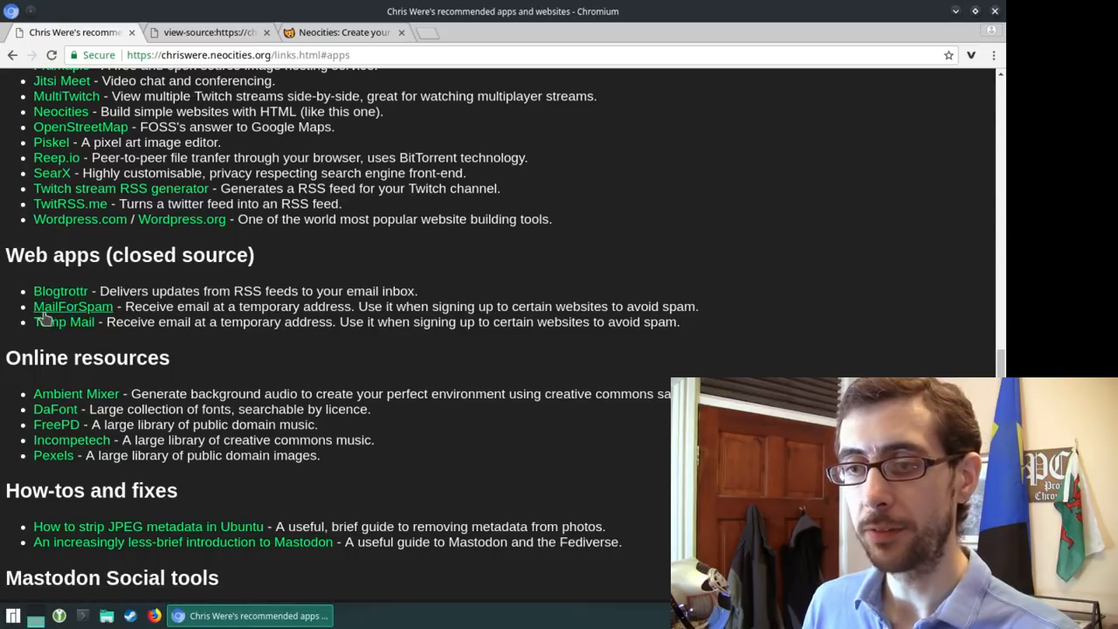
{"action": "mouse_move", "coordinate": [63, 321]}
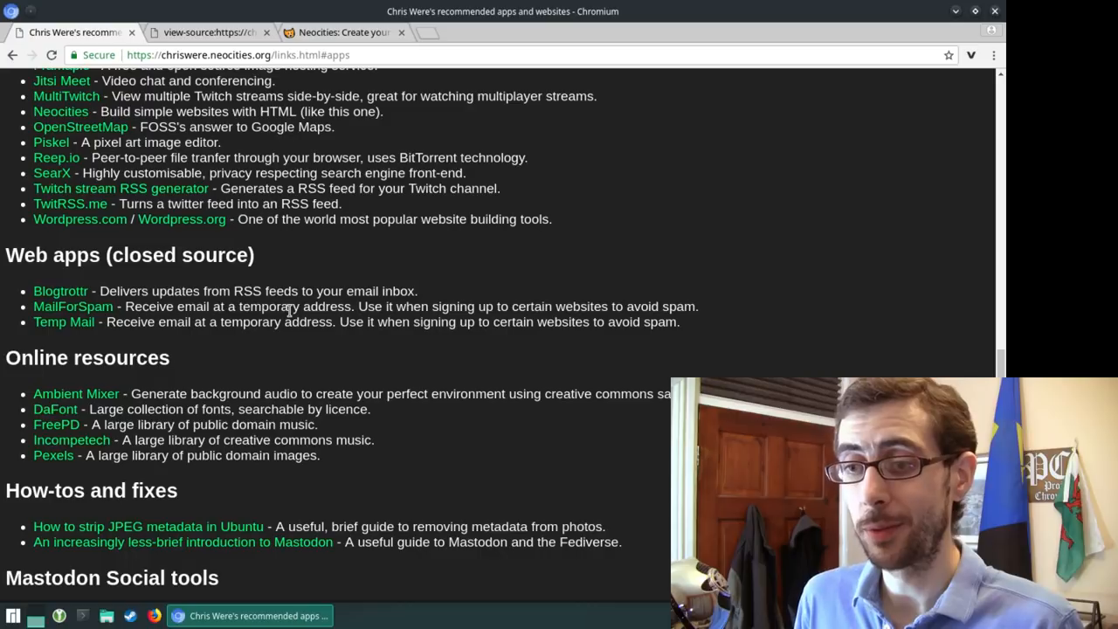
Step: Scroll down to the Online resources, How-tos and fixes, and Mastodon Social tools lists
{"action": "scroll", "scroll_direction": "down", "scroll_amount": 3}
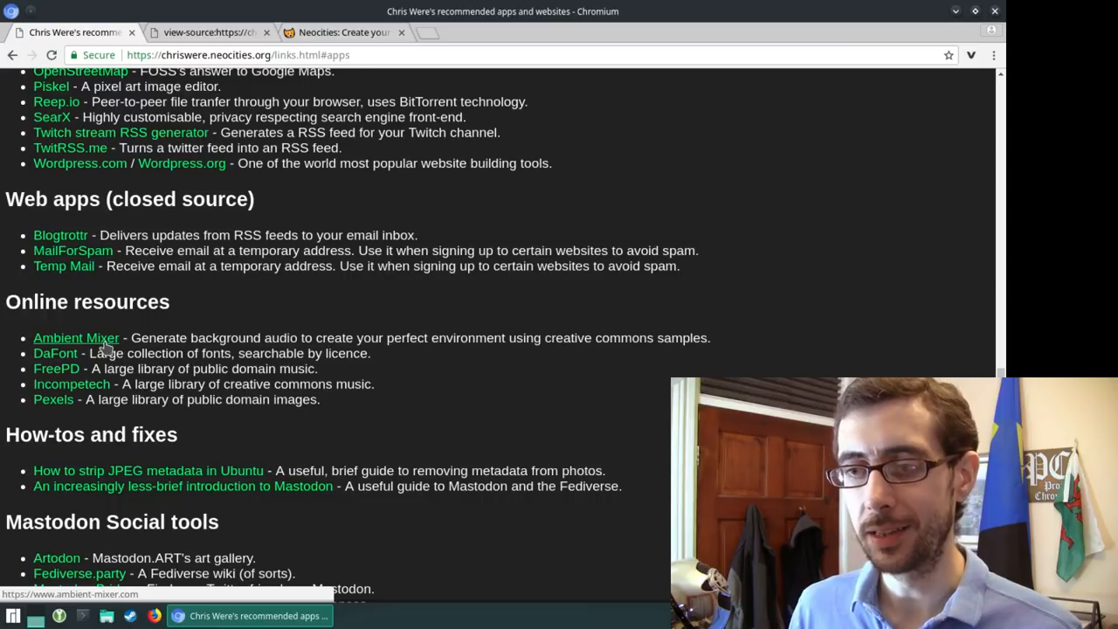
{"action": "mouse_move", "coordinate": [56, 352]}
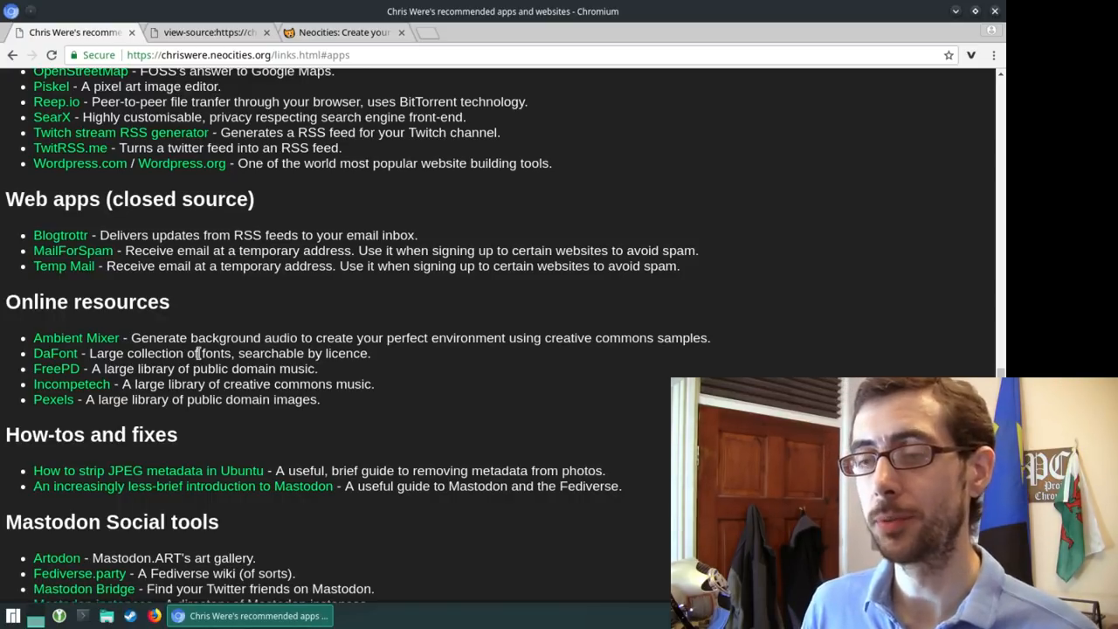
{"action": "mouse_move", "coordinate": [56, 353]}
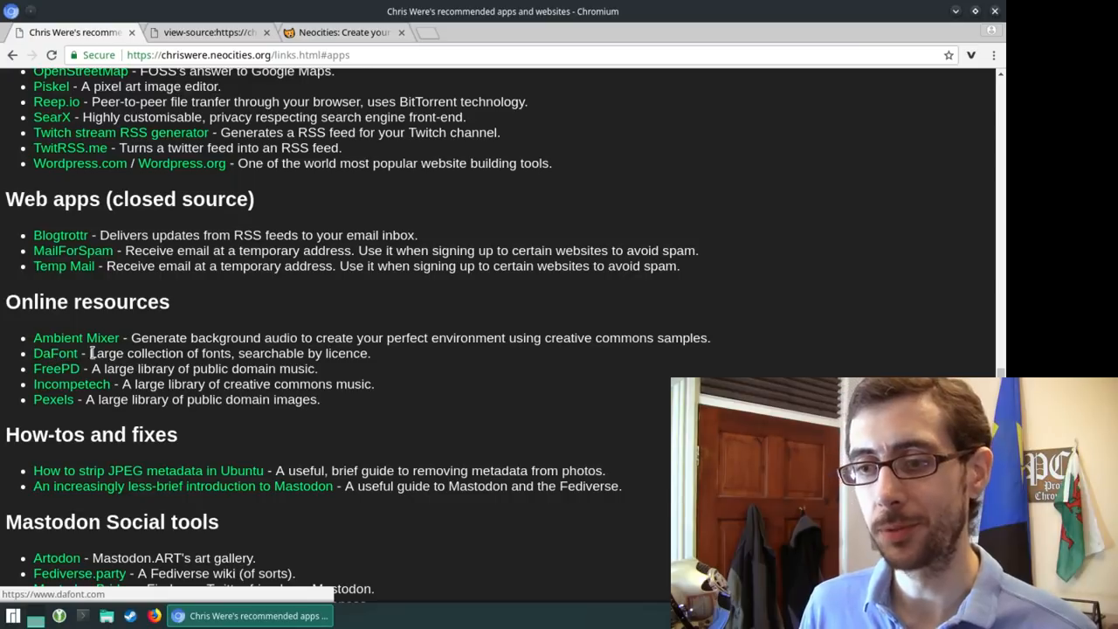
{"action": "mouse_move", "coordinate": [53, 398]}
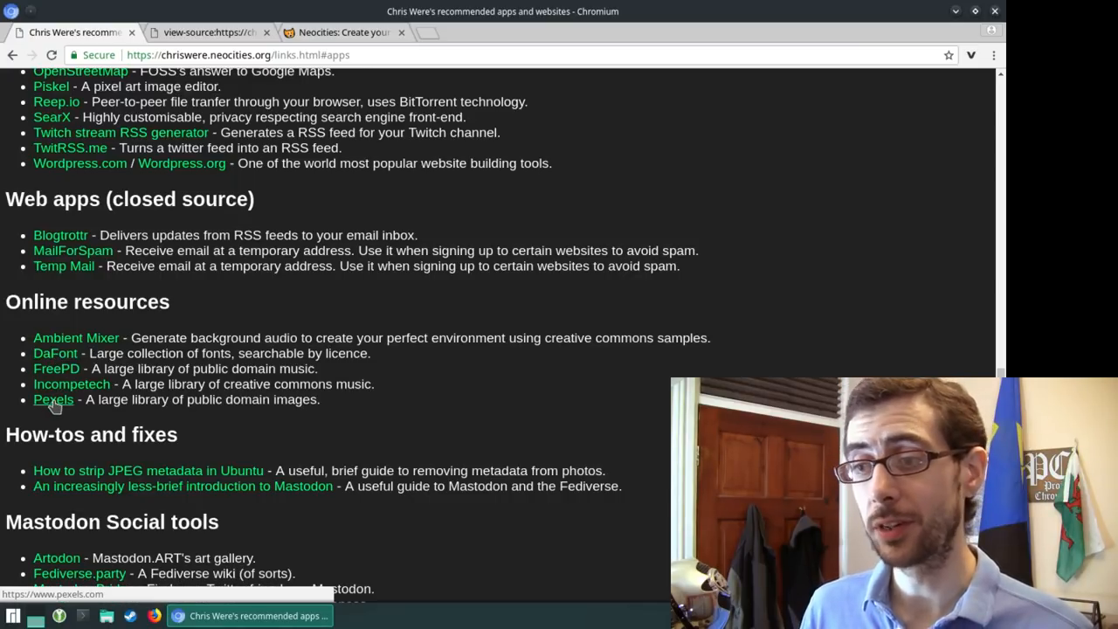
{"action": "mouse_move", "coordinate": [58, 337]}
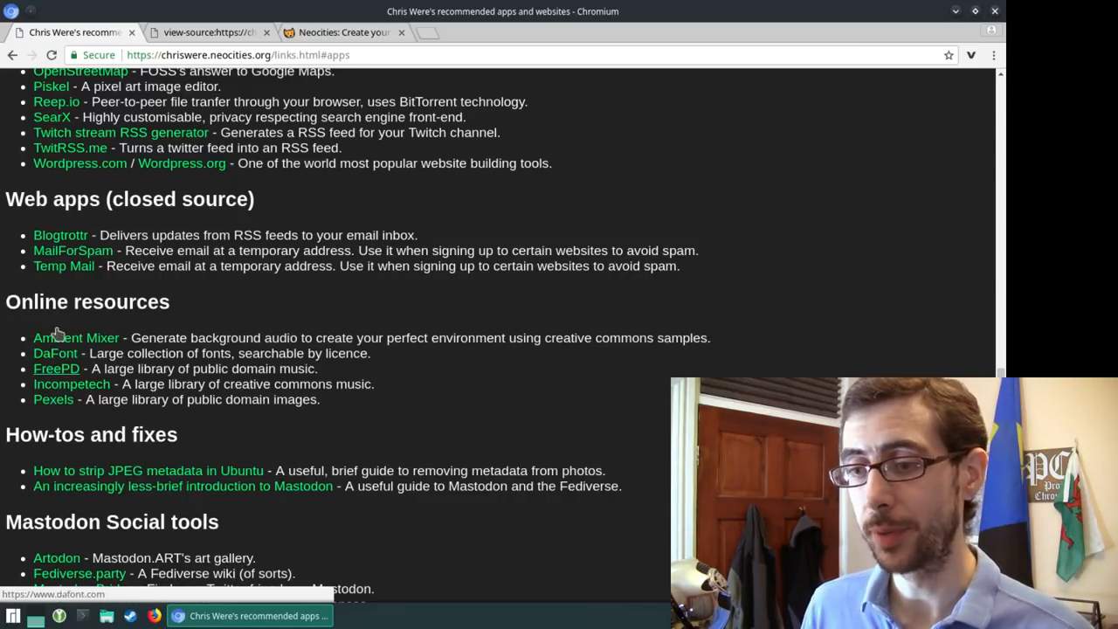
{"action": "mouse_move", "coordinate": [555, 356]}
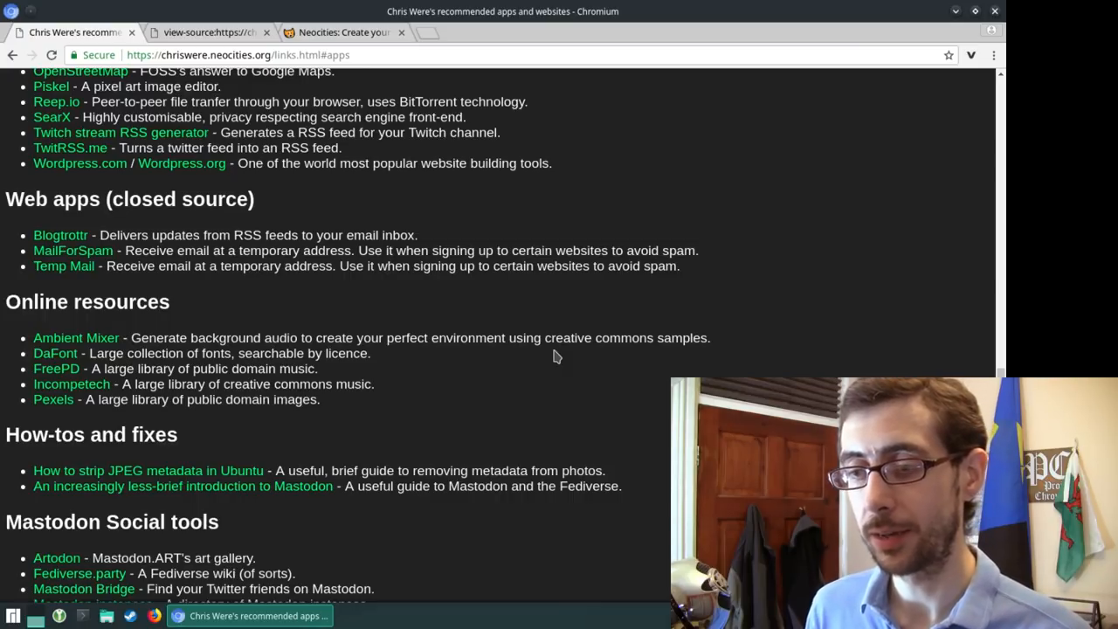
{"action": "scroll", "scroll_direction": "down", "scroll_amount": 3}
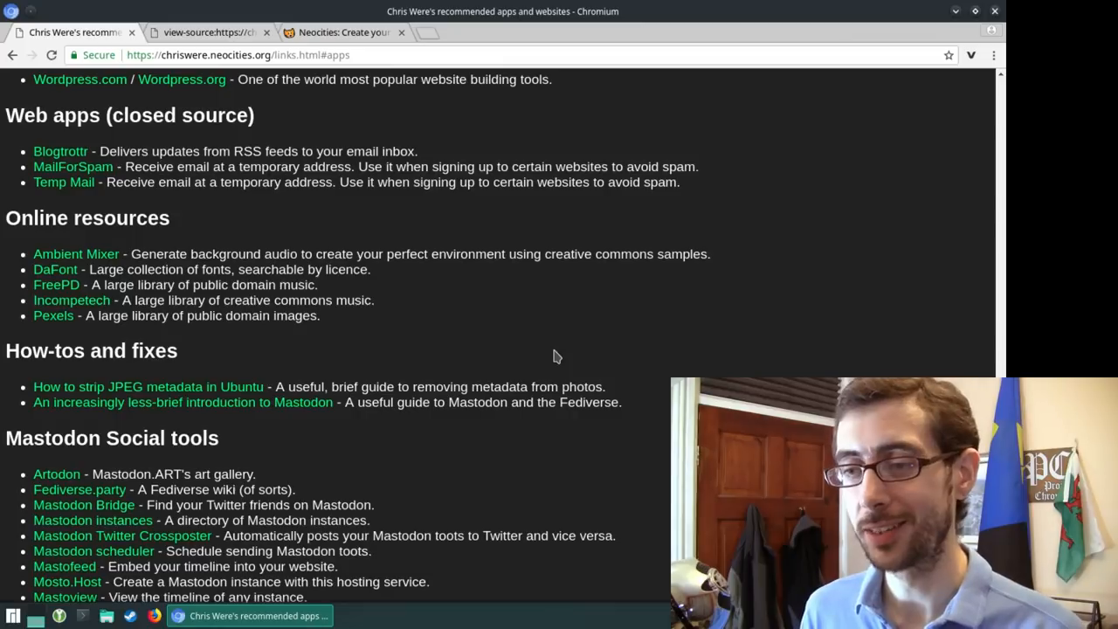
{"action": "scroll", "scroll_direction": "down", "scroll_amount": 3}
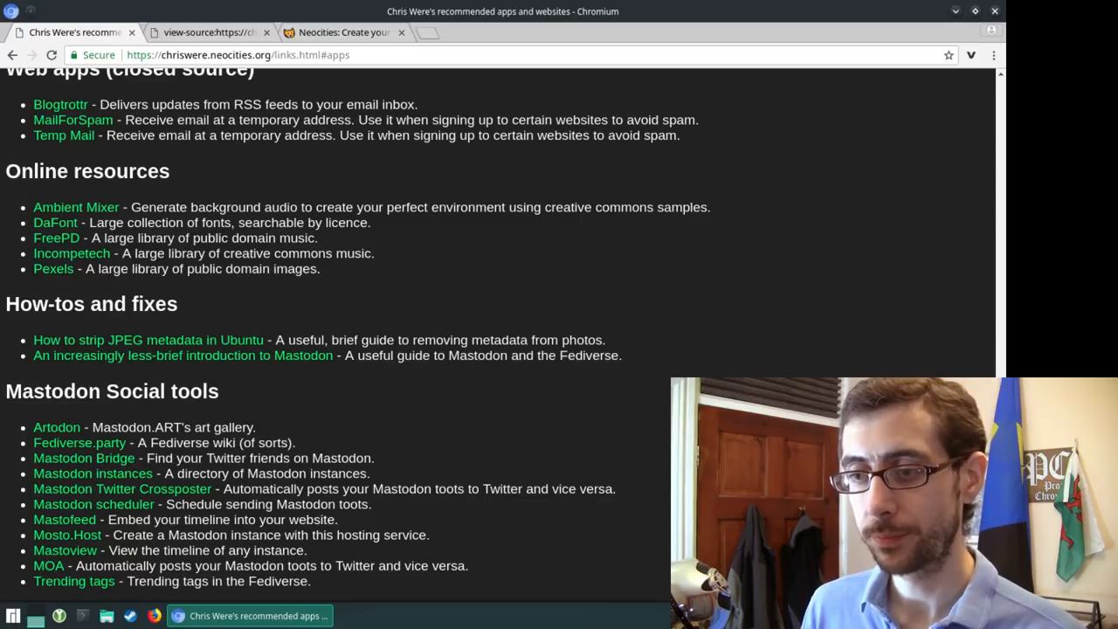
{"action": "mouse_move", "coordinate": [126, 358]}
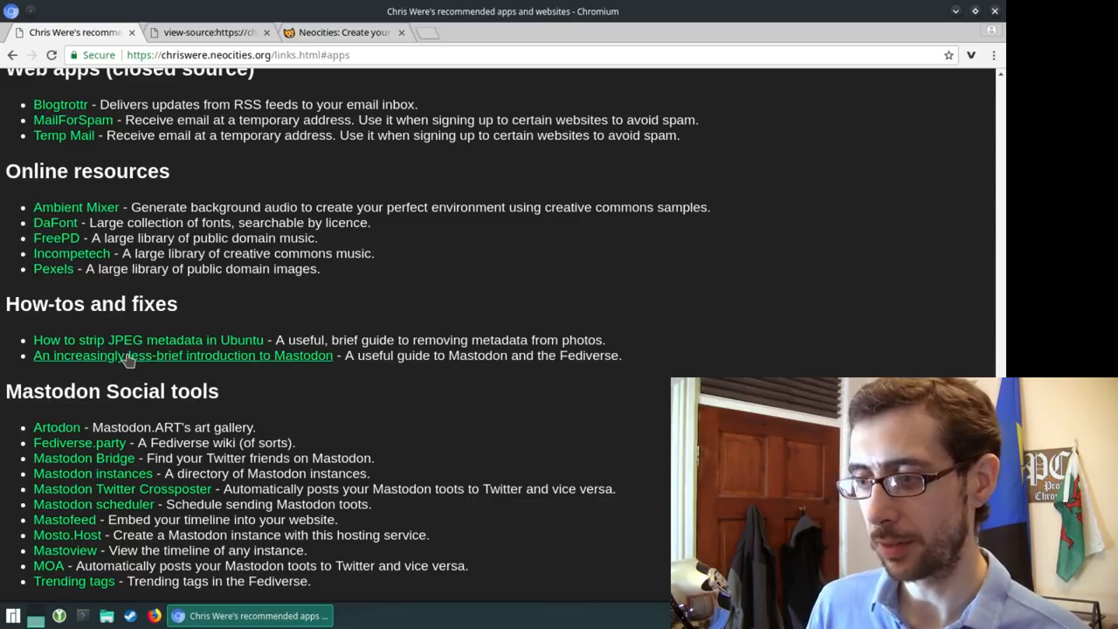
{"action": "mouse_move", "coordinate": [612, 346]}
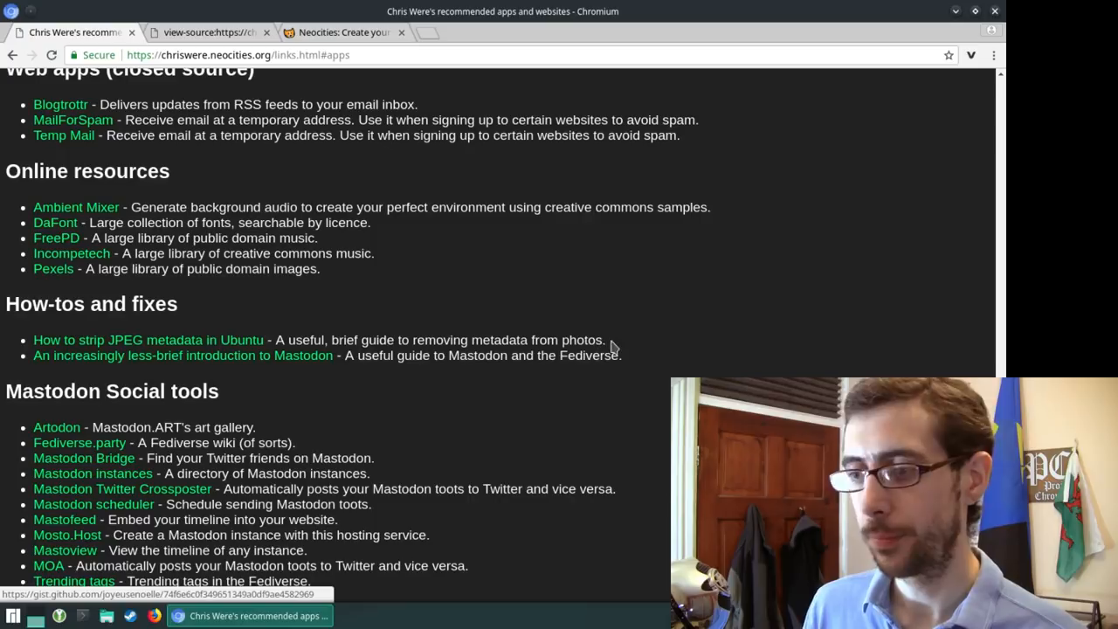
{"action": "mouse_move", "coordinate": [249, 440]}
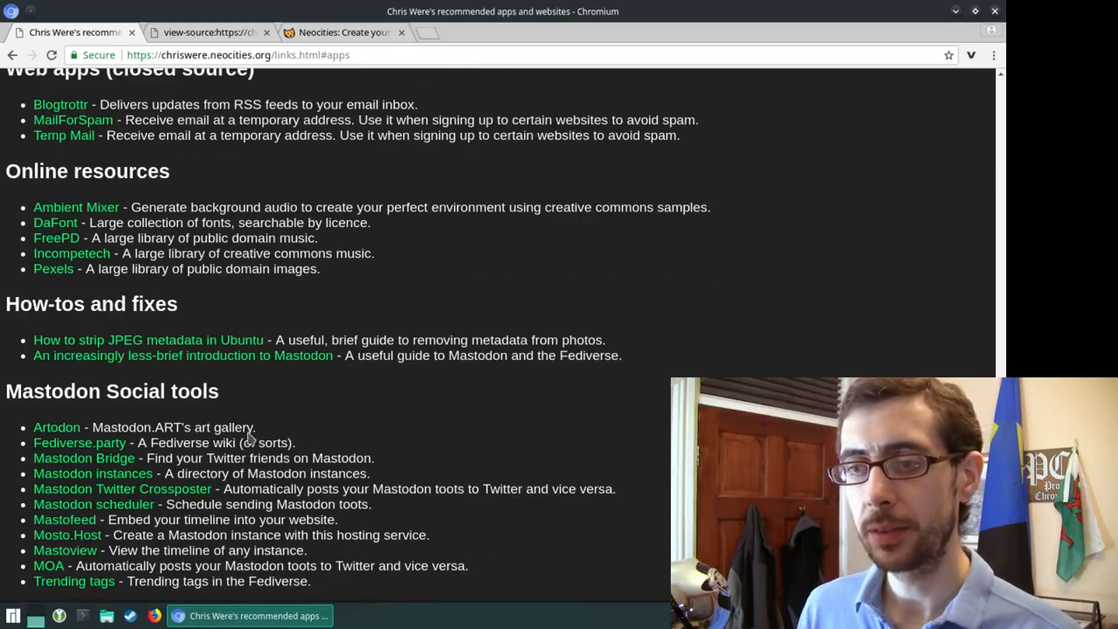
{"action": "mouse_move", "coordinate": [70, 339]}
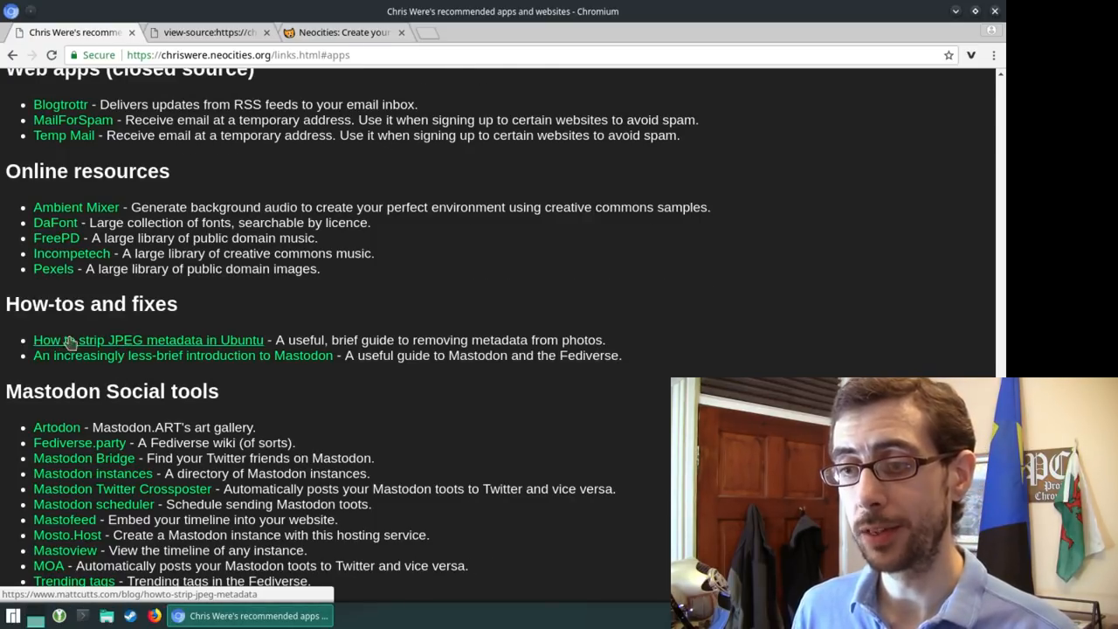
{"action": "mouse_move", "coordinate": [510, 339]}
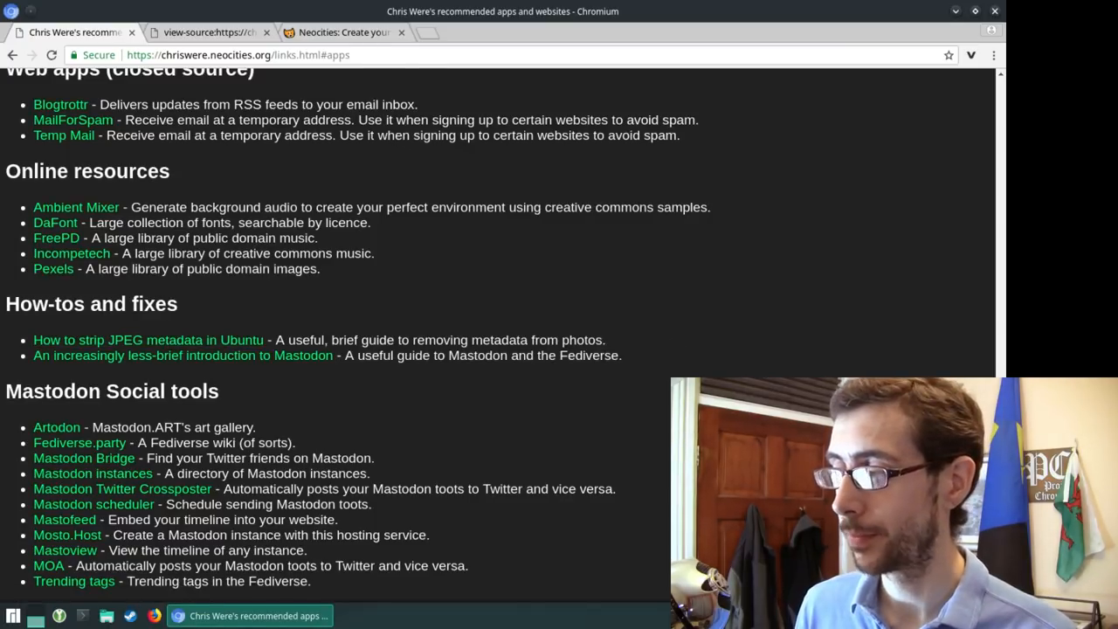
Step: Return to the top of the apps page and go back to Chris Were's website home page
{"action": "scroll", "scroll_direction": "up", "scroll_amount": 3}
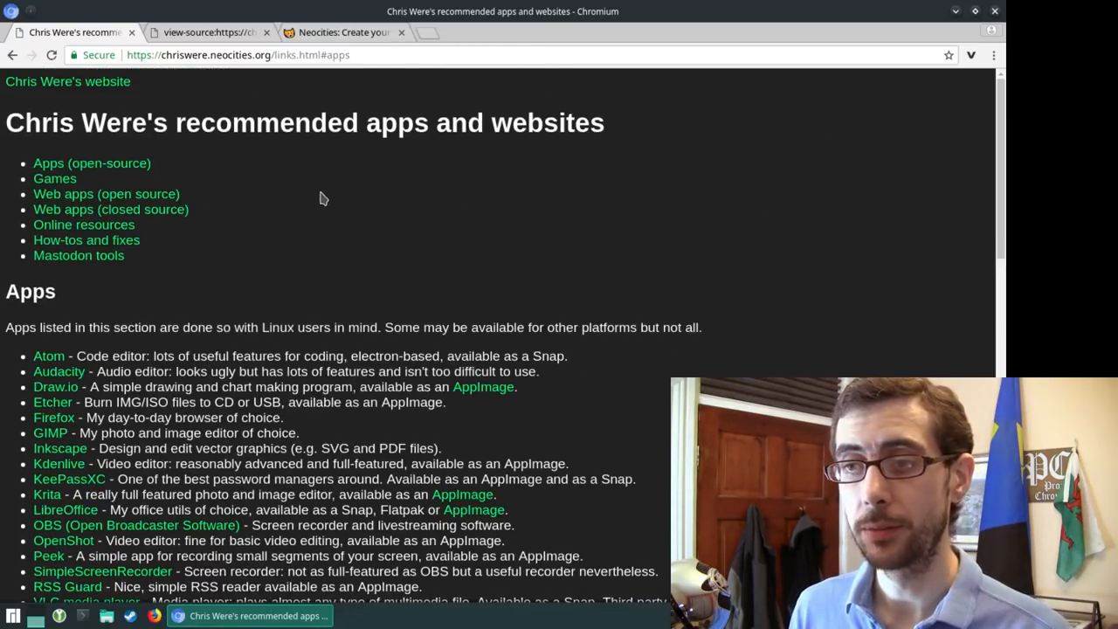
{"action": "mouse_move", "coordinate": [68, 82]}
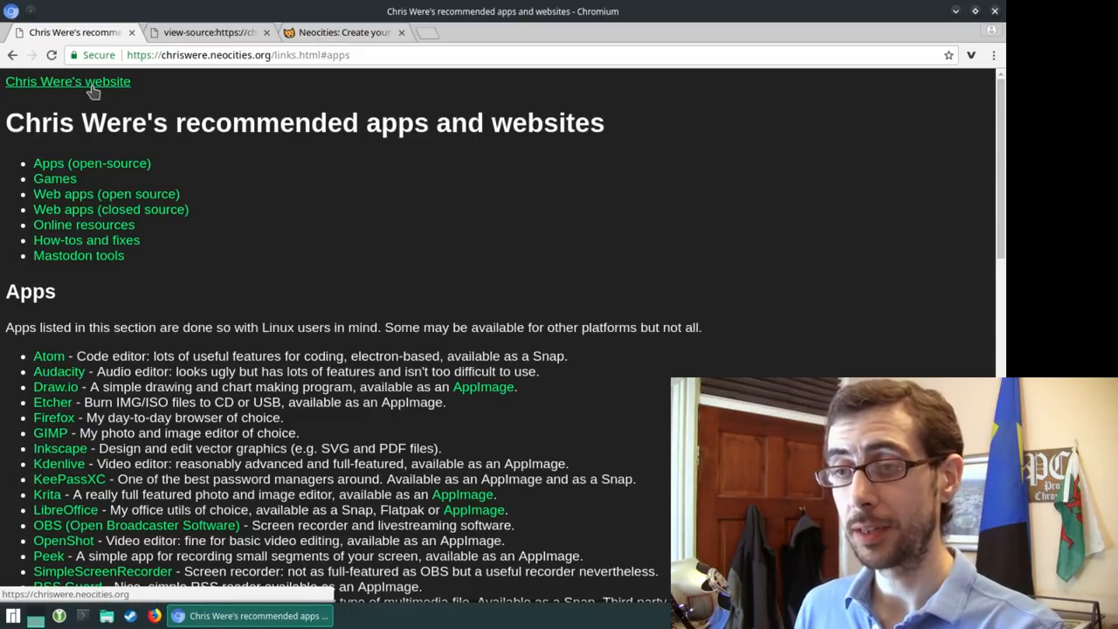
{"action": "left_click", "coordinate": [66, 83]}
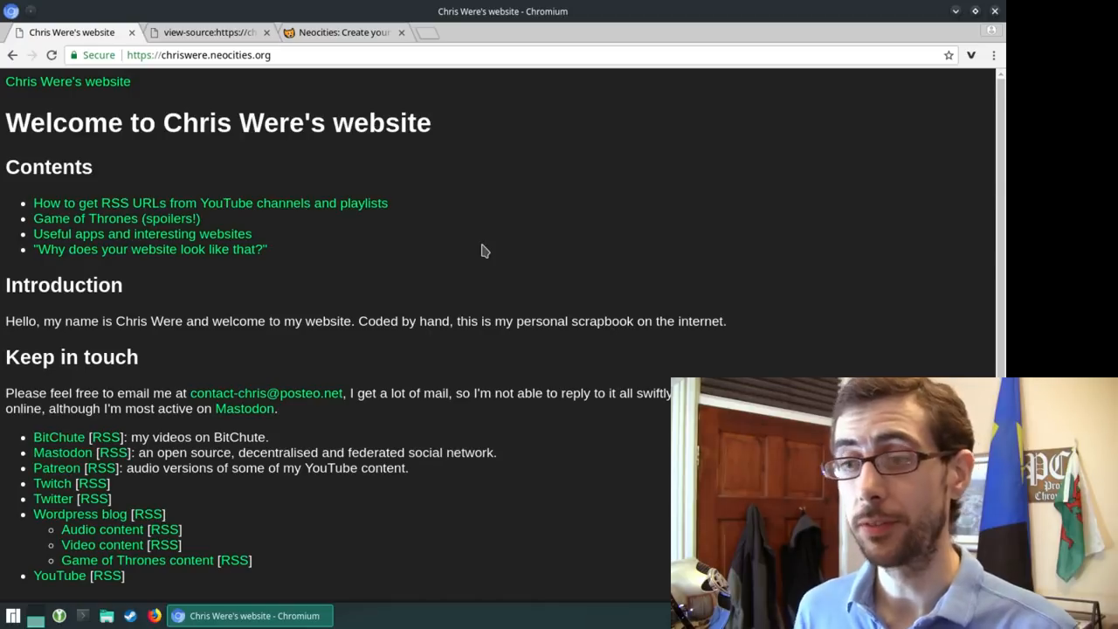
{"action": "mouse_move", "coordinate": [242, 269]}
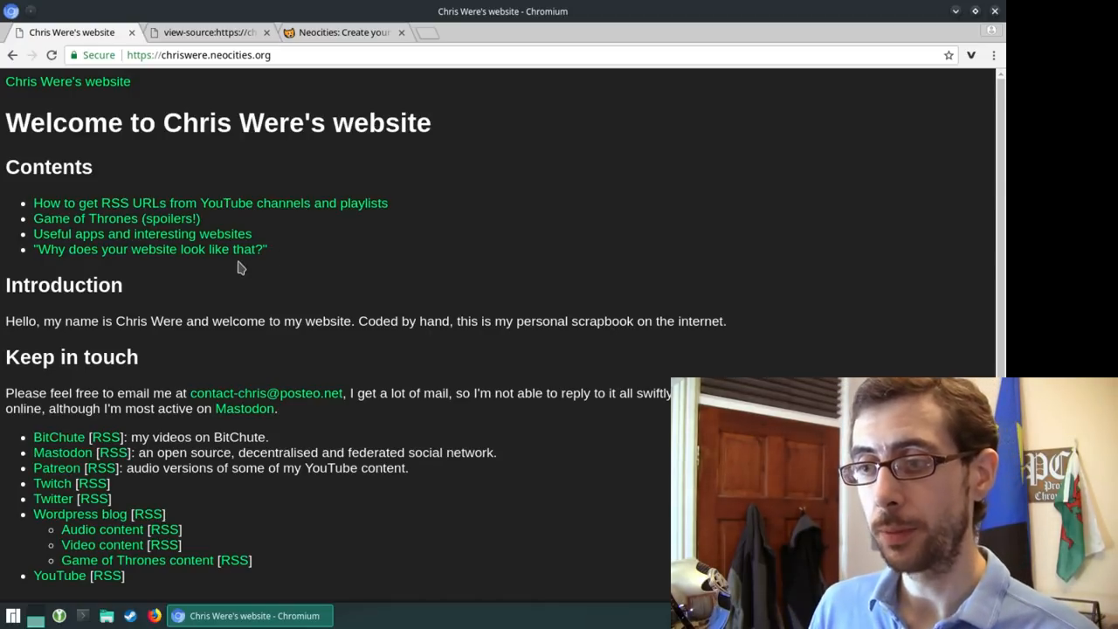
Step: Open 'Why does your website look like that?' and read the 17 Feb and 29 Jan 2018 design notes
{"action": "left_click", "coordinate": [151, 248]}
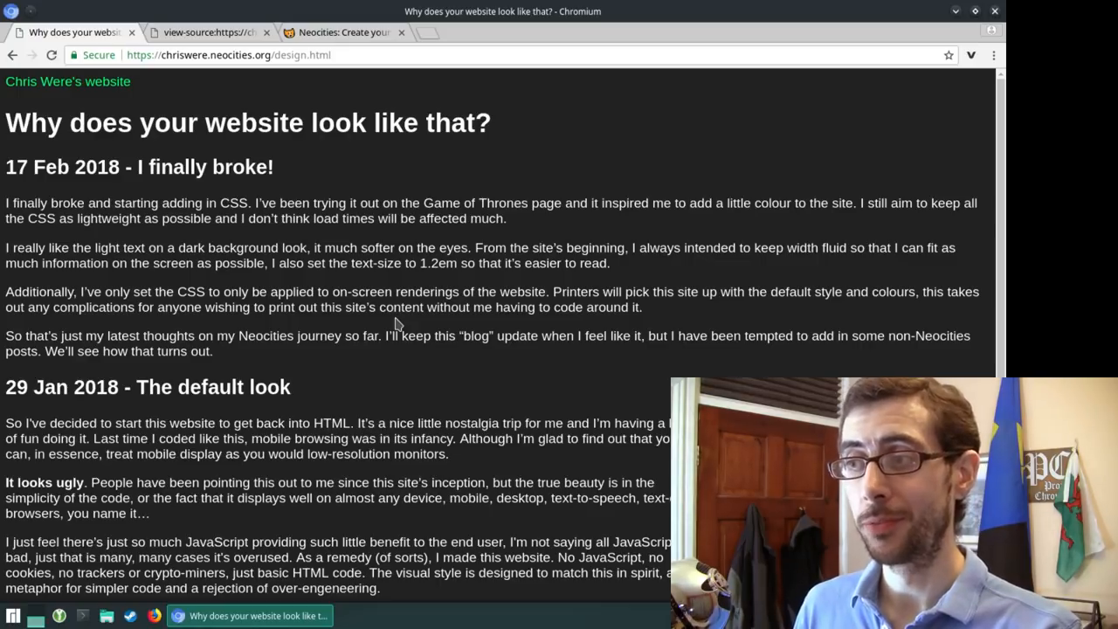
{"action": "mouse_move", "coordinate": [352, 292]}
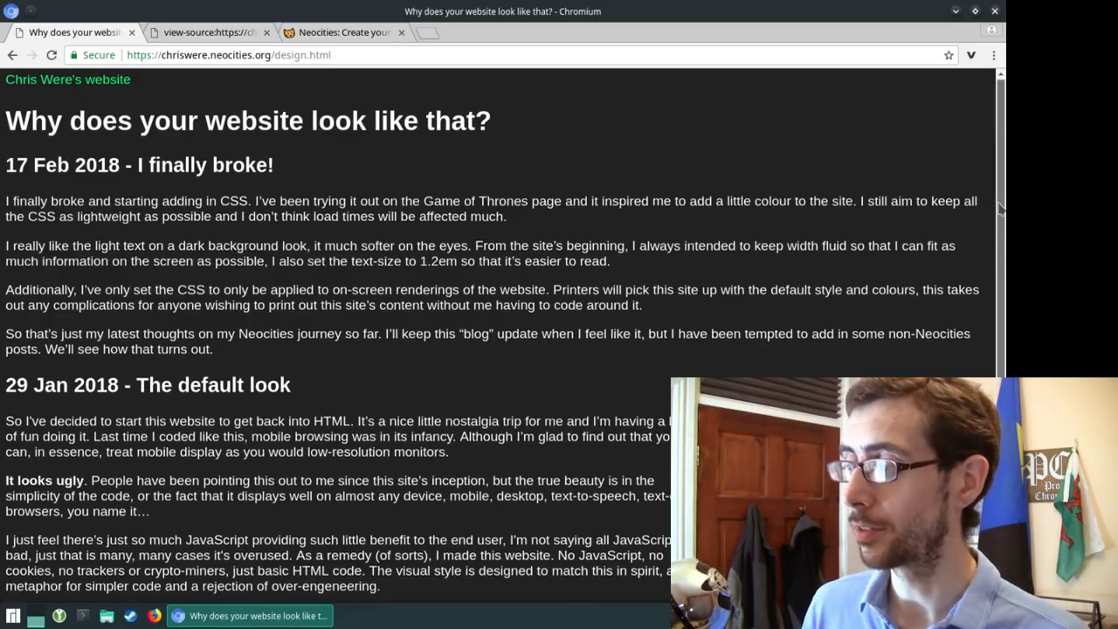
{"action": "scroll", "scroll_direction": "down", "scroll_amount": 3}
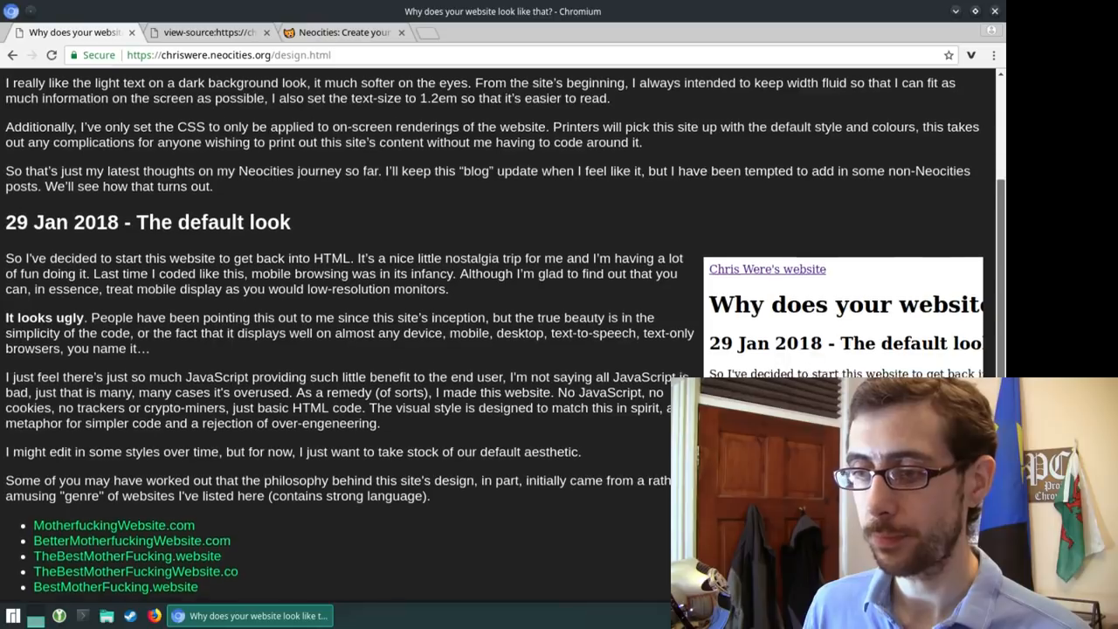
{"action": "scroll", "scroll_direction": "up", "scroll_amount": 3}
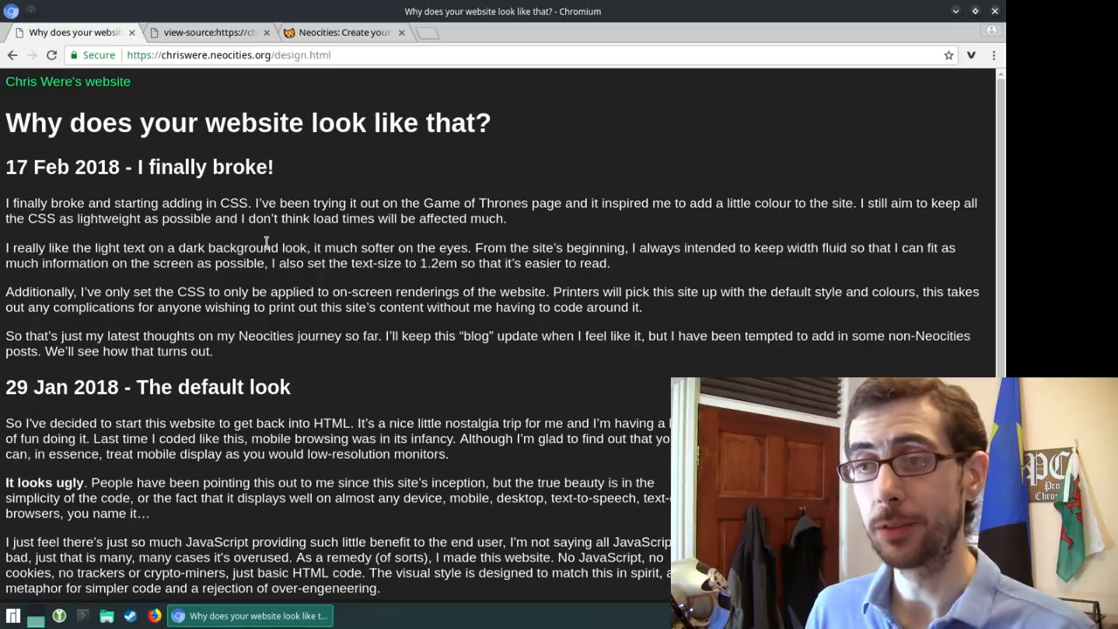
{"action": "mouse_move", "coordinate": [391, 295]}
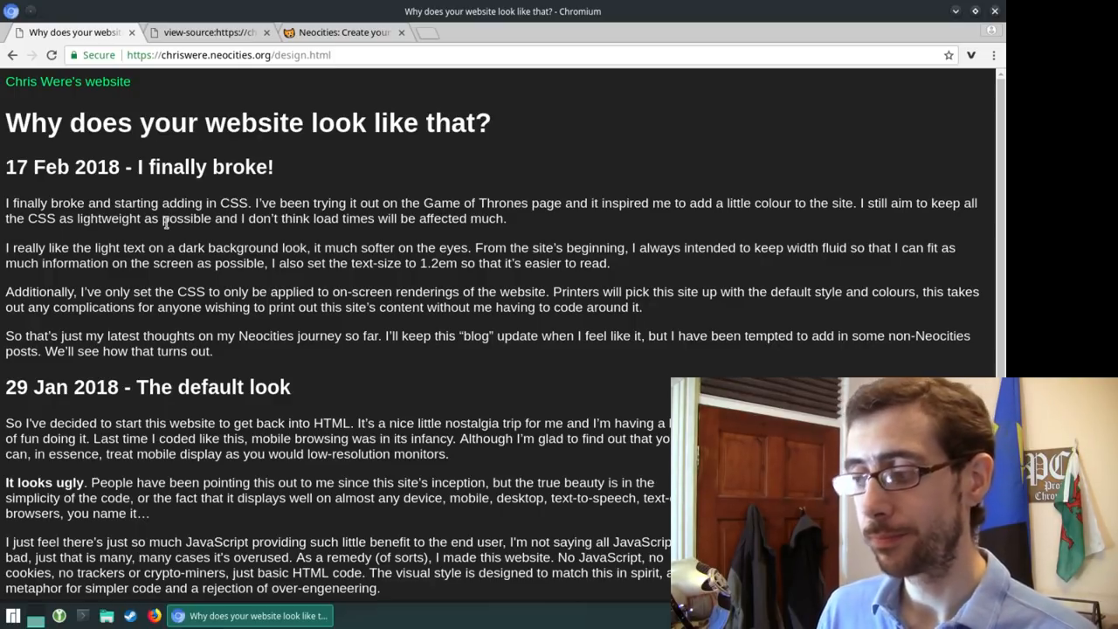
Step: Go back to the home page and scroll down past Keep in touch to Support the YouTube channel
{"action": "left_click", "coordinate": [66, 82]}
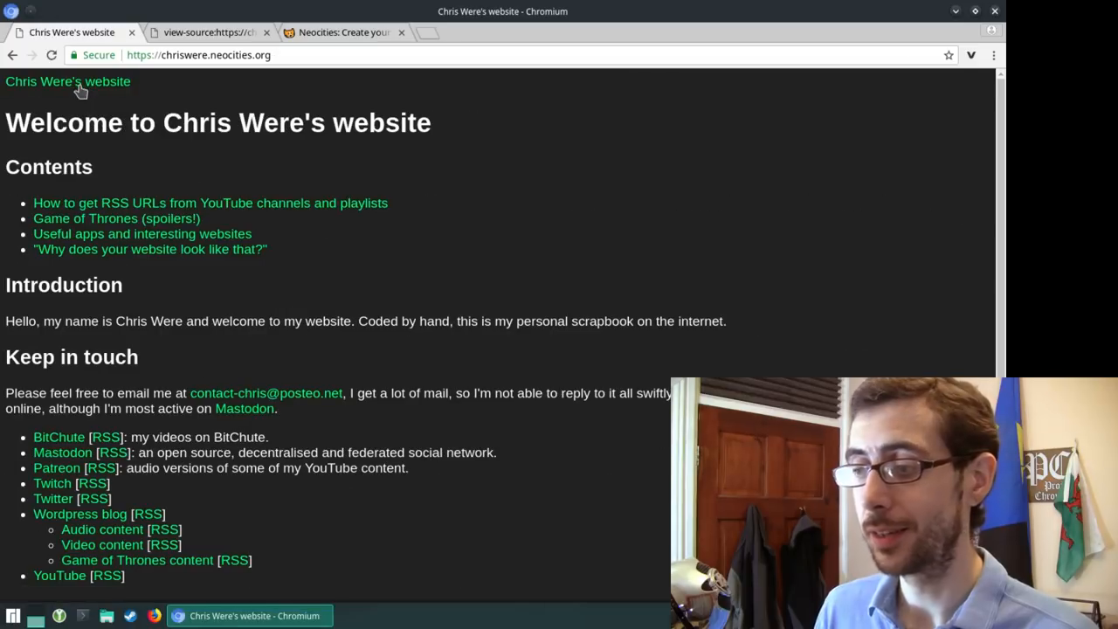
{"action": "mouse_move", "coordinate": [559, 265]}
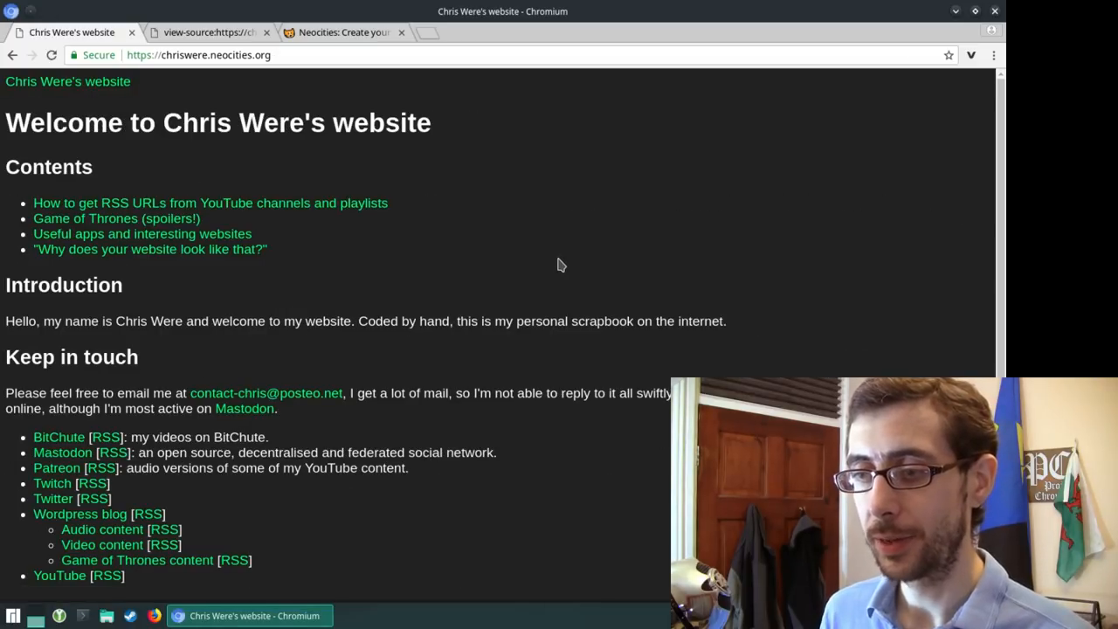
{"action": "mouse_move", "coordinate": [697, 225]}
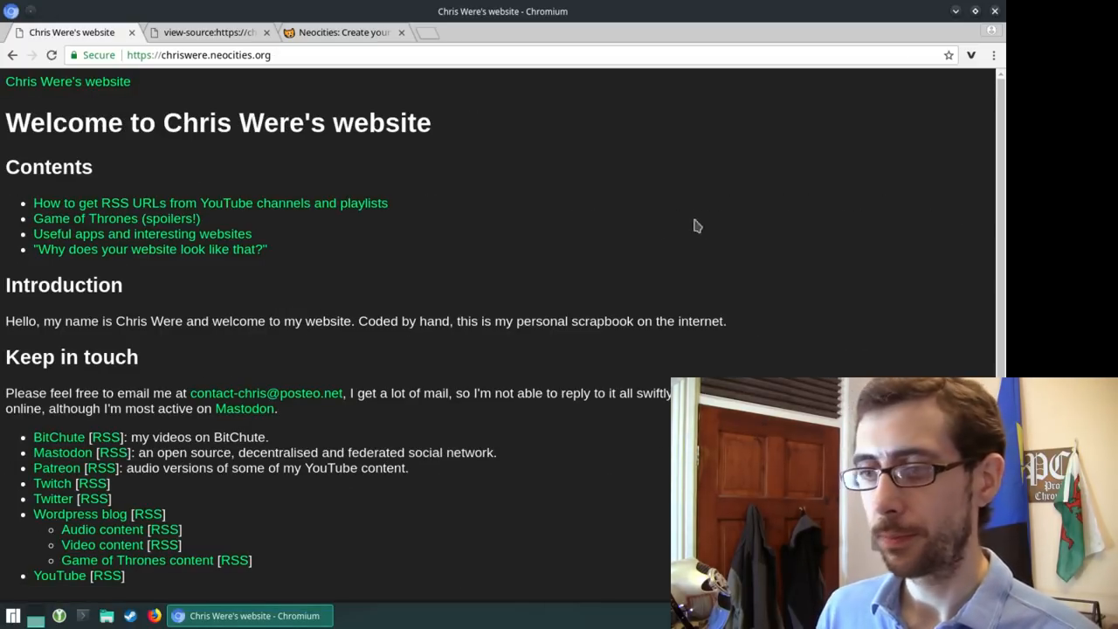
{"action": "mouse_move", "coordinate": [587, 227]}
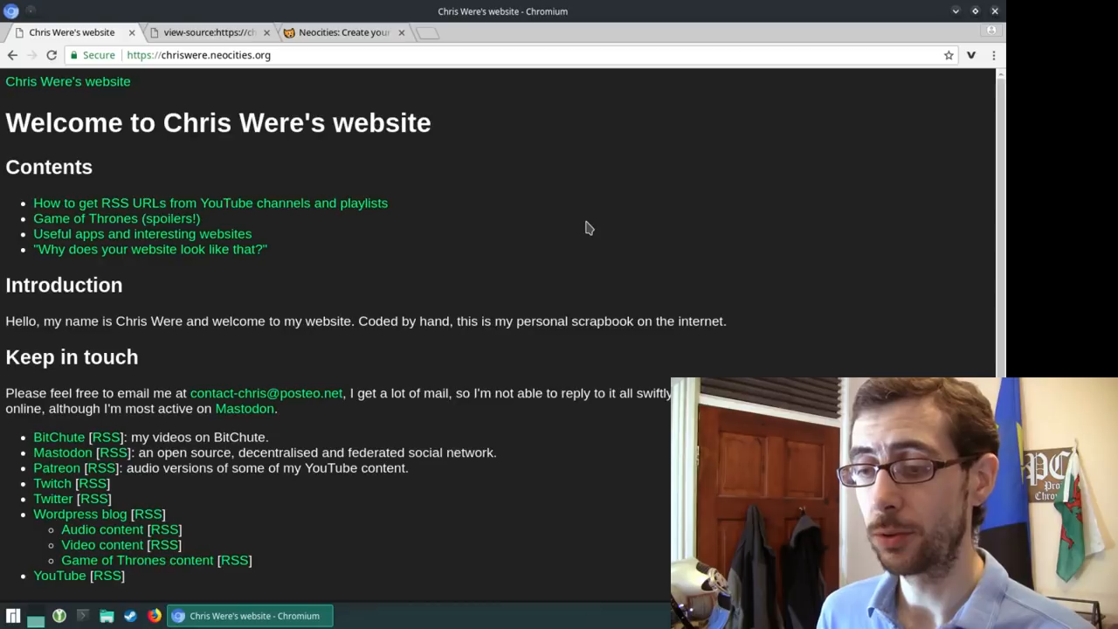
{"action": "scroll", "scroll_direction": "down", "scroll_amount": 3}
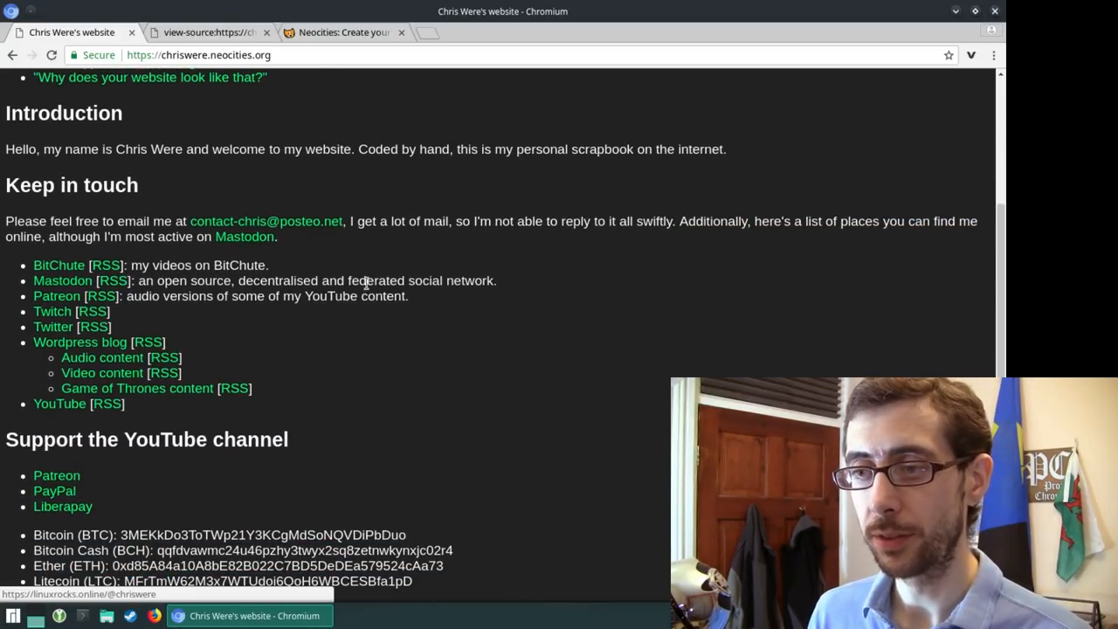
{"action": "mouse_move", "coordinate": [244, 238]}
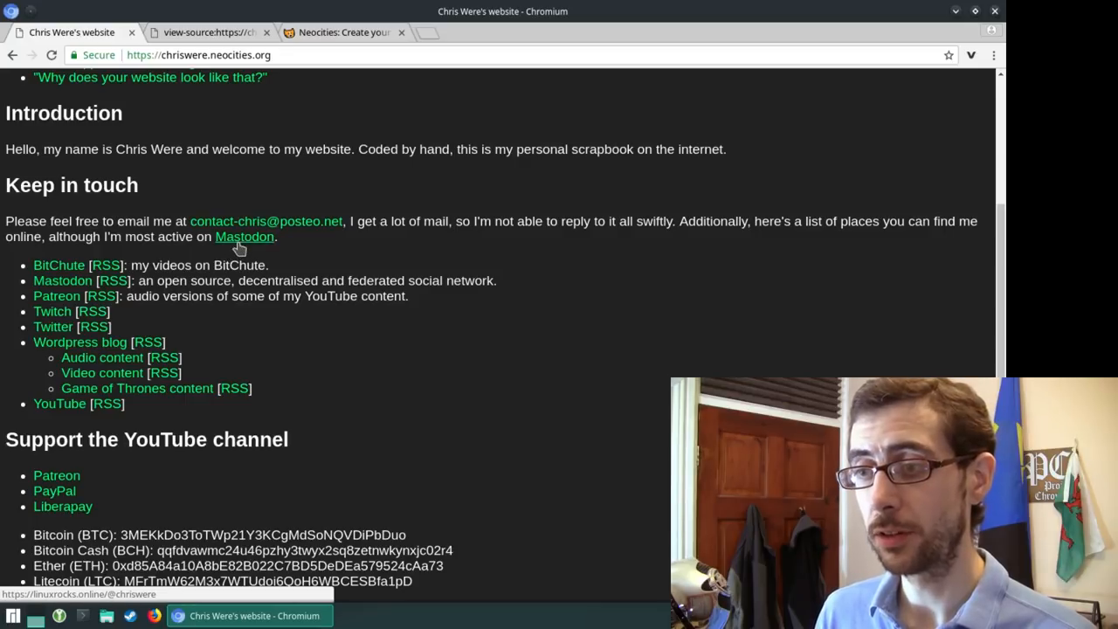
{"action": "mouse_move", "coordinate": [428, 304]}
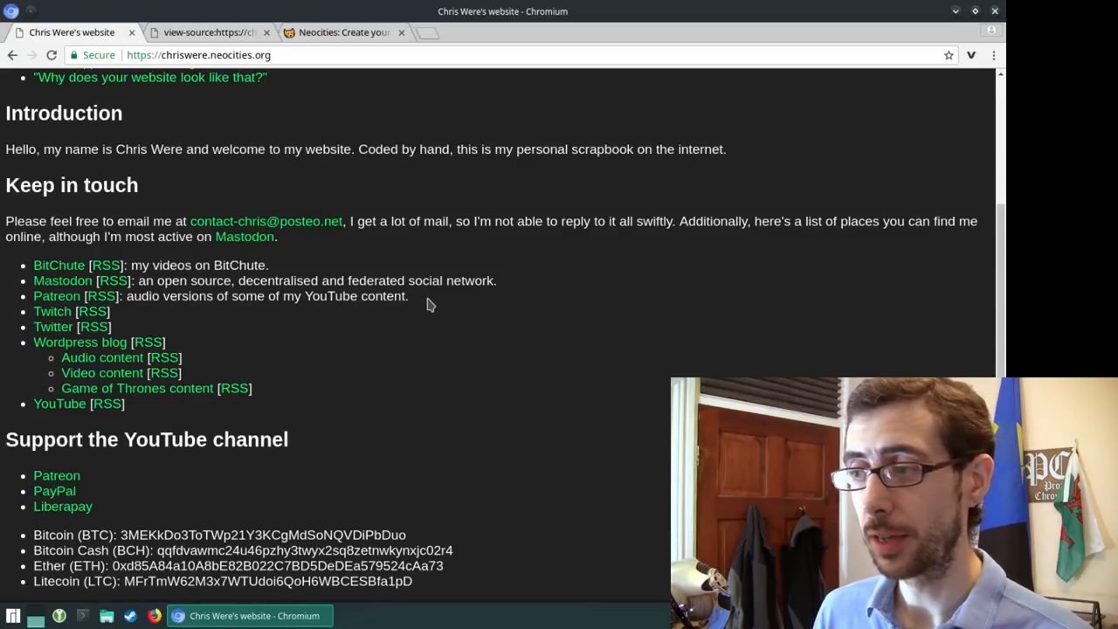
{"action": "mouse_move", "coordinate": [59, 265]}
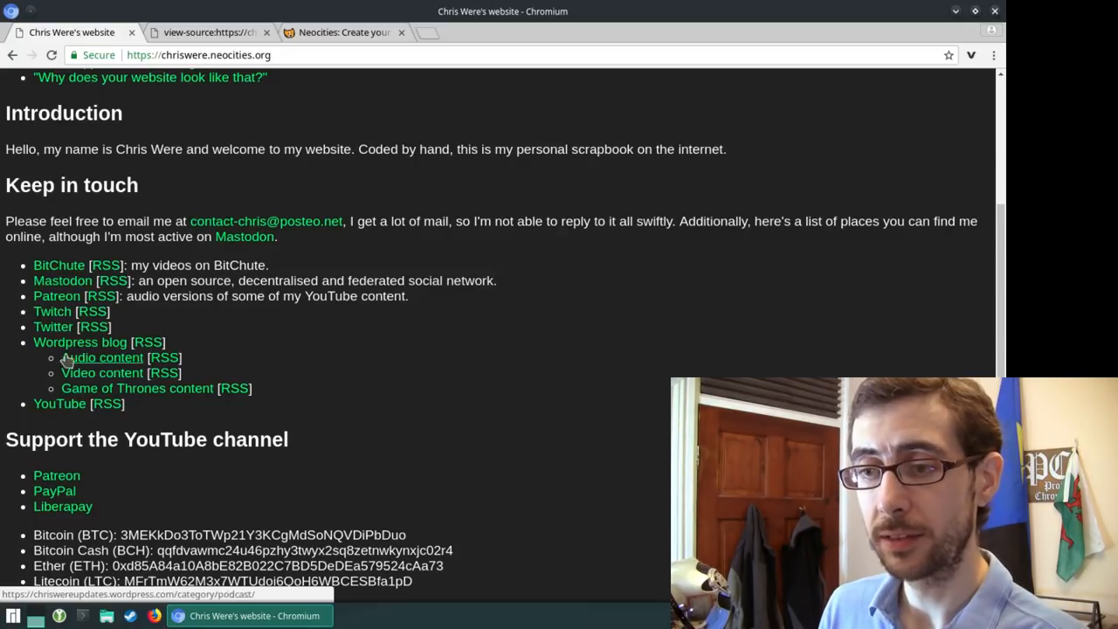
{"action": "mouse_move", "coordinate": [147, 340]}
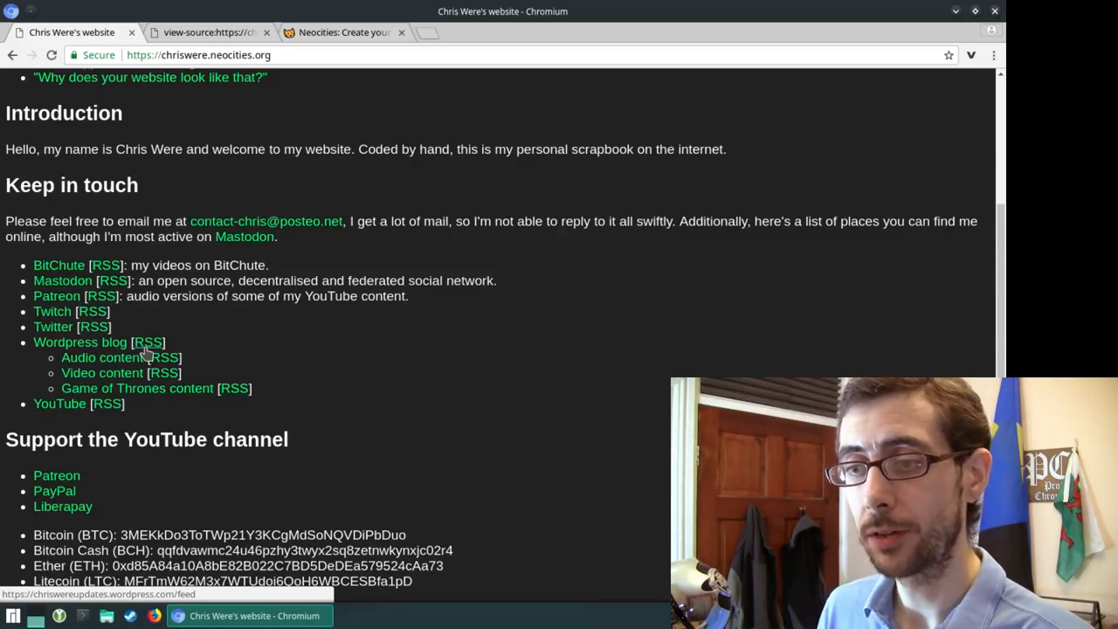
{"action": "mouse_move", "coordinate": [59, 265]}
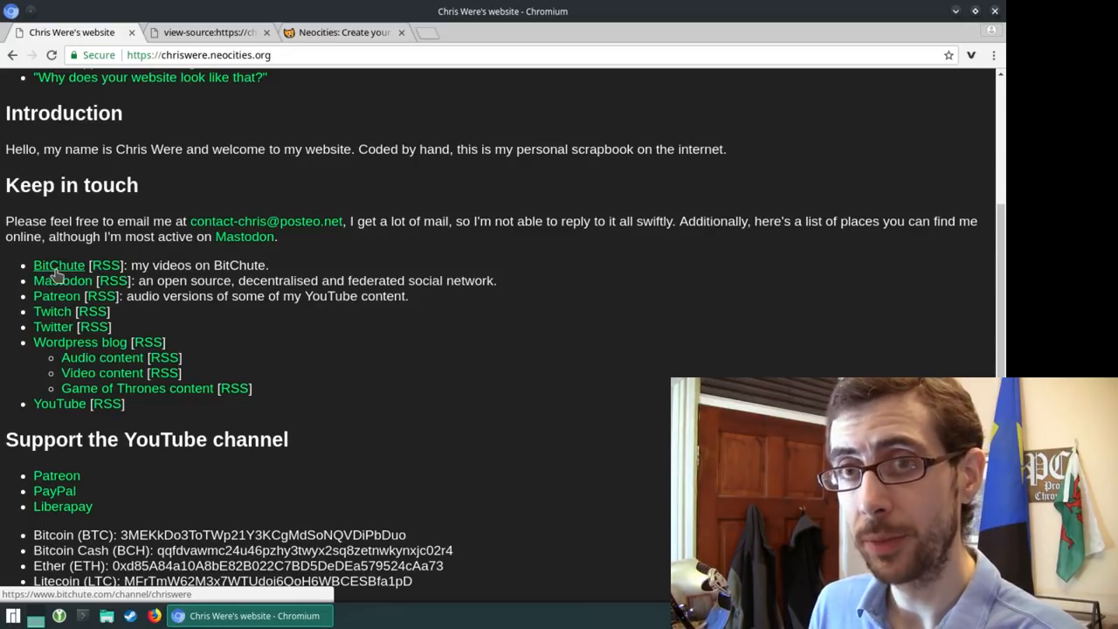
{"action": "mouse_move", "coordinate": [63, 280]}
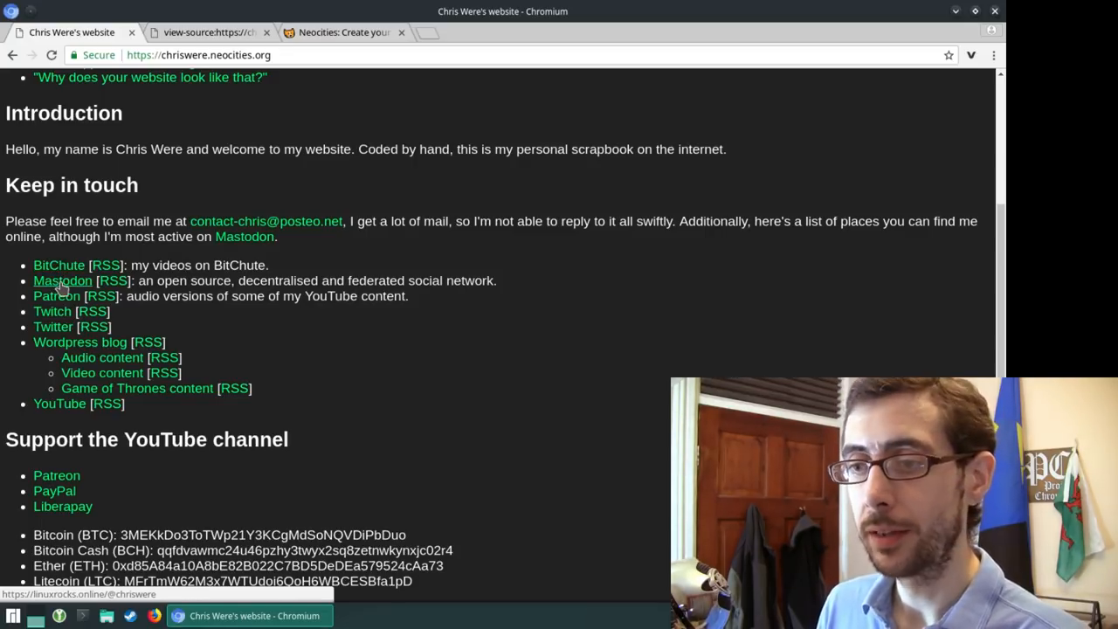
{"action": "mouse_move", "coordinate": [56, 297]}
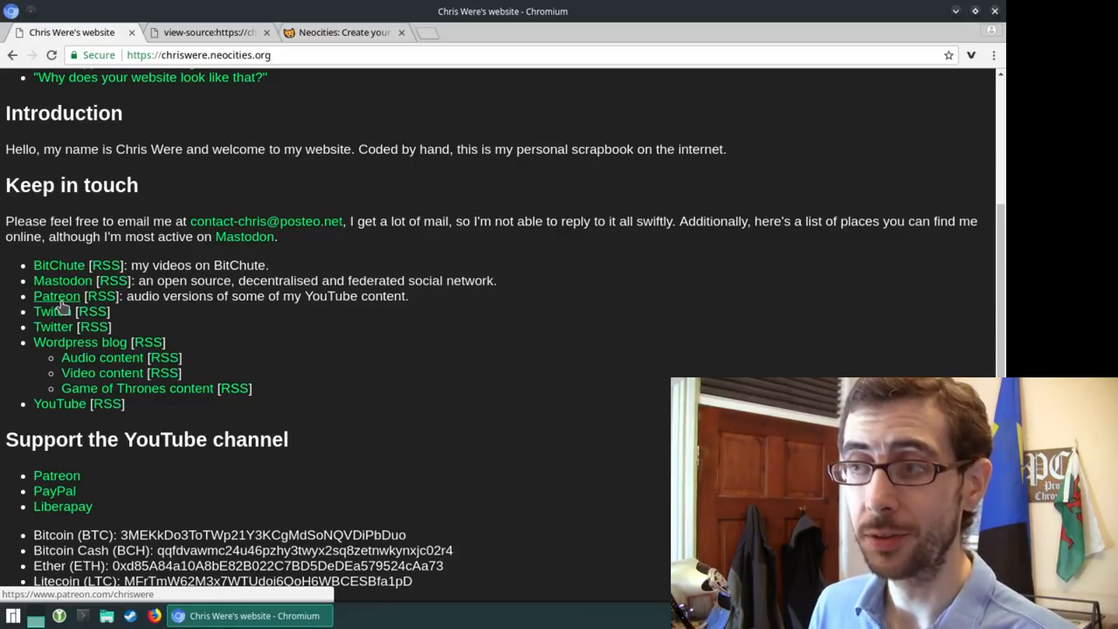
{"action": "mouse_move", "coordinate": [49, 327]}
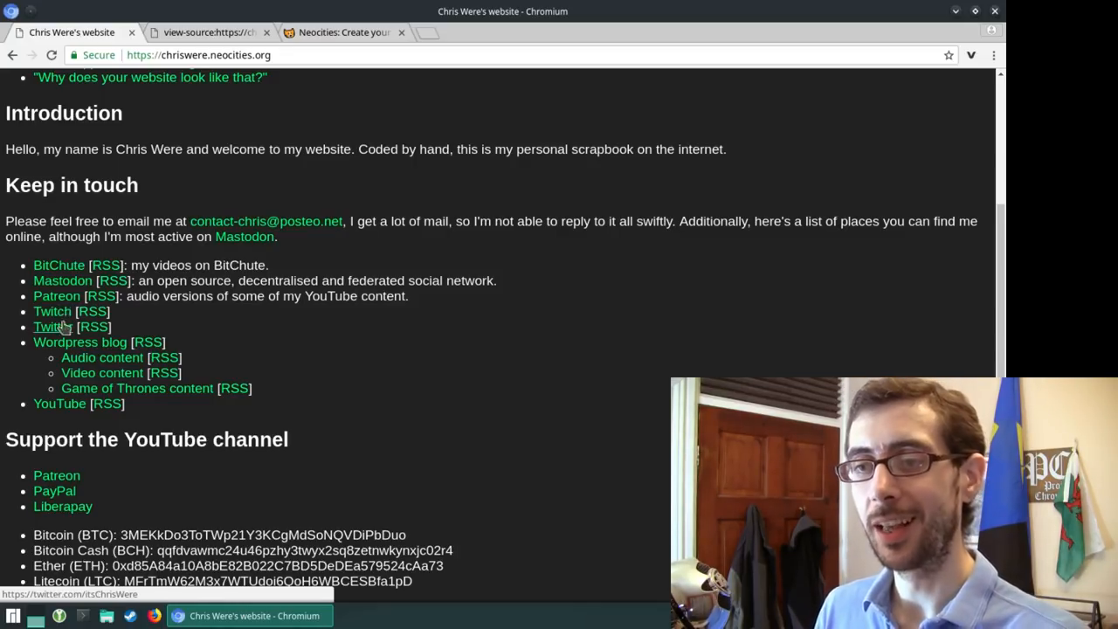
{"action": "mouse_move", "coordinate": [486, 237]}
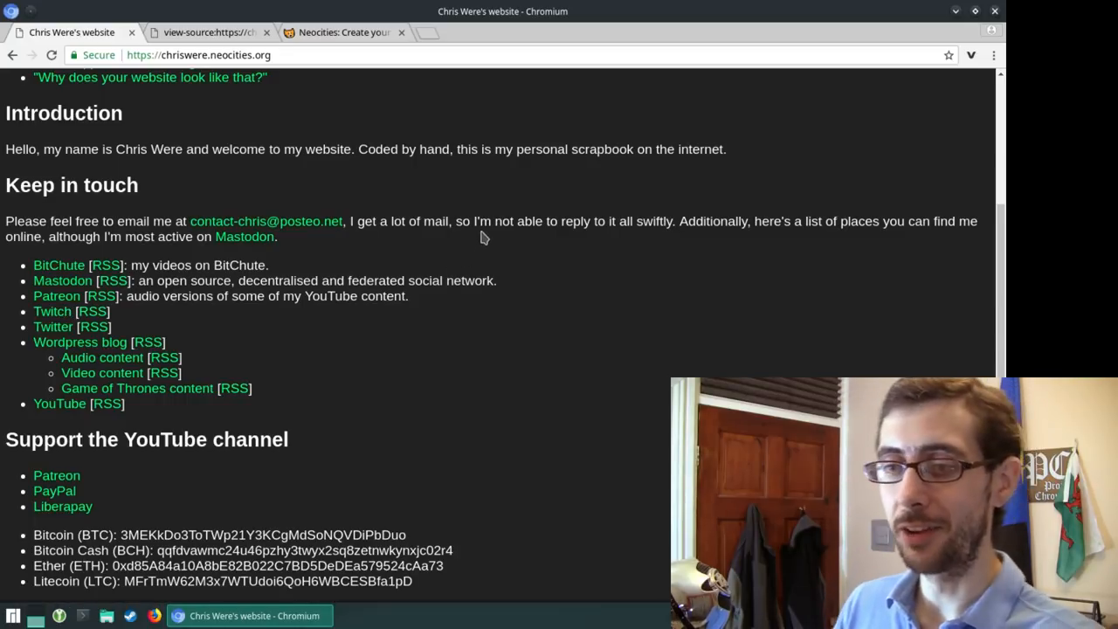
{"action": "mouse_move", "coordinate": [63, 280]}
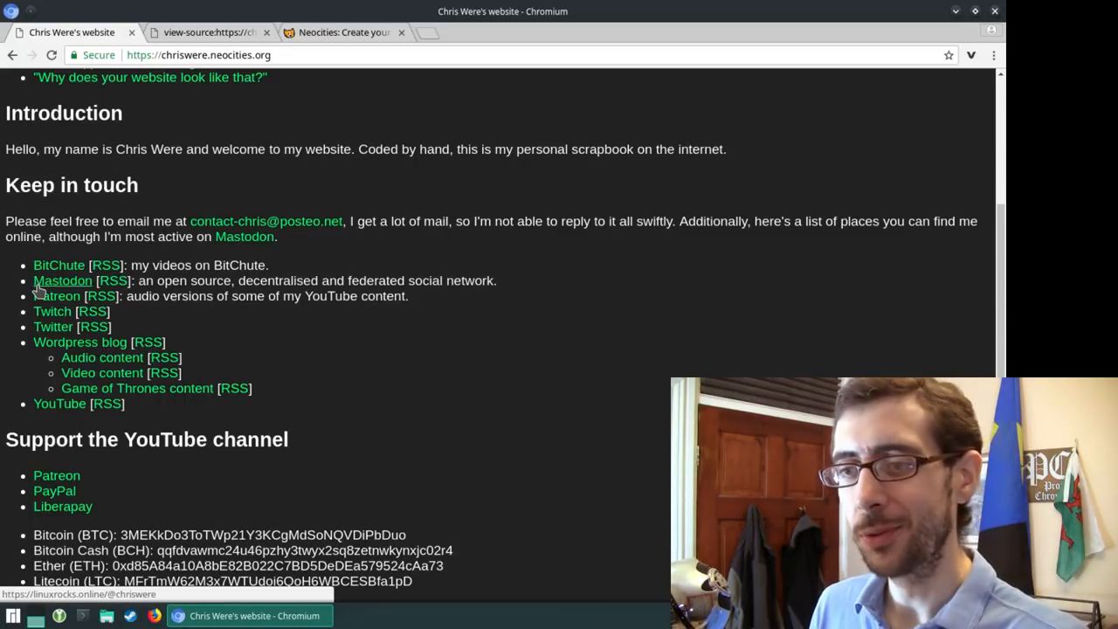
{"action": "mouse_move", "coordinate": [53, 311]}
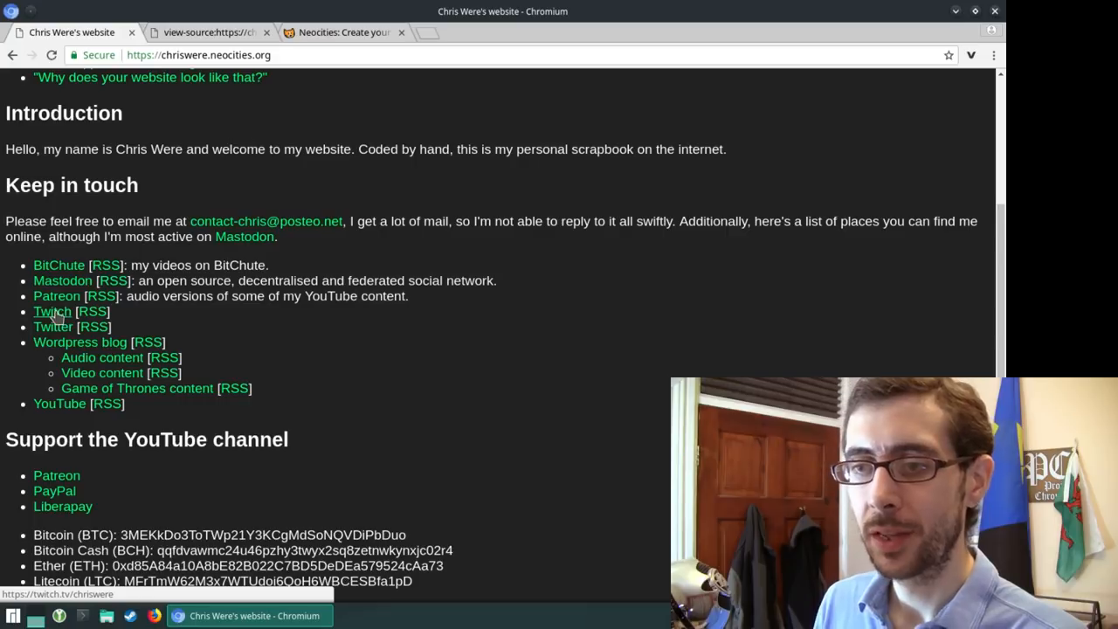
{"action": "mouse_move", "coordinate": [53, 327]}
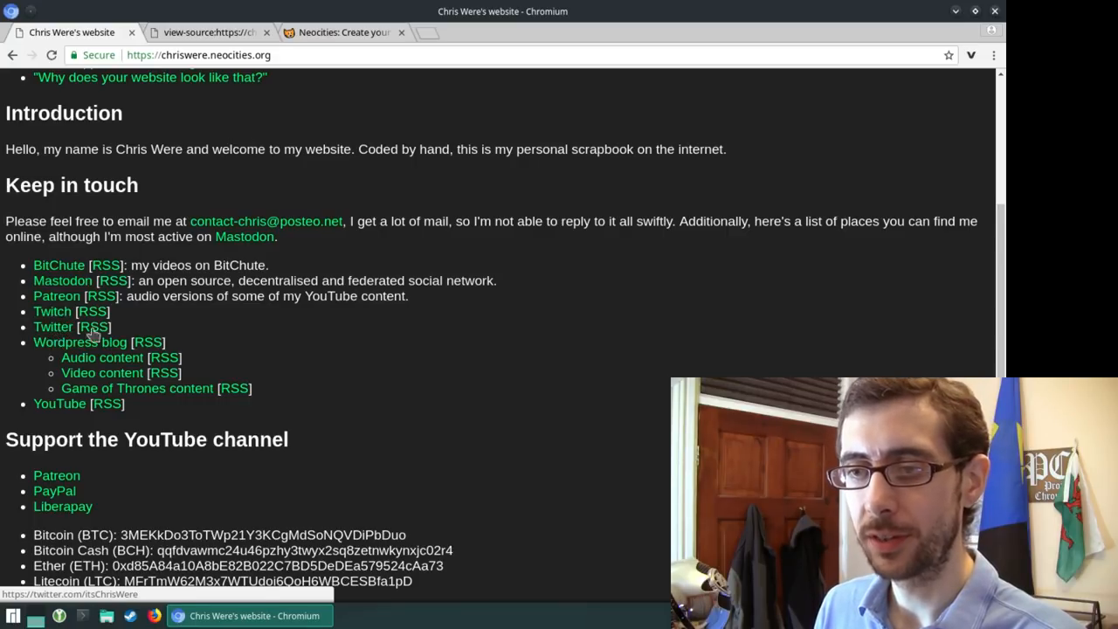
{"action": "mouse_move", "coordinate": [81, 341]}
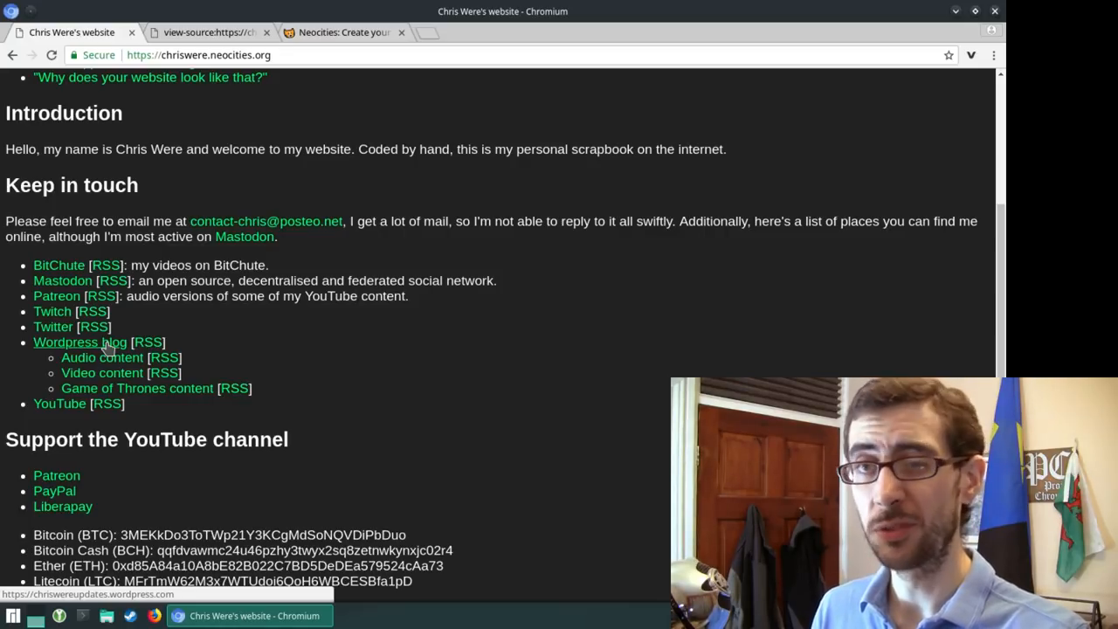
{"action": "mouse_move", "coordinate": [94, 336]}
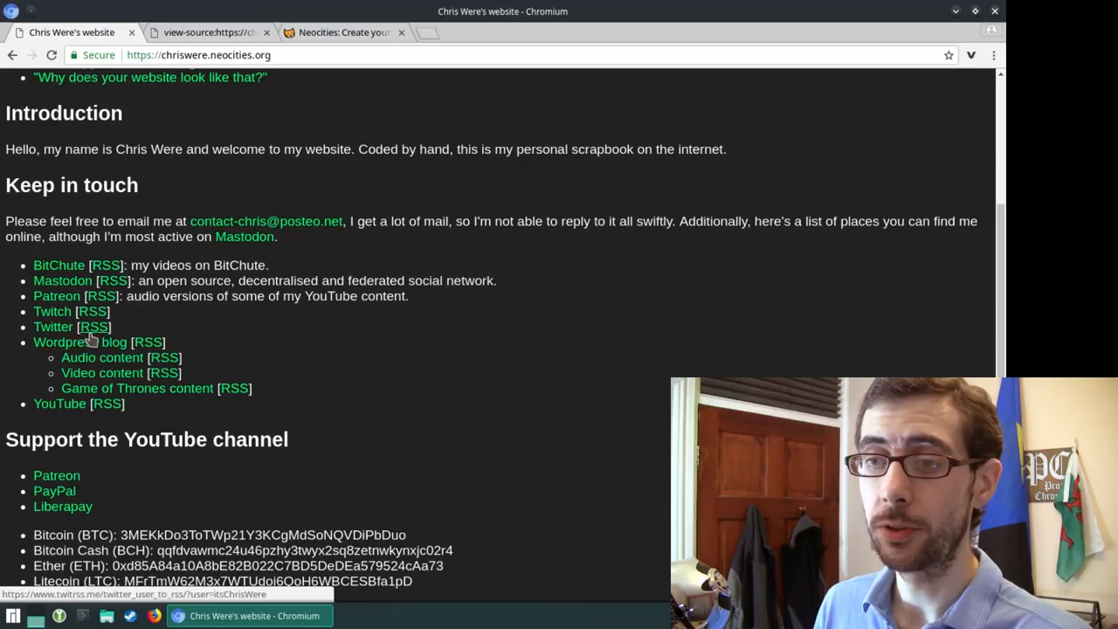
{"action": "mouse_move", "coordinate": [80, 341]}
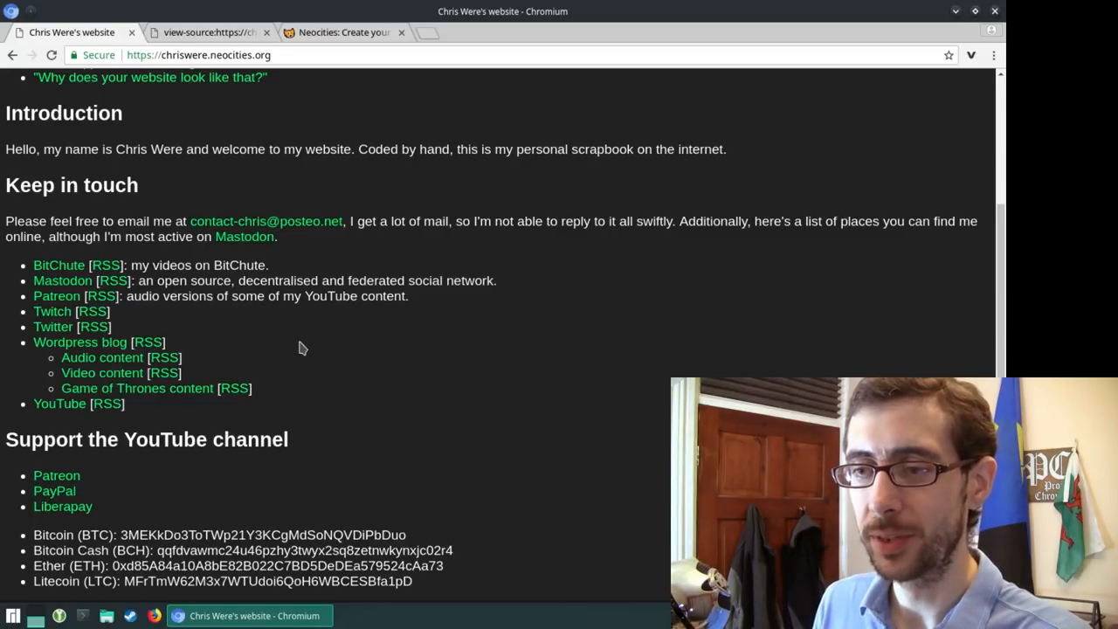
{"action": "mouse_move", "coordinate": [362, 347]}
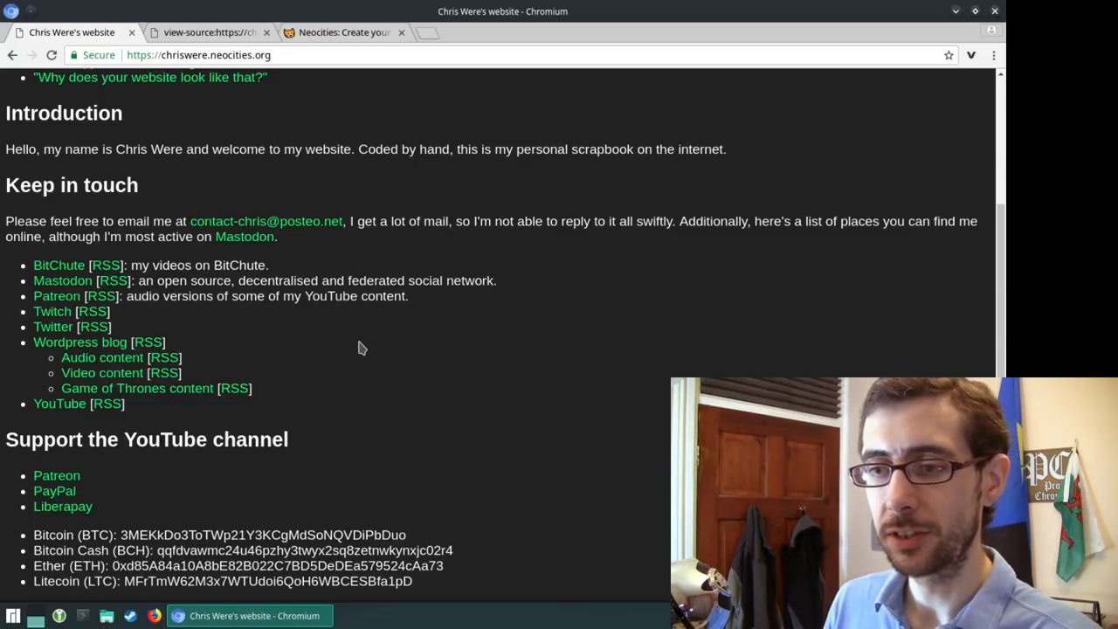
{"action": "mouse_move", "coordinate": [276, 386]}
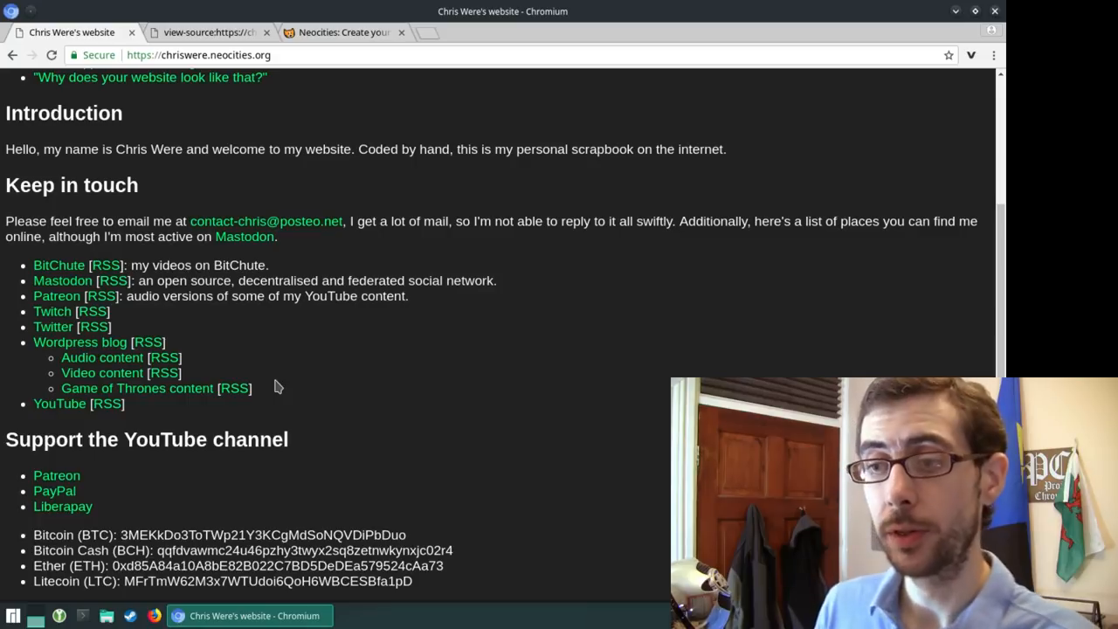
{"action": "mouse_move", "coordinate": [318, 398]}
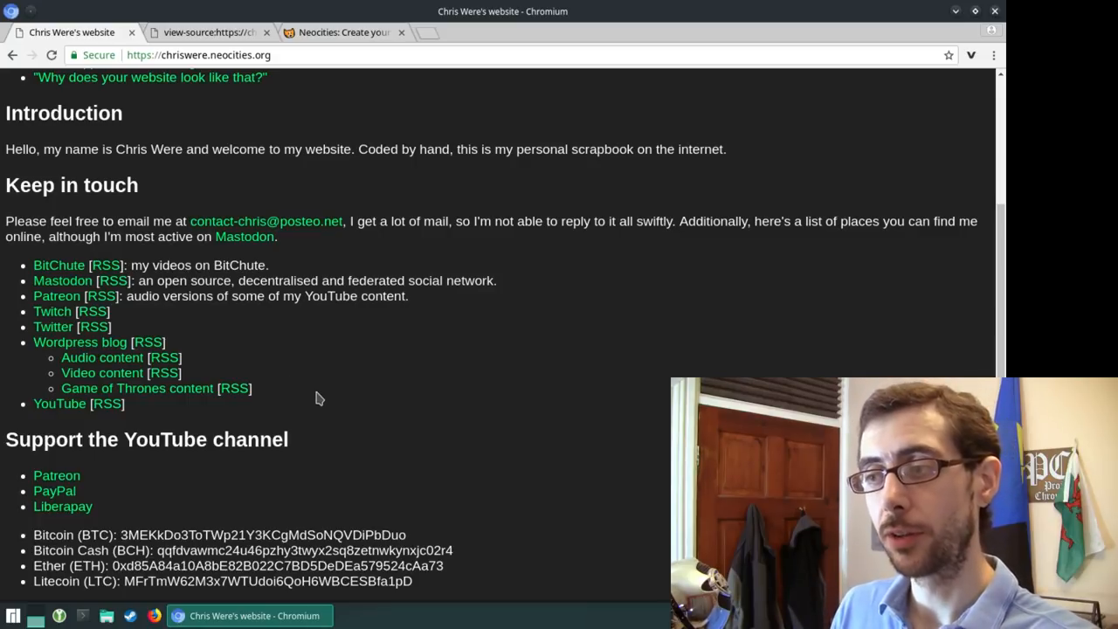
{"action": "mouse_move", "coordinate": [102, 356]}
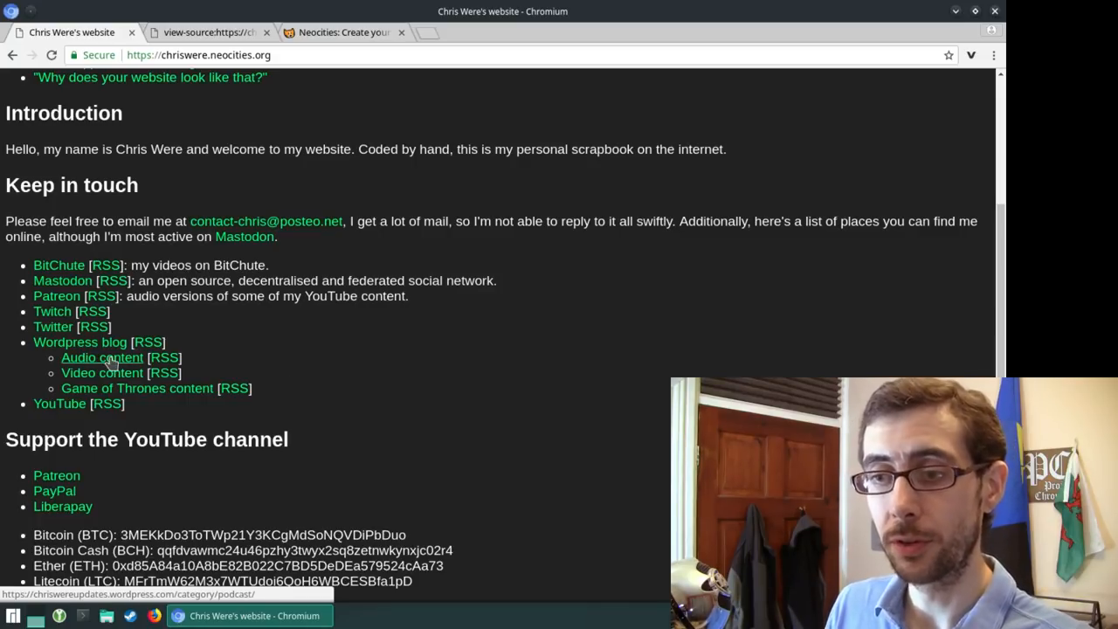
{"action": "mouse_move", "coordinate": [184, 392]}
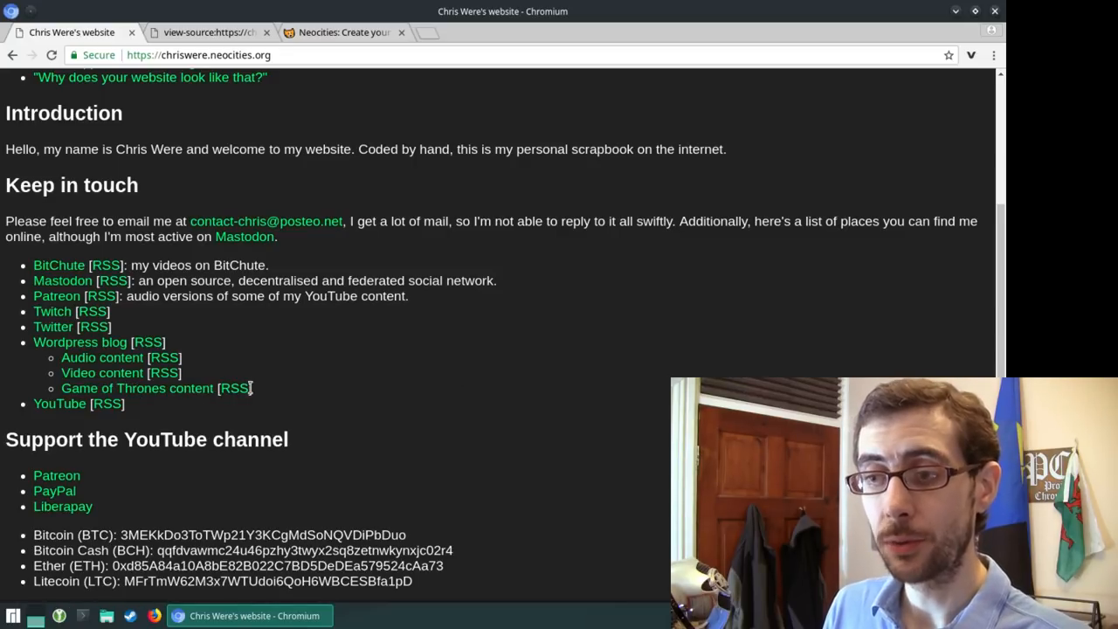
{"action": "mouse_move", "coordinate": [166, 373]}
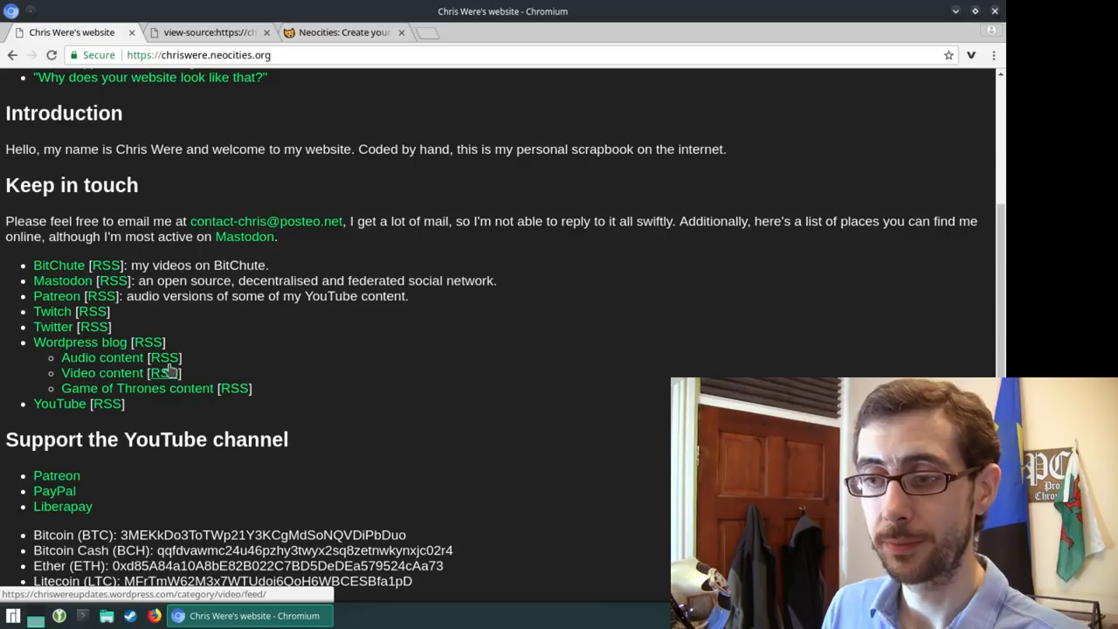
{"action": "mouse_move", "coordinate": [340, 377]}
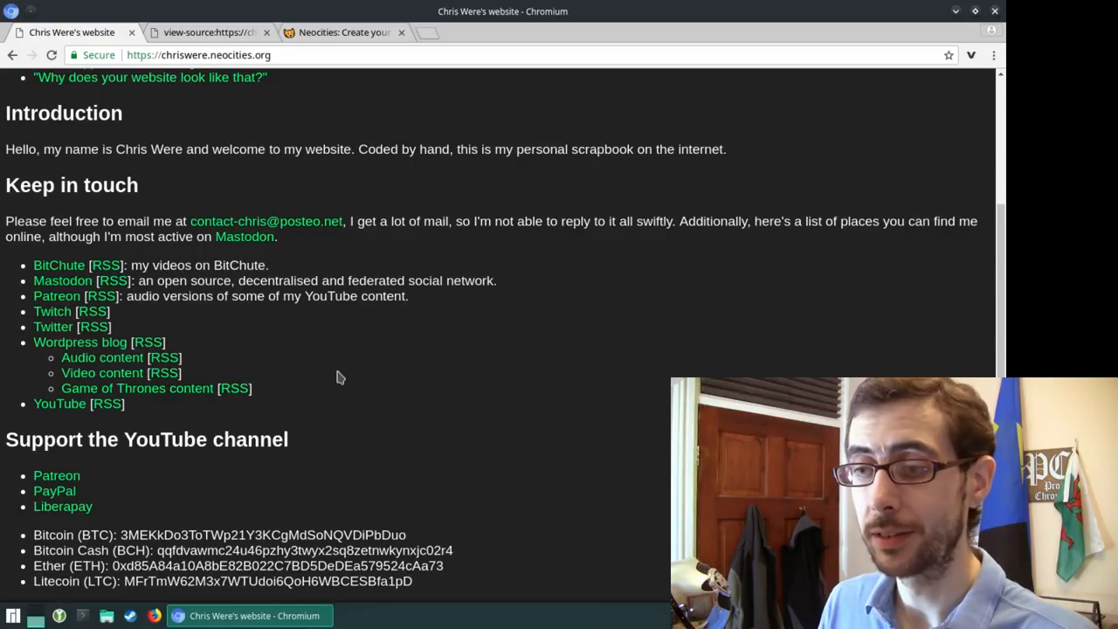
{"action": "mouse_move", "coordinate": [290, 392]}
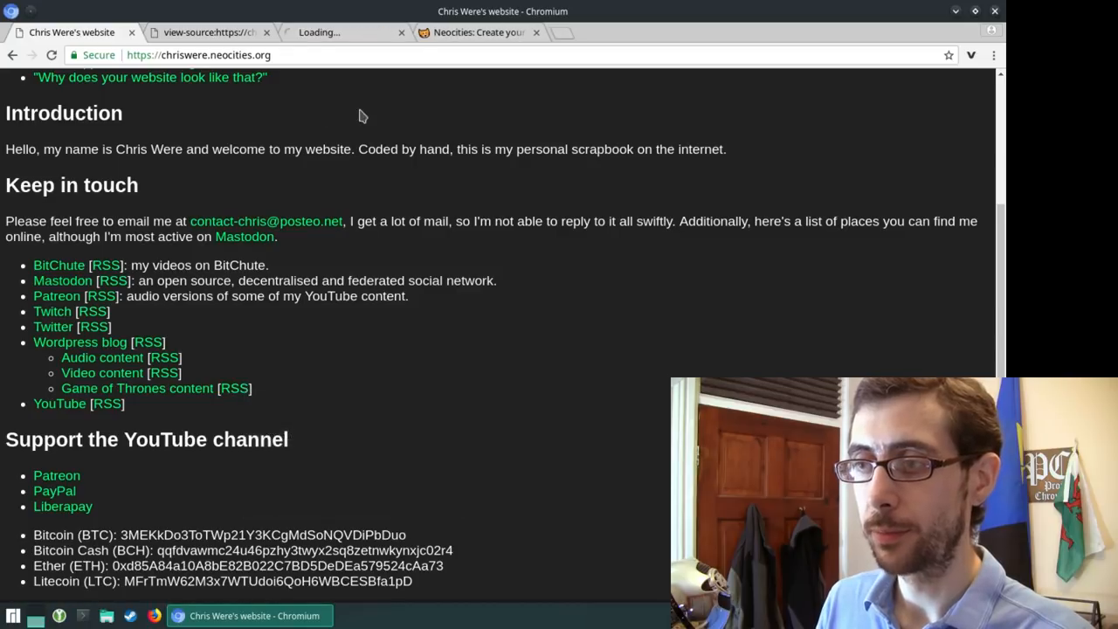
Step: View and scroll the Game of Thrones RSS feed XML, close its tab, return to the home page
{"action": "left_click", "coordinate": [341, 32]}
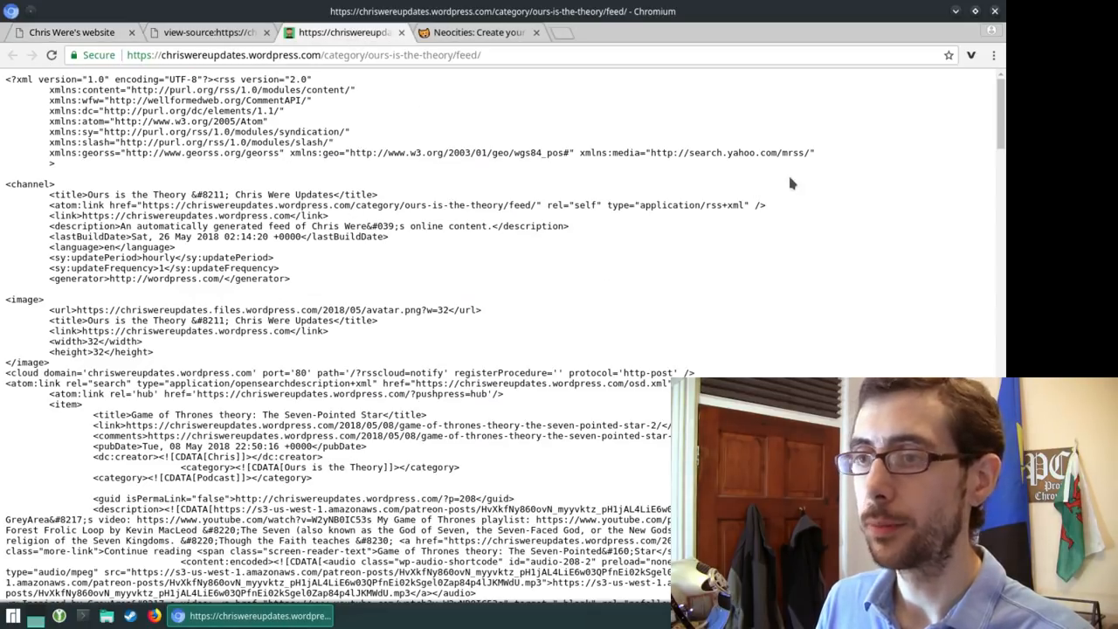
{"action": "scroll", "scroll_direction": "down", "scroll_amount": 3}
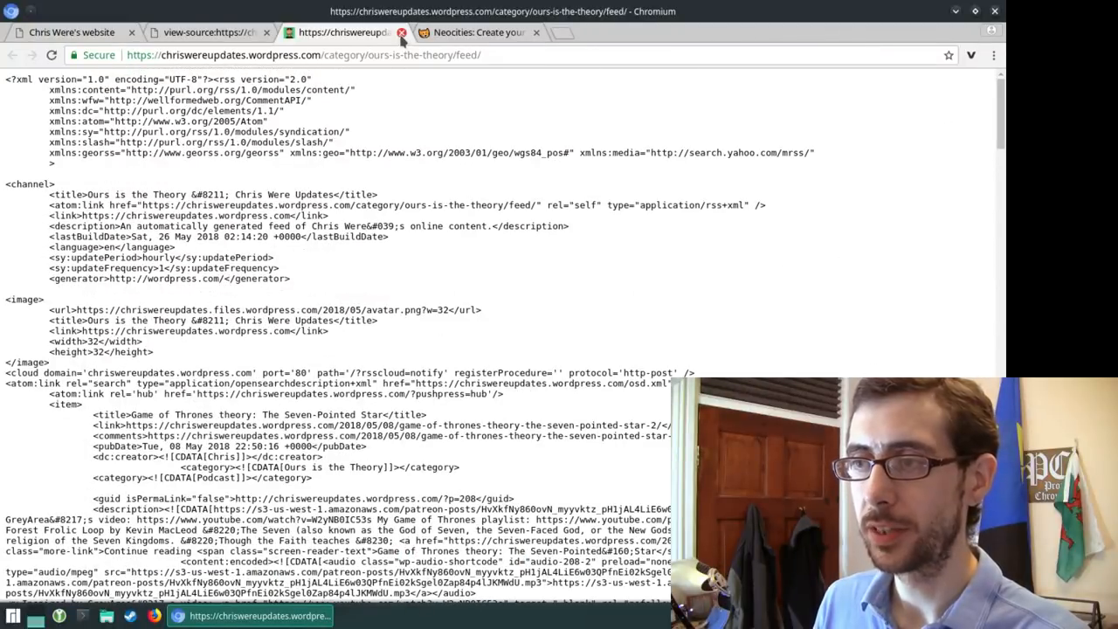
{"action": "left_click", "coordinate": [402, 31]}
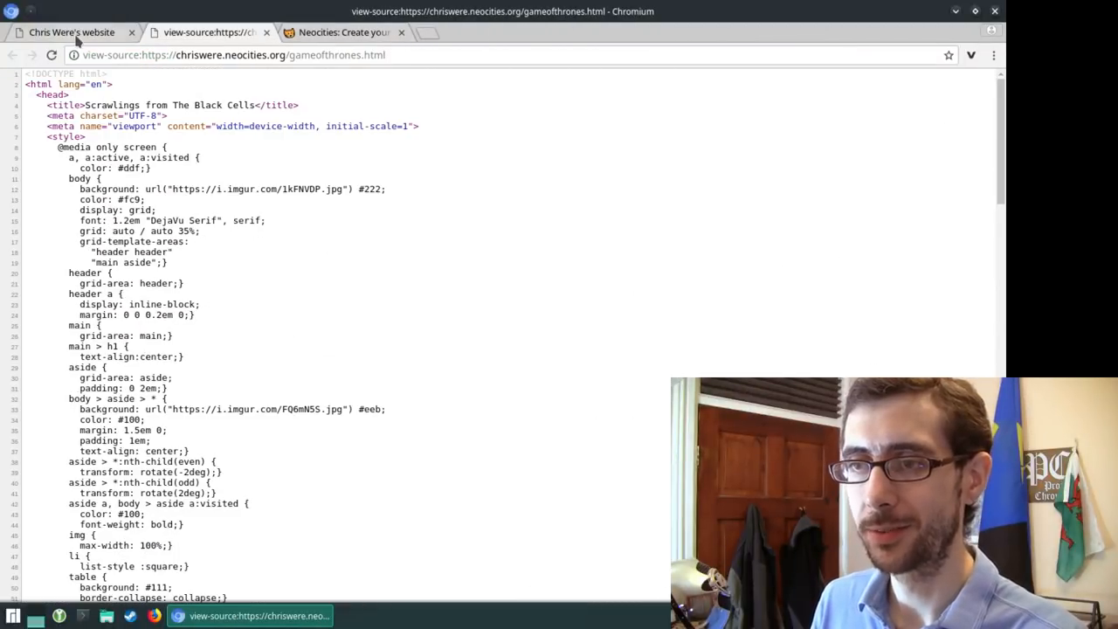
{"action": "left_click", "coordinate": [70, 31]}
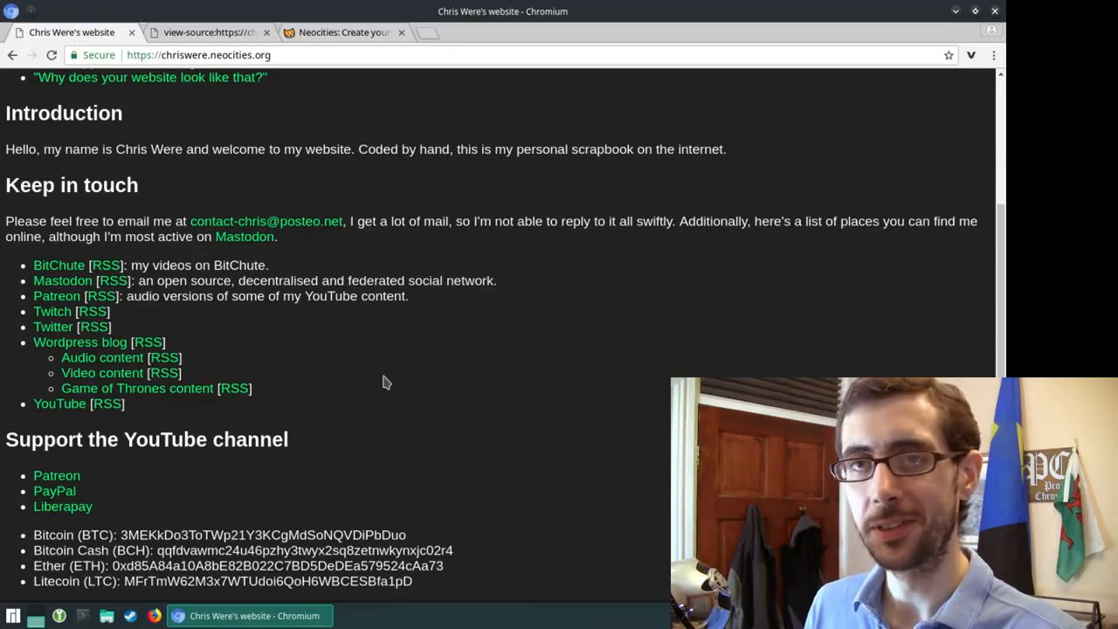
{"action": "mouse_move", "coordinate": [510, 378]}
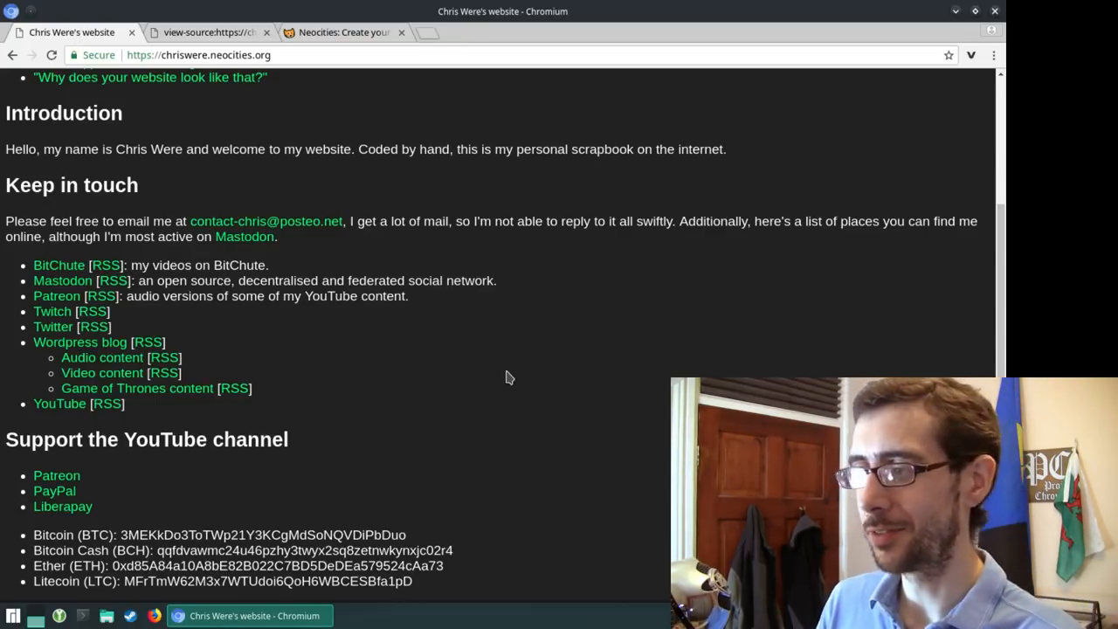
{"action": "mouse_move", "coordinate": [346, 356]}
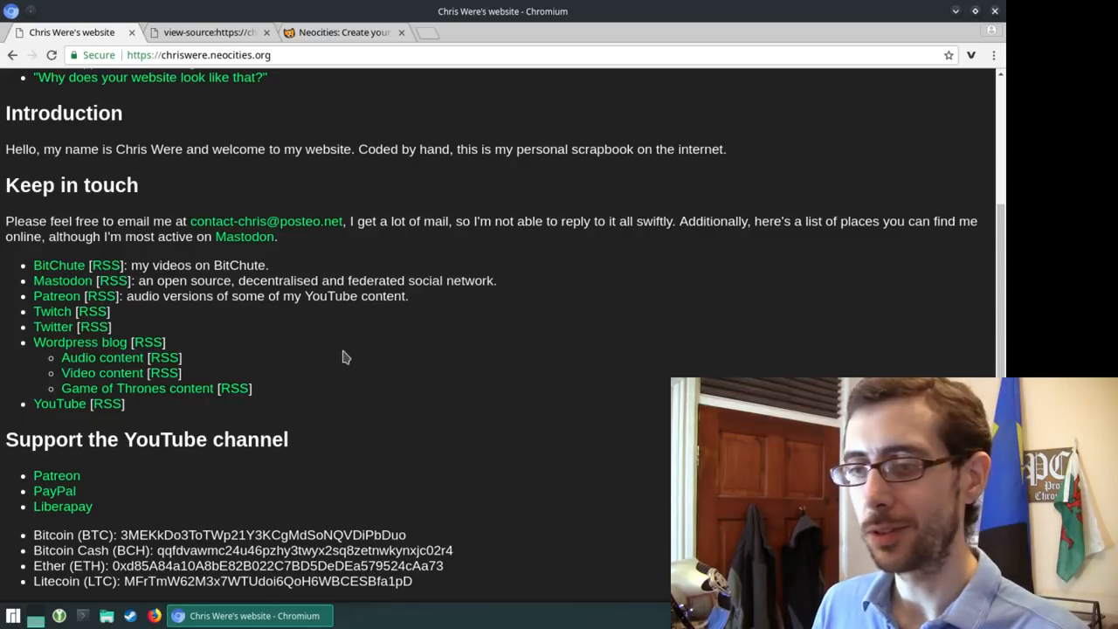
{"action": "mouse_move", "coordinate": [336, 348]}
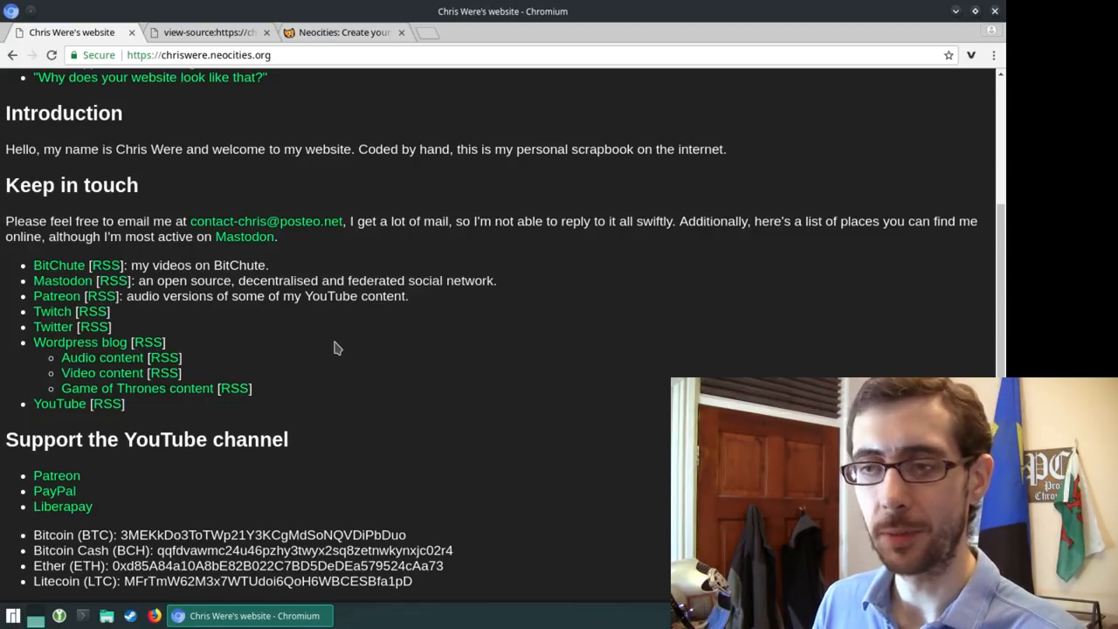
{"action": "mouse_move", "coordinate": [98, 311]}
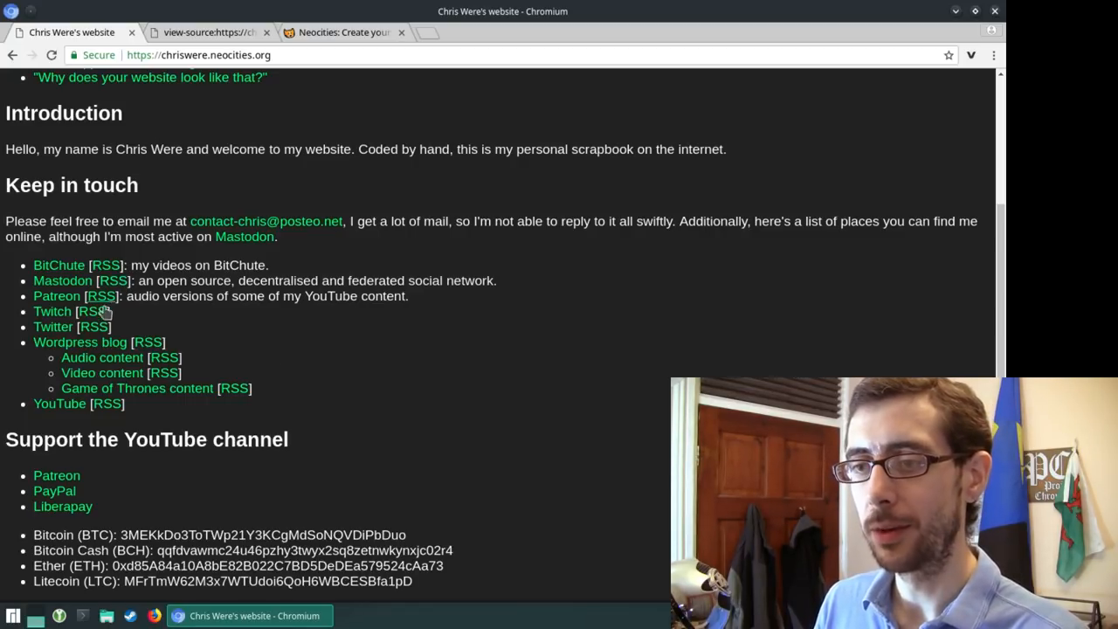
{"action": "mouse_move", "coordinate": [234, 402]}
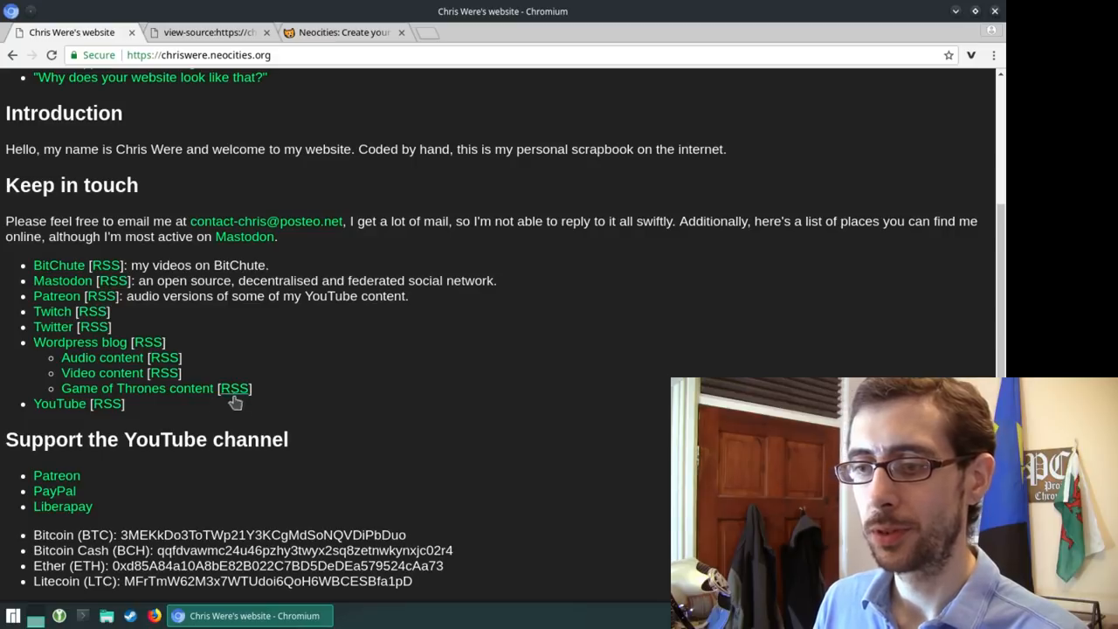
{"action": "mouse_move", "coordinate": [384, 346]}
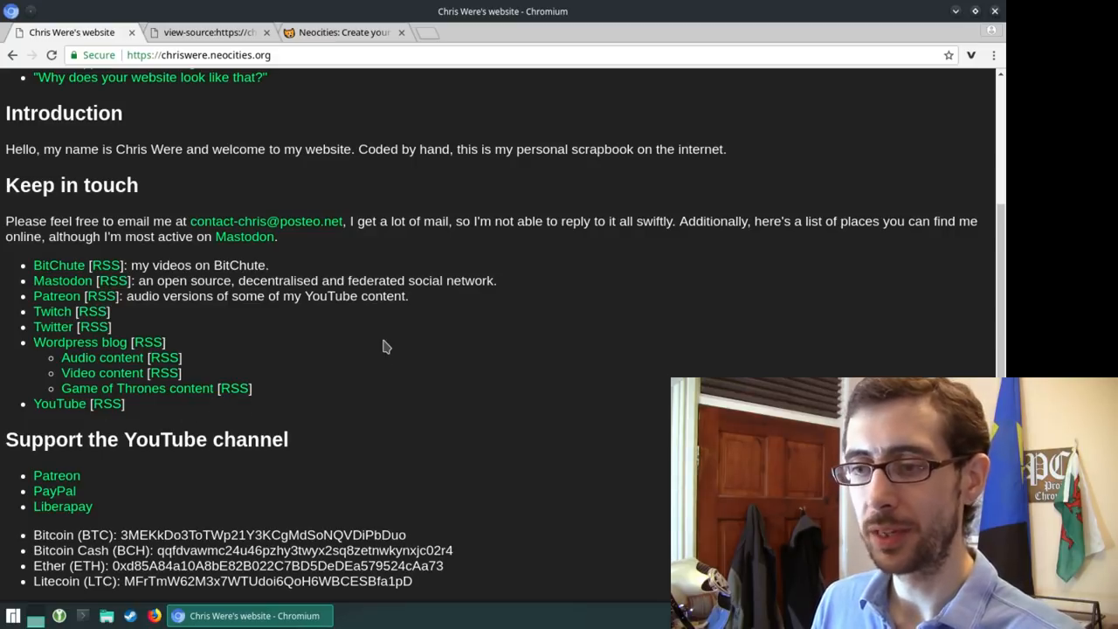
{"action": "mouse_move", "coordinate": [78, 317]}
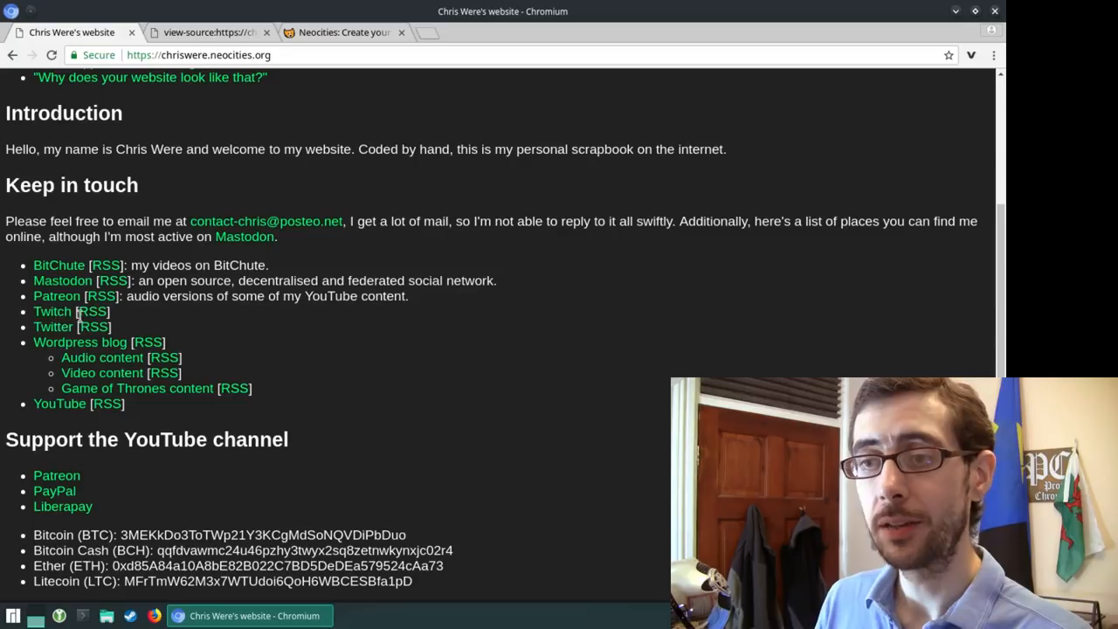
{"action": "mouse_move", "coordinate": [95, 315]}
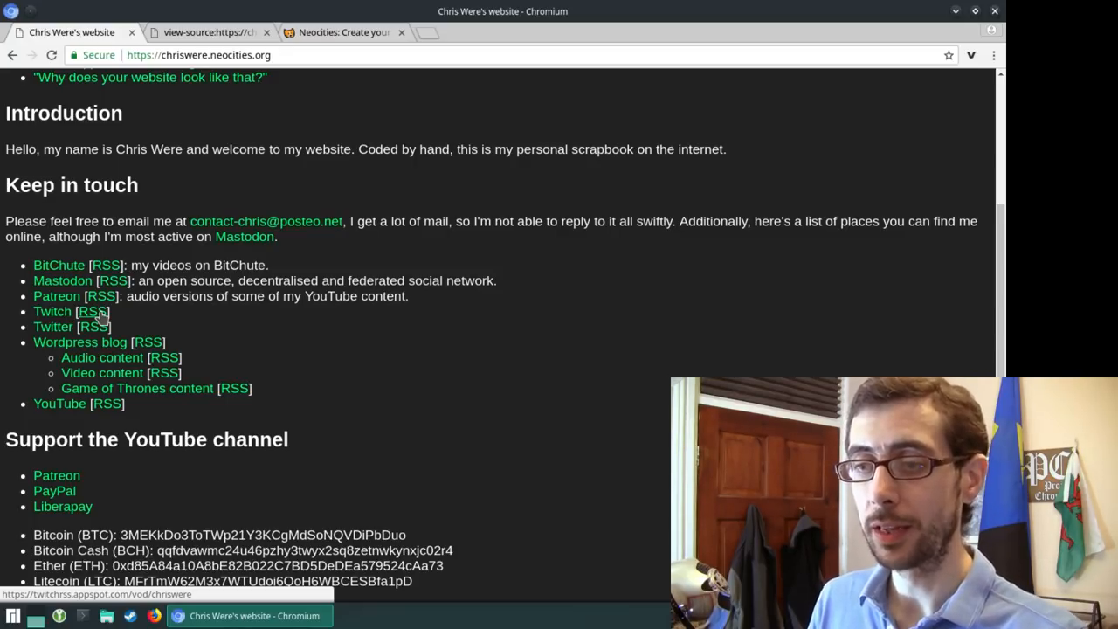
Step: View the Twitch RSS feed in a new tab, then close it and the Game of Thrones source tab
{"action": "left_click", "coordinate": [91, 311]}
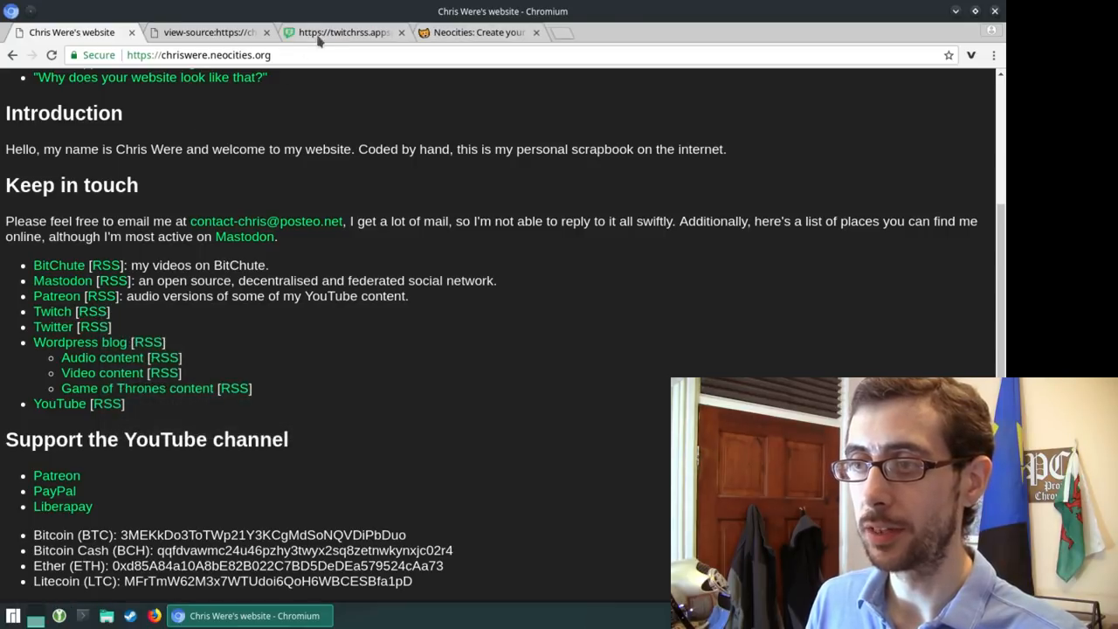
{"action": "left_click", "coordinate": [341, 31]}
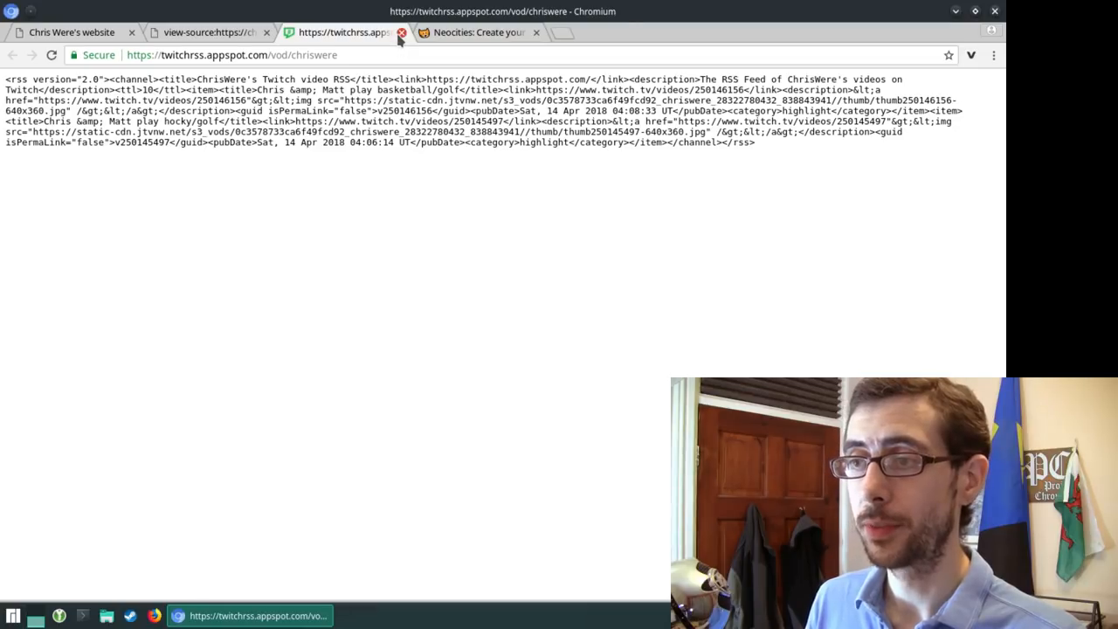
{"action": "left_click", "coordinate": [402, 32]}
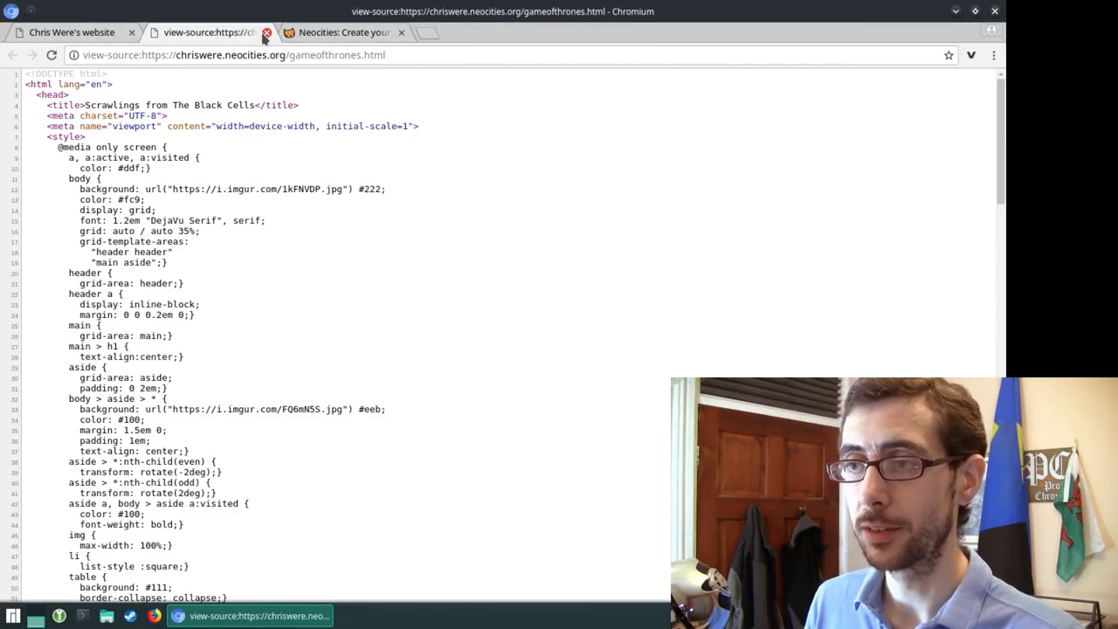
{"action": "left_click", "coordinate": [266, 31]}
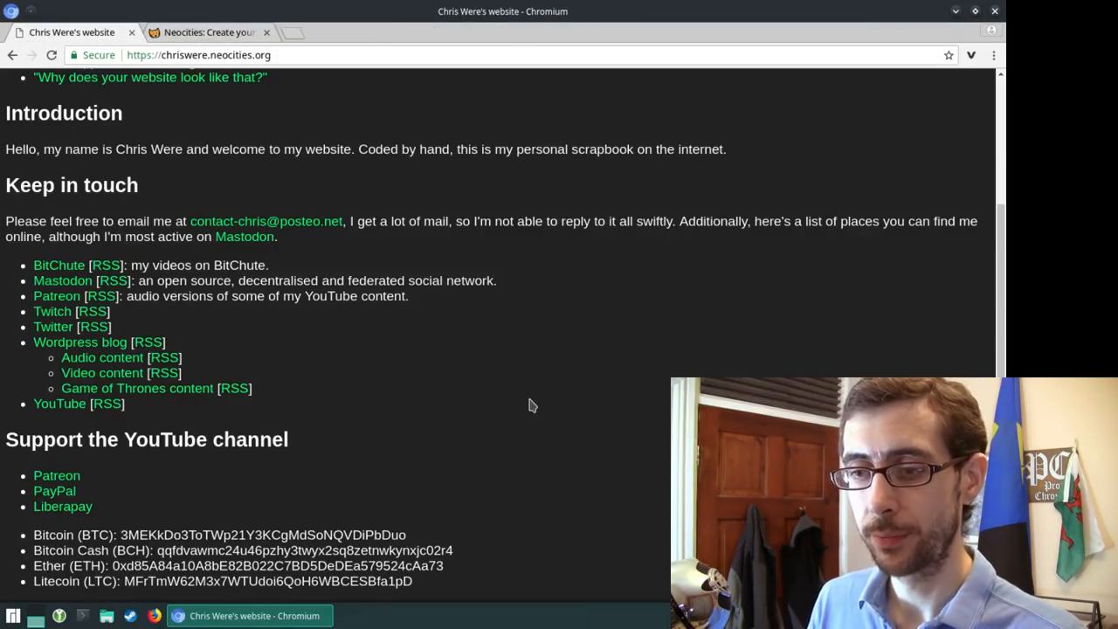
{"action": "mouse_move", "coordinate": [650, 468]}
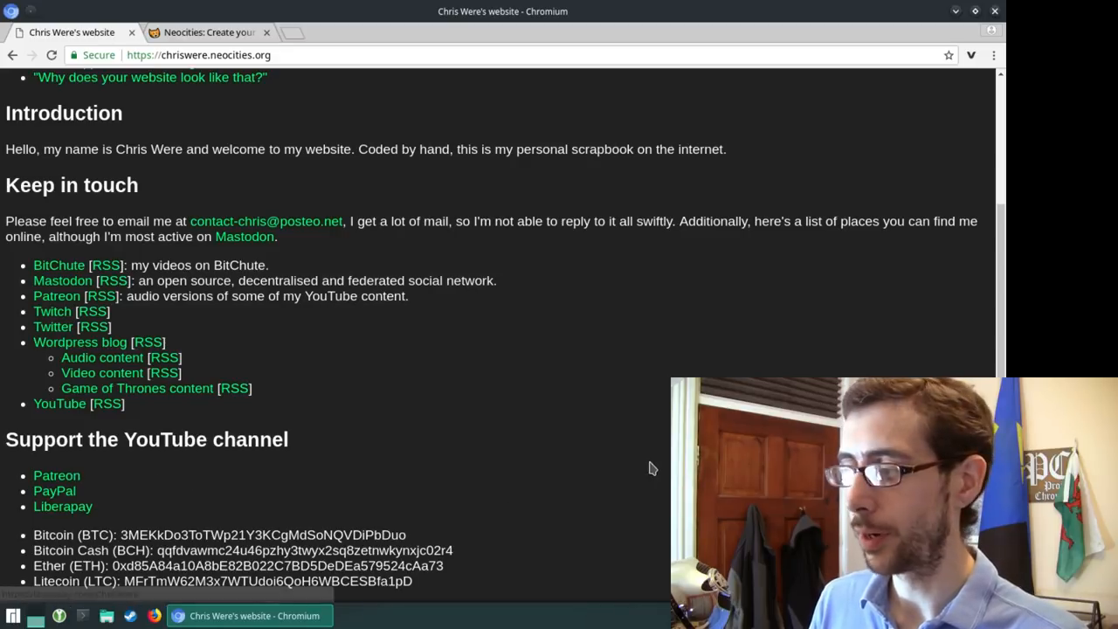
{"action": "mouse_move", "coordinate": [996, 335]}
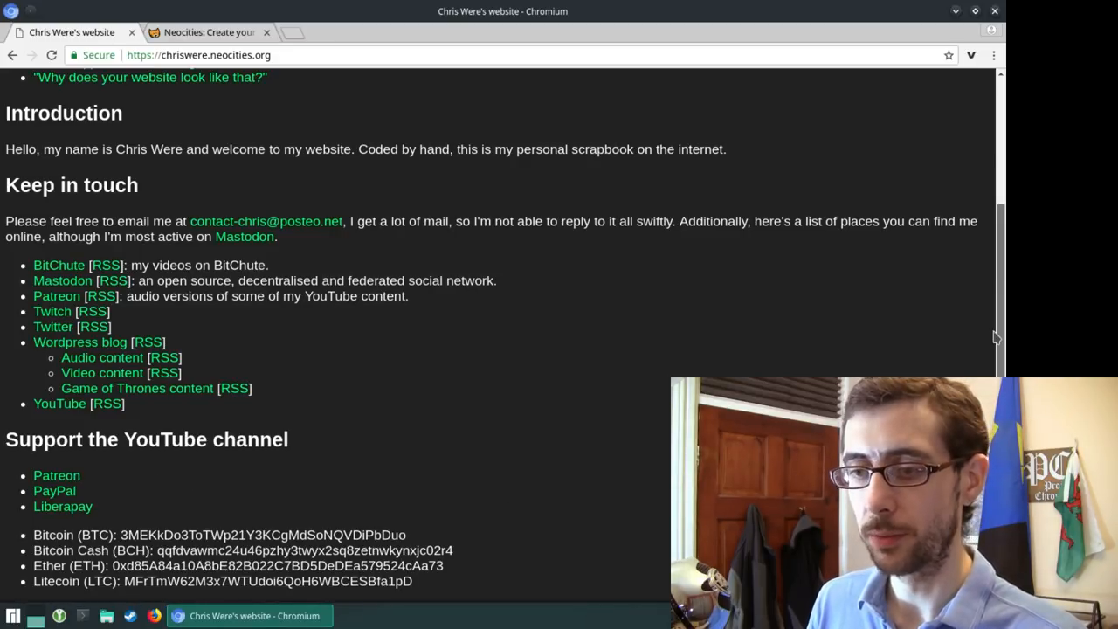
Step: Scroll back to the welcome heading and contents list at the top of the home page
{"action": "scroll", "scroll_direction": "up", "scroll_amount": 3}
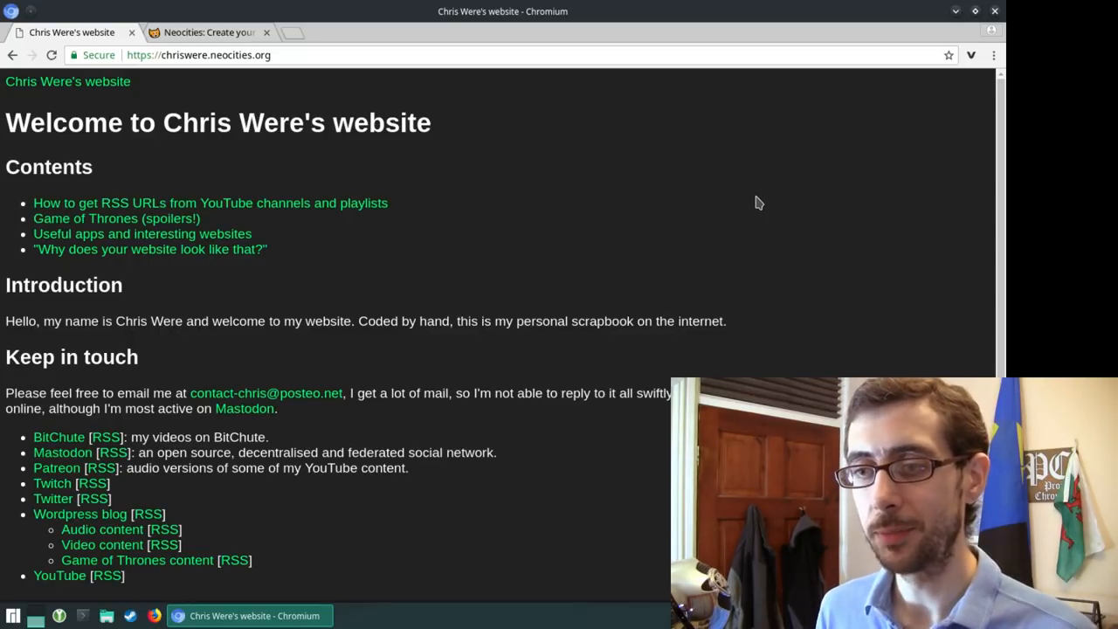
{"action": "mouse_move", "coordinate": [560, 258]}
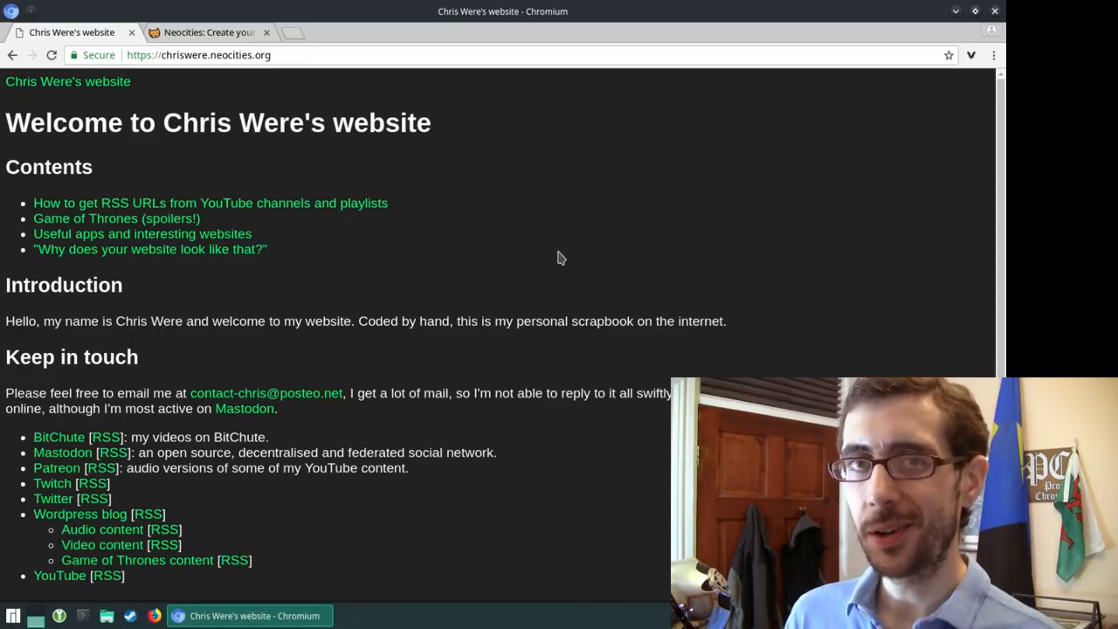